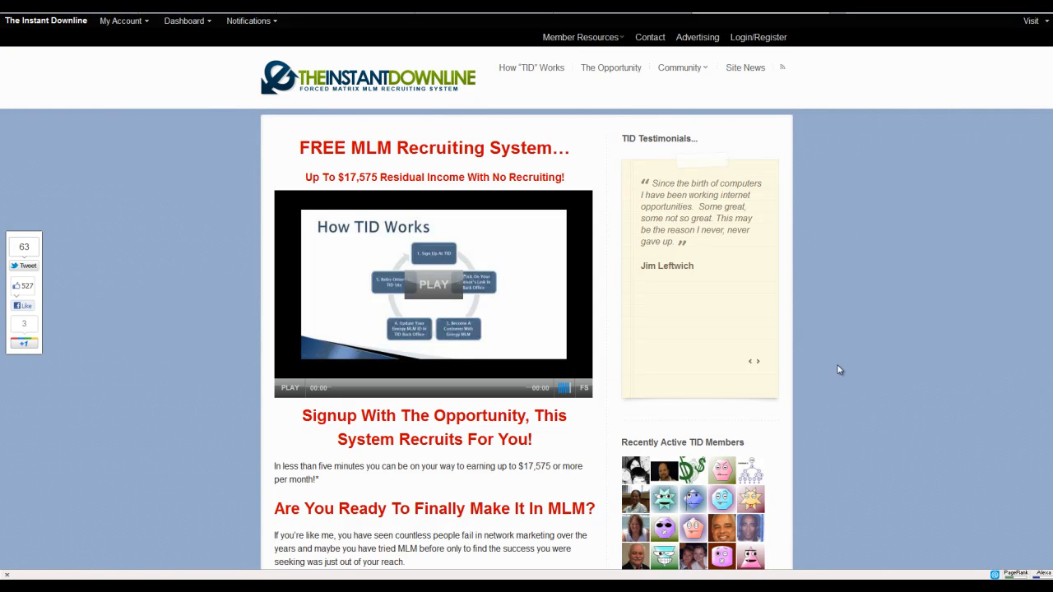
mouse_move(770, 400)
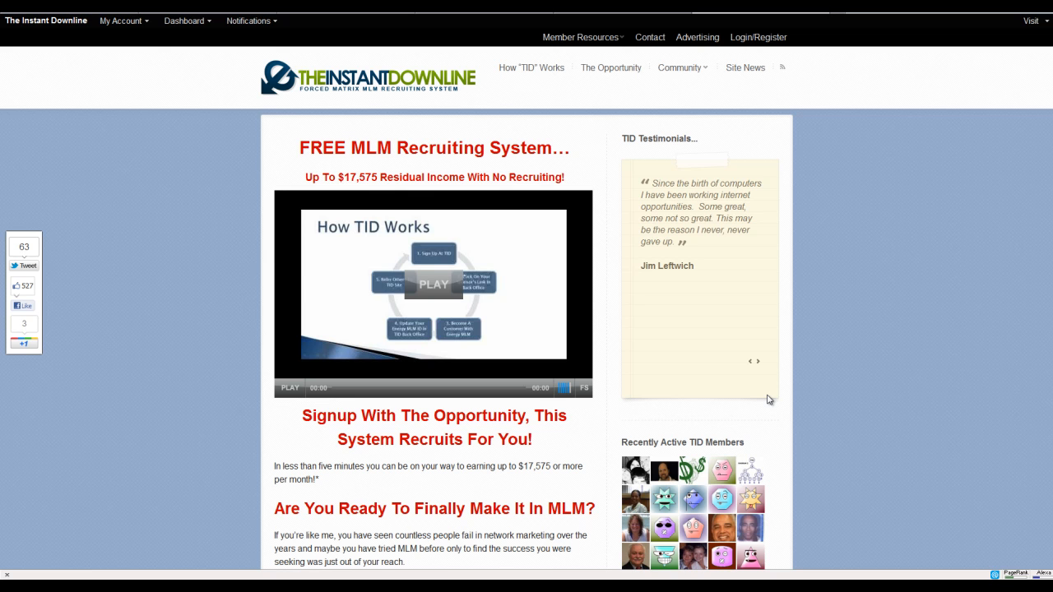
mouse_move(36, 400)
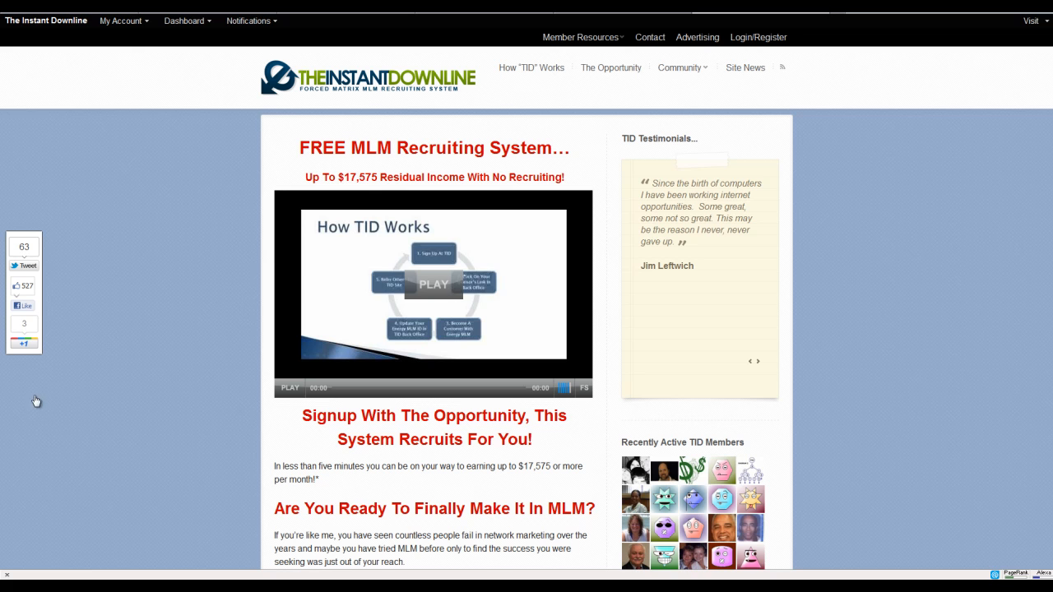
mouse_move(184, 436)
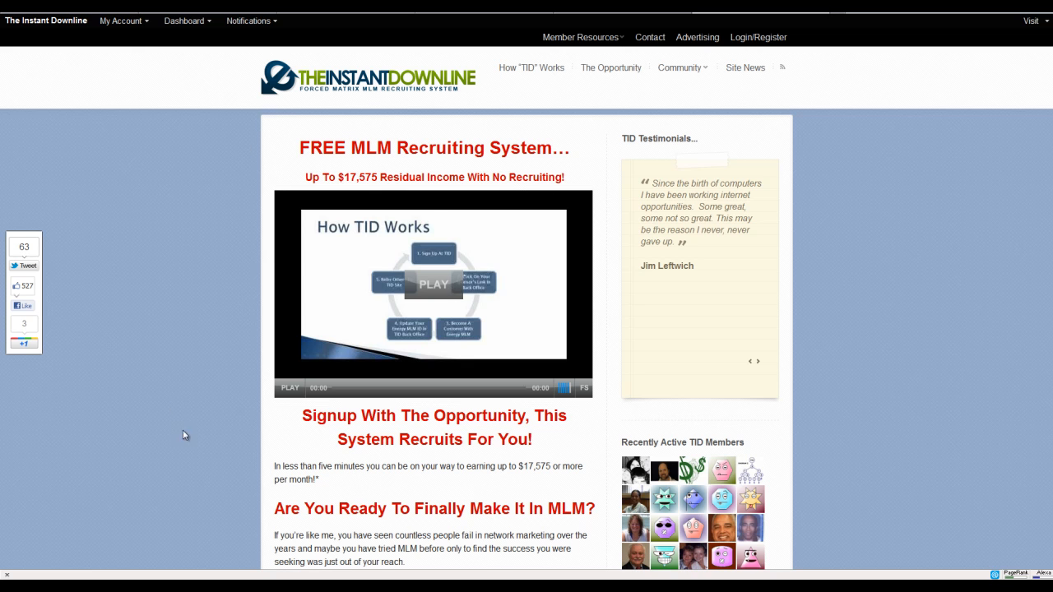
mouse_move(171, 126)
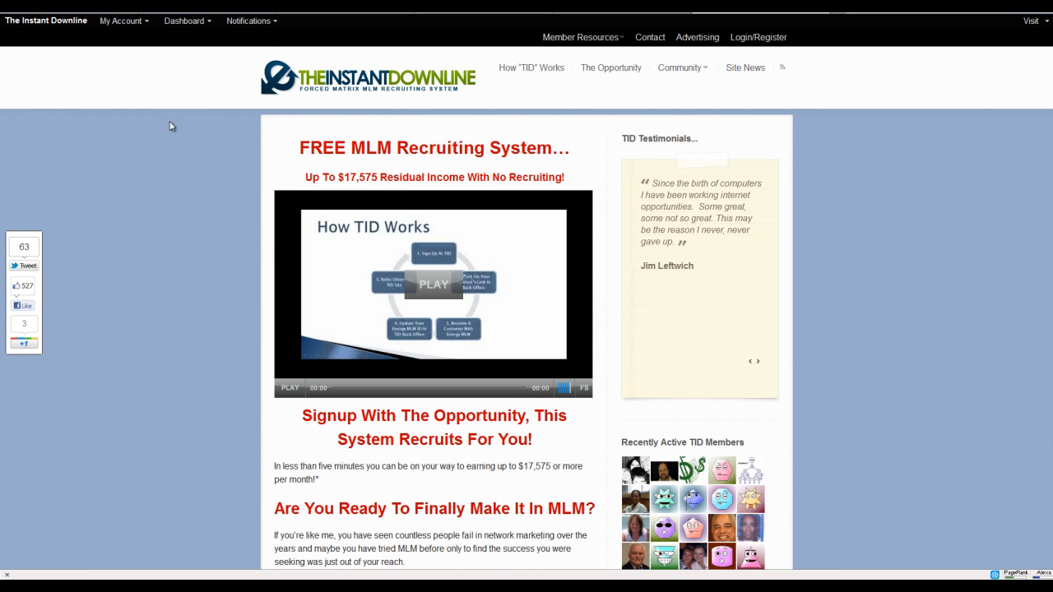
mouse_move(146, 204)
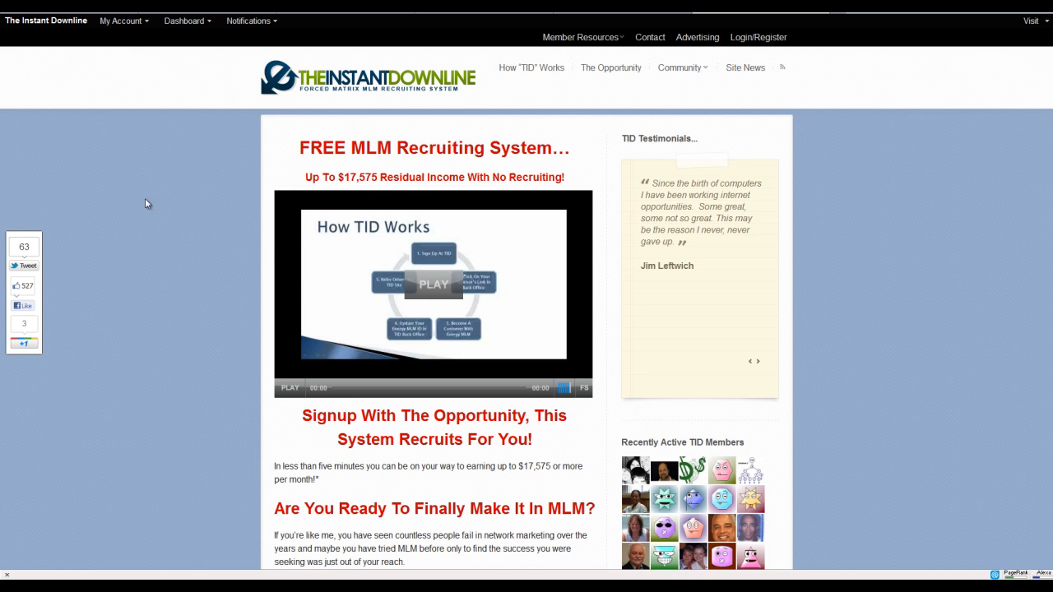
mouse_move(250, 245)
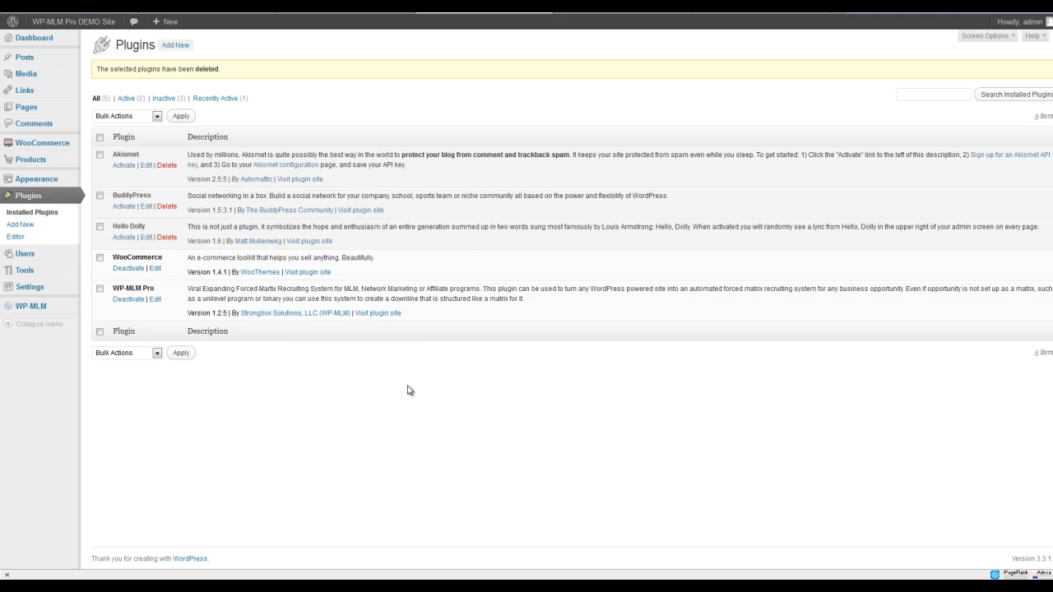
mouse_move(207, 349)
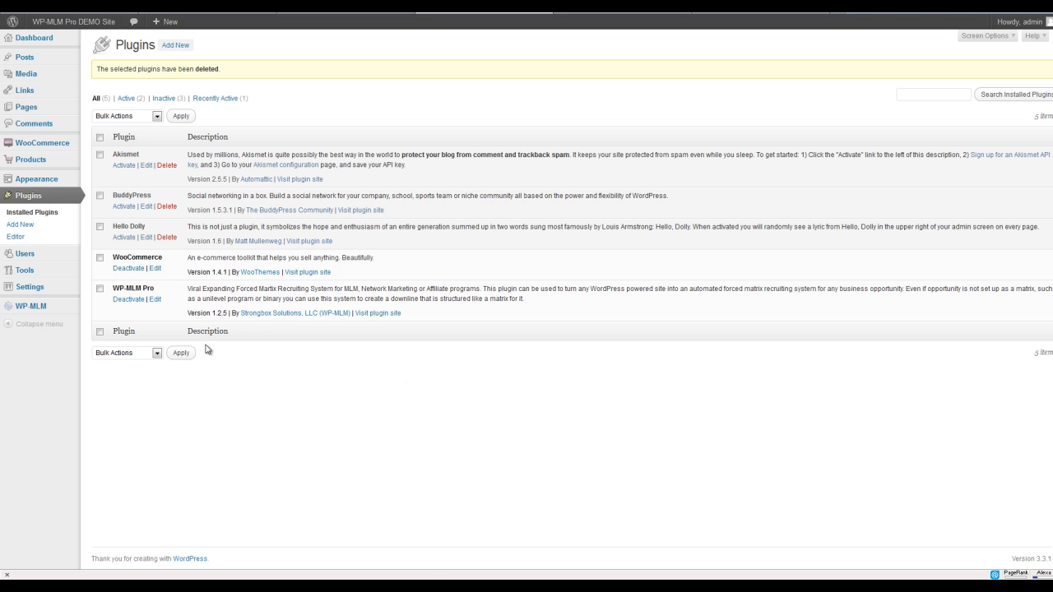
mouse_move(254, 255)
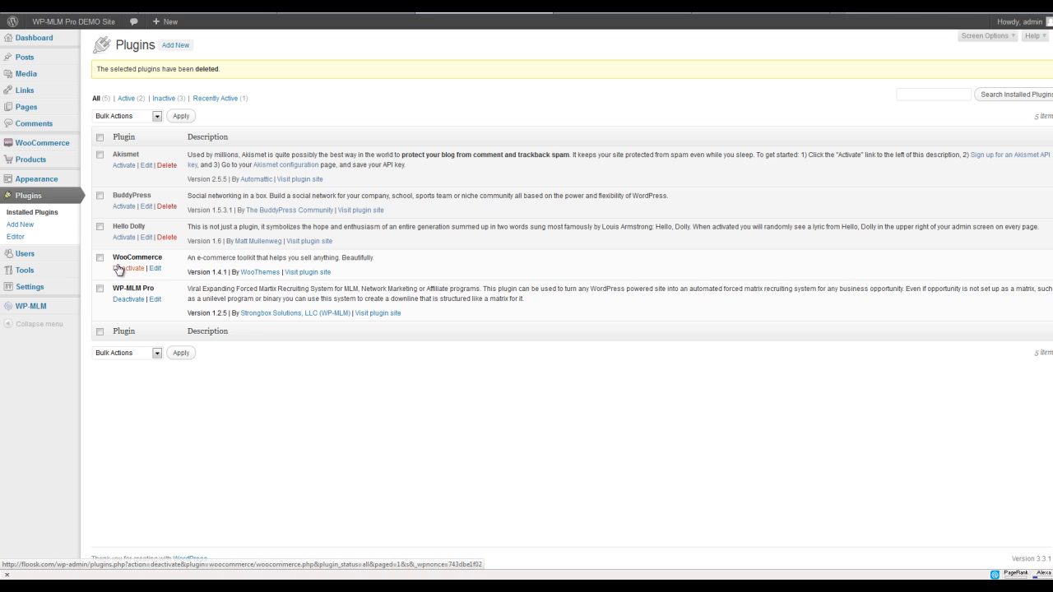
mouse_move(126, 269)
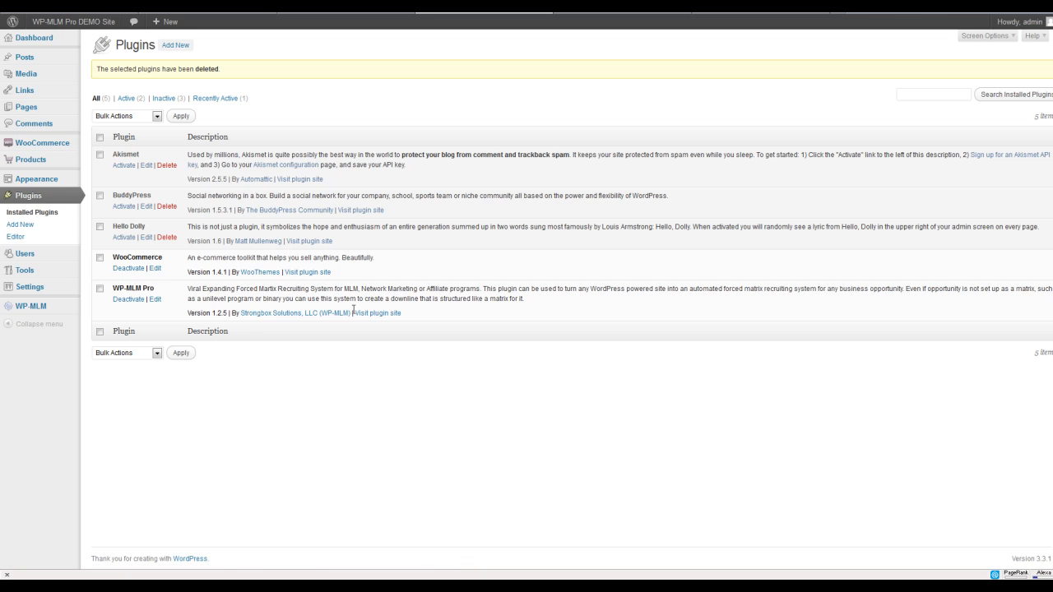
mouse_move(319, 280)
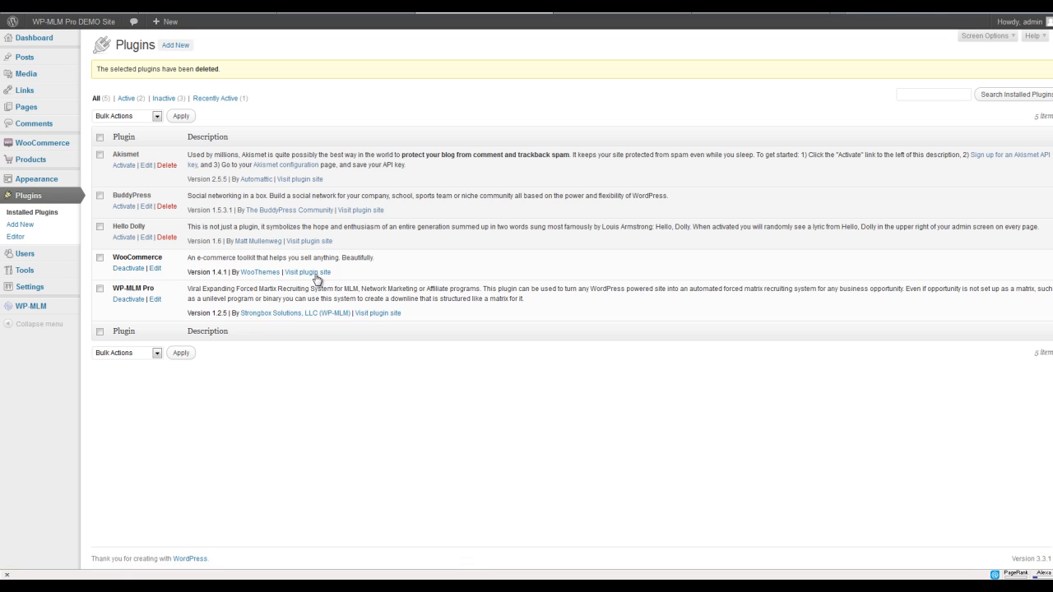
mouse_move(321, 258)
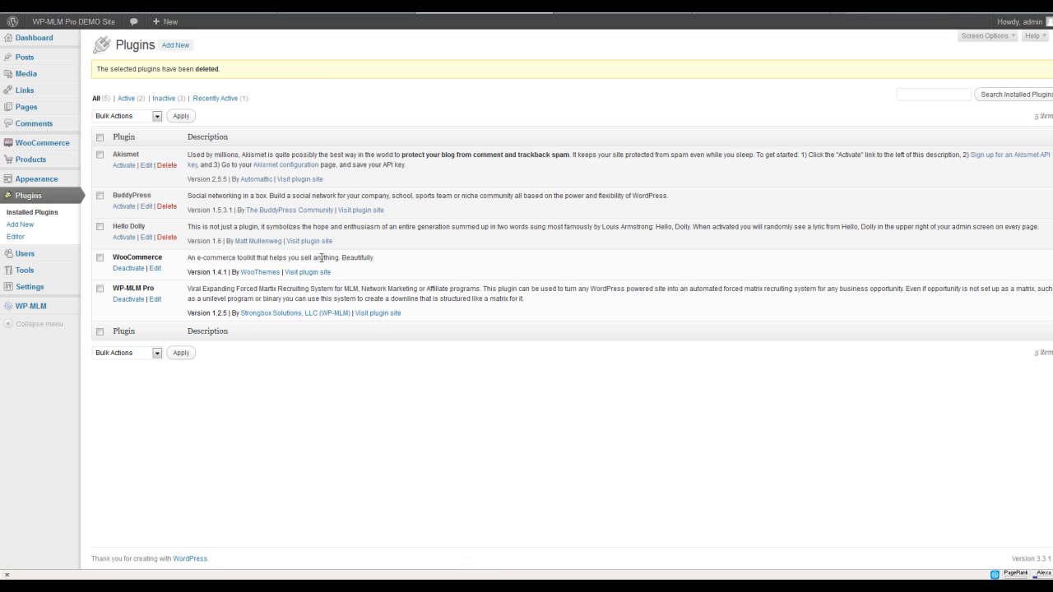
mouse_move(272, 256)
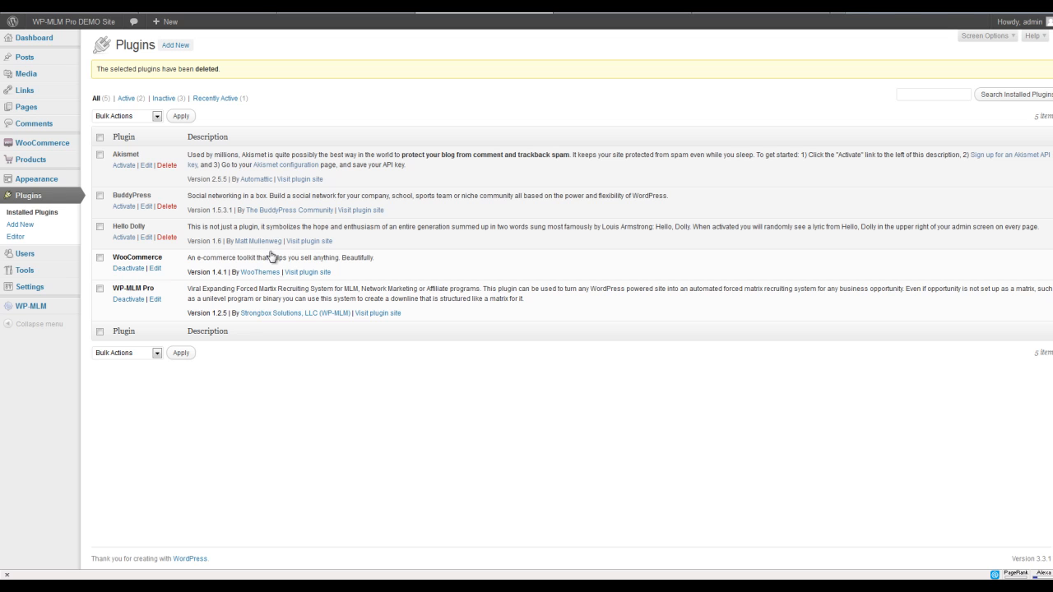
mouse_move(123, 206)
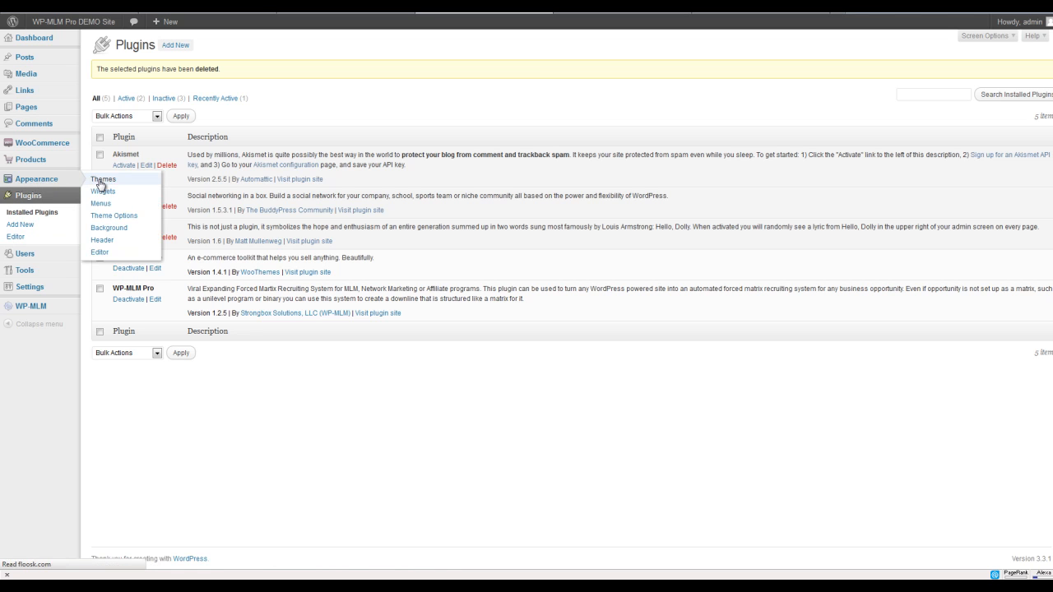
- Activate the Kaboodle - Commerce - BuddyPress - bbPress child theme from Appearance > Themes
click(103, 180)
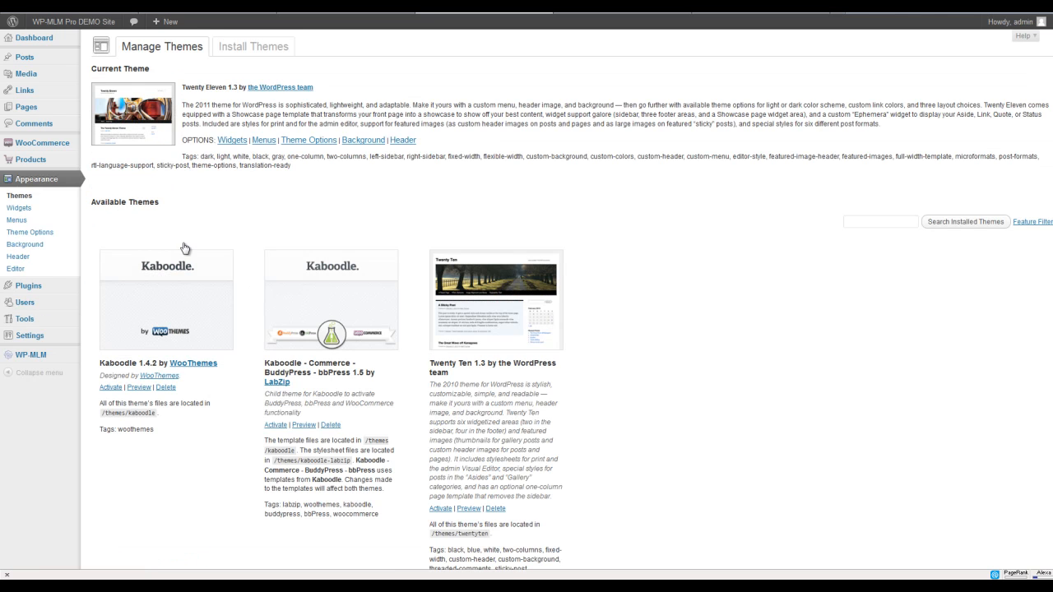
mouse_move(203, 376)
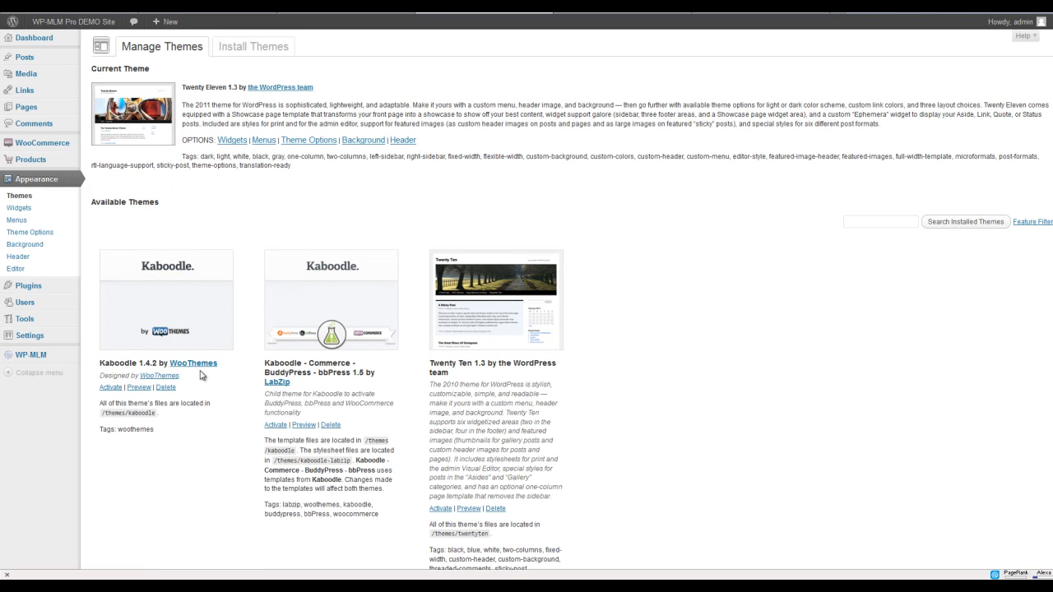
mouse_move(290, 272)
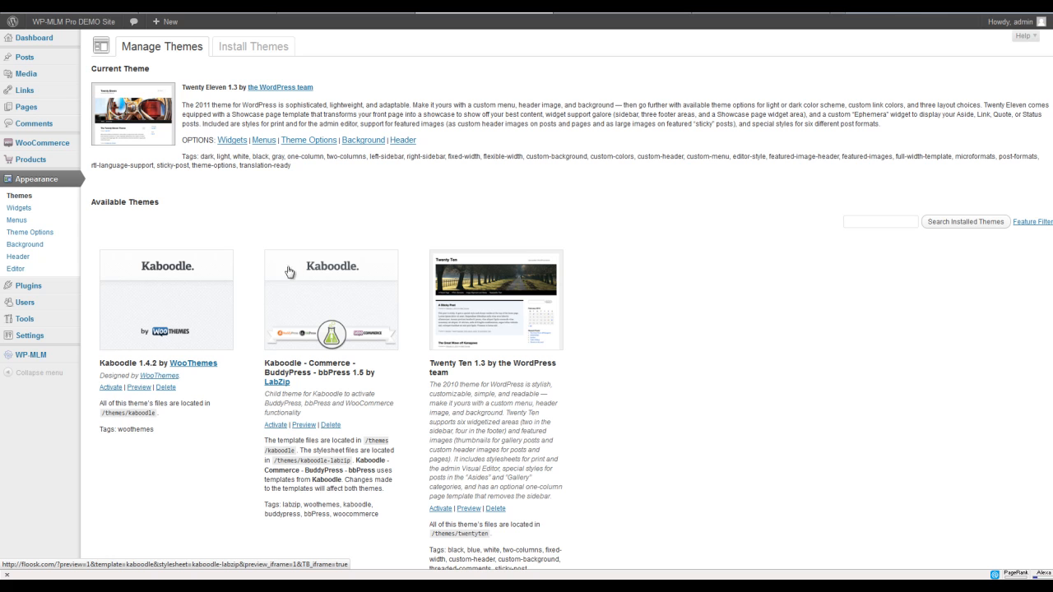
mouse_move(335, 539)
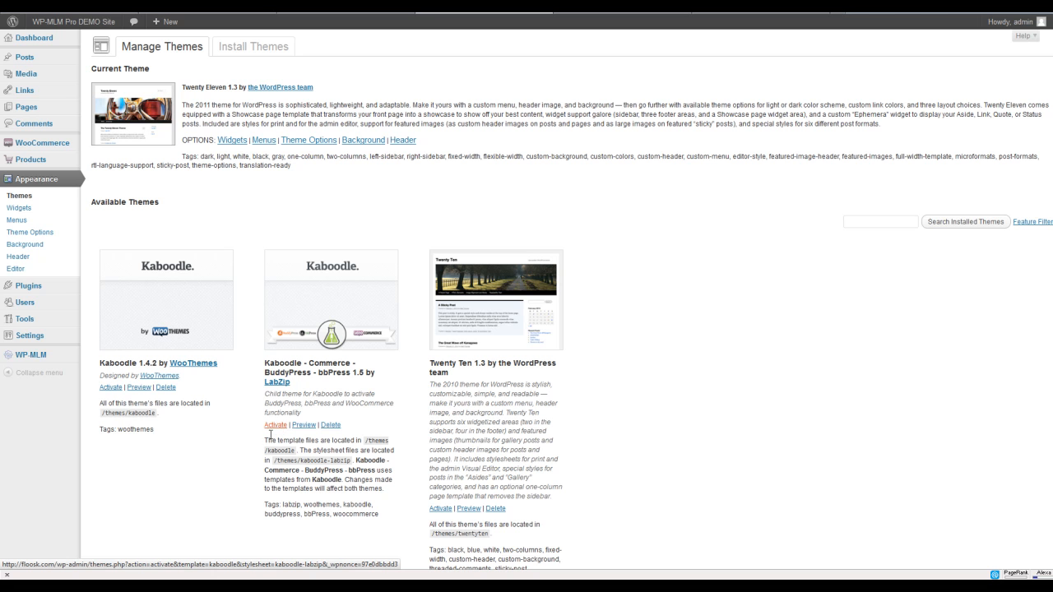
click(275, 425)
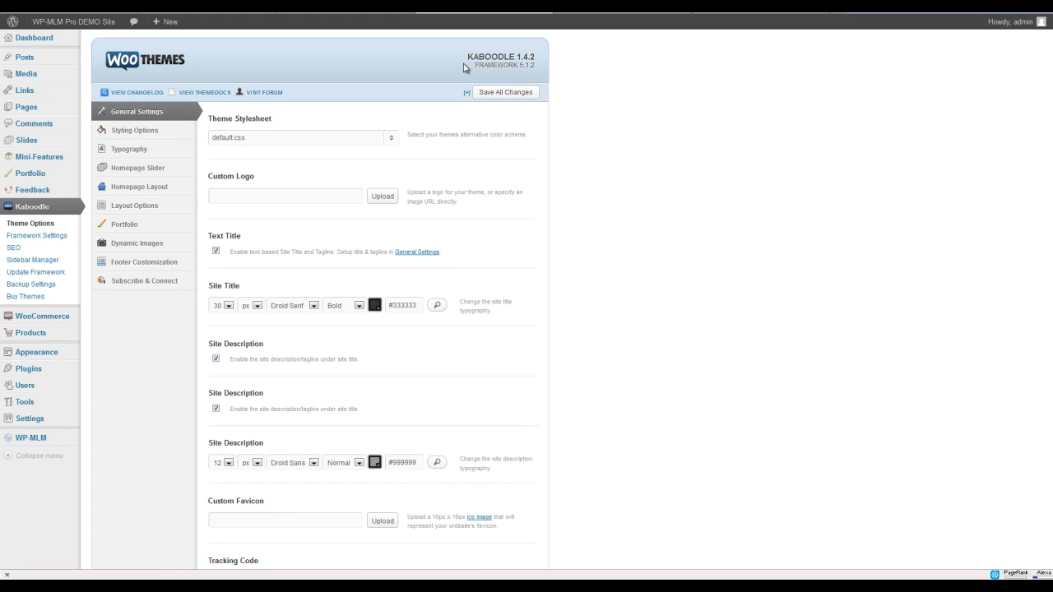
mouse_move(35, 273)
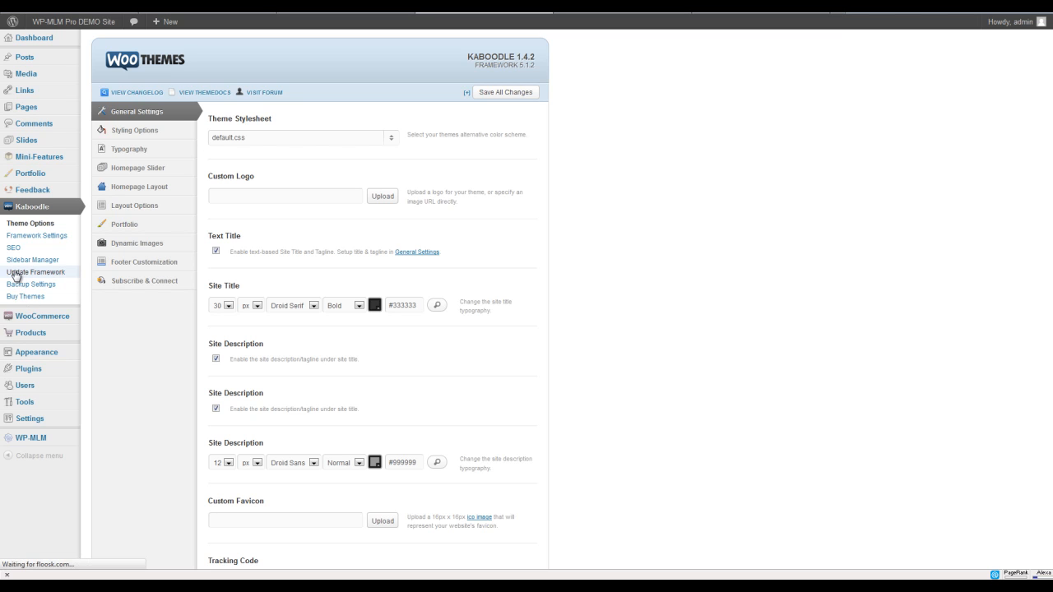
- Update the Kaboodle WooFramework from 5.1.2 to 5.1.6 on the Update Framework page
click(36, 272)
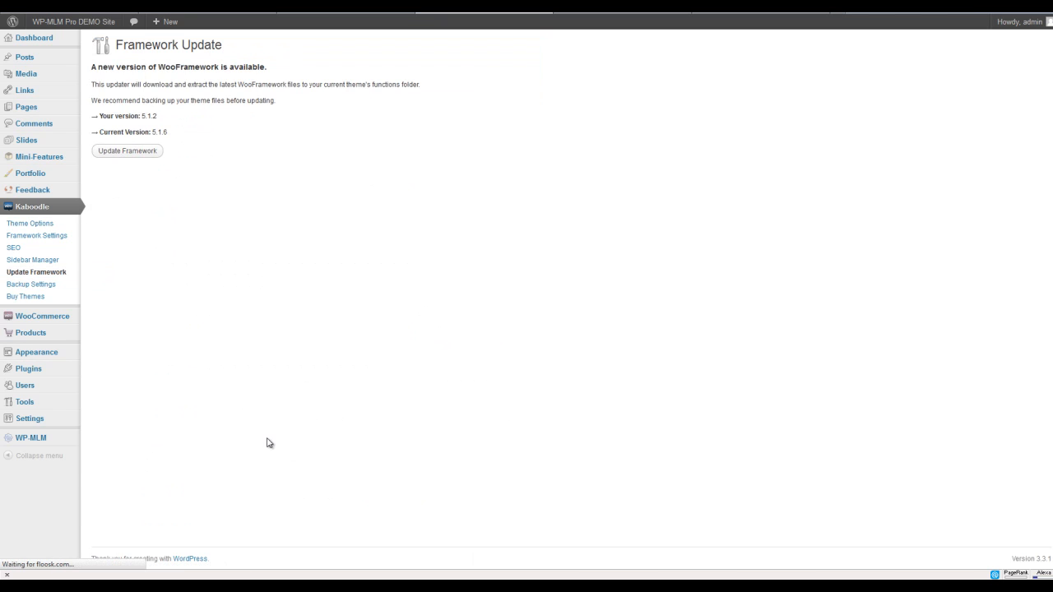
mouse_move(273, 446)
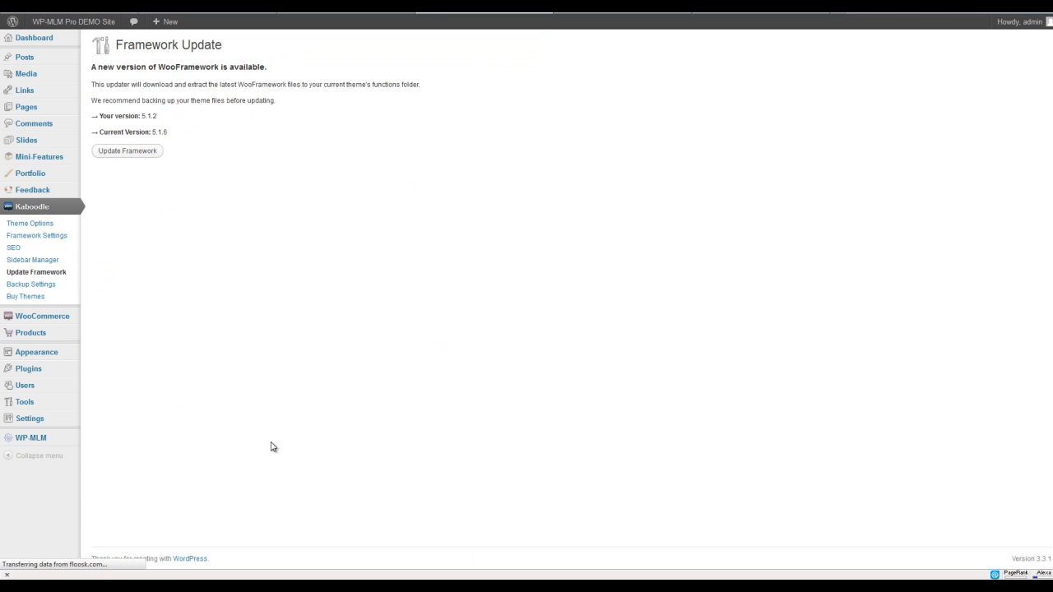
mouse_move(290, 412)
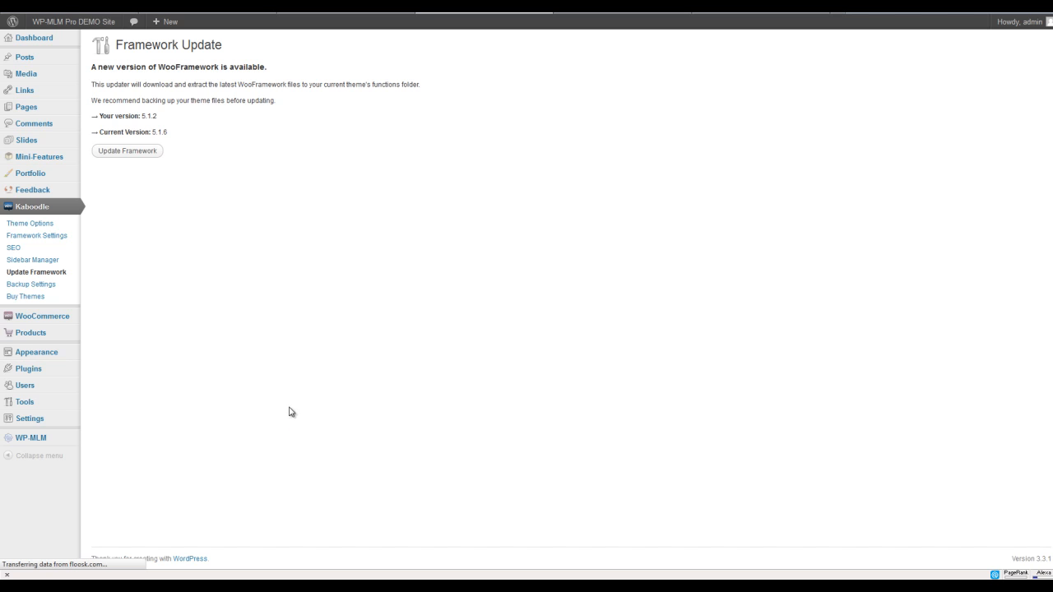
click(127, 150)
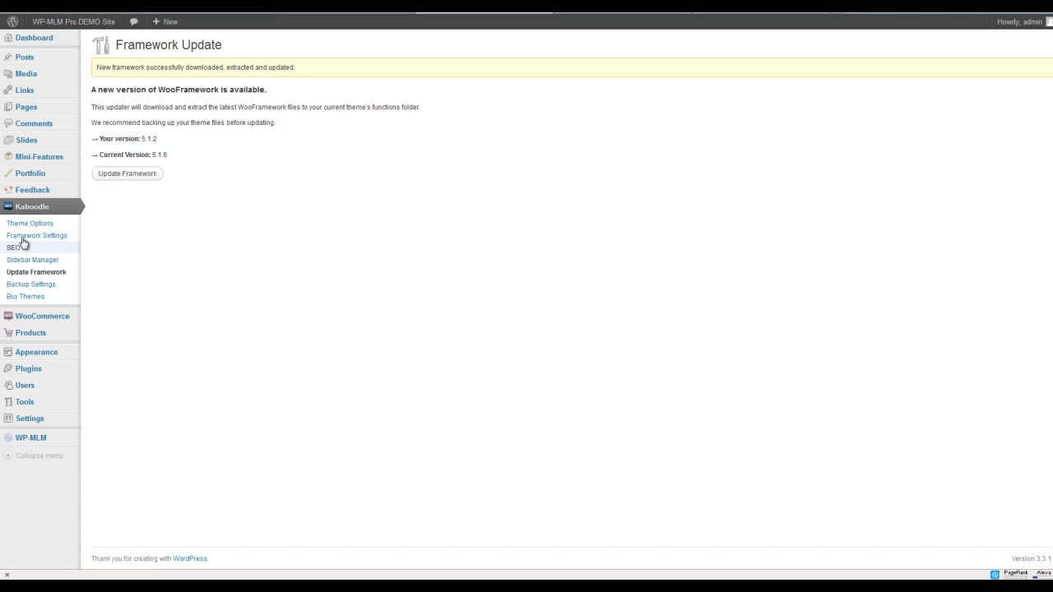
mouse_move(30, 223)
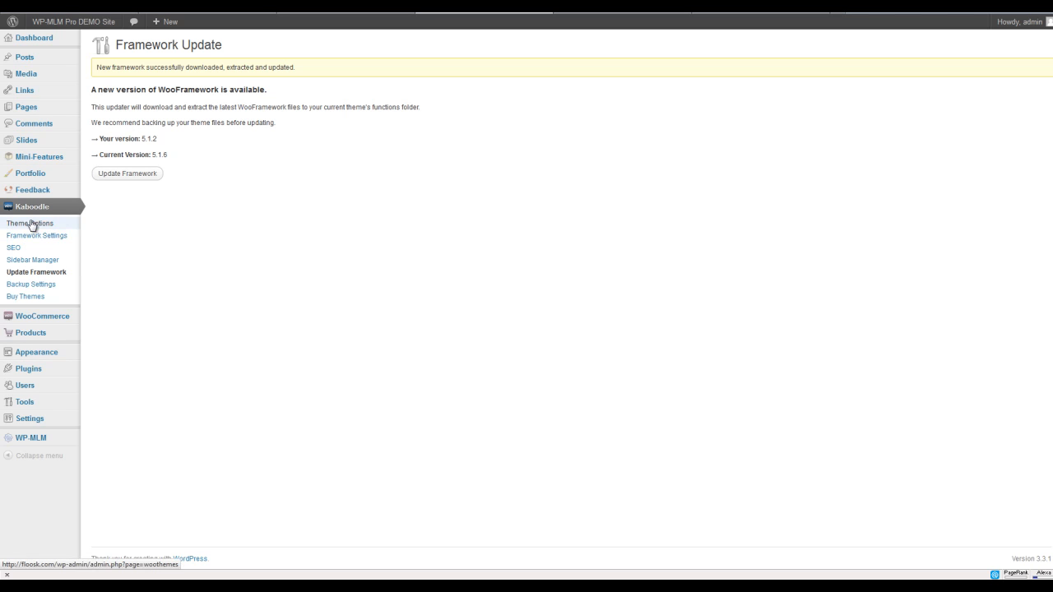
- Check the default.css Theme Stylesheet option and save all Kaboodle theme options
click(30, 223)
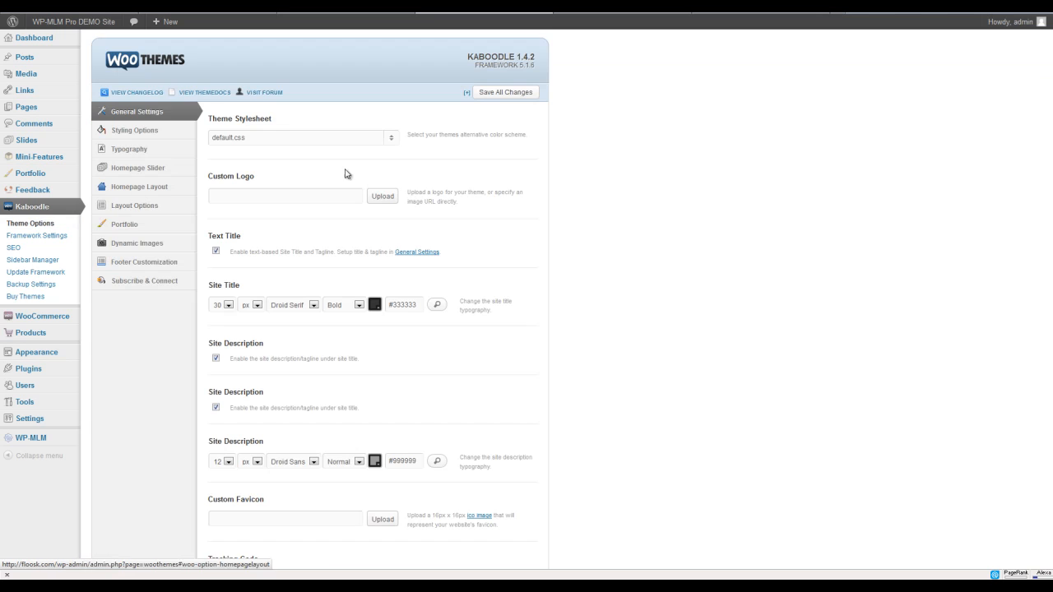
mouse_move(213, 145)
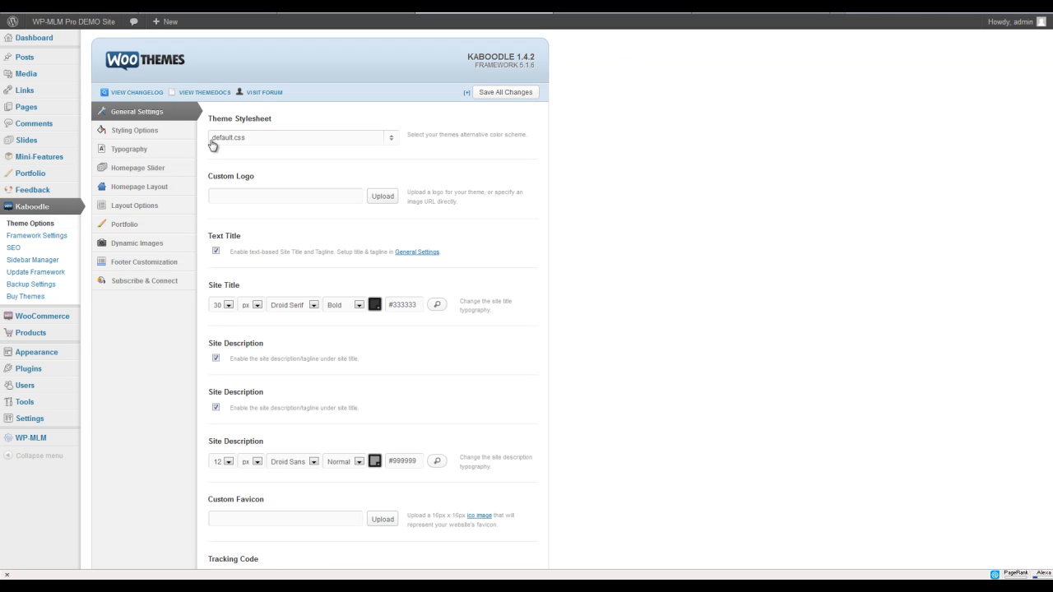
click(300, 137)
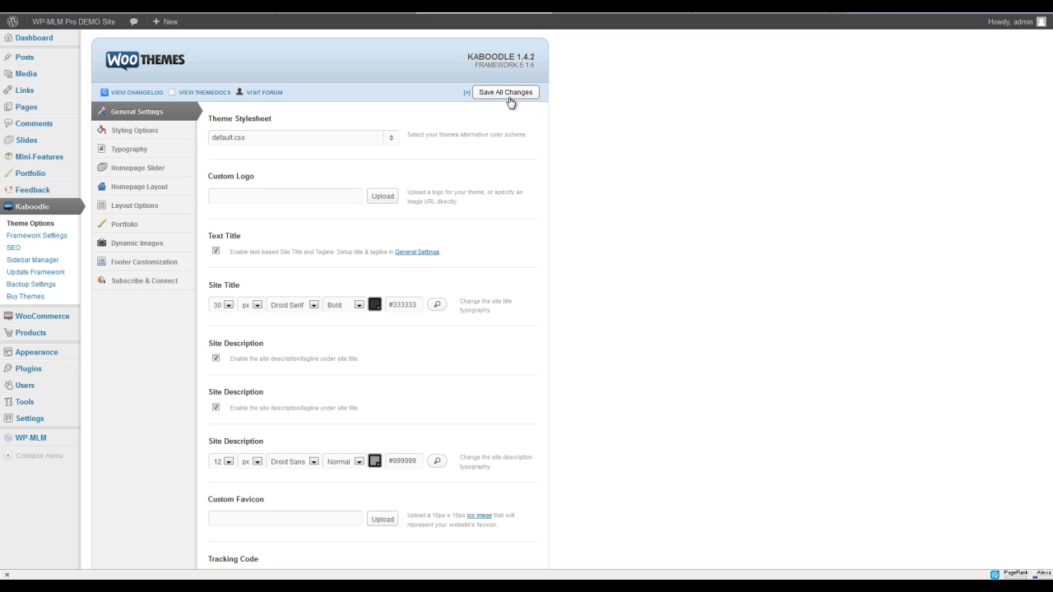
click(505, 91)
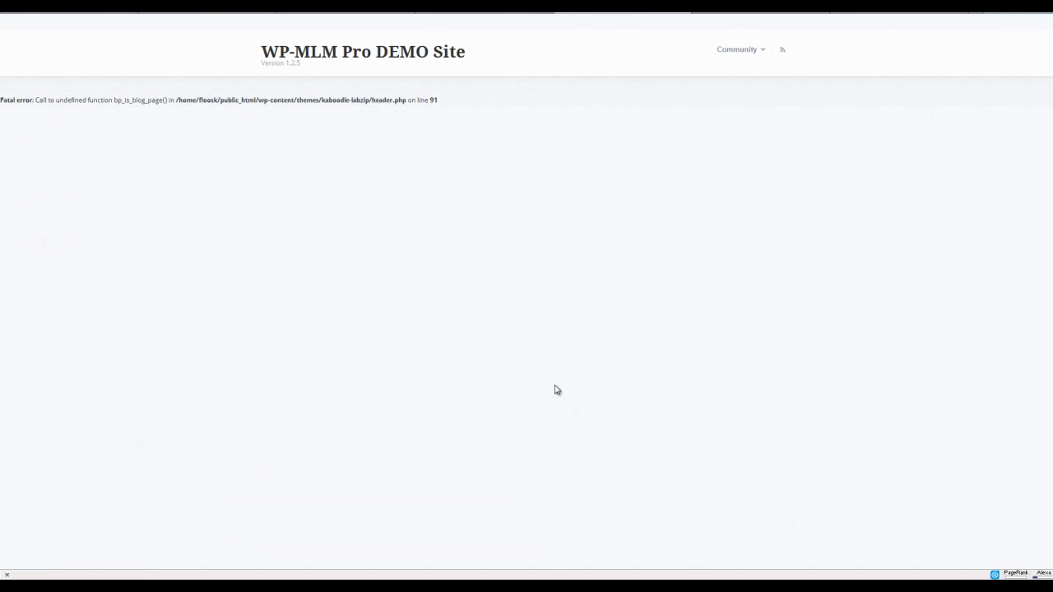
mouse_move(71, 102)
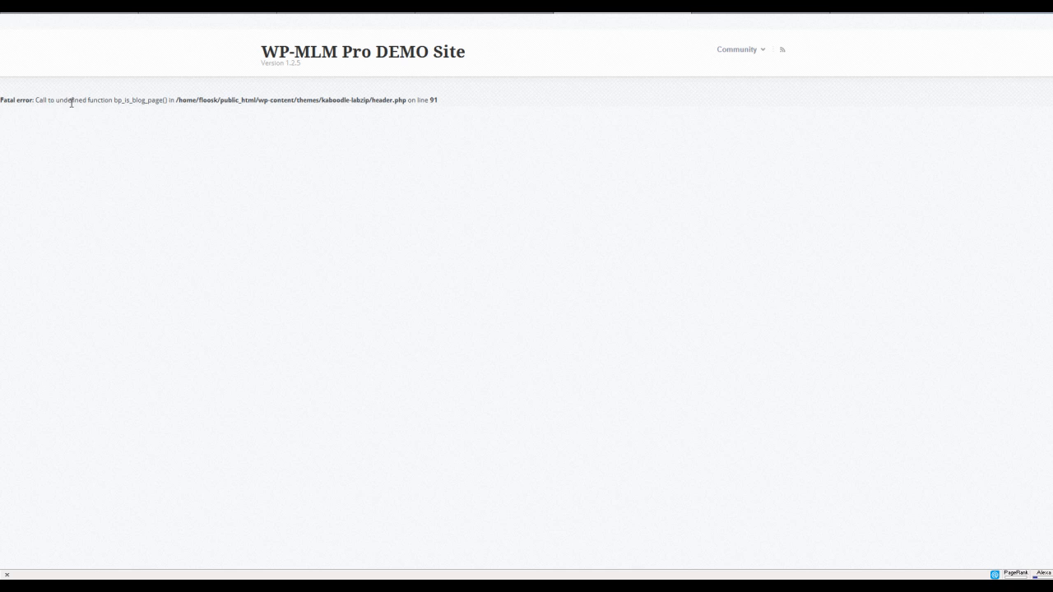
mouse_move(194, 102)
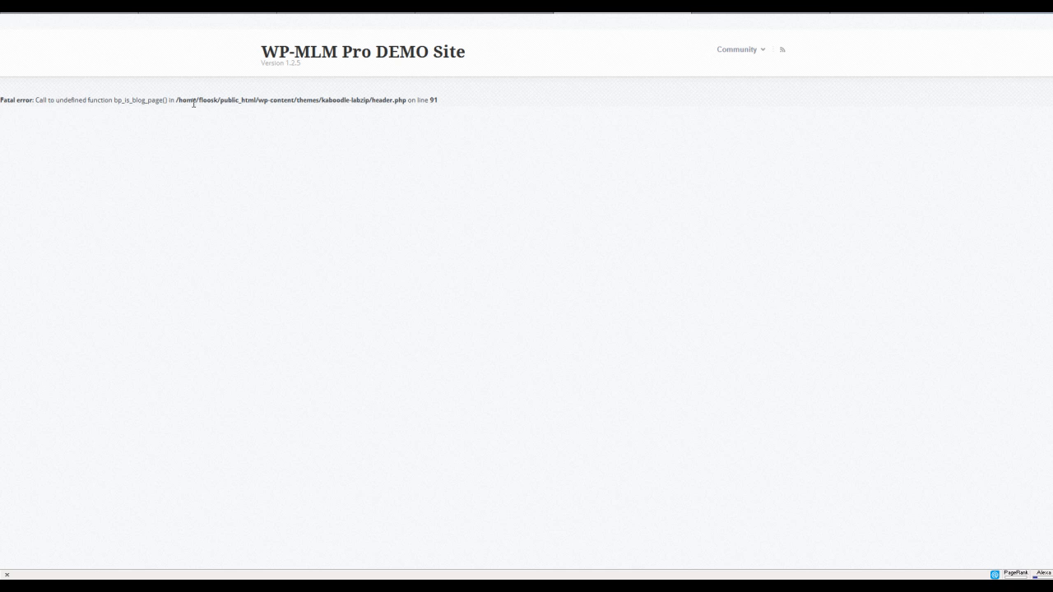
mouse_move(304, 101)
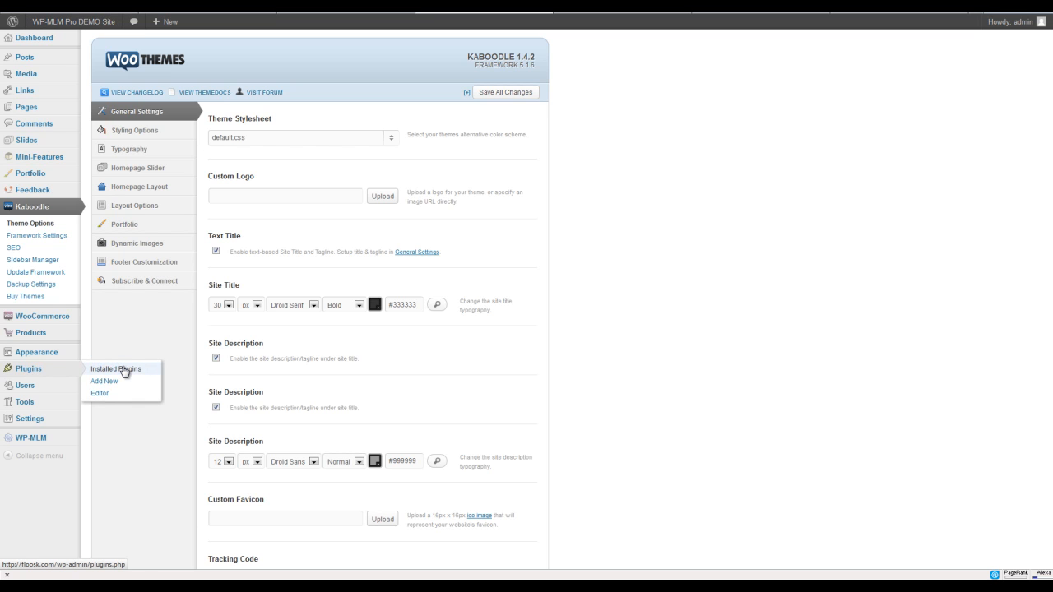
- Open the Installed Plugins list to find the inactive BuddyPress plugin
click(115, 369)
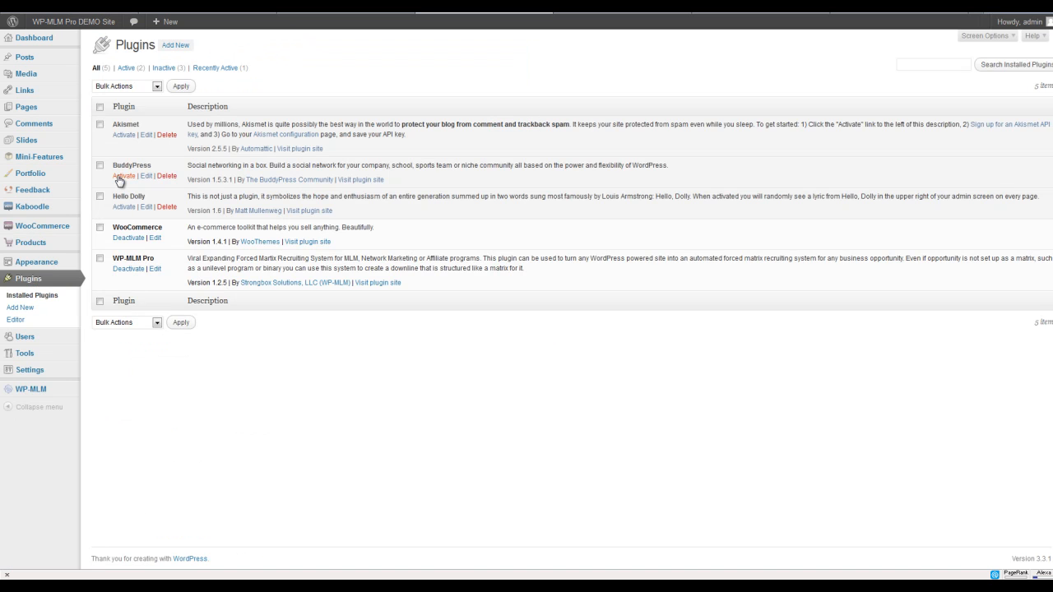
mouse_move(122, 176)
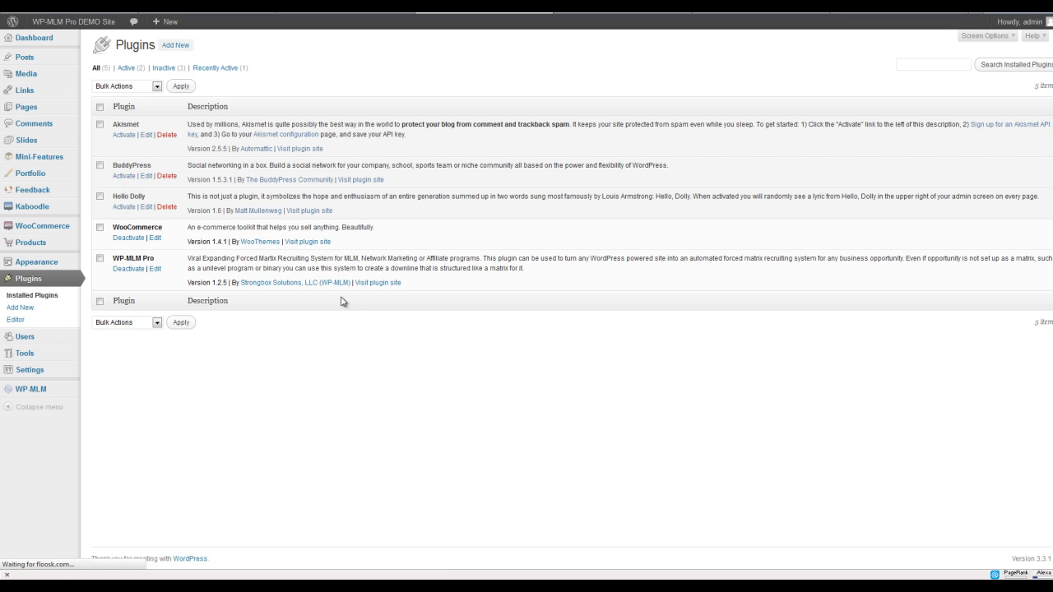
mouse_move(307, 311)
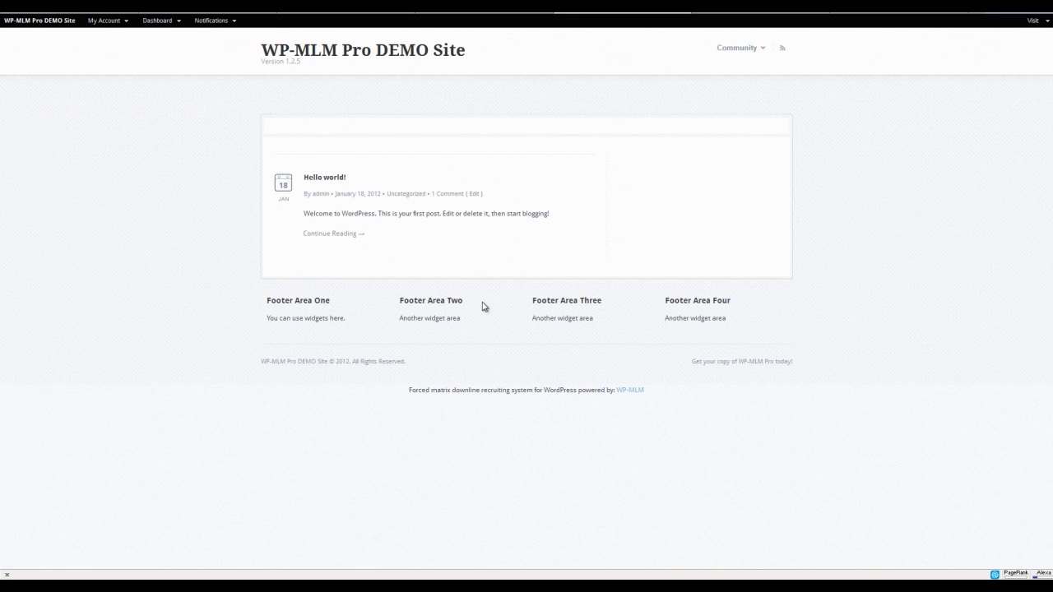
mouse_move(831, 417)
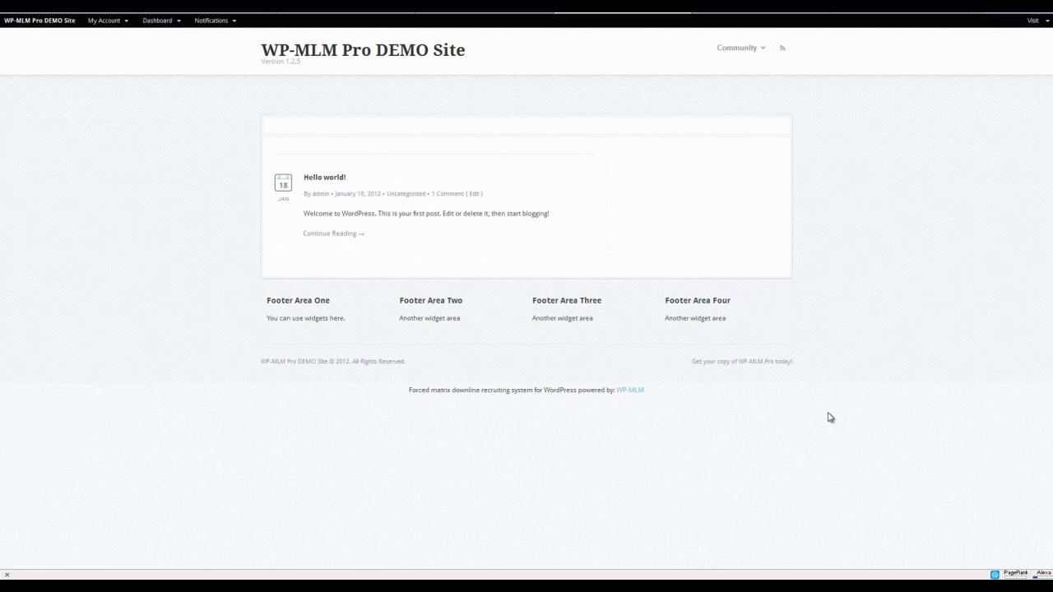
mouse_move(342, 223)
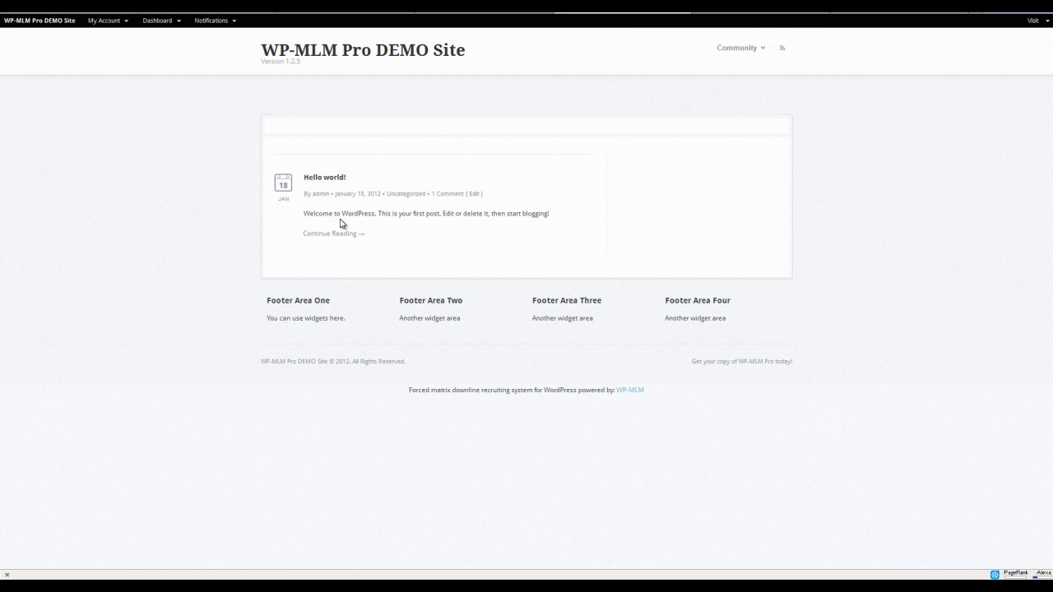
- Verify BuddyPress is active and the front end loads with its Community menu
click(736, 47)
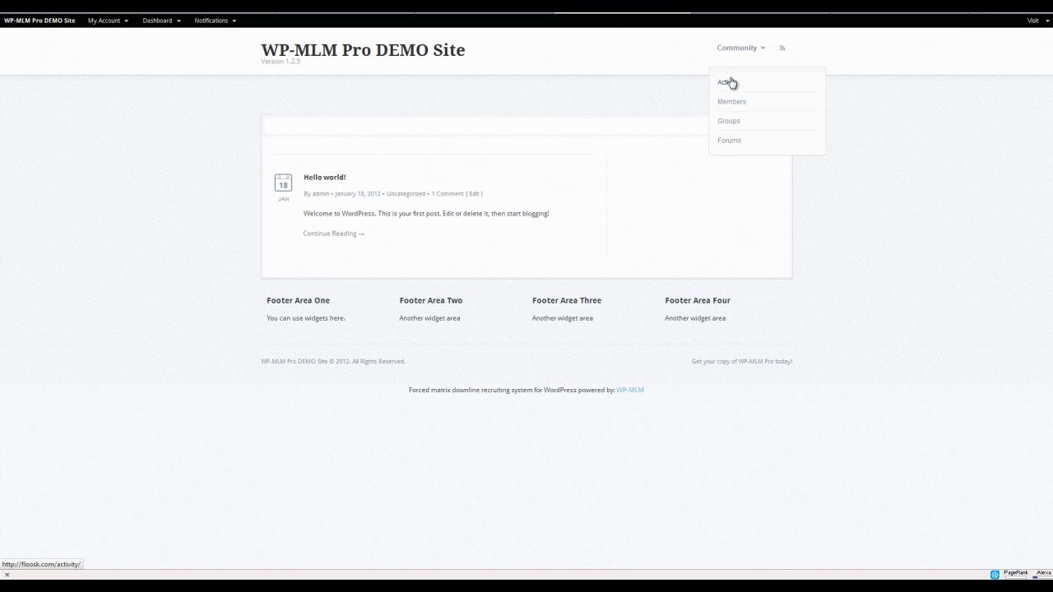
mouse_move(729, 140)
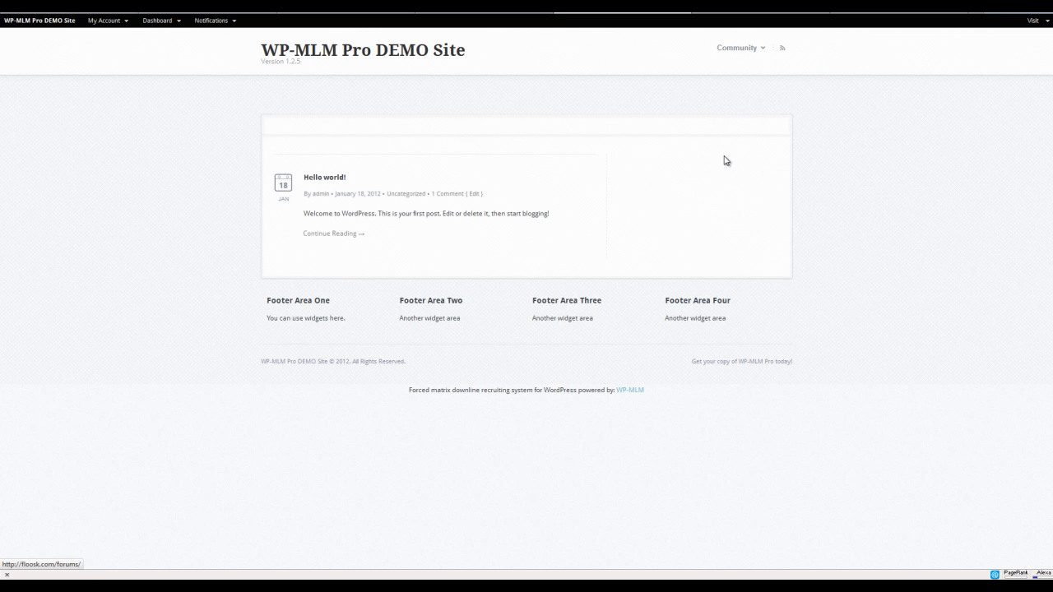
click(737, 47)
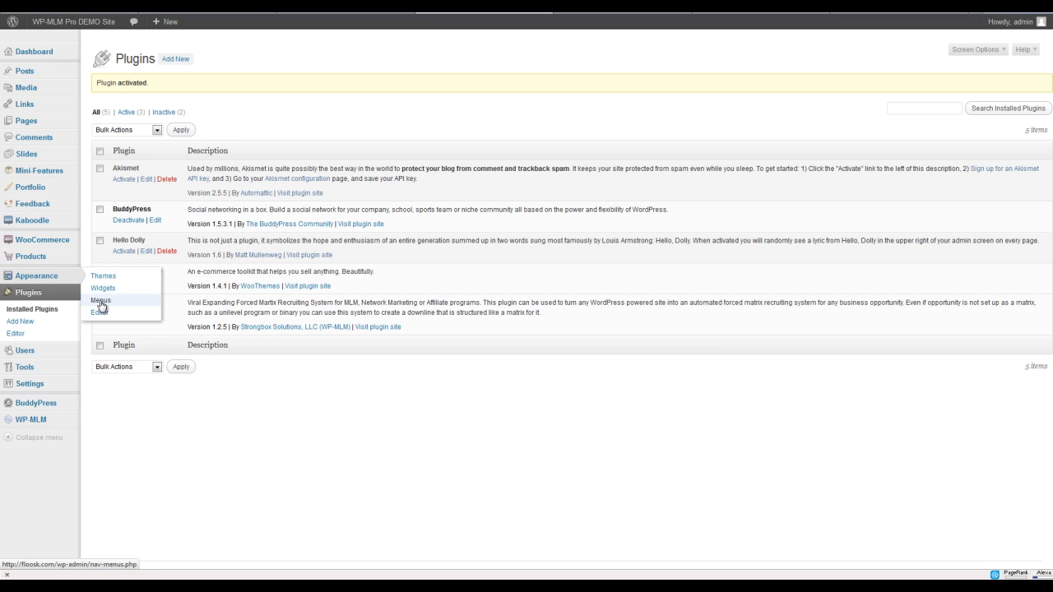
- Open Appearance > Menus and browse the Pages box of the Navigation menu
click(100, 301)
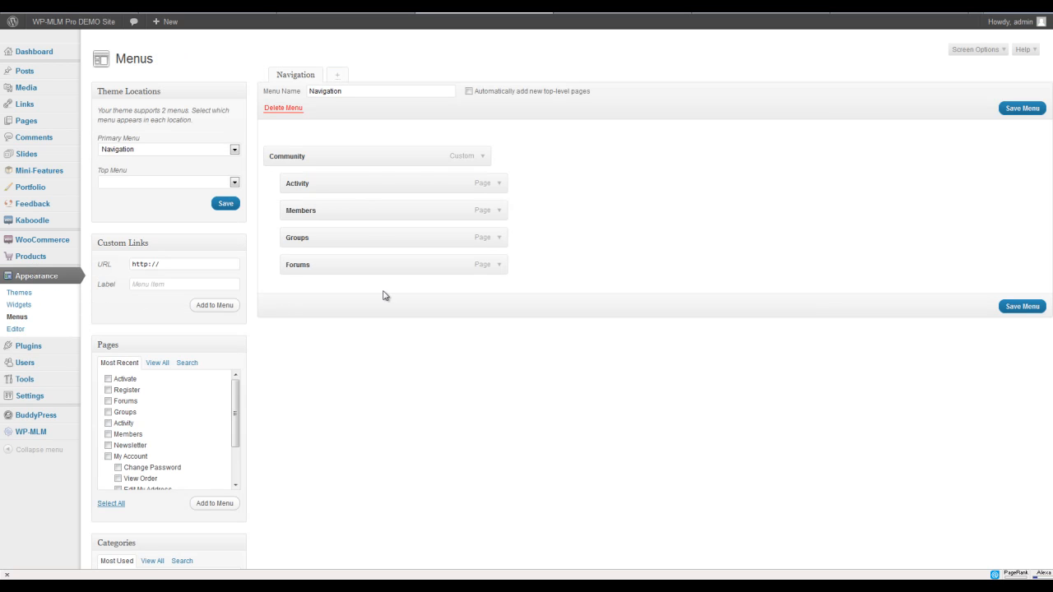
mouse_move(467, 163)
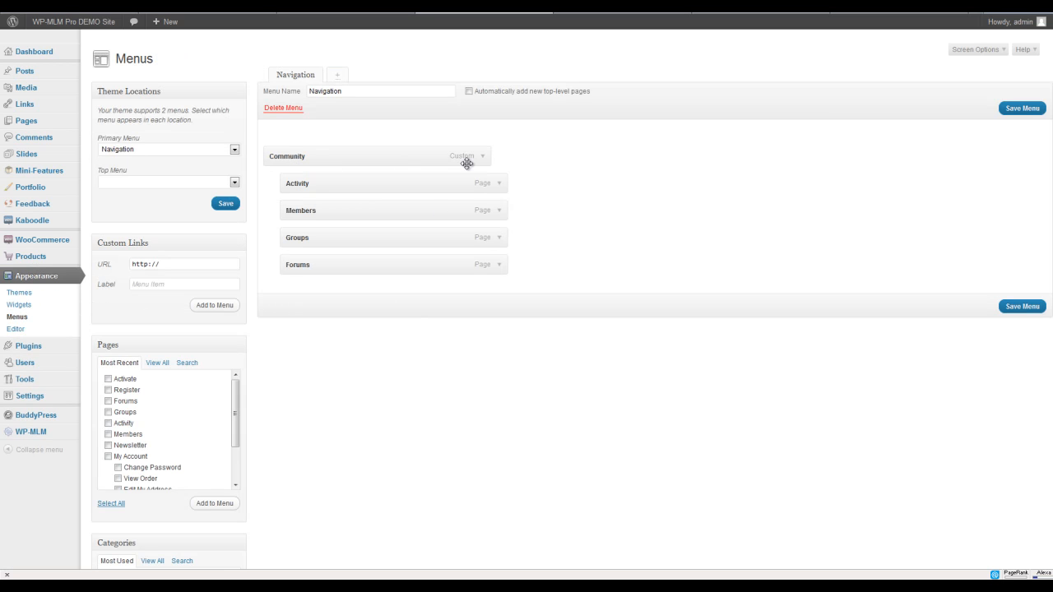
mouse_move(330, 182)
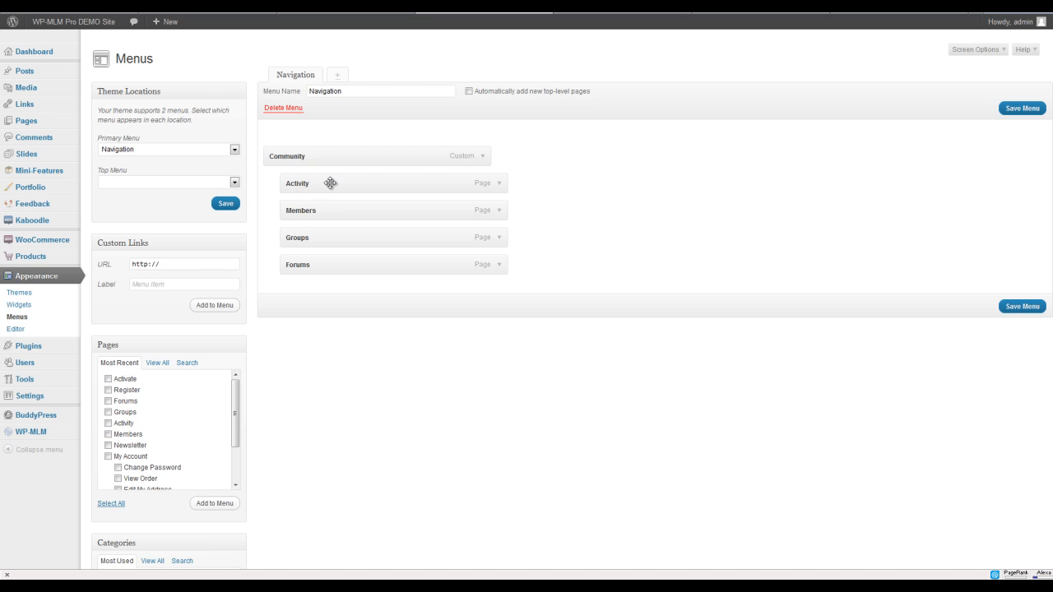
mouse_move(310, 273)
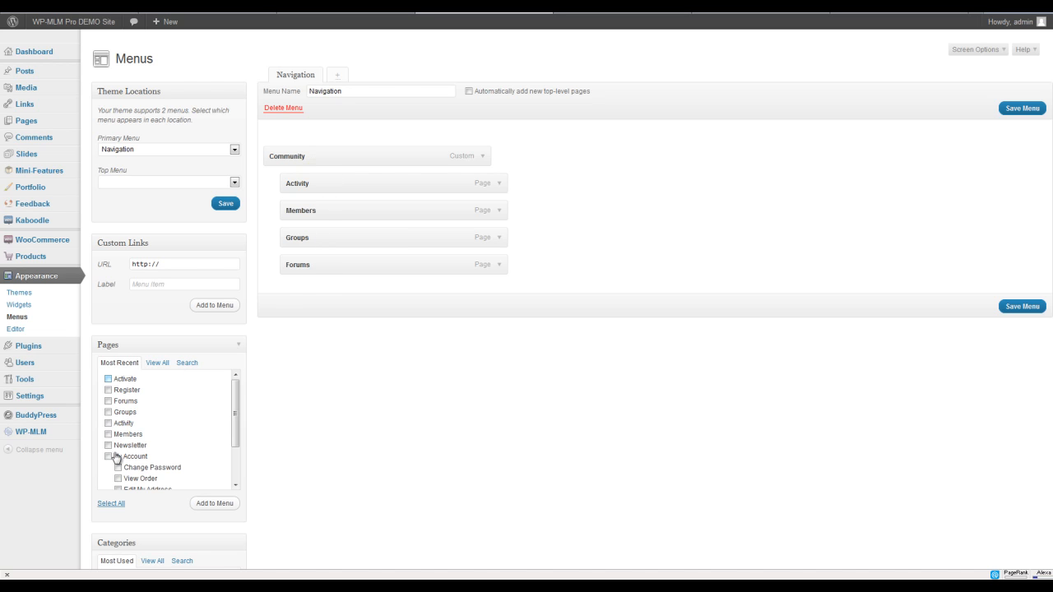
scroll(down, 3)
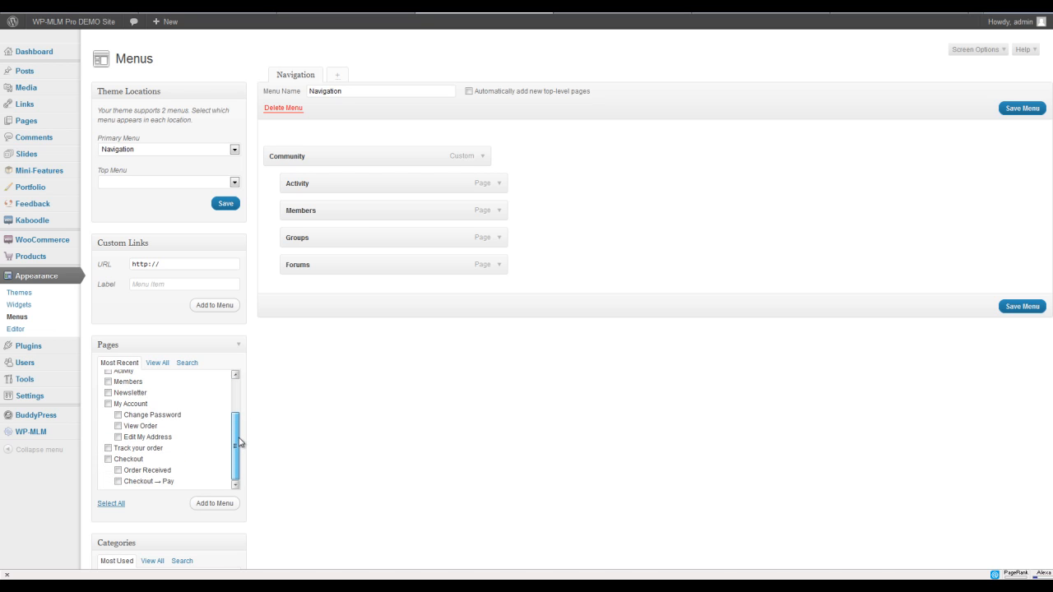
mouse_move(239, 445)
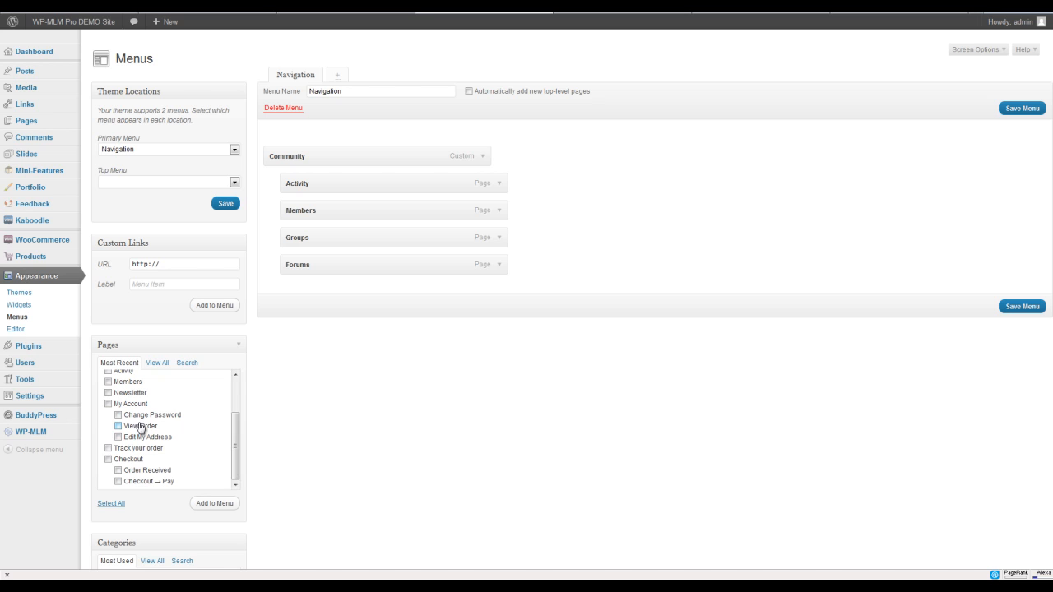
mouse_move(160, 459)
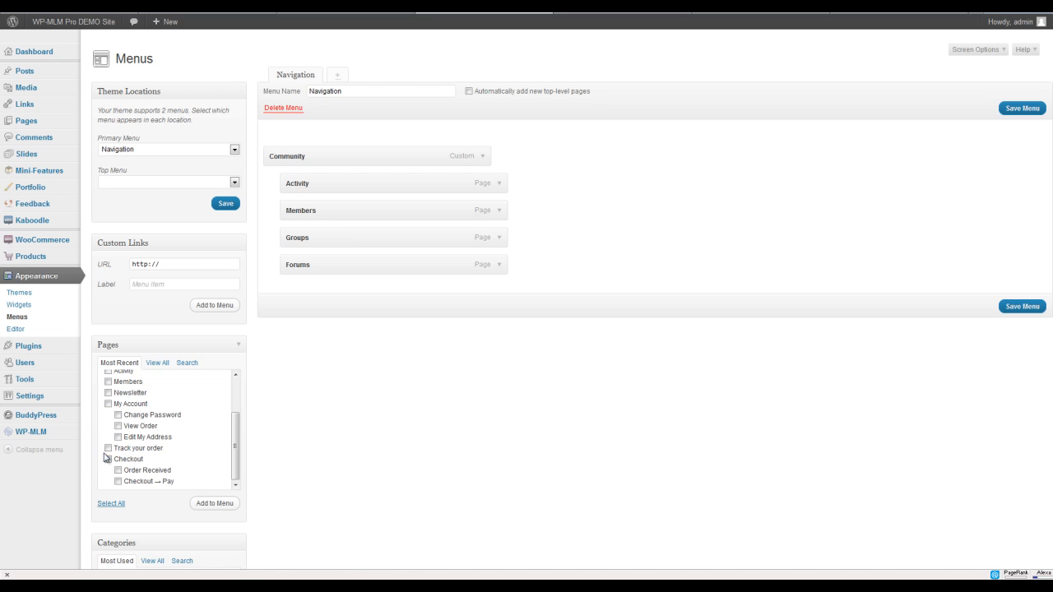
mouse_move(89, 467)
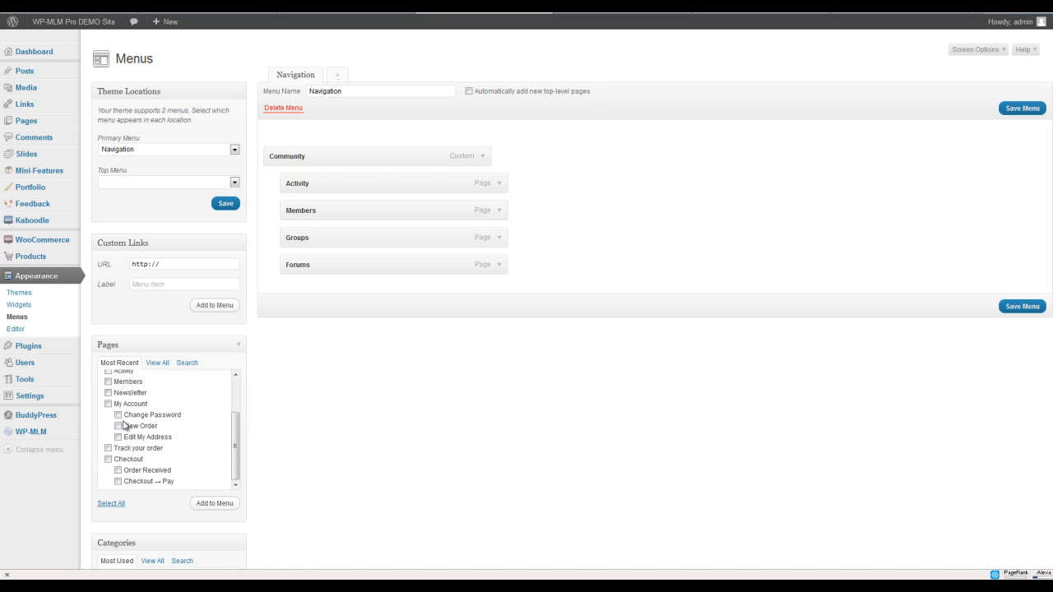
click(108, 403)
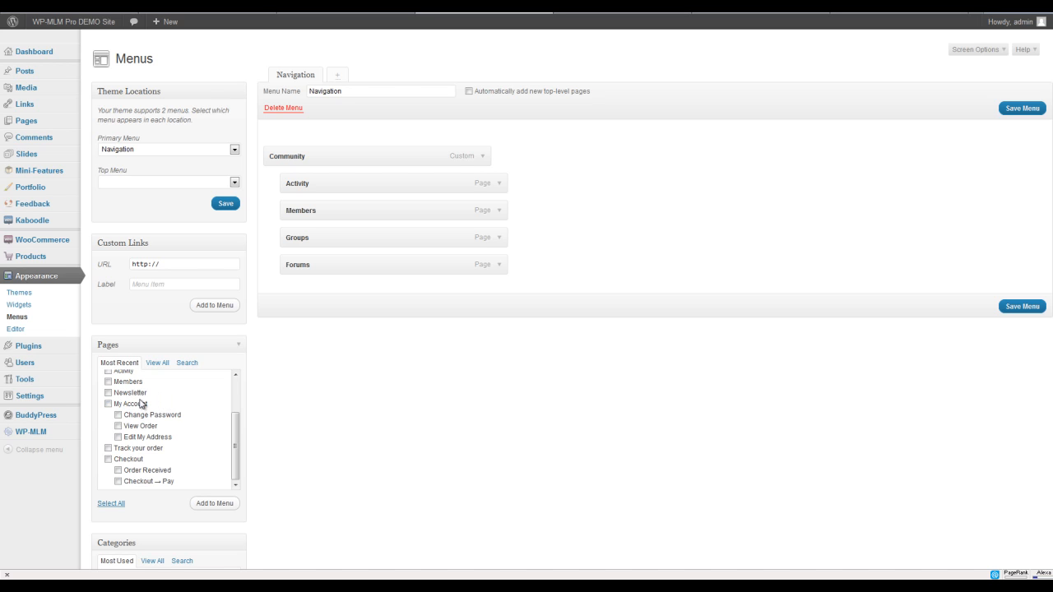
mouse_move(118, 448)
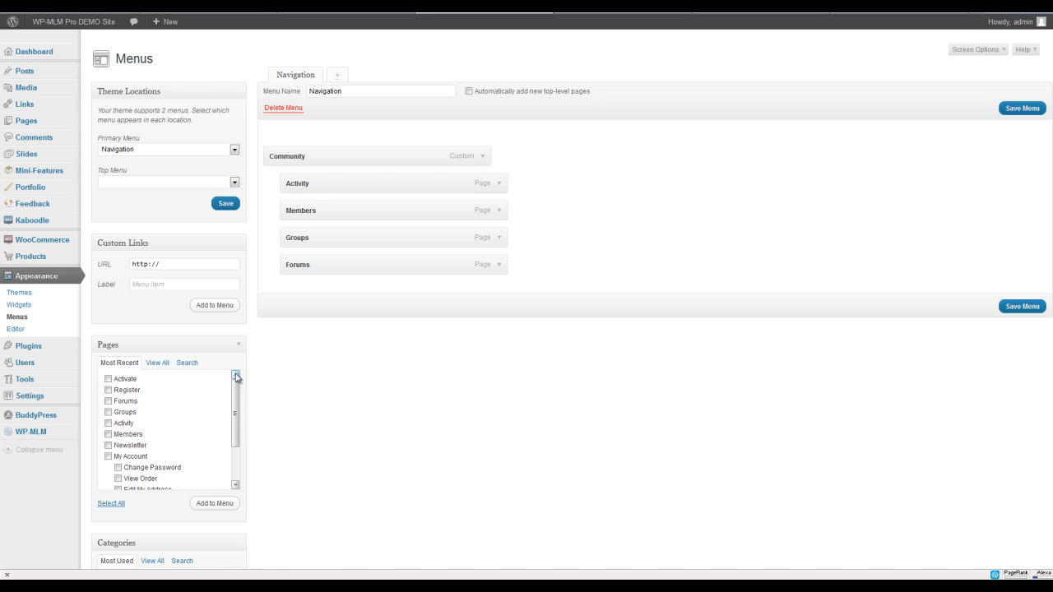
mouse_move(239, 376)
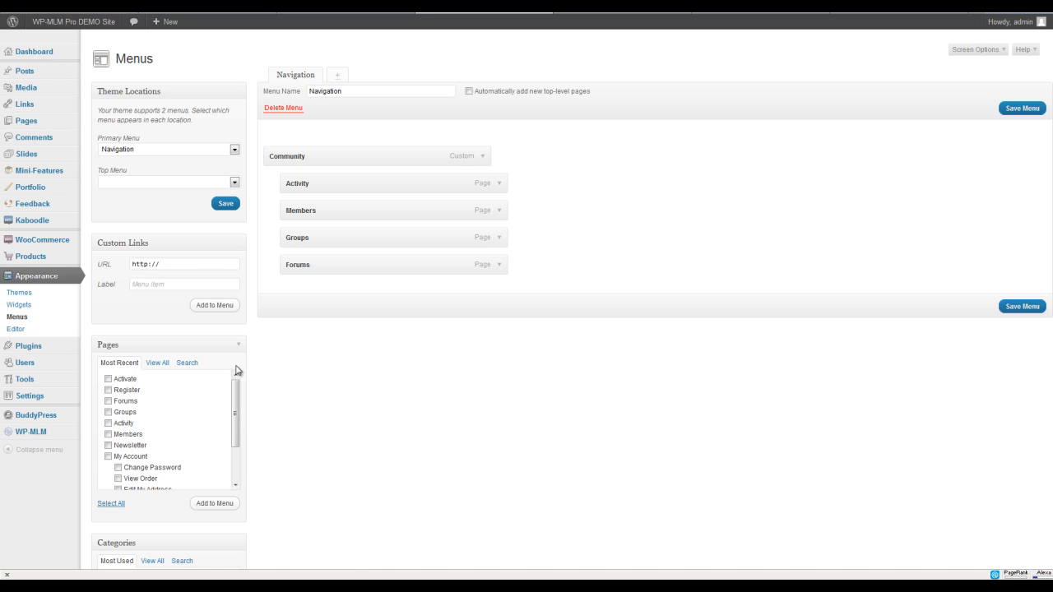
mouse_move(350, 149)
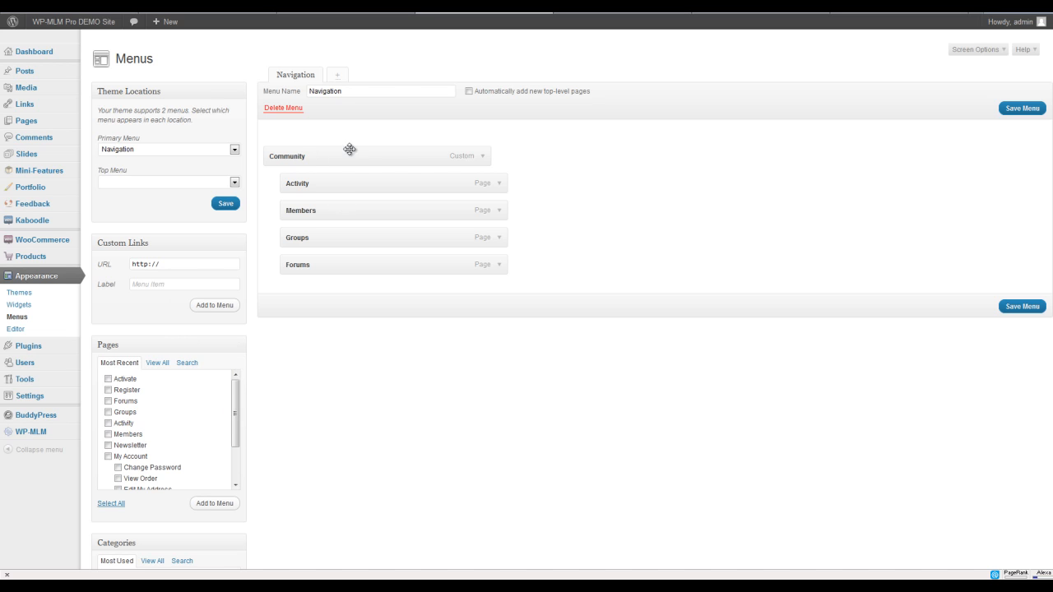
- Add a 'Home' custom link to the Navigation menu and save the menu
click(182, 284)
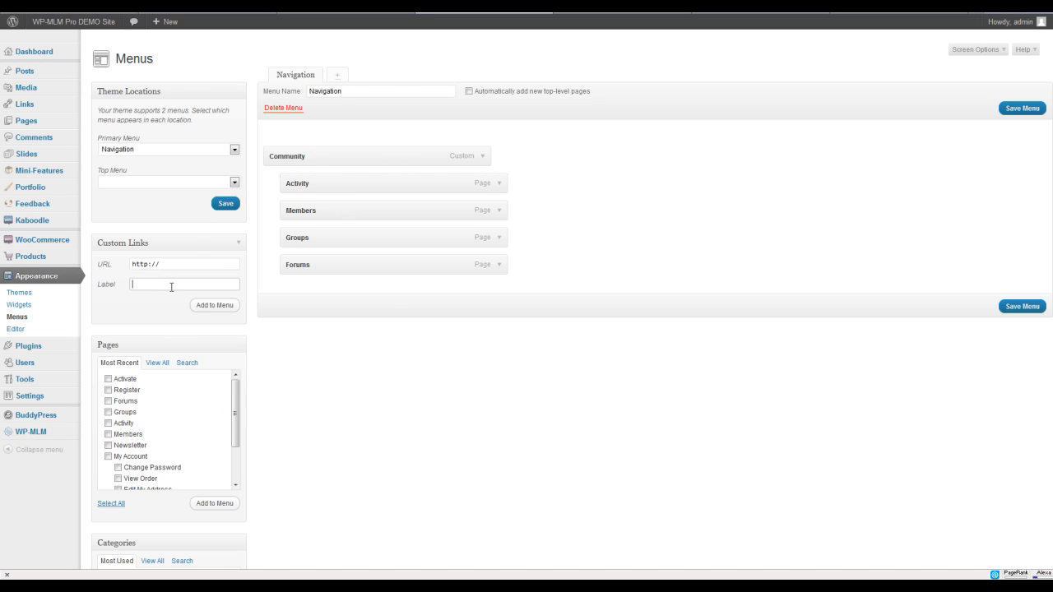
text(Home)
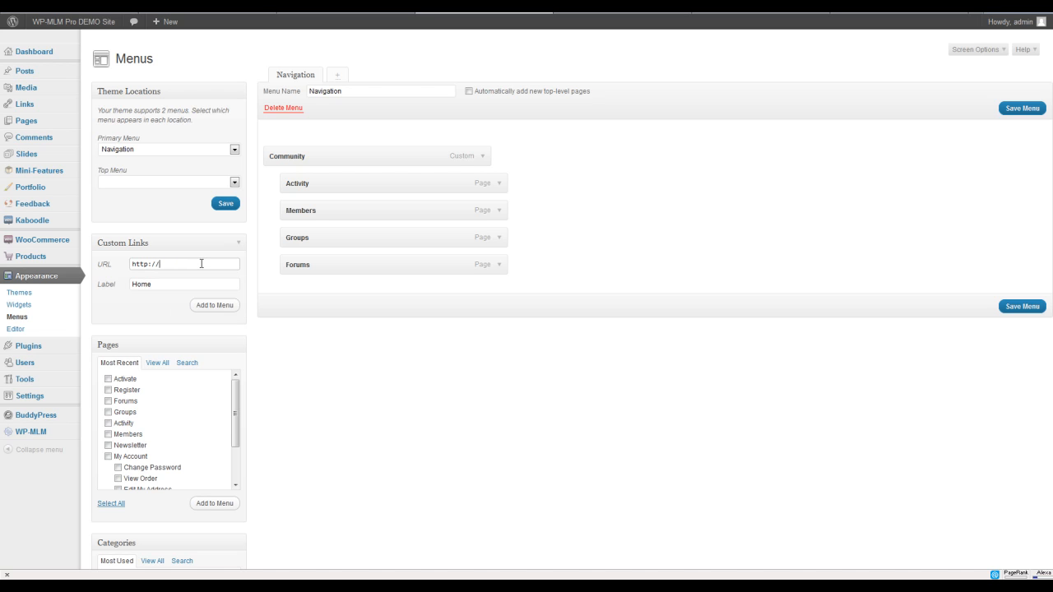
text(www.floosk.com)
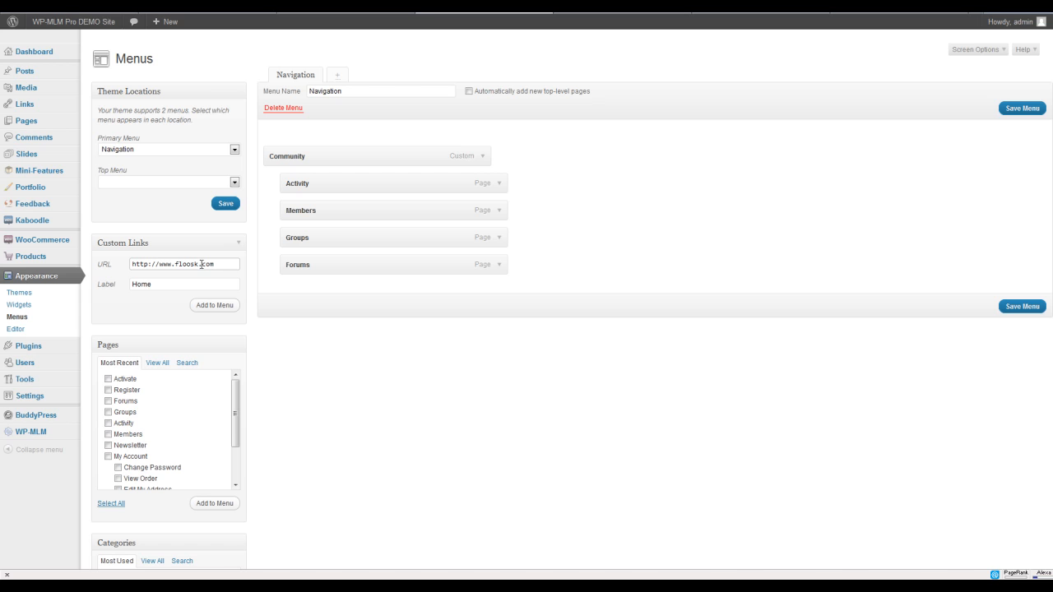
click(214, 306)
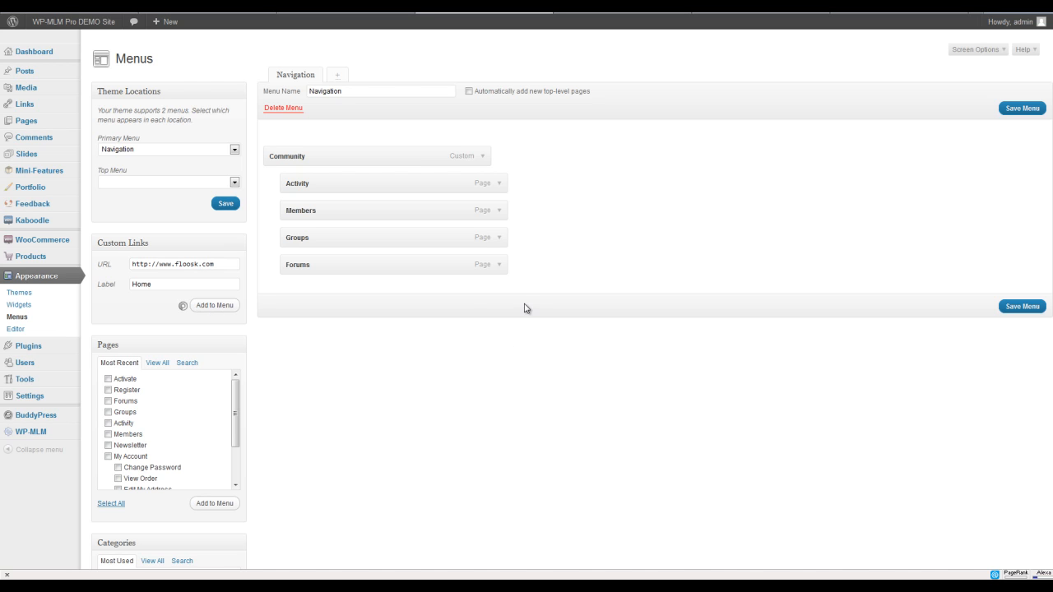
click(214, 306)
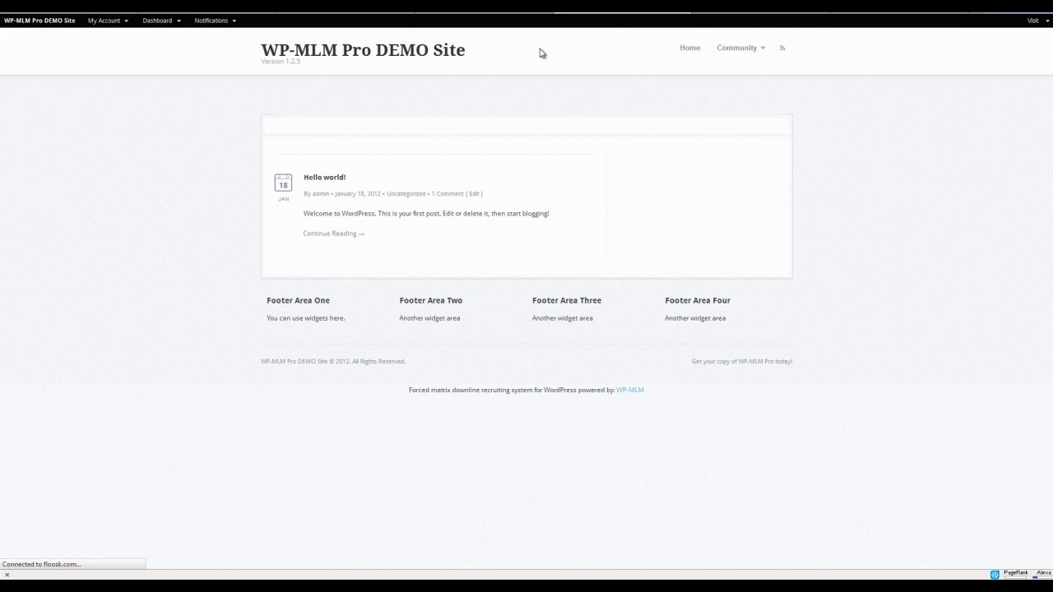
mouse_move(498, 192)
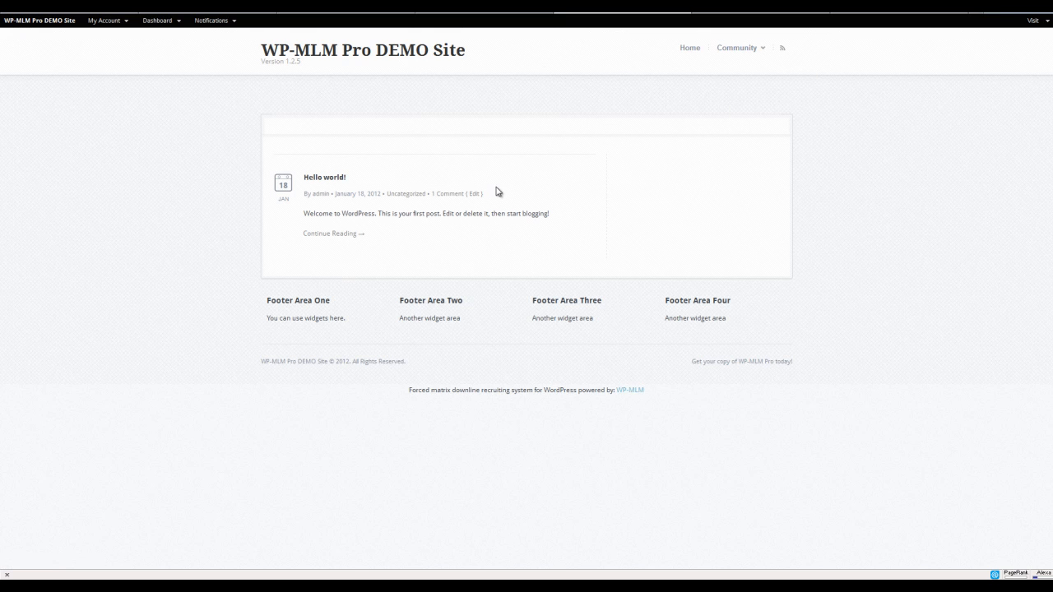
mouse_move(348, 190)
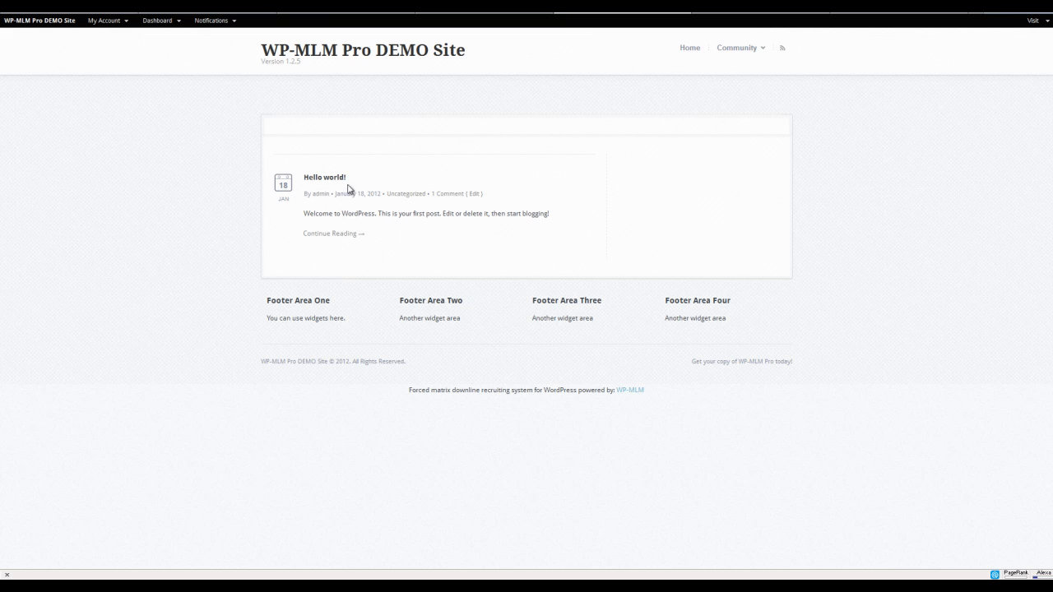
mouse_move(747, 186)
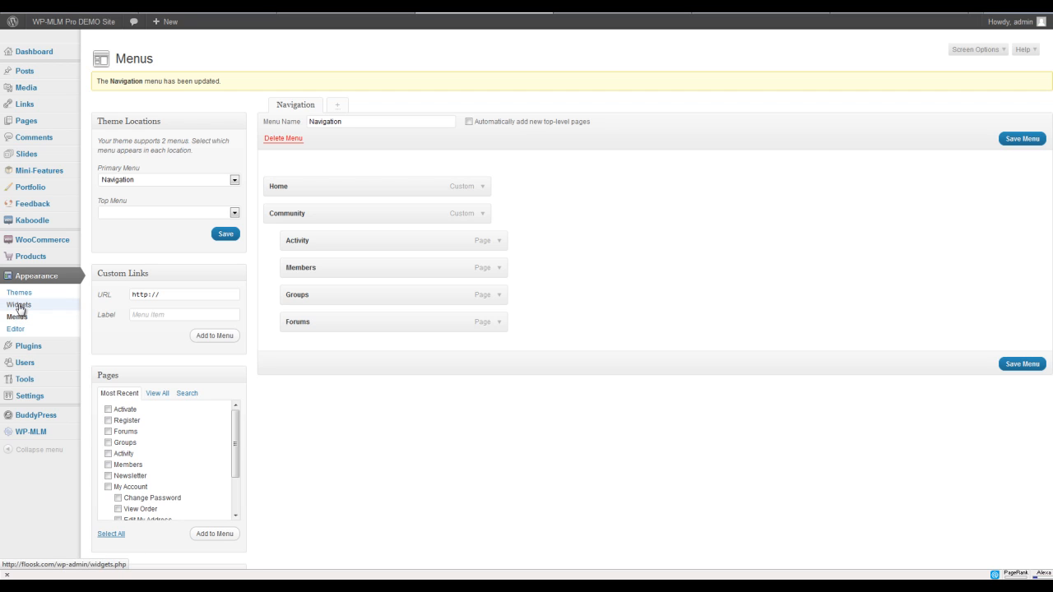
- Open Appearance > Widgets and scroll down the Available Widgets list
click(20, 305)
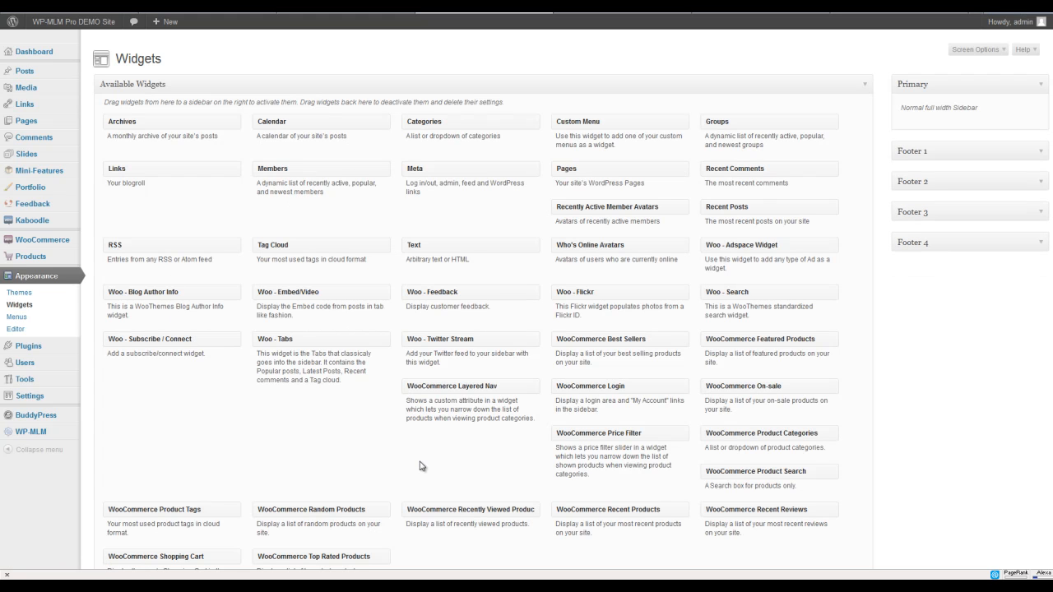
mouse_move(405, 404)
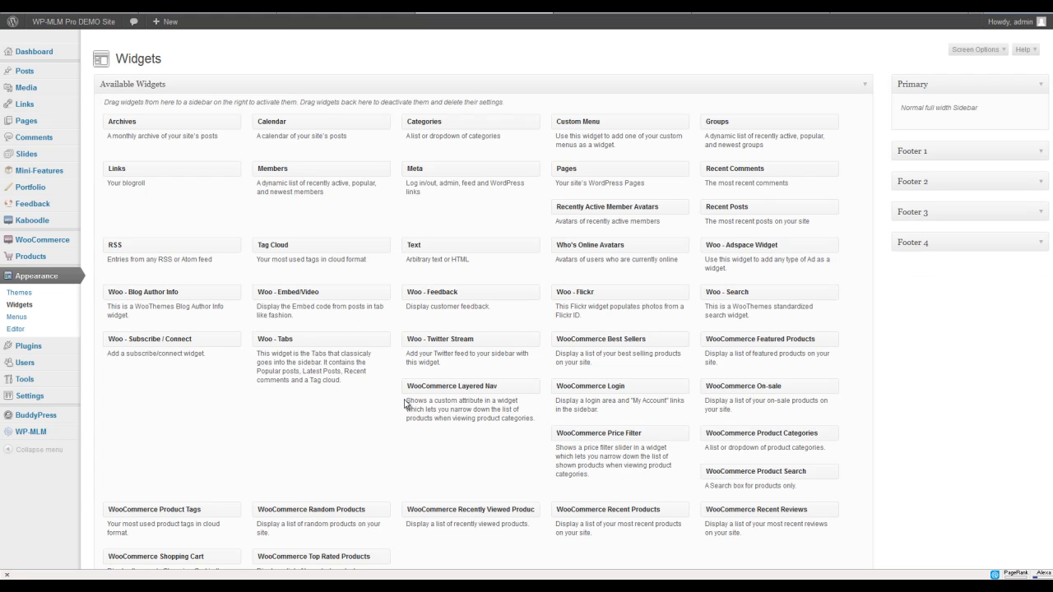
scroll(down, 3)
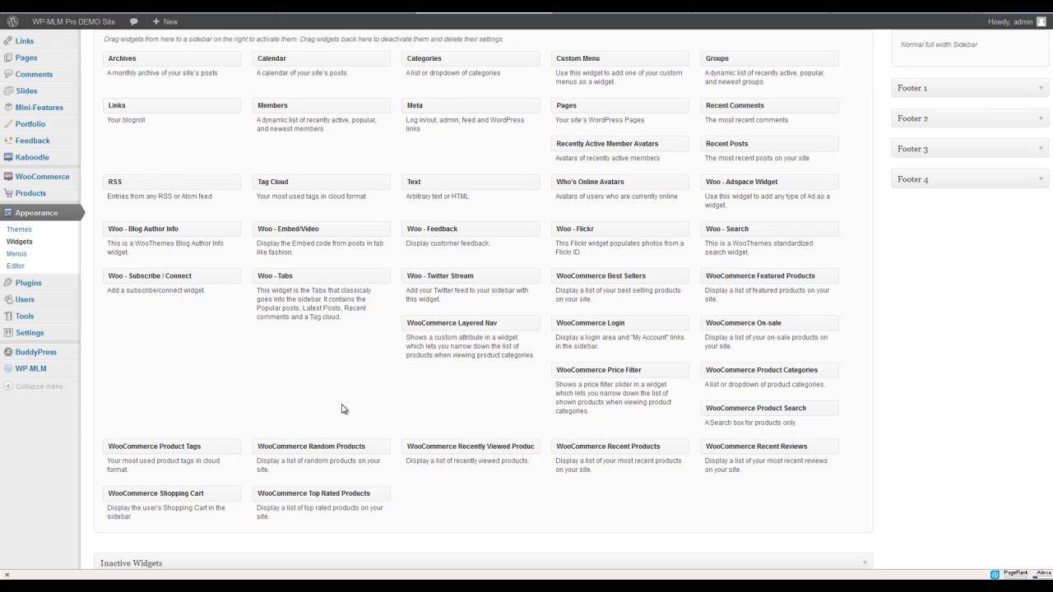
mouse_move(350, 416)
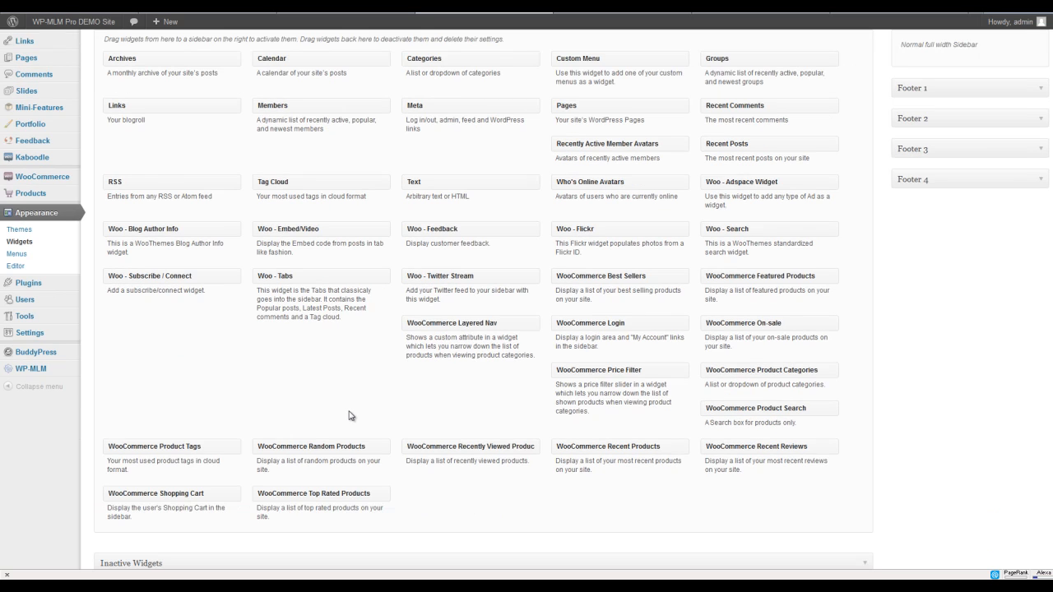
mouse_move(335, 412)
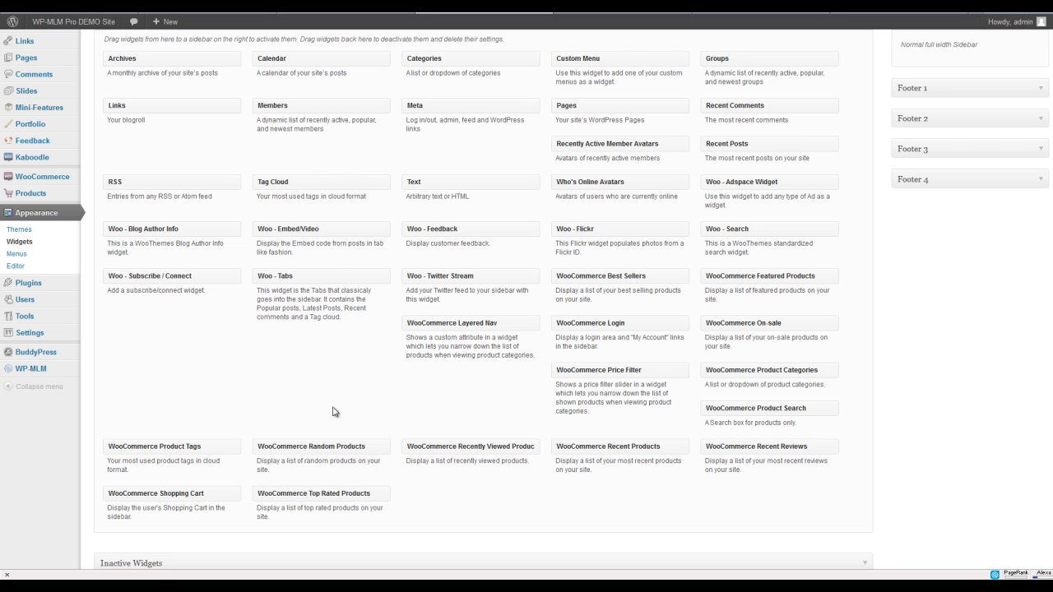
mouse_move(15, 176)
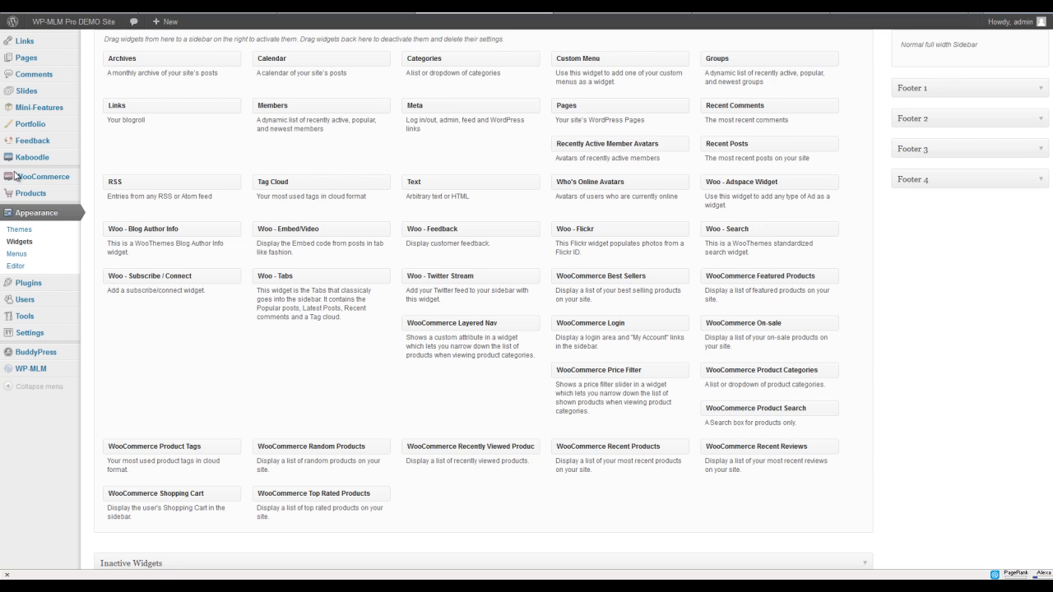
mouse_move(36, 351)
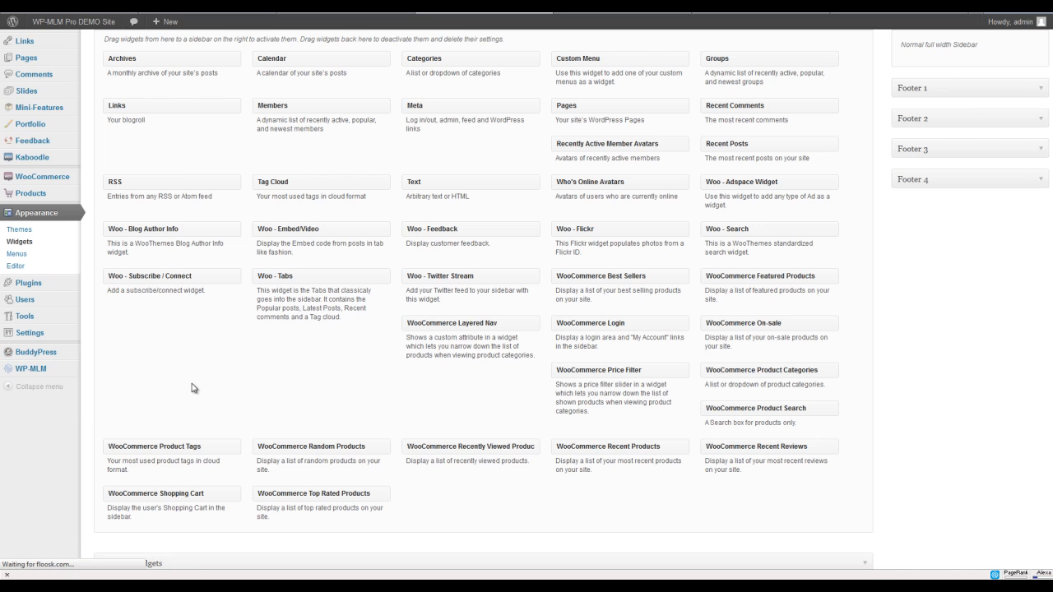
- View the BuddyPress Components and Pages tabs, ending on Settings with every option No
click(35, 361)
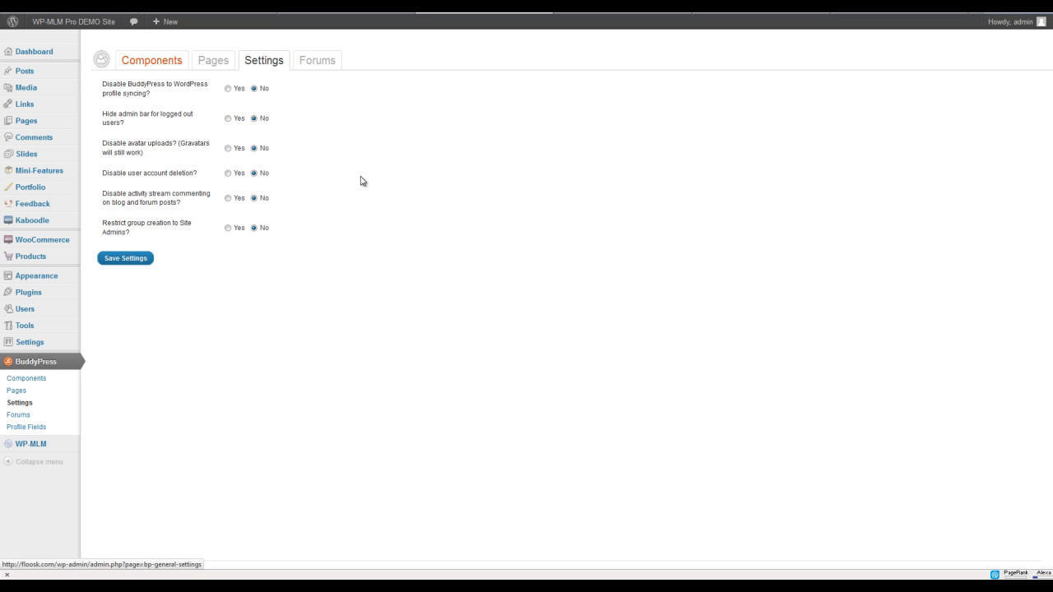
click(152, 60)
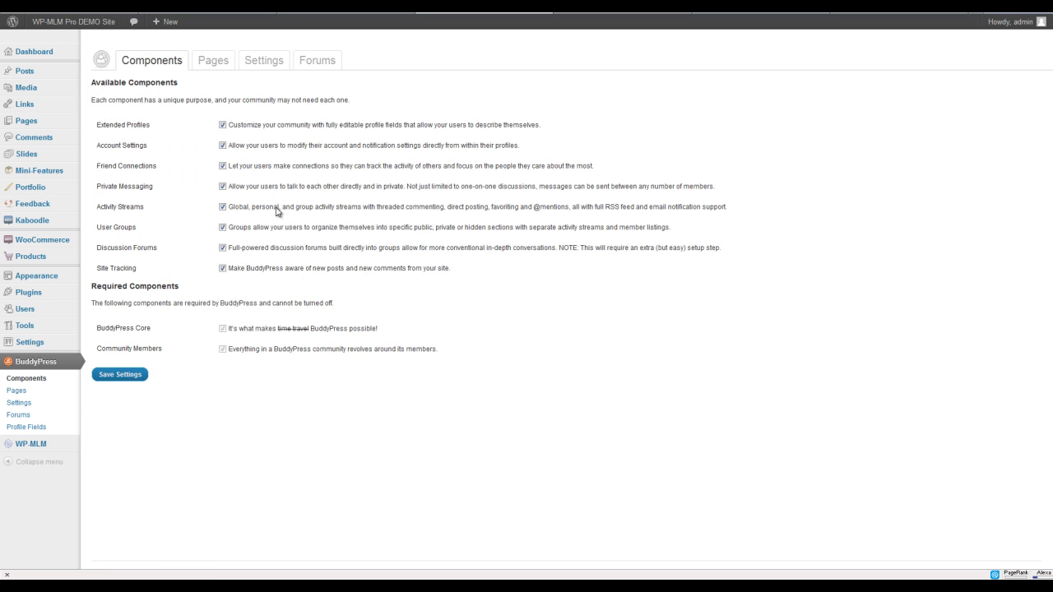
mouse_move(211, 80)
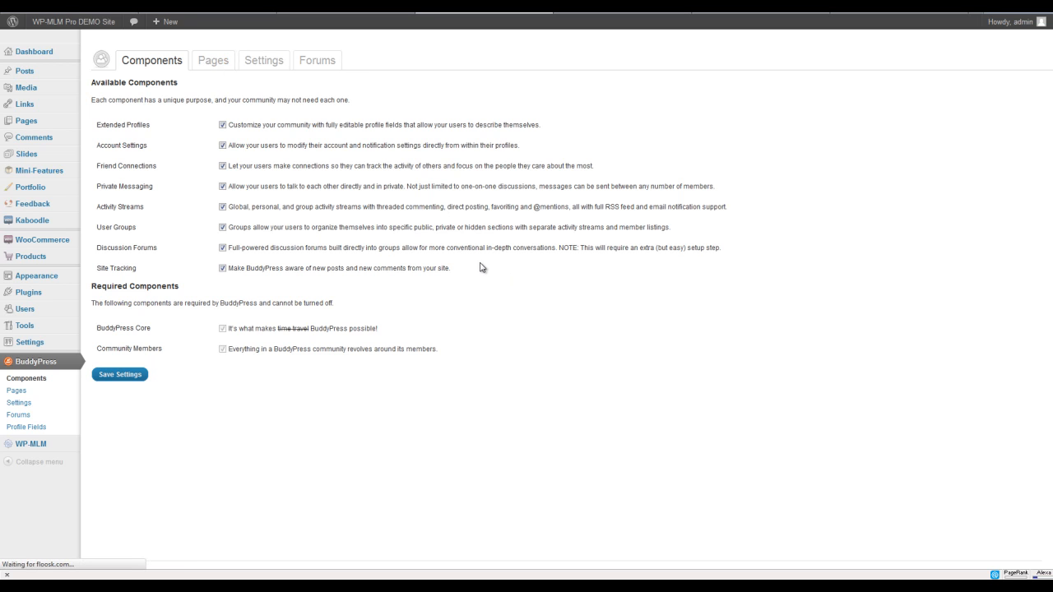
click(213, 60)
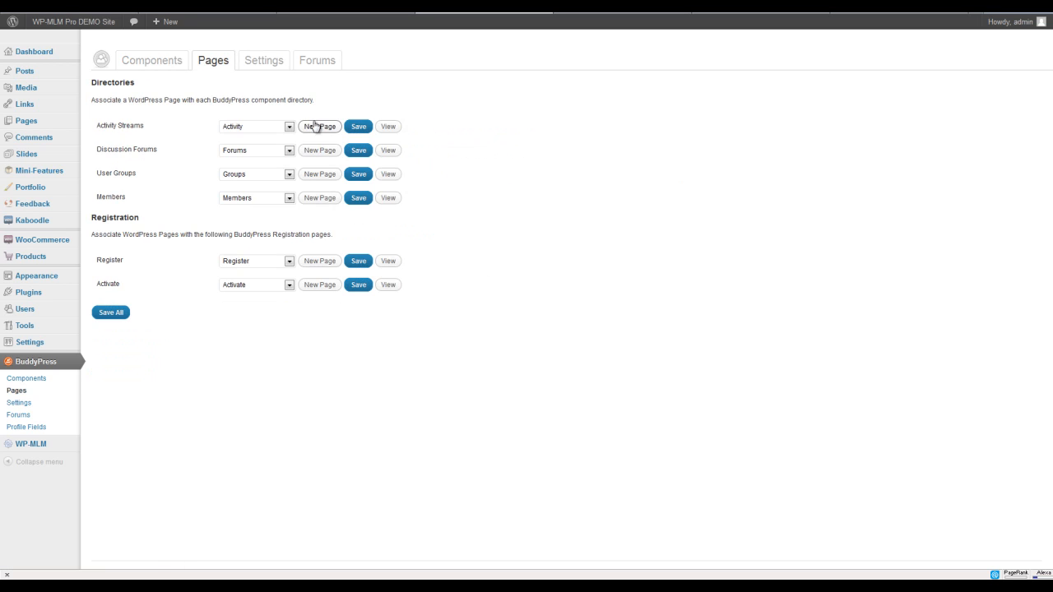
mouse_move(217, 110)
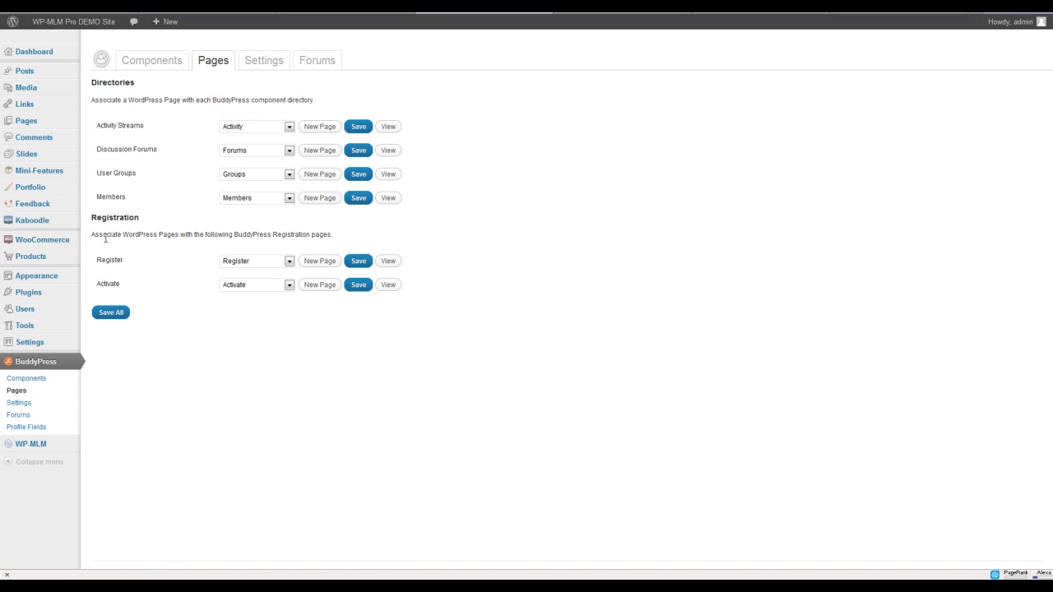
mouse_move(272, 126)
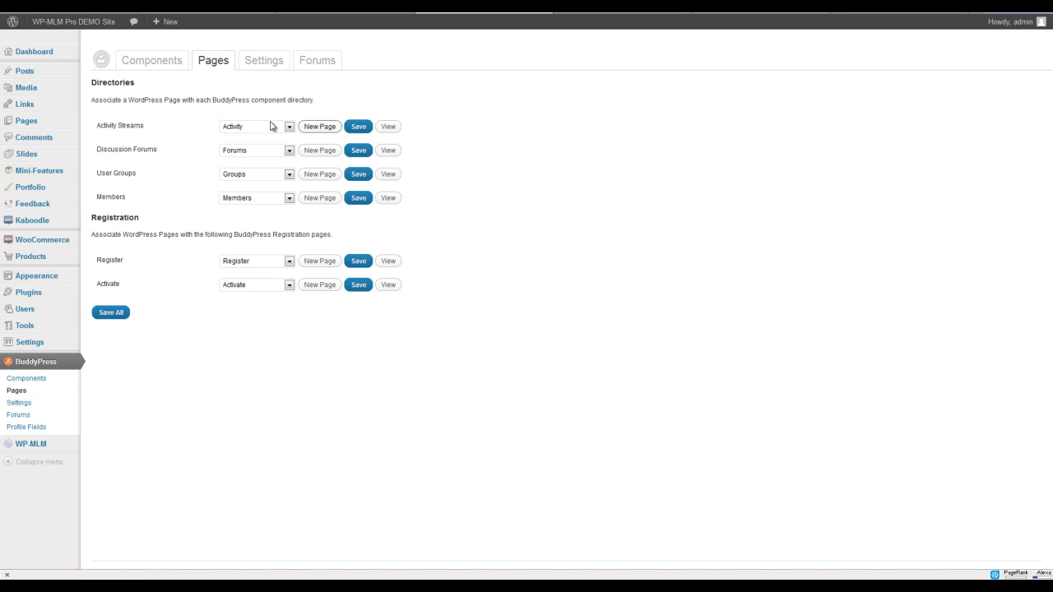
click(264, 59)
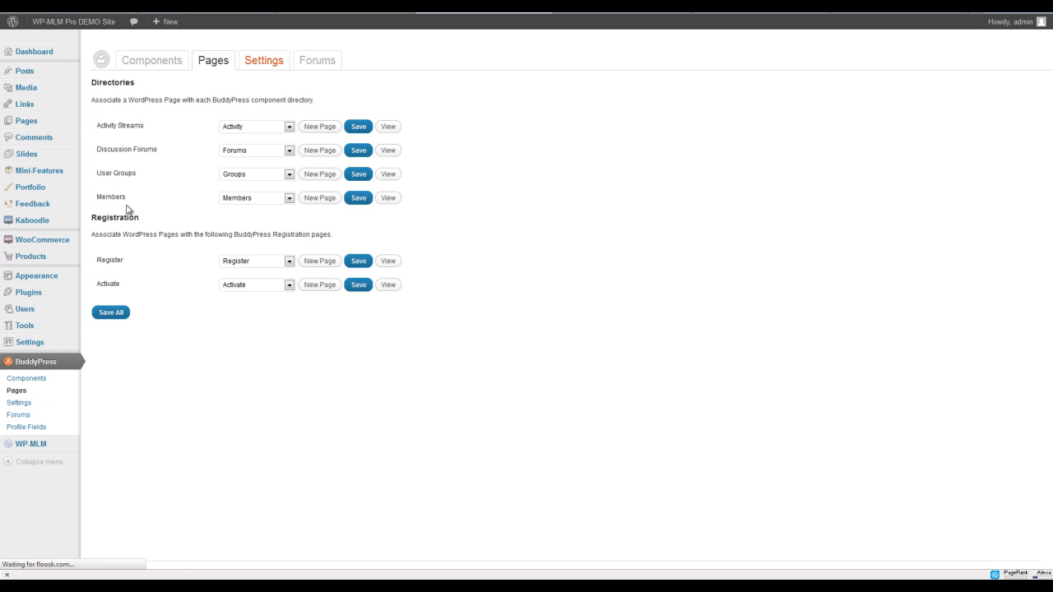
click(263, 59)
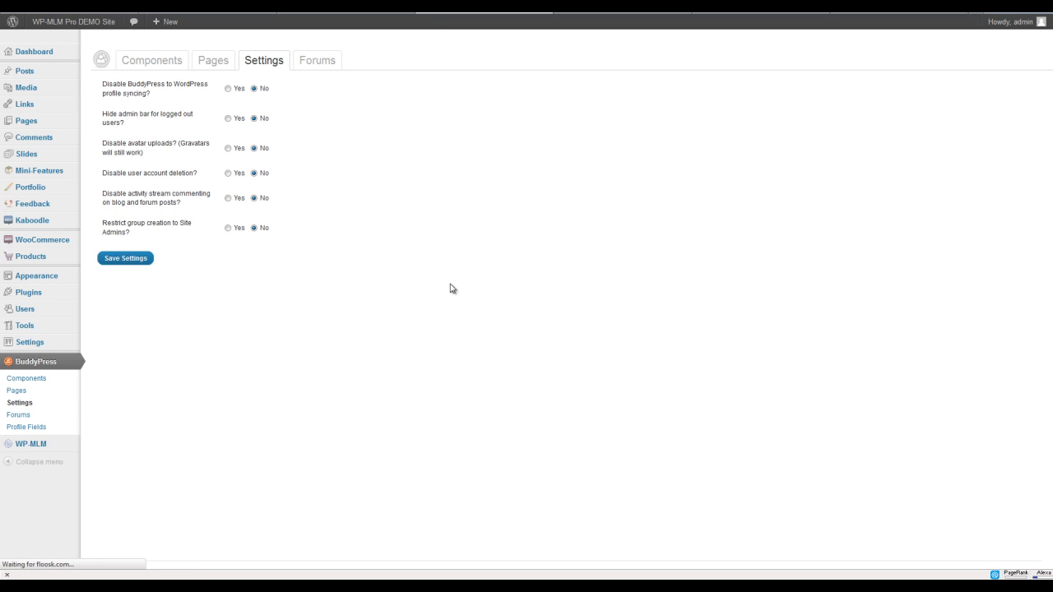
- Install BuddyPress group forums and complete the bbPress installation, saving bb-config.php
click(317, 59)
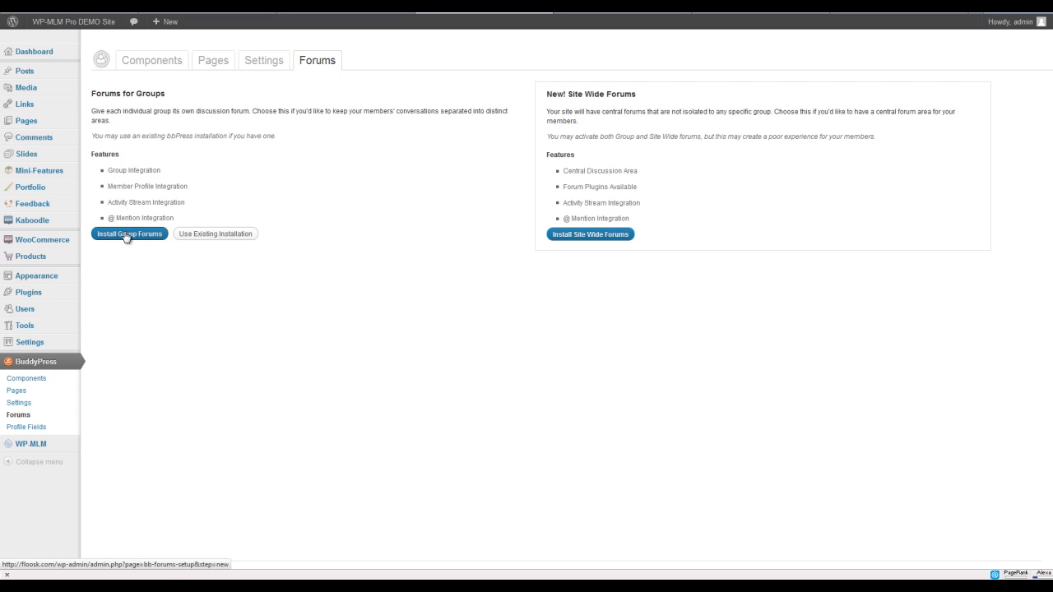
mouse_move(119, 238)
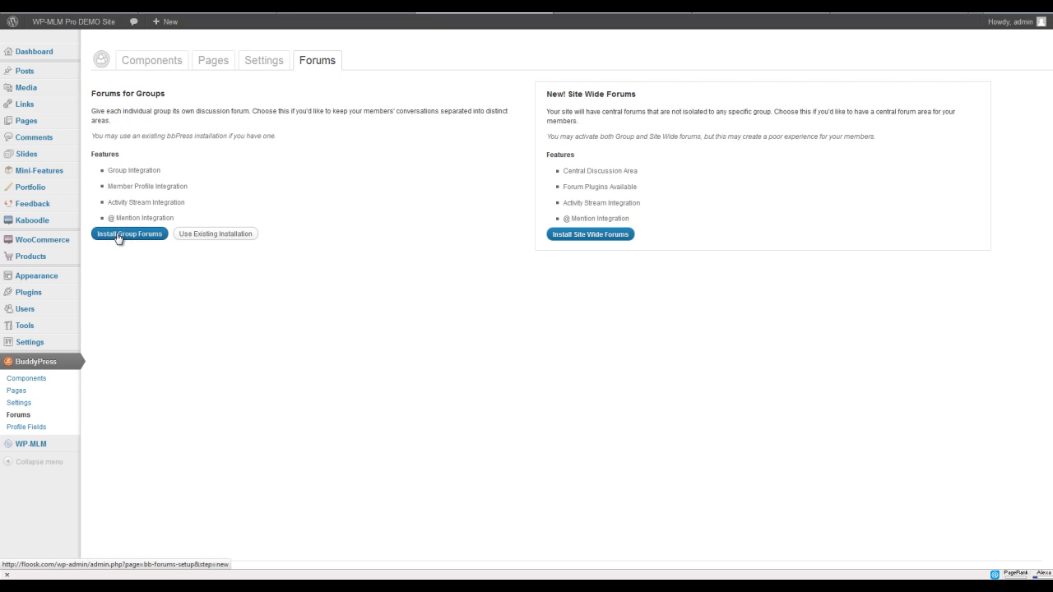
click(129, 233)
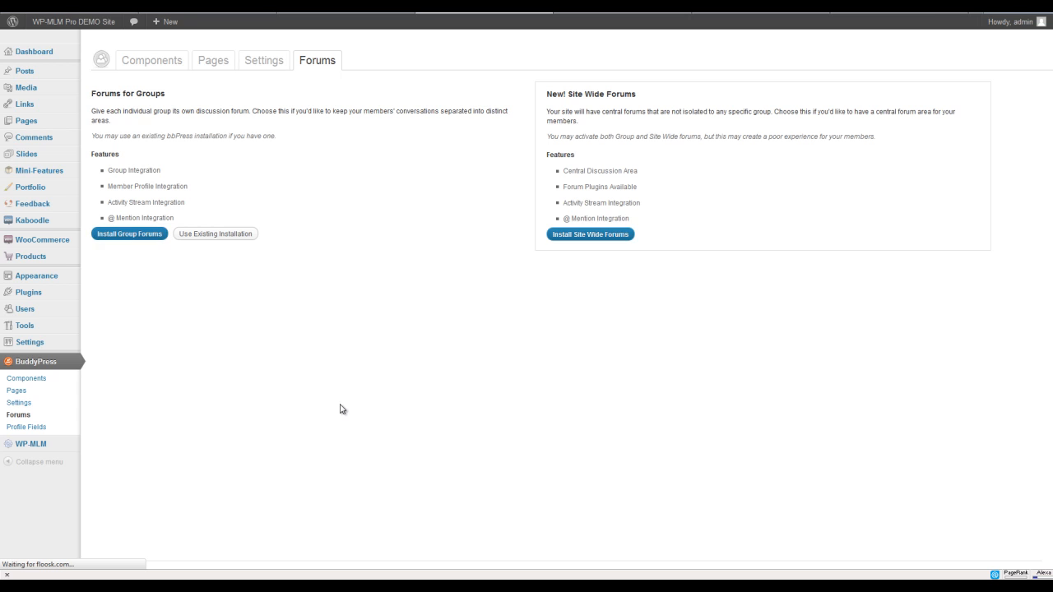
click(129, 233)
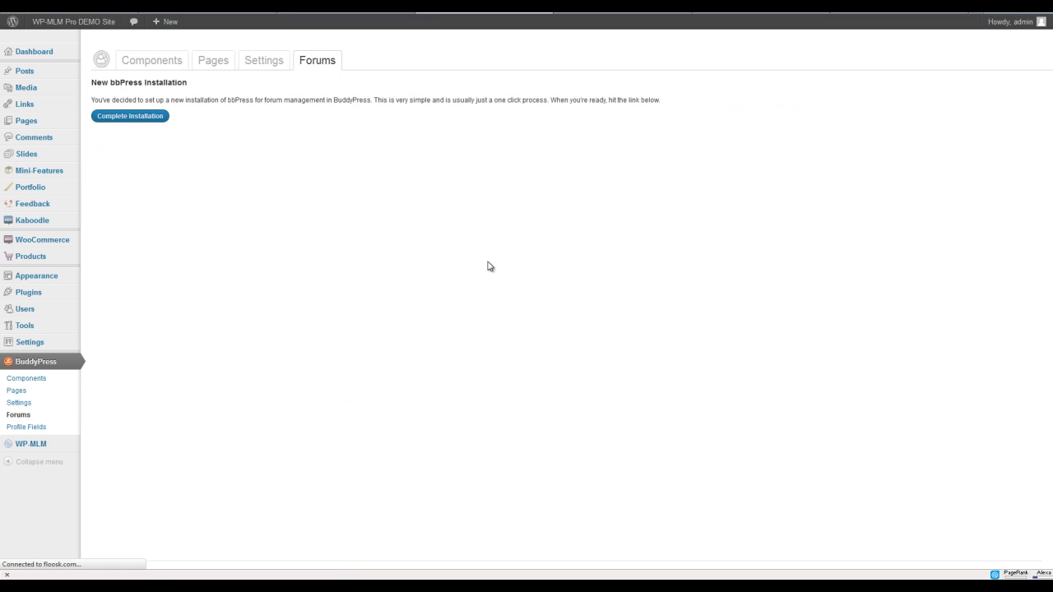
click(130, 115)
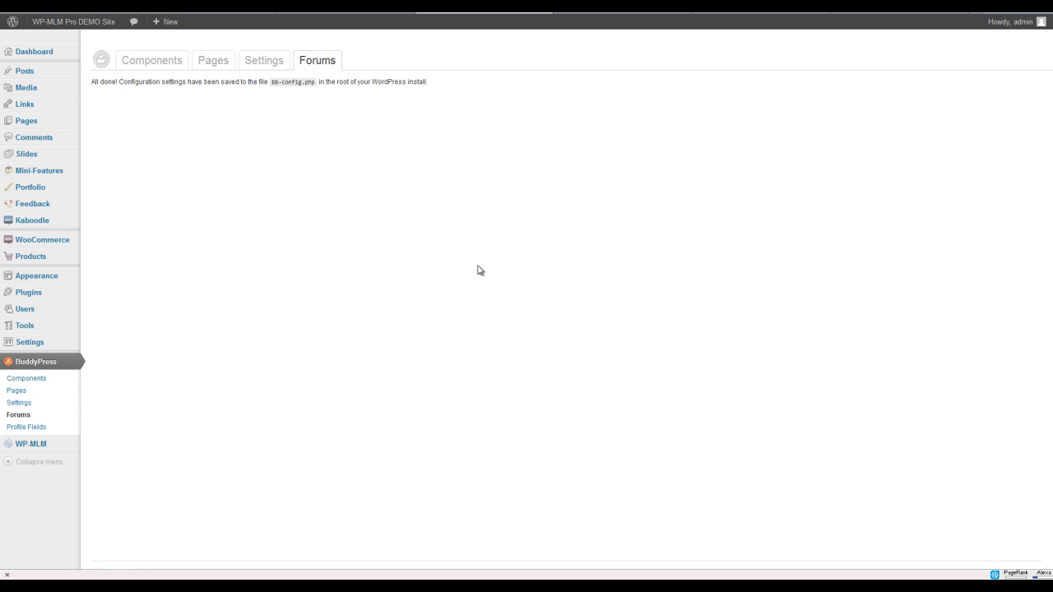
mouse_move(354, 186)
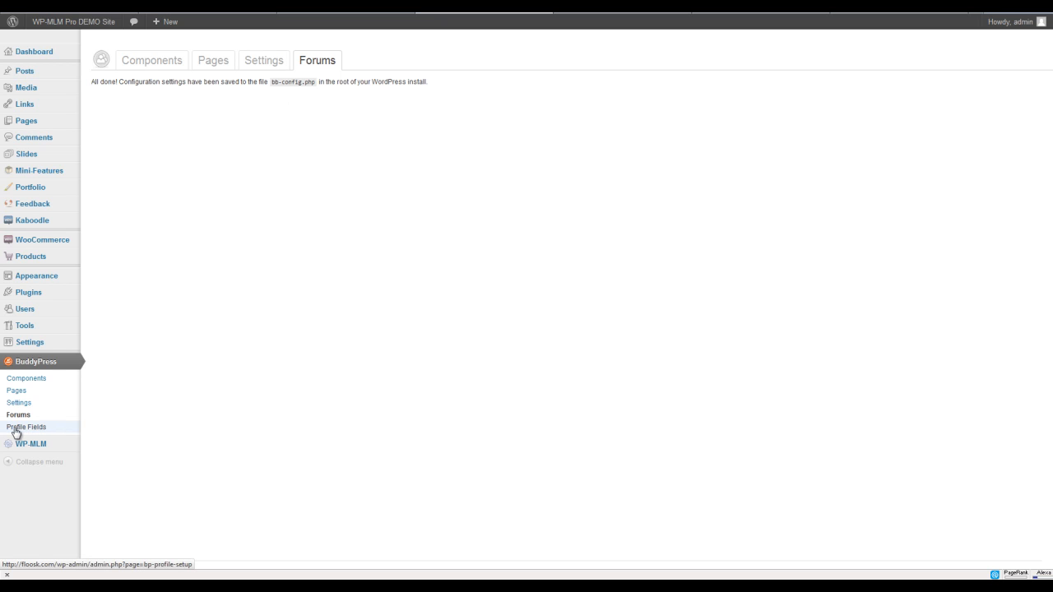
click(25, 427)
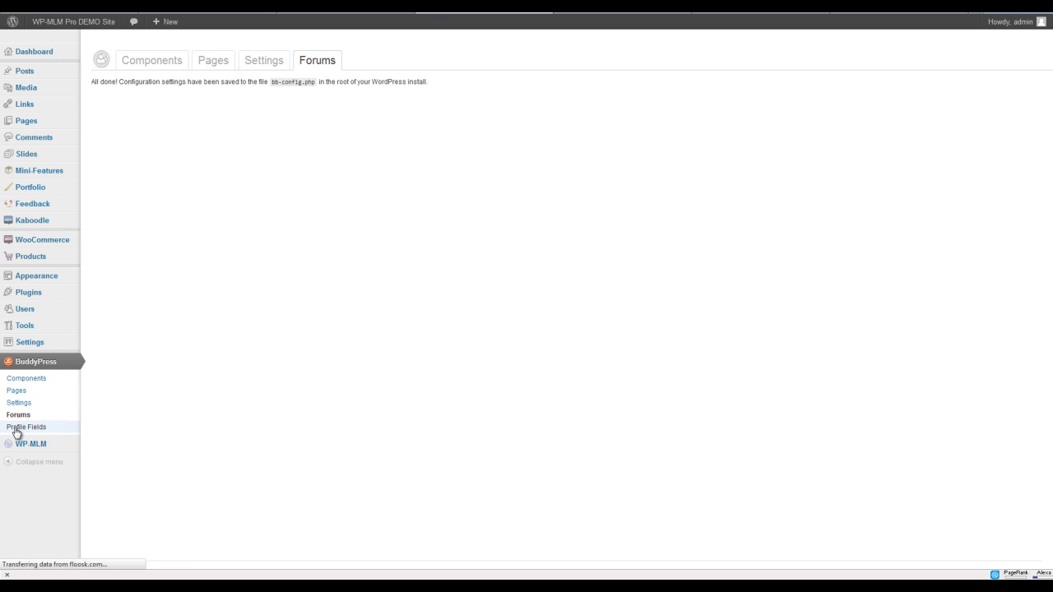
click(26, 427)
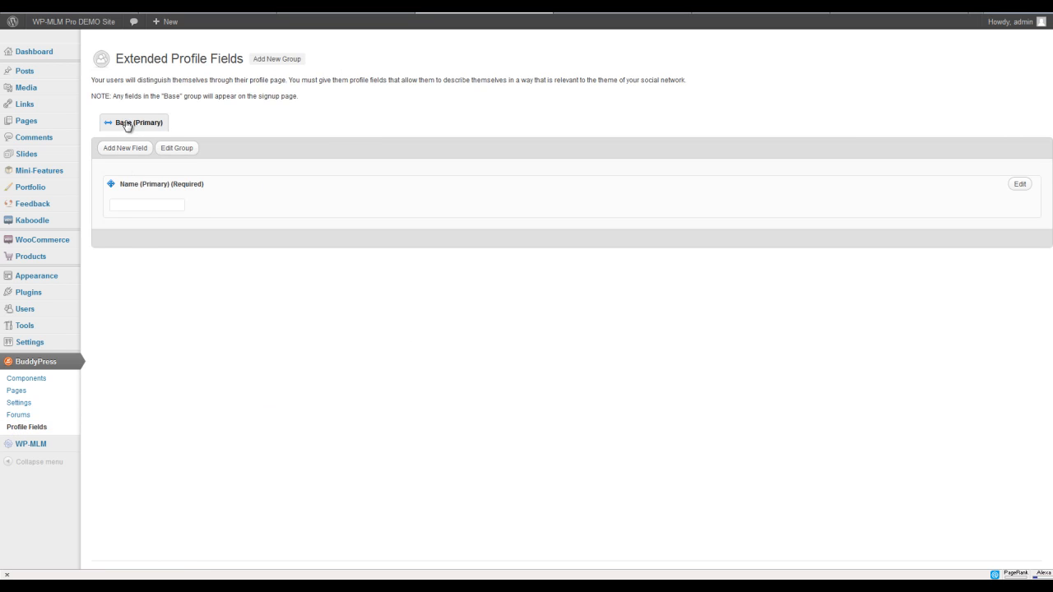
mouse_move(125, 148)
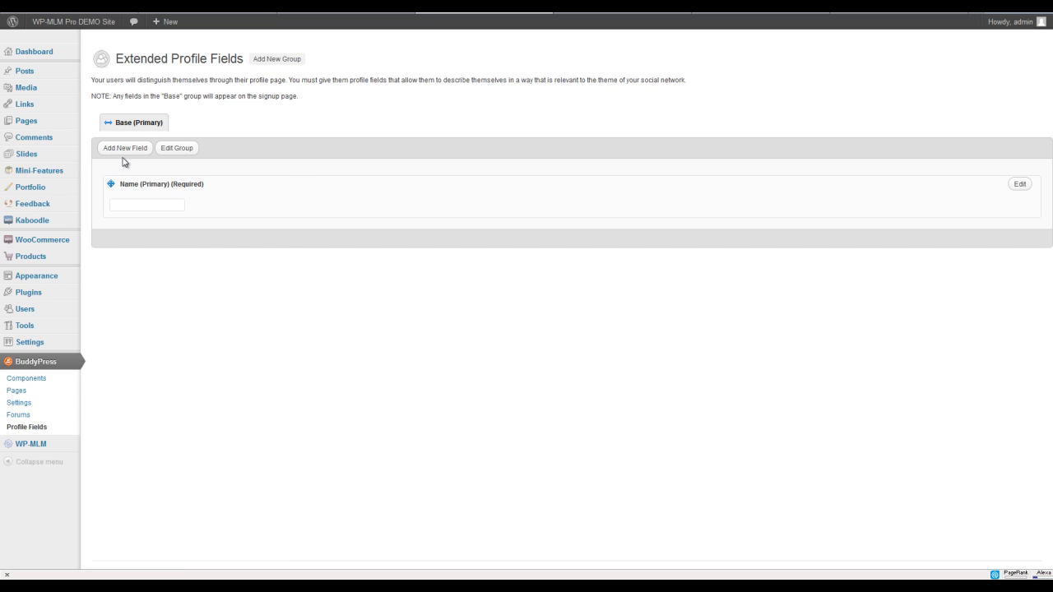
mouse_move(125, 148)
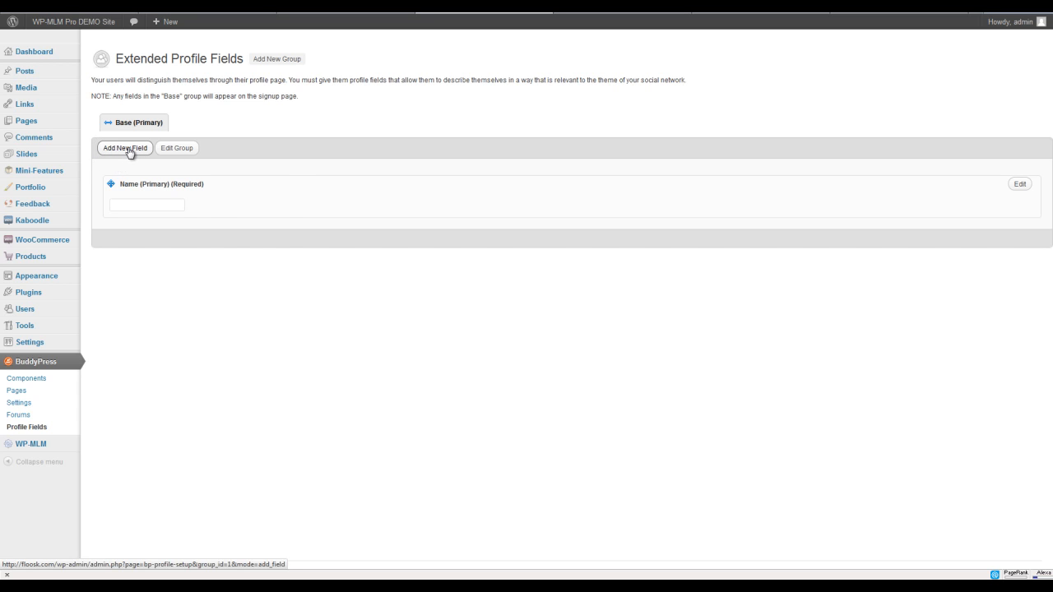
mouse_move(128, 154)
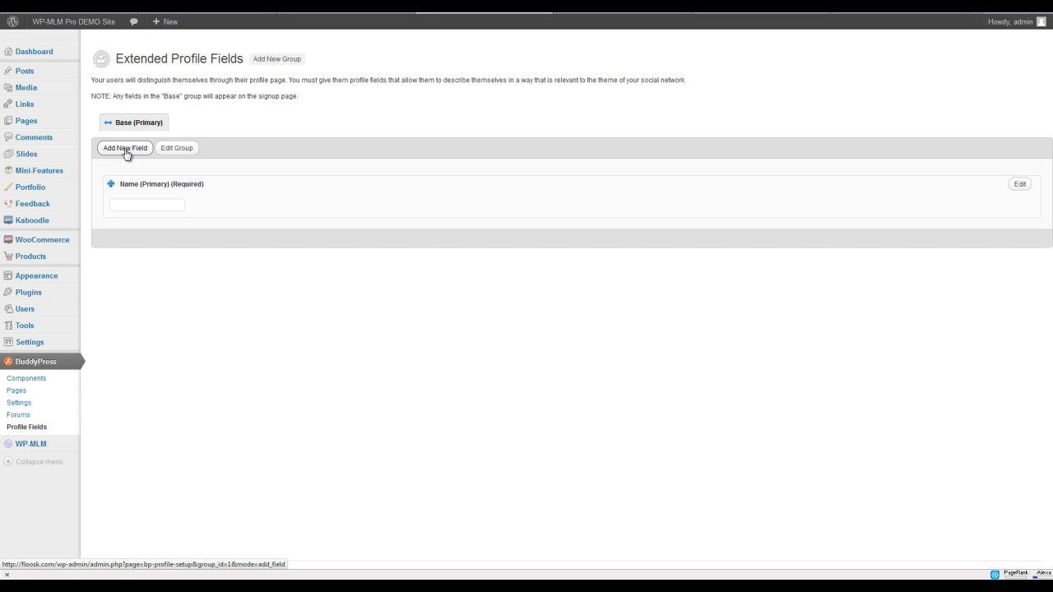
mouse_move(78, 202)
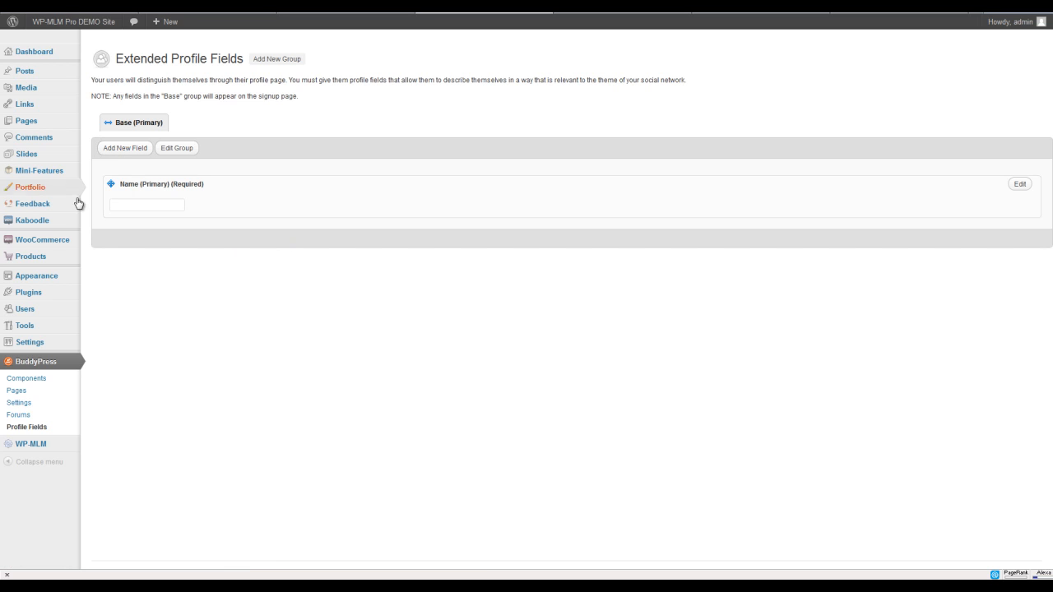
mouse_move(463, 275)
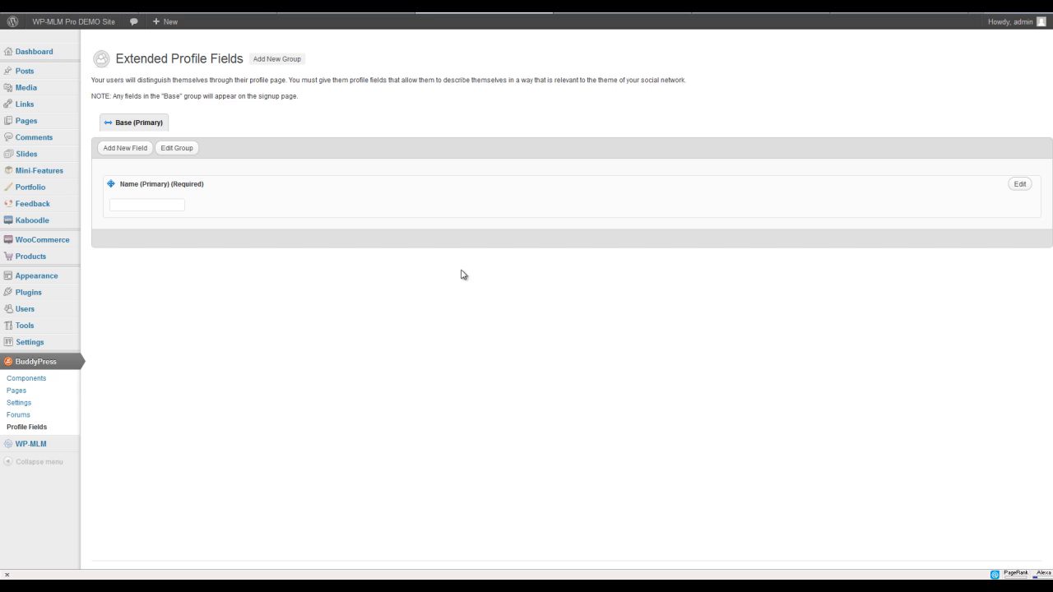
mouse_move(477, 306)
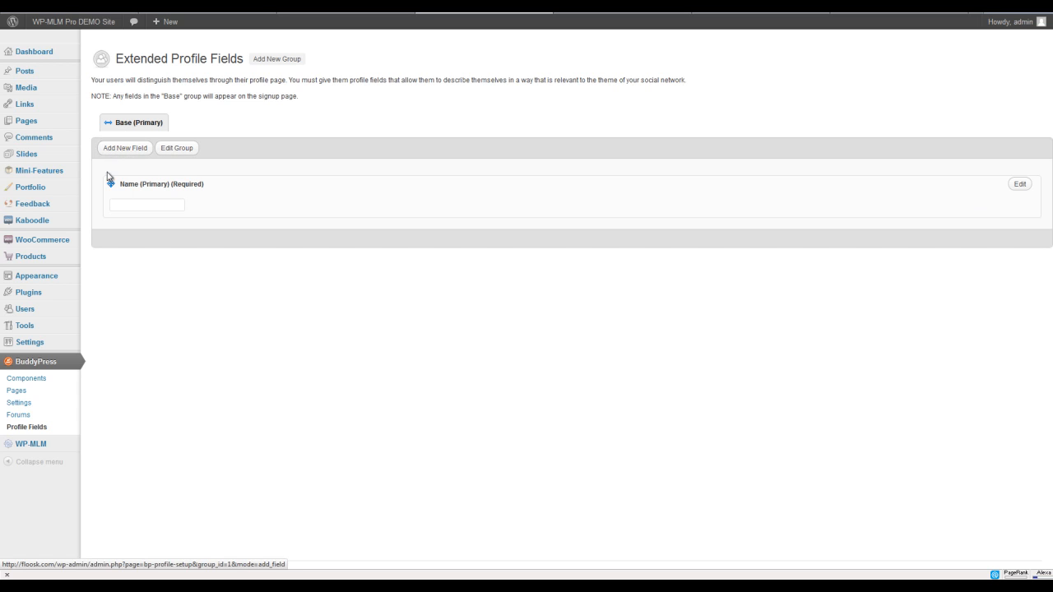
mouse_move(503, 140)
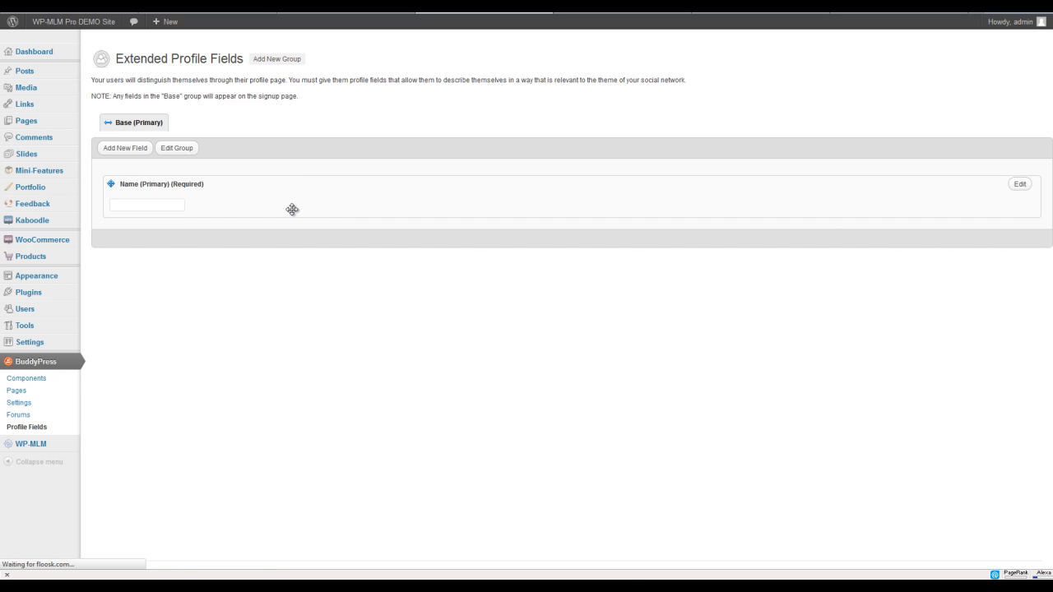
- Create a profile field group titled 'Personal Details' and view its empty tab
click(276, 58)
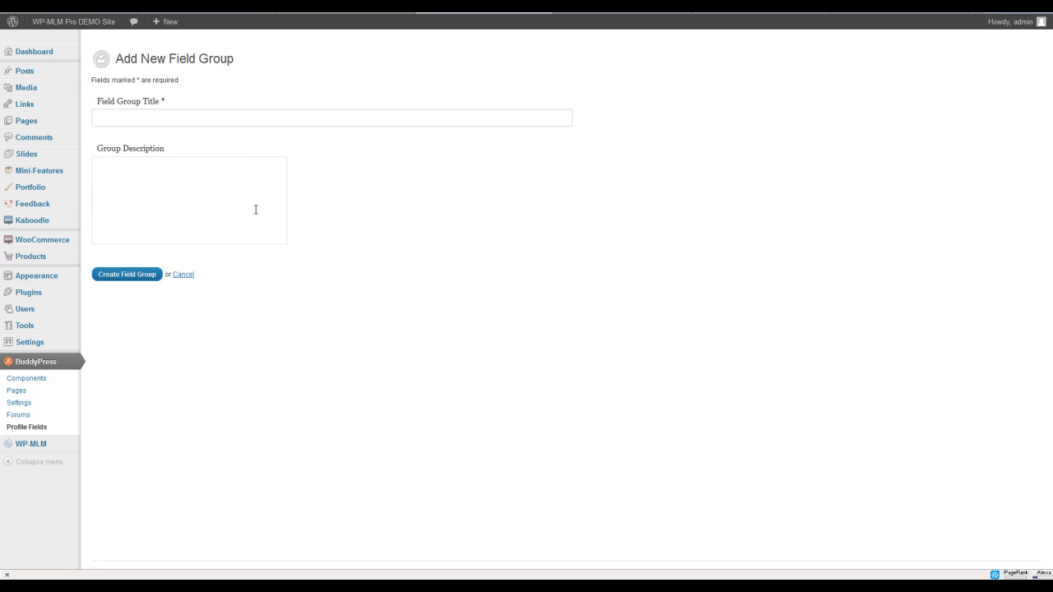
click(333, 118)
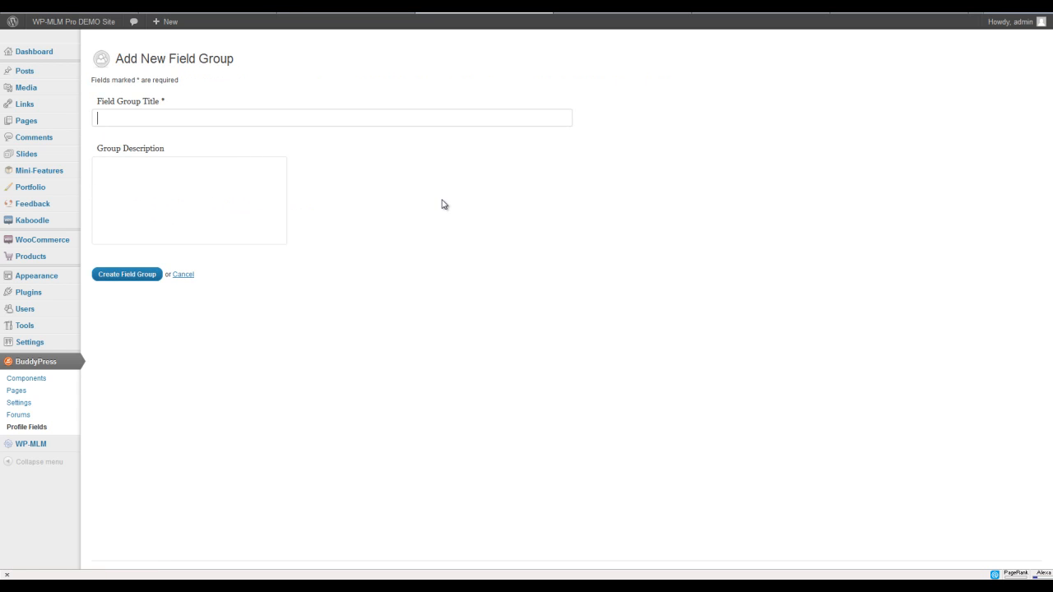
text(Personal Details)
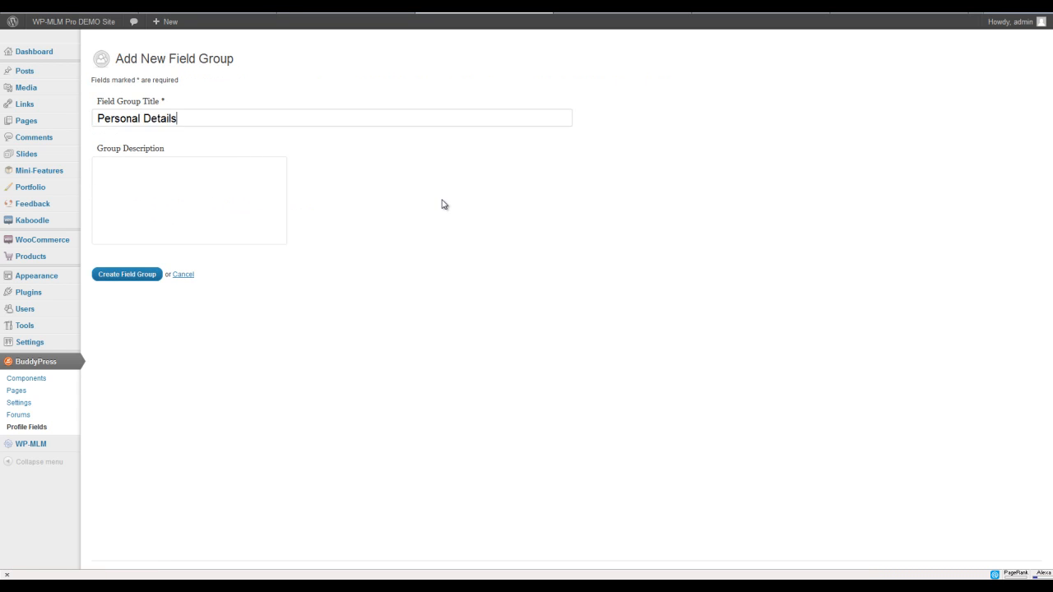
mouse_move(240, 338)
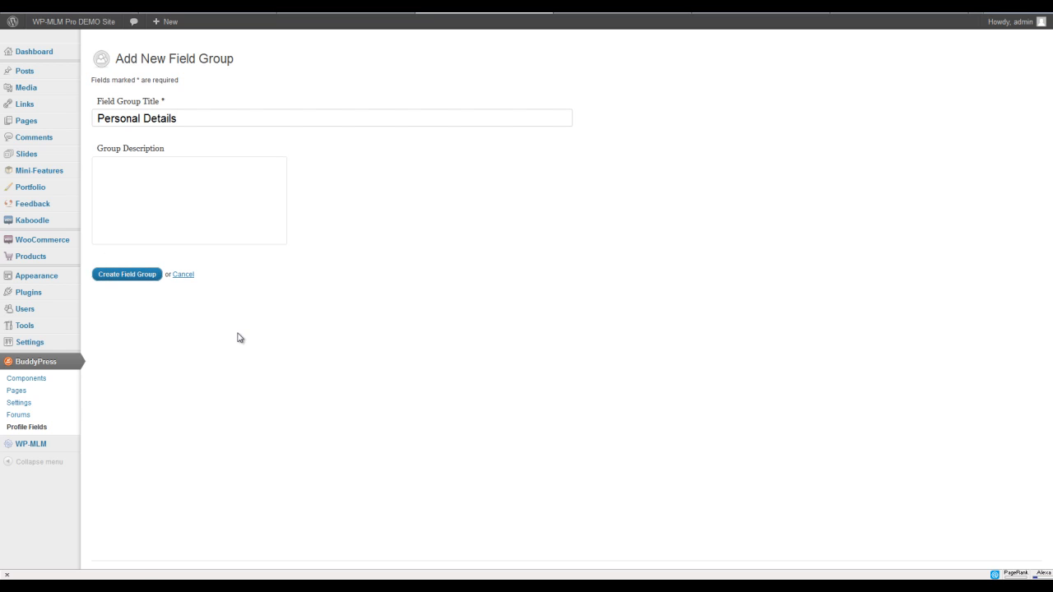
click(126, 274)
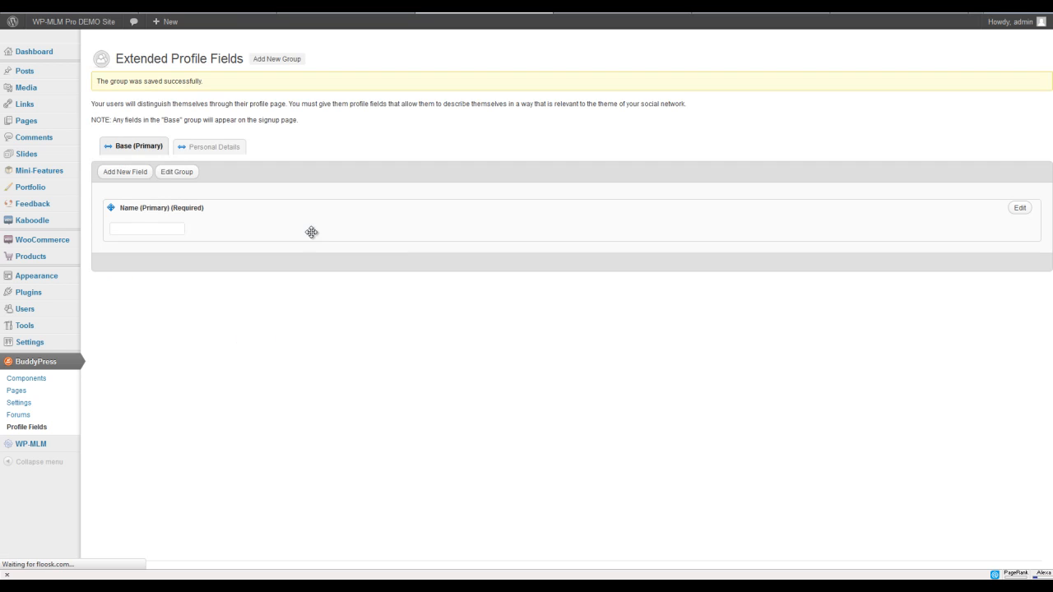
click(214, 147)
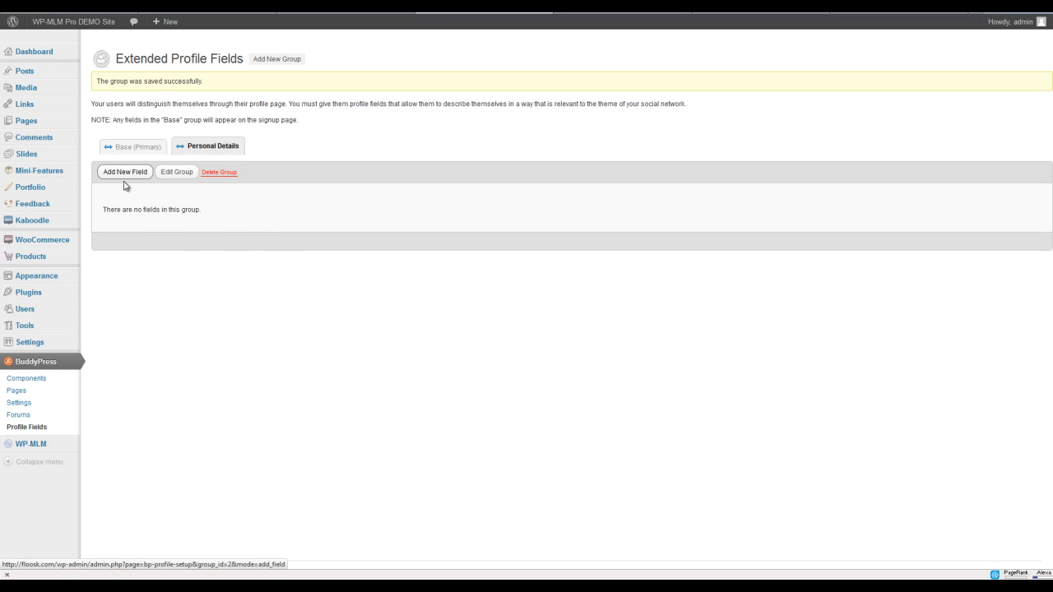
mouse_move(189, 226)
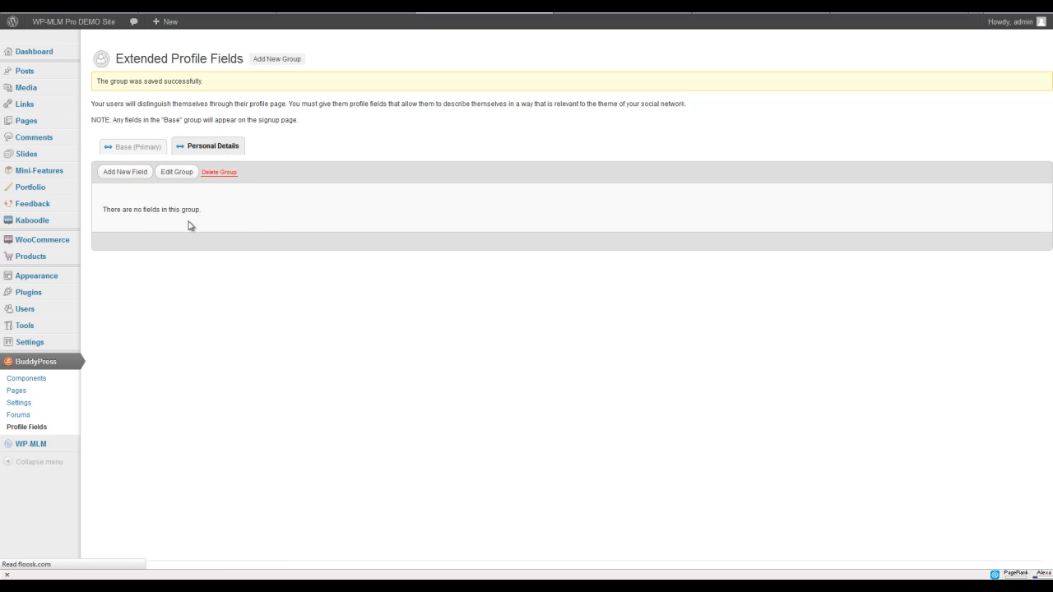
- Add a new field titled 'Position In Company' as a Drop Down Select Box
click(125, 172)
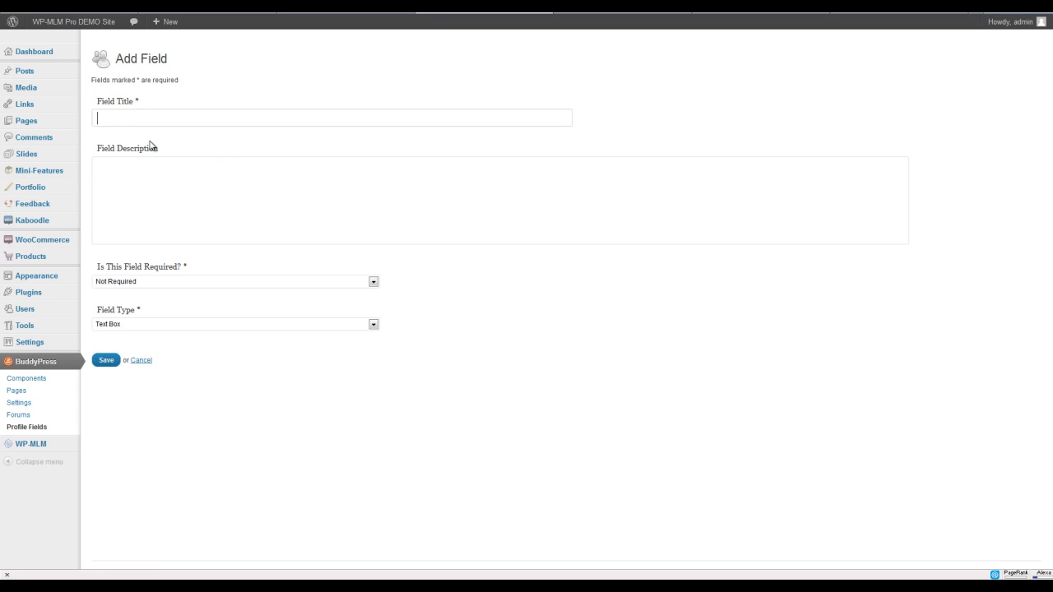
text(Poso)
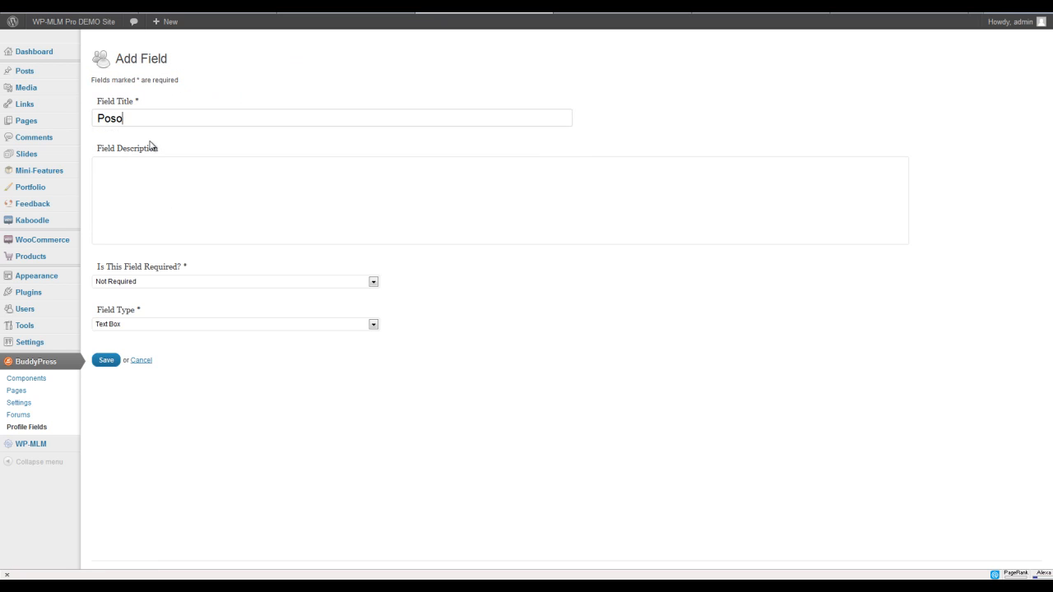
text(Position IN)
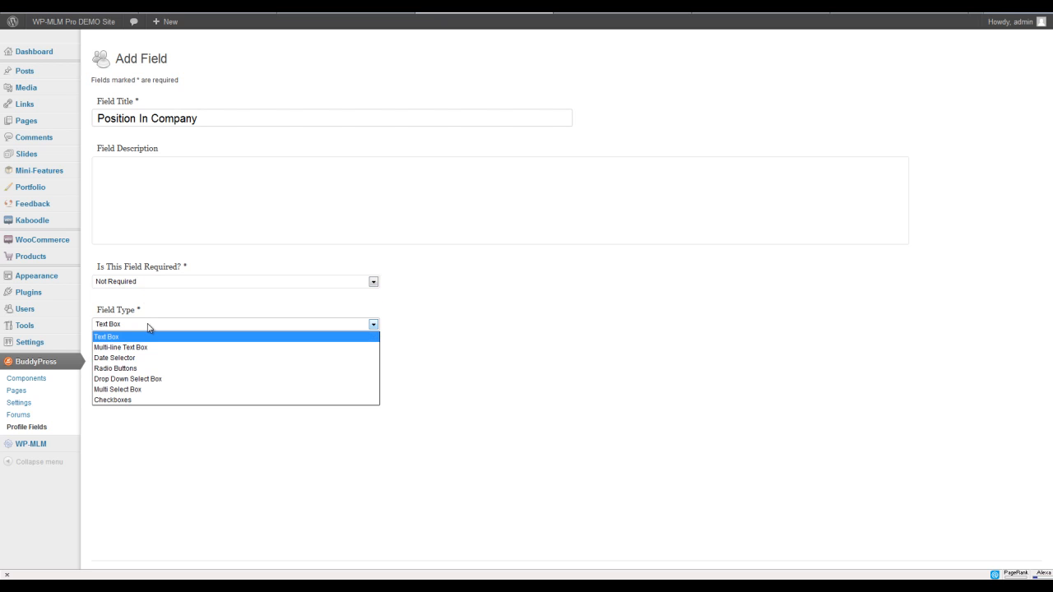
mouse_move(145, 389)
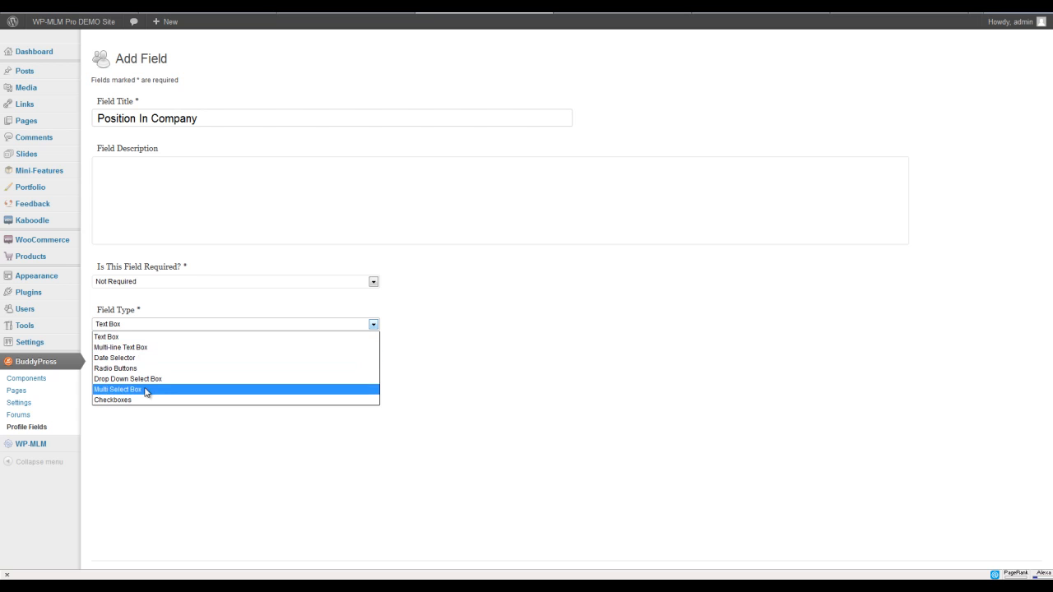
click(127, 378)
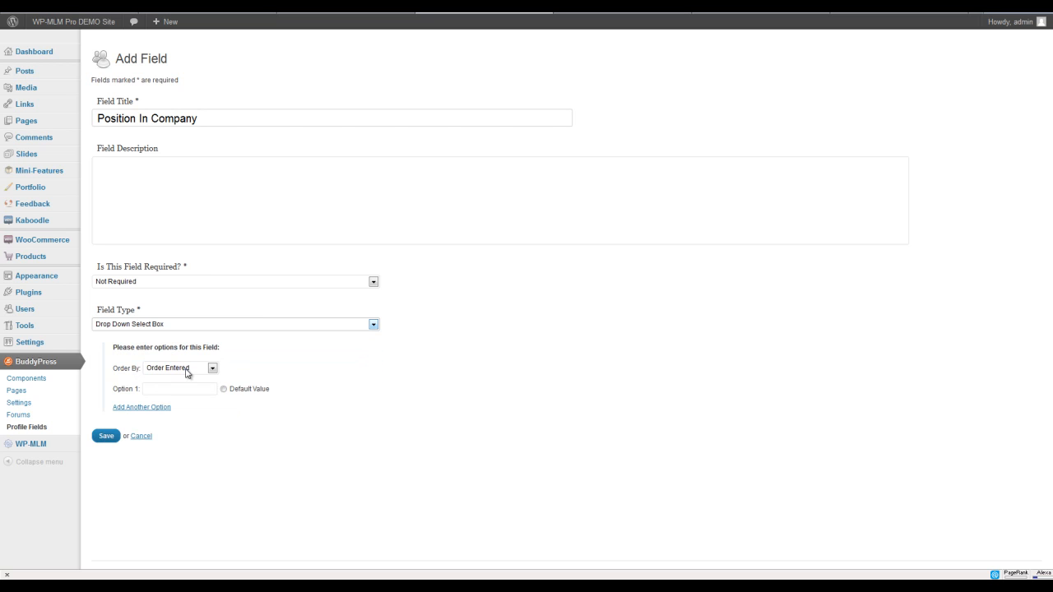
- Give the drop-down options Referring Customer and Director, then save the field
click(180, 389)
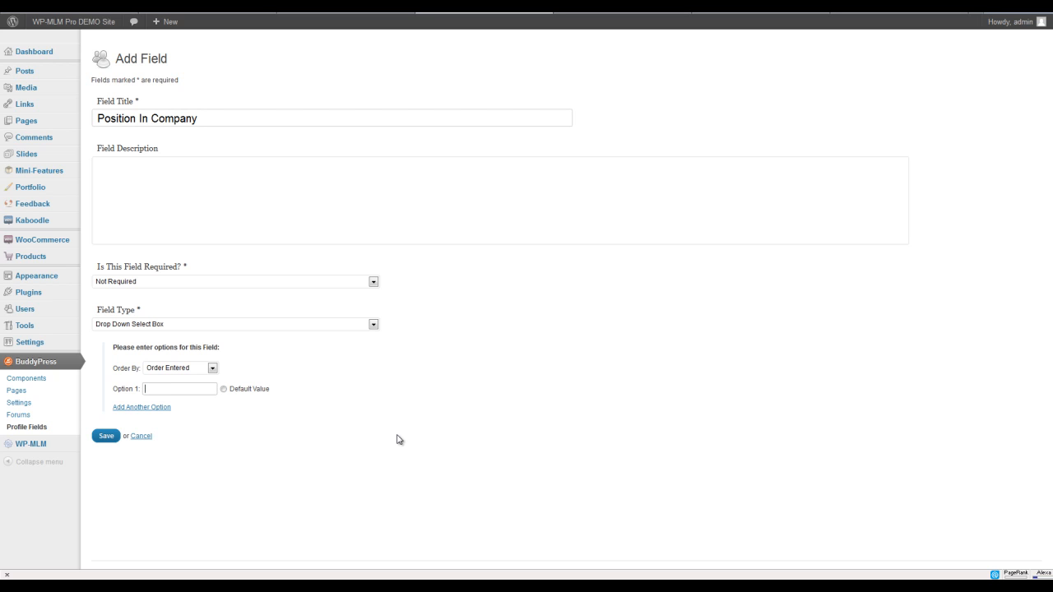
text(Referr)
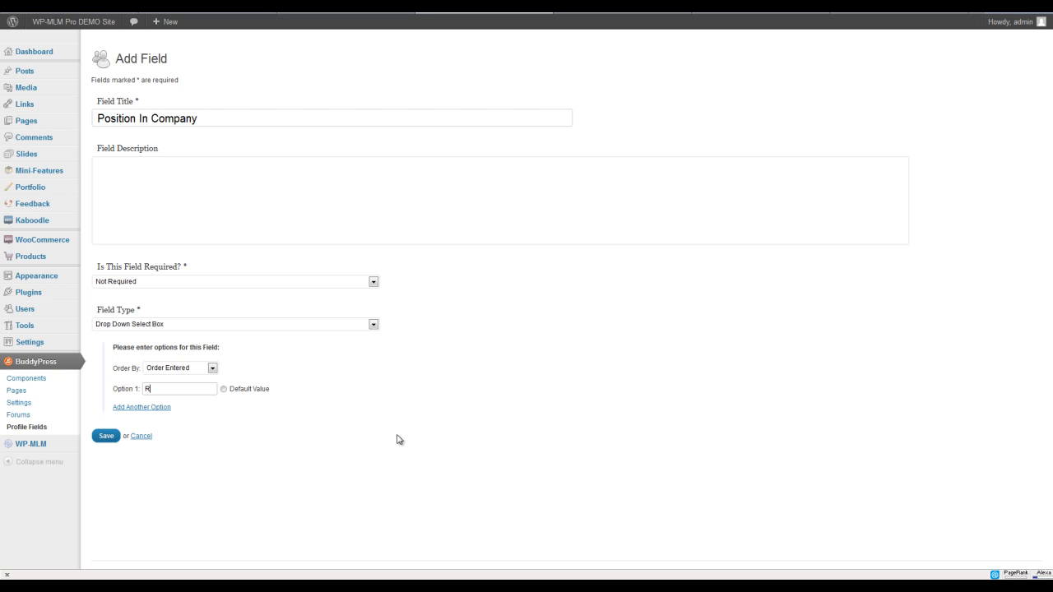
text(Referring)
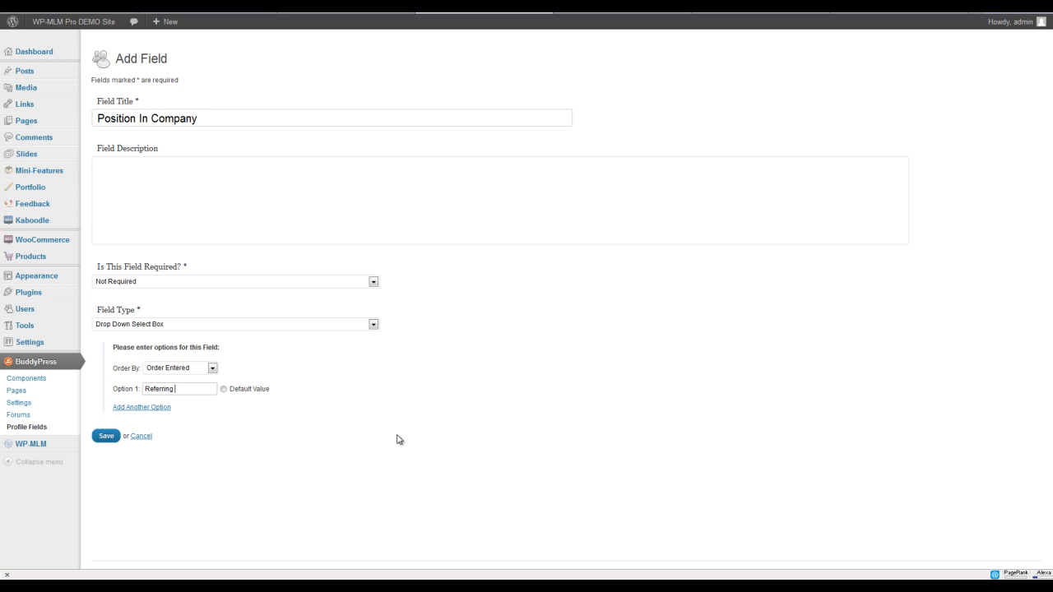
text(Customer)
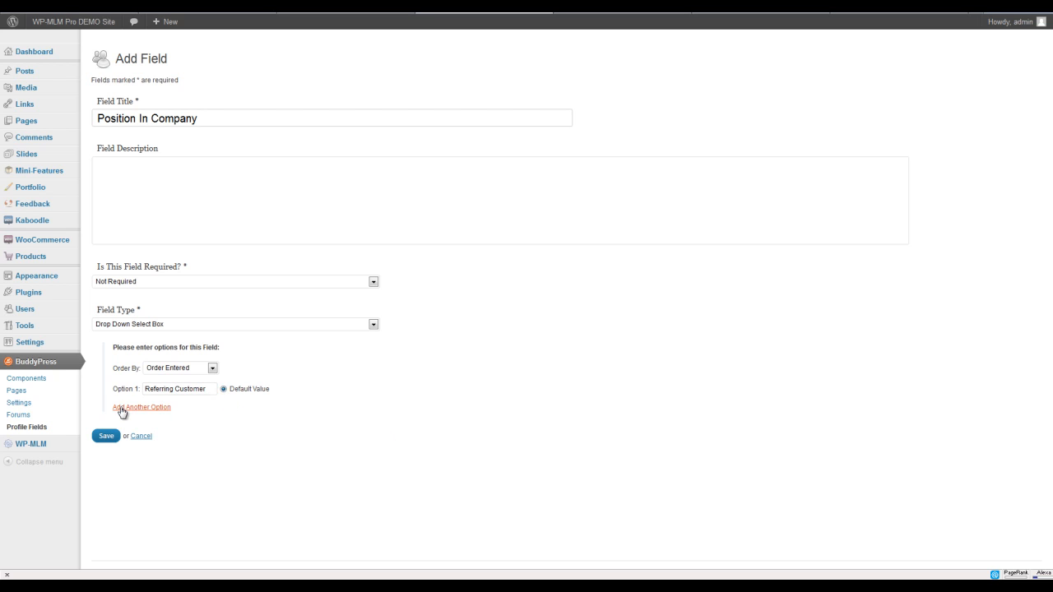
click(142, 407)
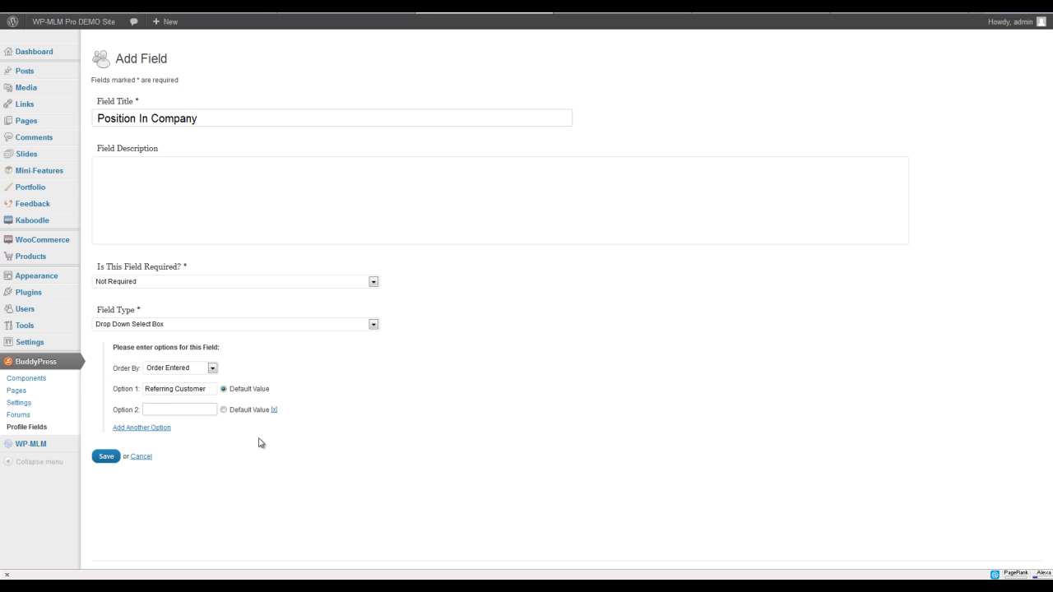
text(D)
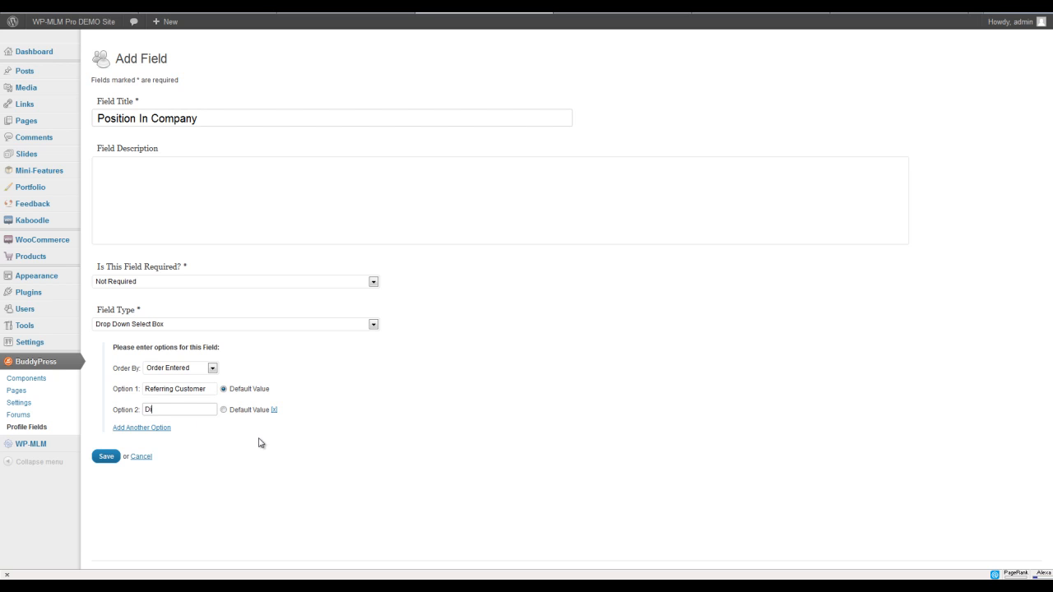
text(irector)
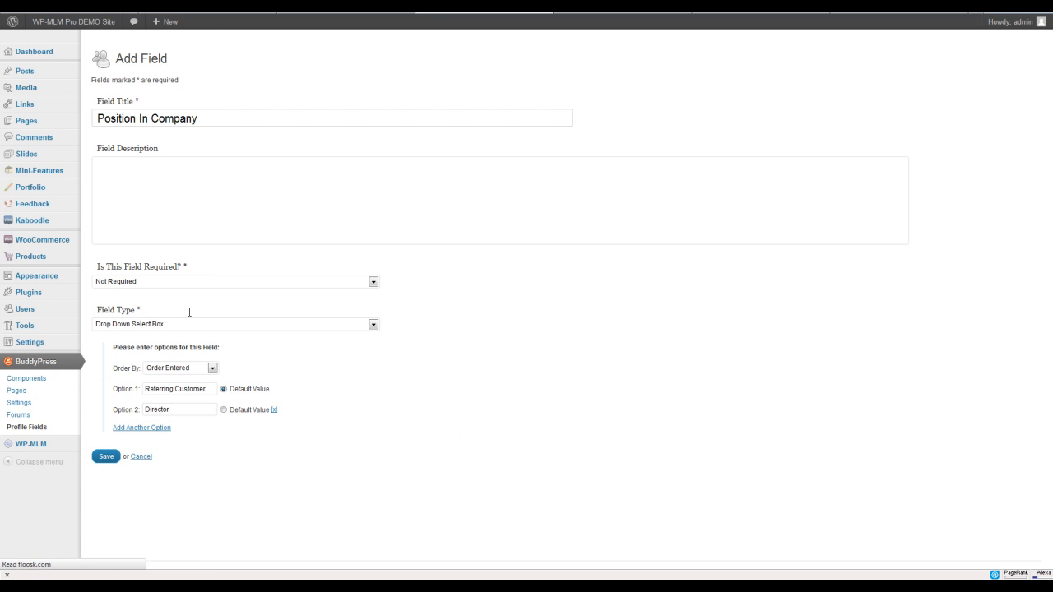
click(105, 456)
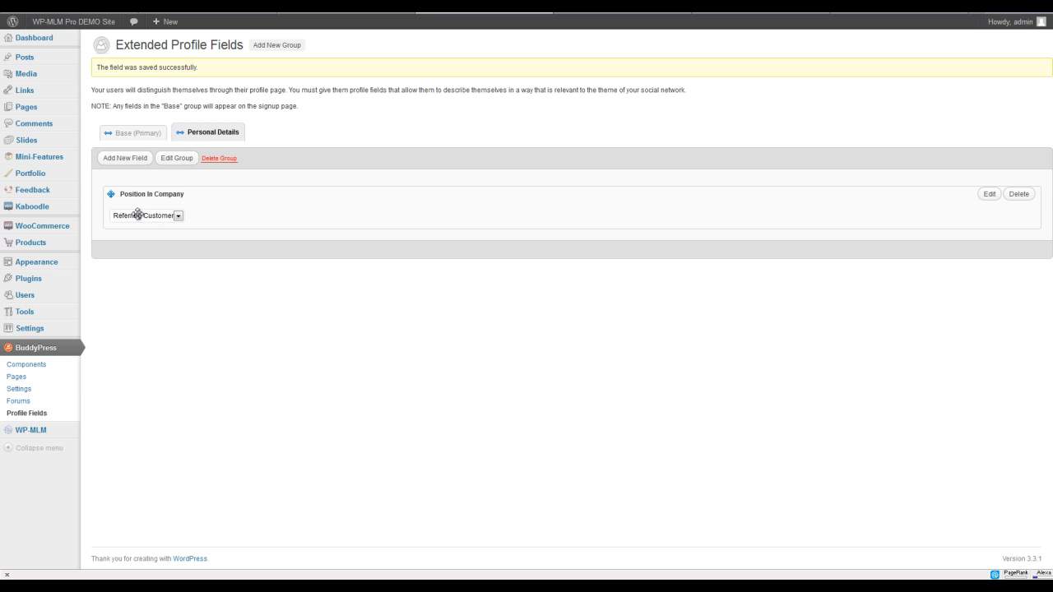
mouse_move(605, 36)
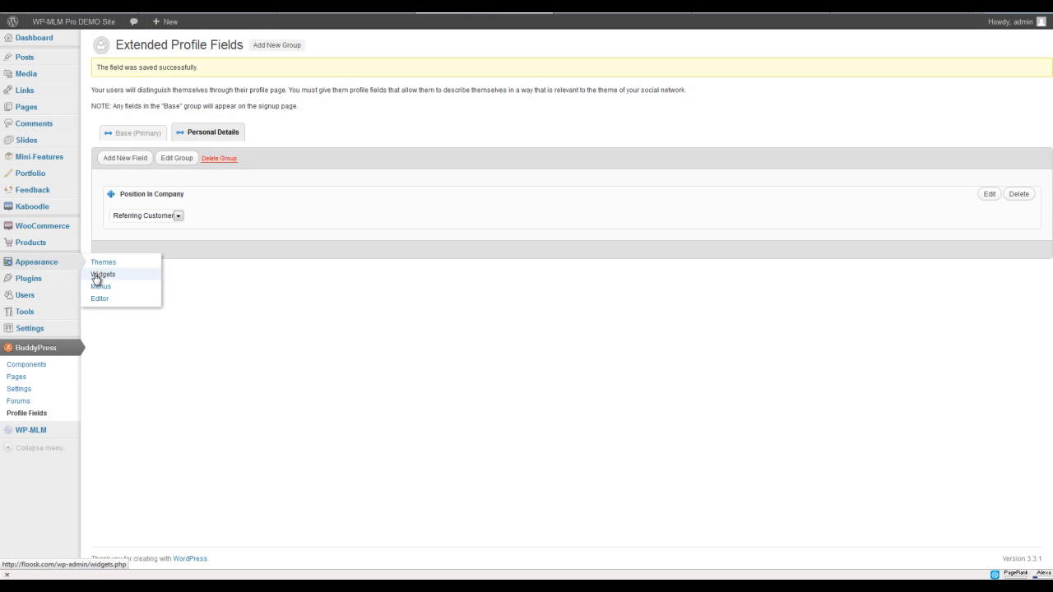
- Go through the Appearance menu to the Widgets screen
click(102, 274)
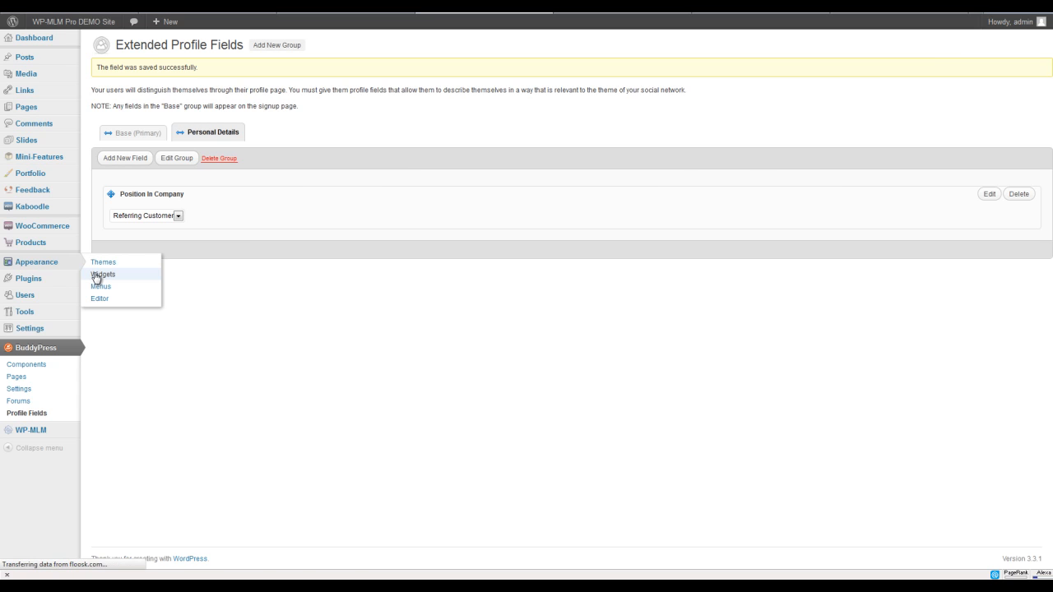
click(103, 274)
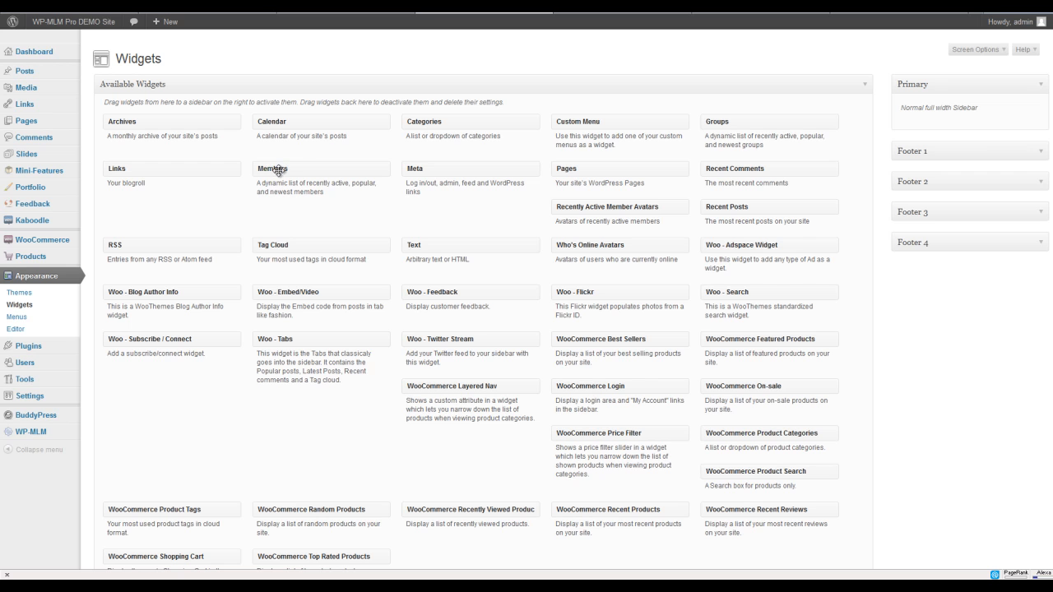
- Add the Members widget to the Primary sidebar, and save it and the Who's Online widget
drag(272, 169, 950, 113)
text(25)
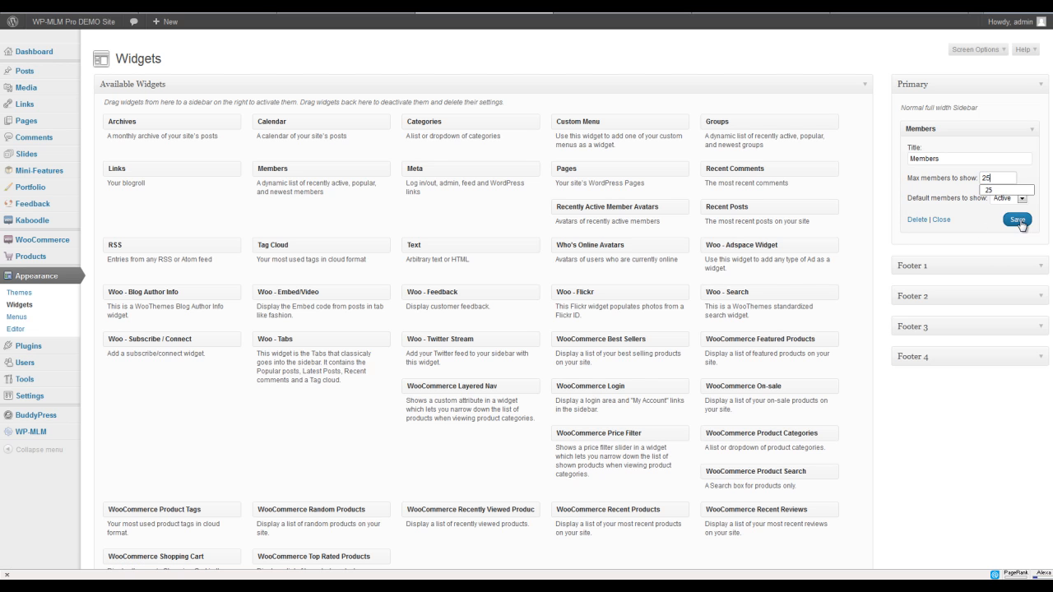
click(1017, 220)
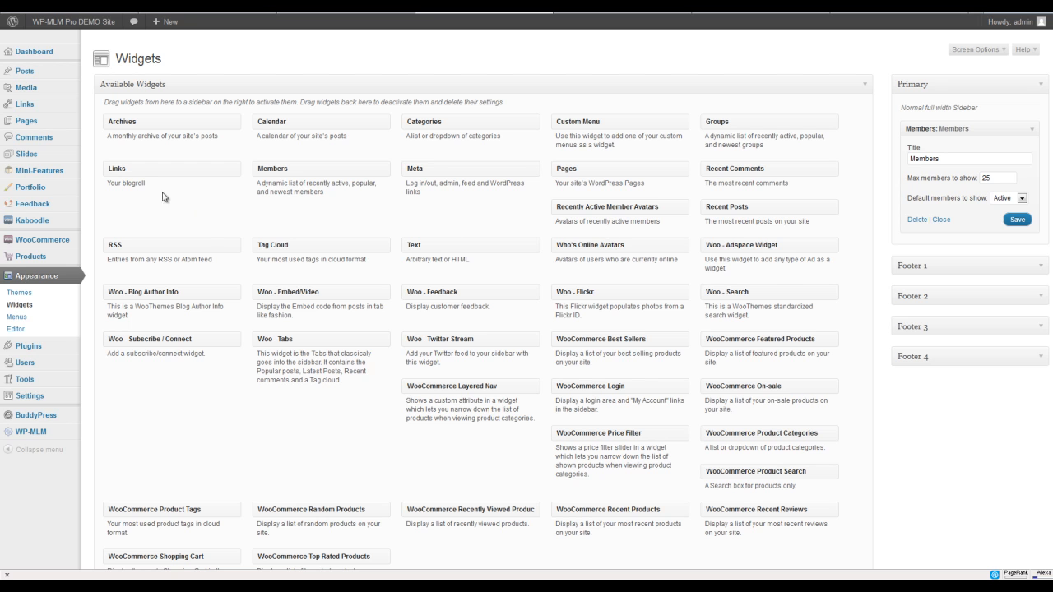
mouse_move(566, 193)
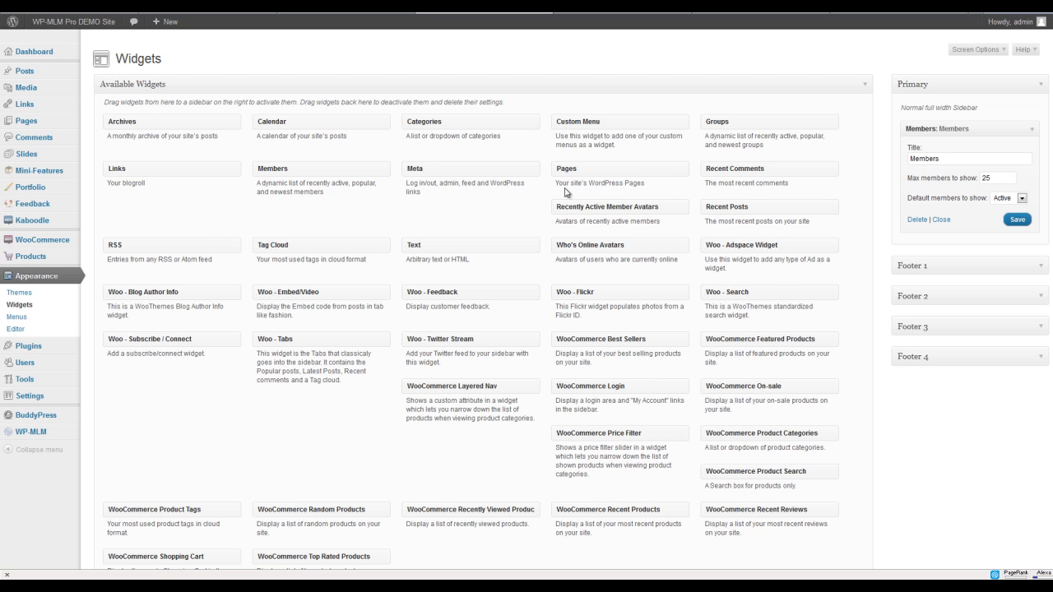
mouse_move(620, 266)
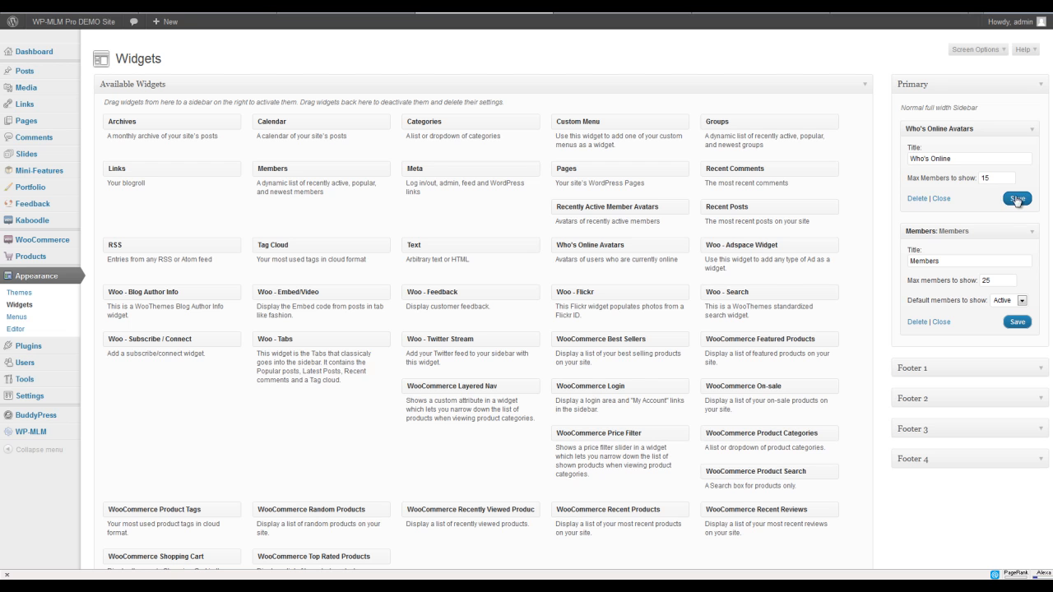
click(1017, 198)
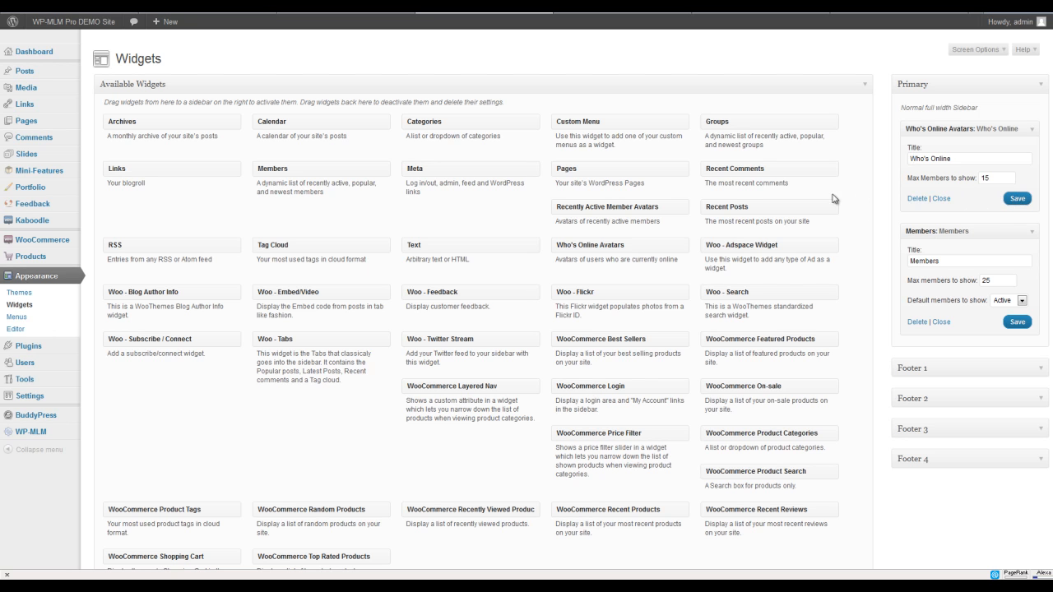
mouse_move(761, 246)
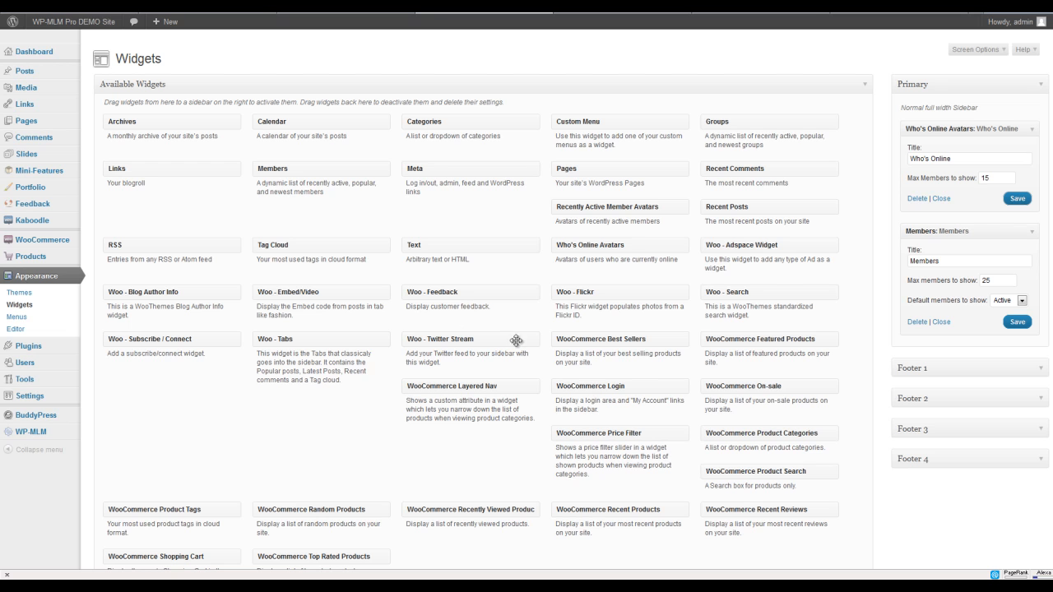
mouse_move(488, 339)
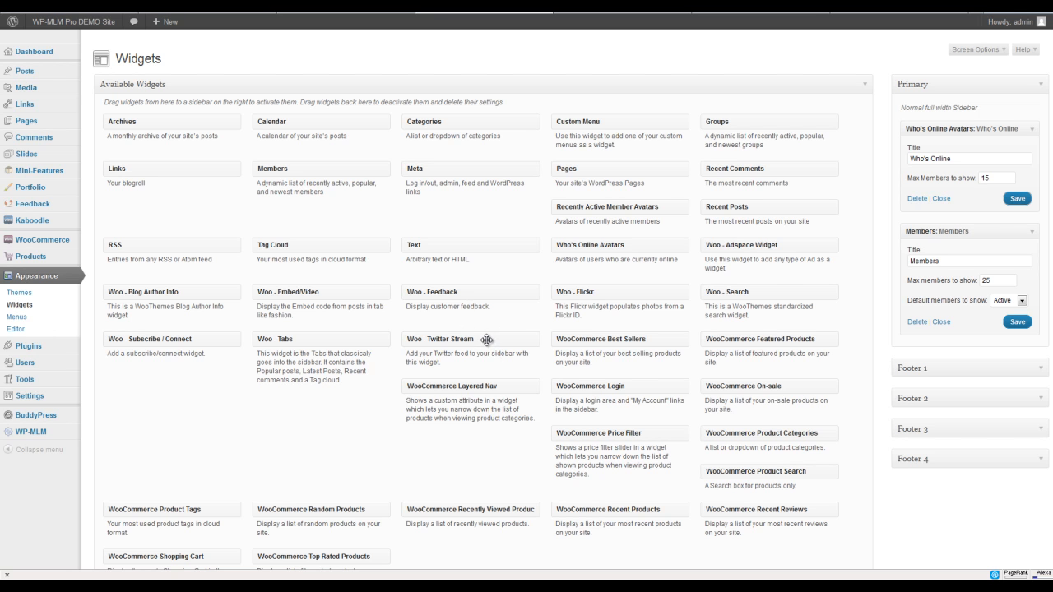
mouse_move(487, 338)
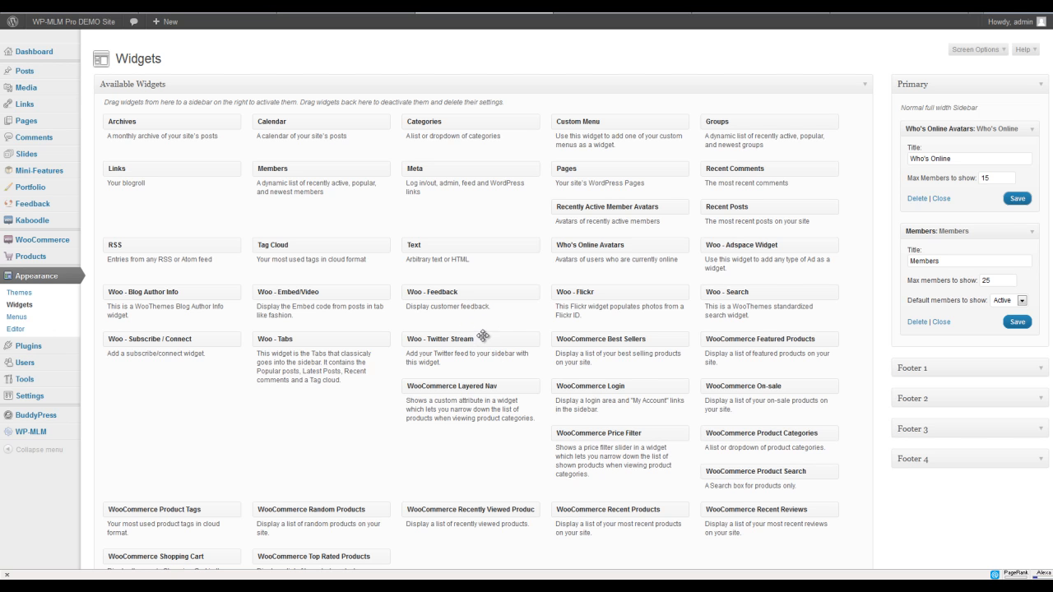
mouse_move(672, 403)
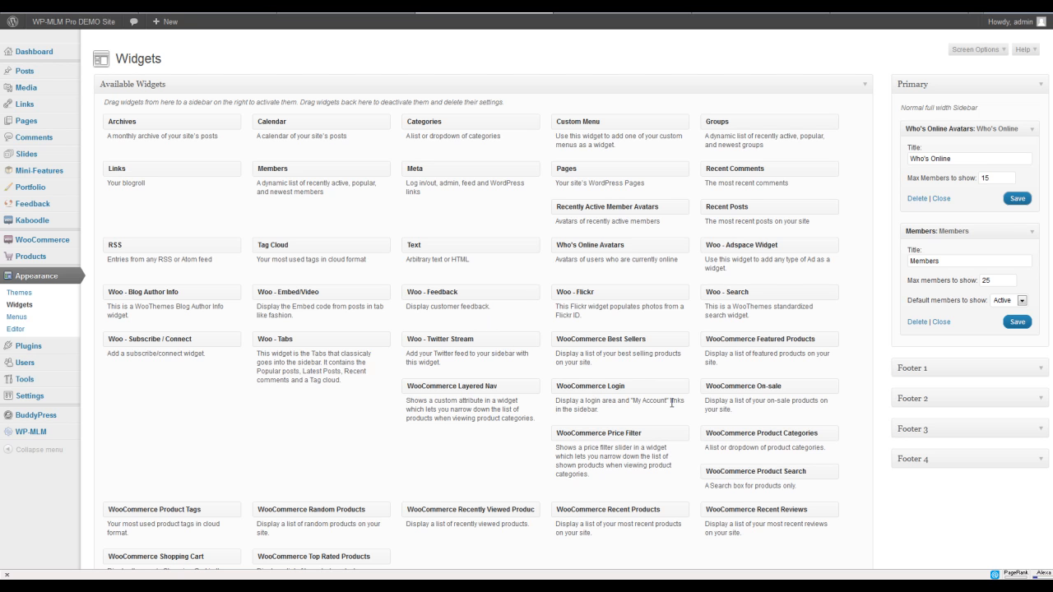
mouse_move(575, 211)
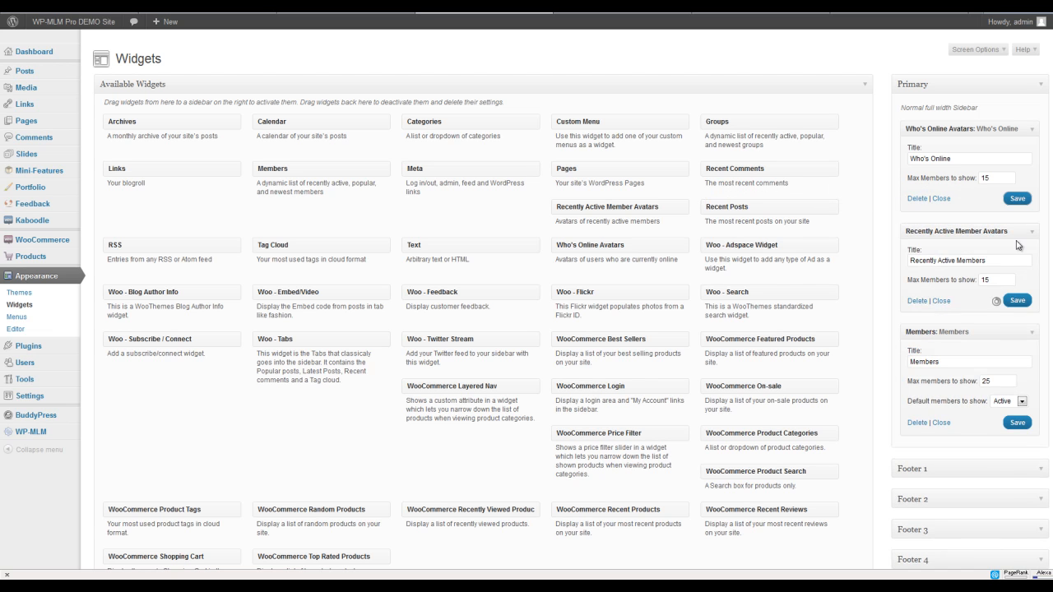
- Set the Recently Active Members widget to show 50 members and save it
text(5)
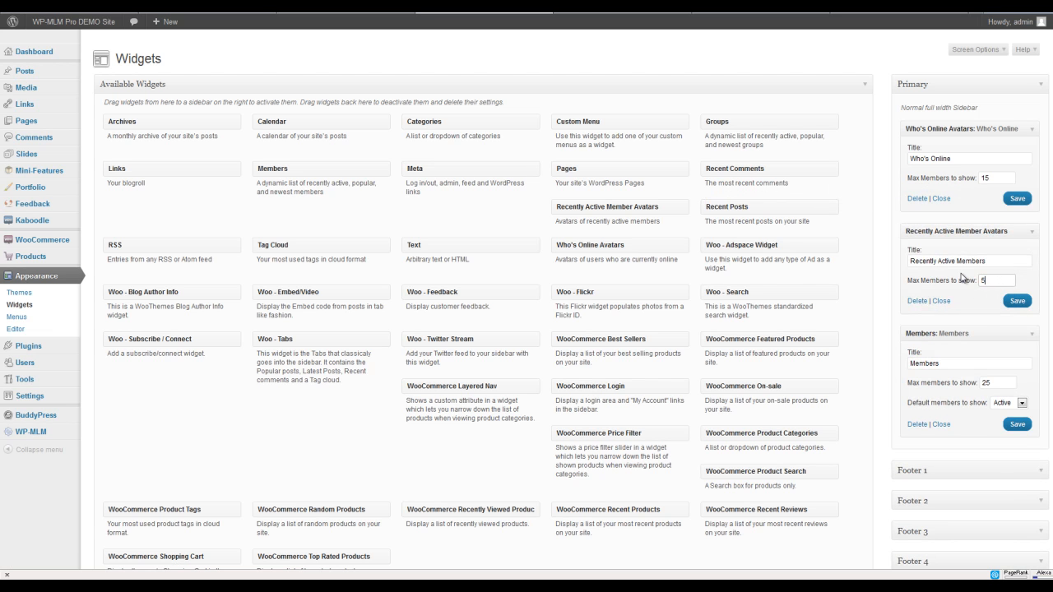
click(1017, 300)
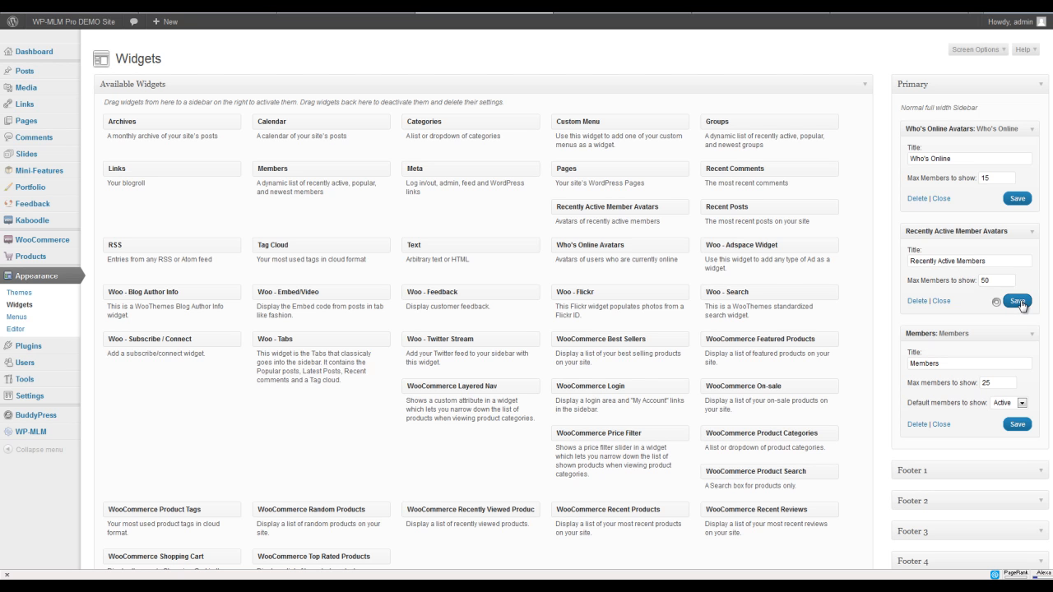
click(1017, 300)
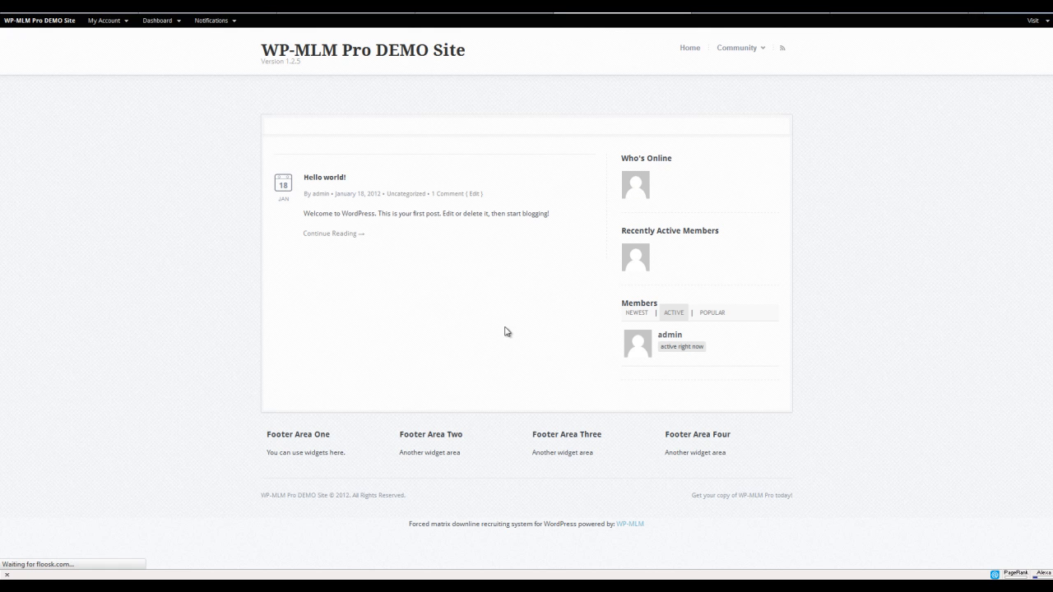
mouse_move(411, 285)
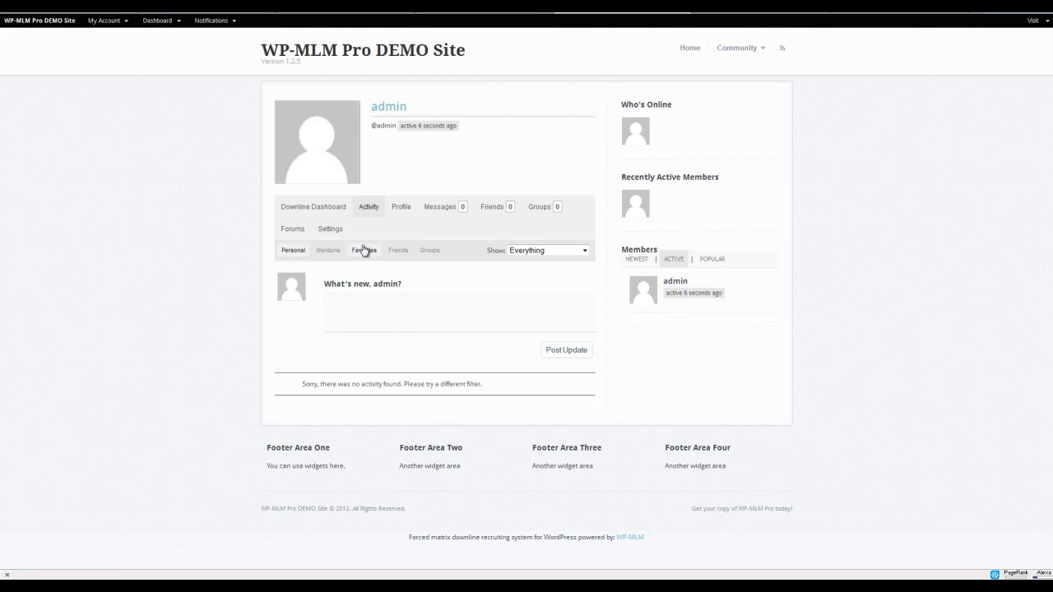
mouse_move(440, 207)
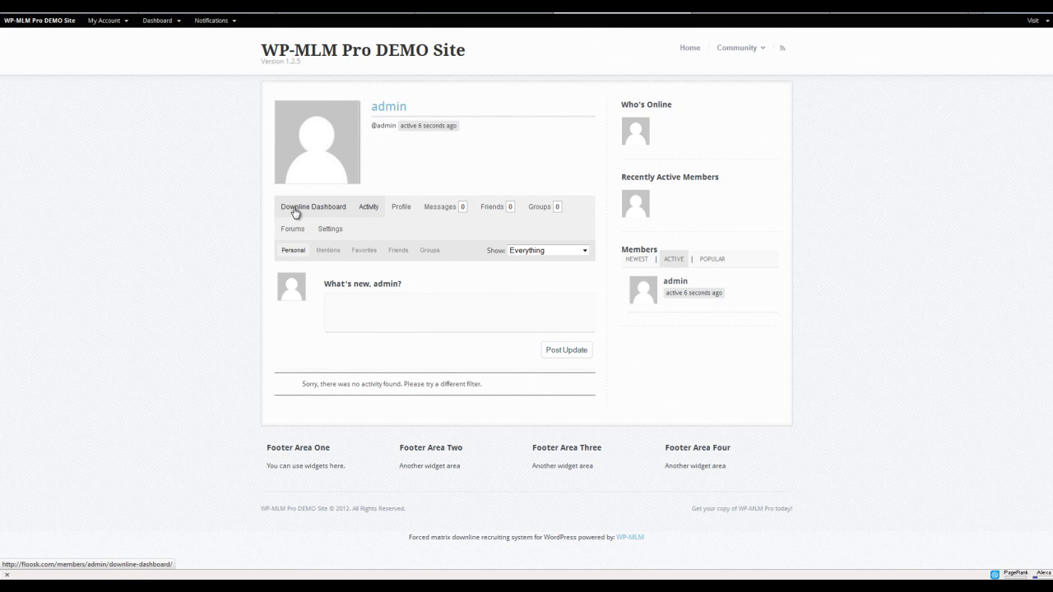
mouse_move(296, 212)
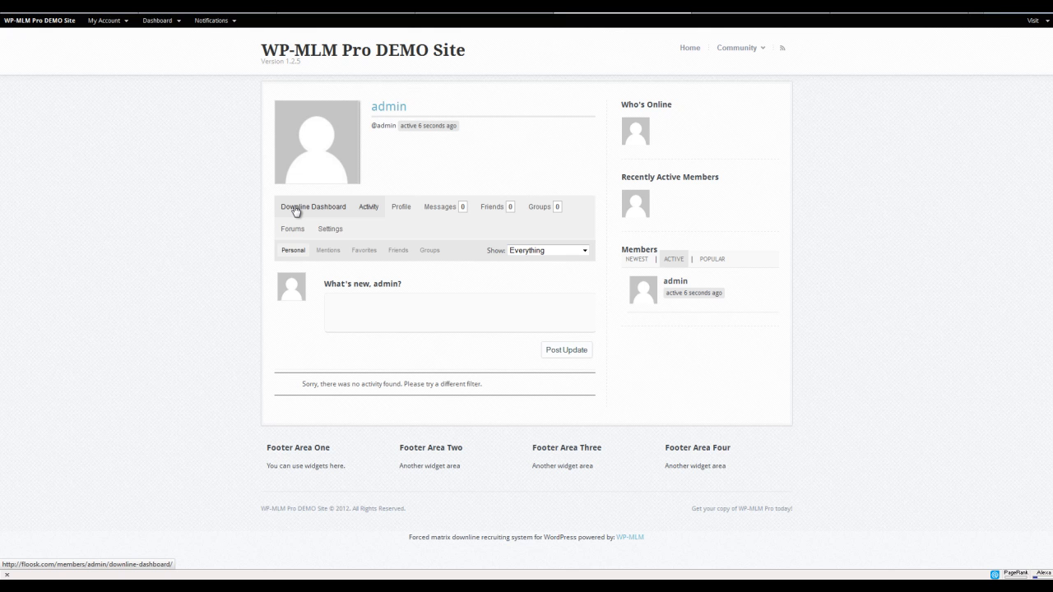
- Open the Downline Dashboard, scroll the member tree, and select the referral link text
click(312, 206)
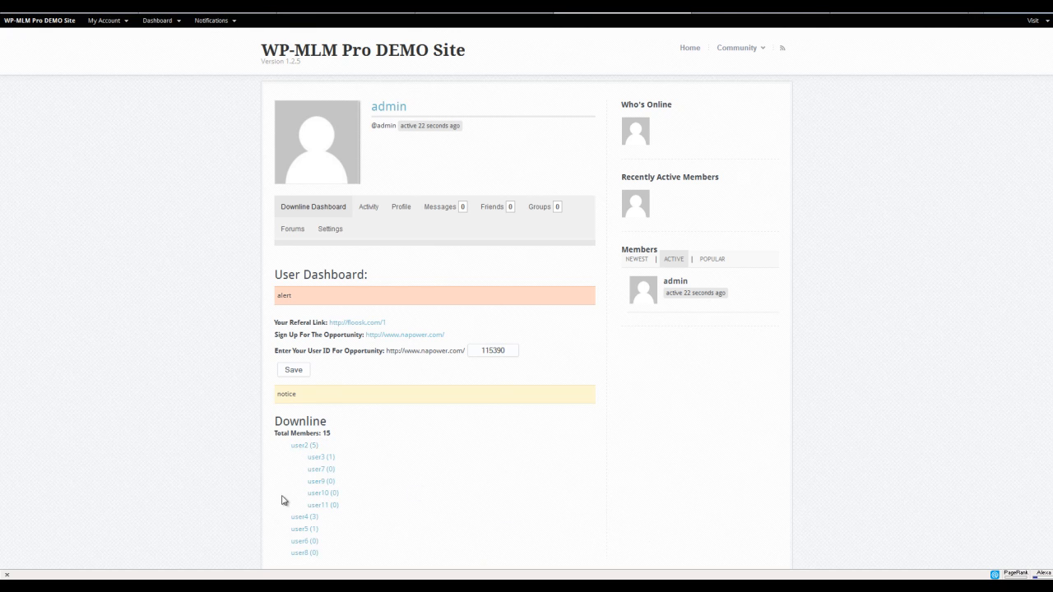
scroll(down, 3)
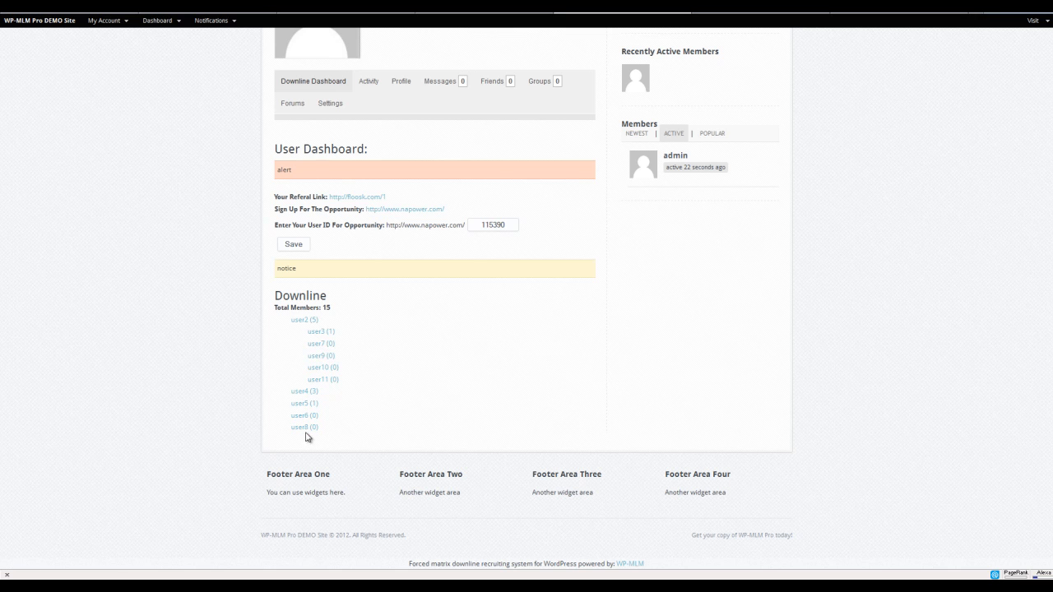
mouse_move(311, 387)
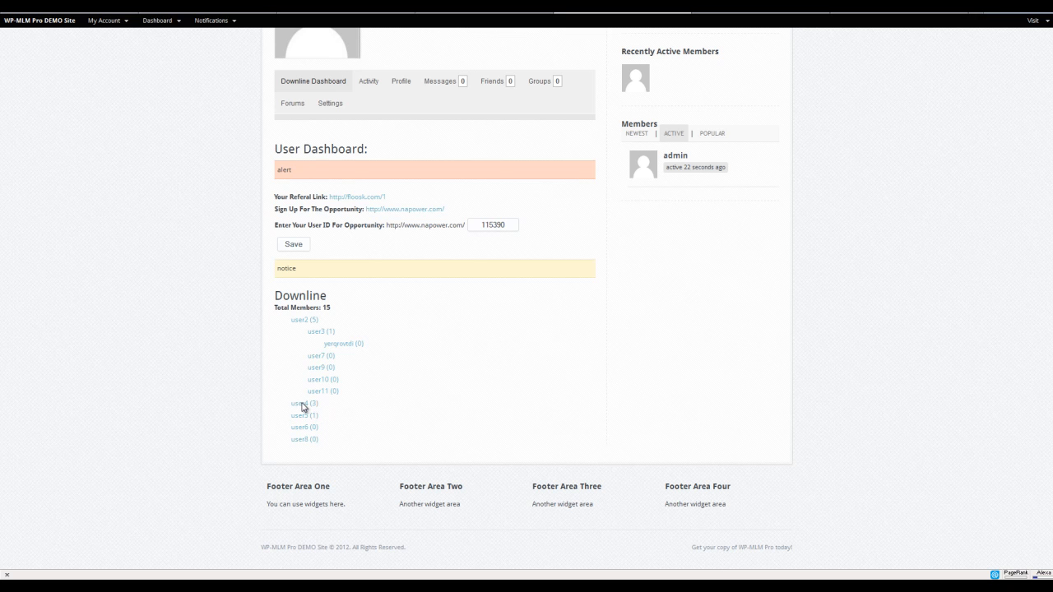
mouse_move(198, 415)
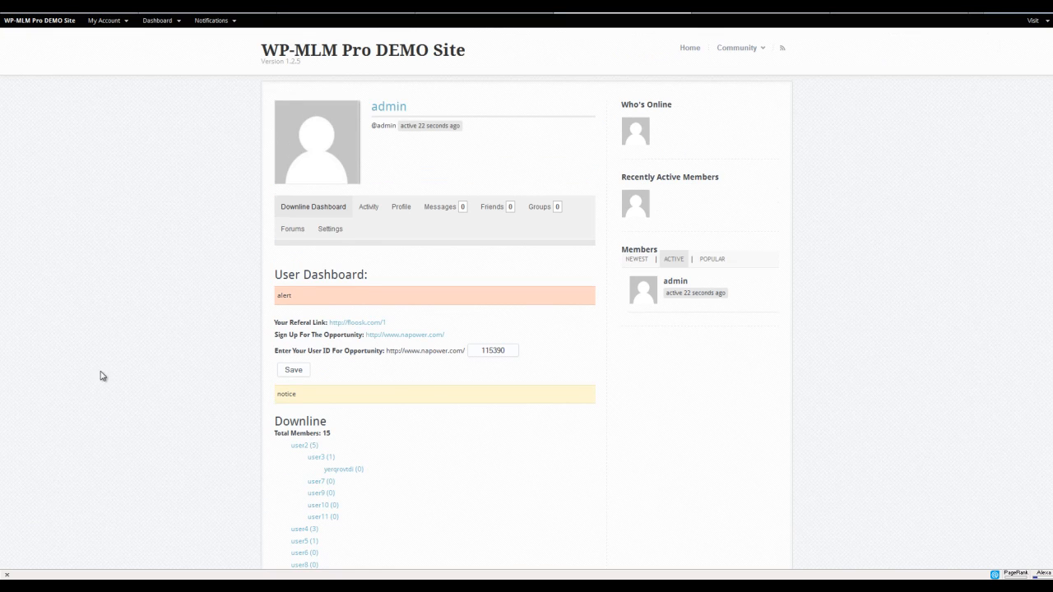
mouse_move(392, 435)
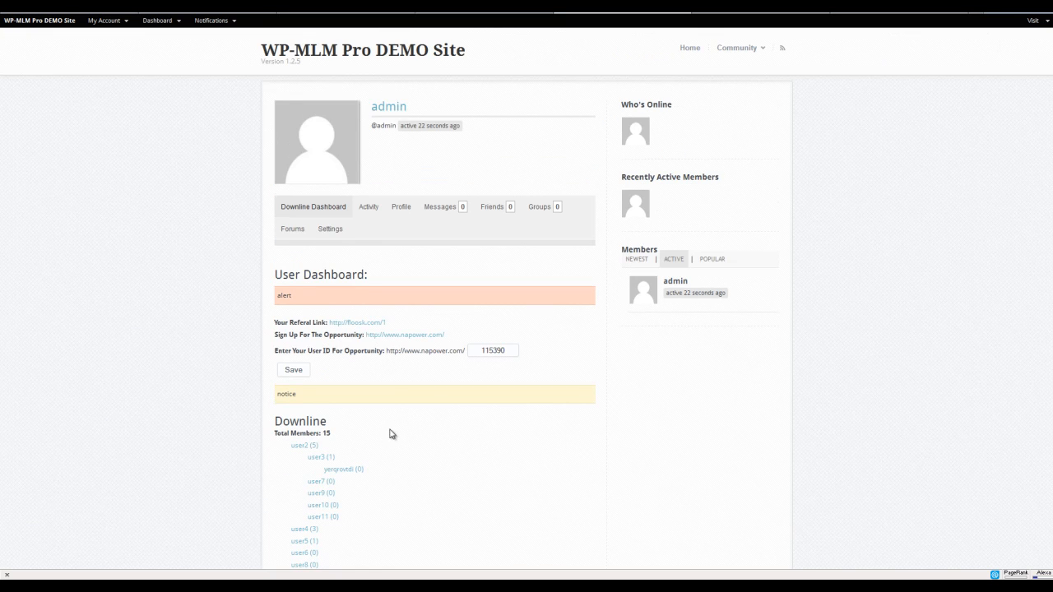
mouse_move(366, 425)
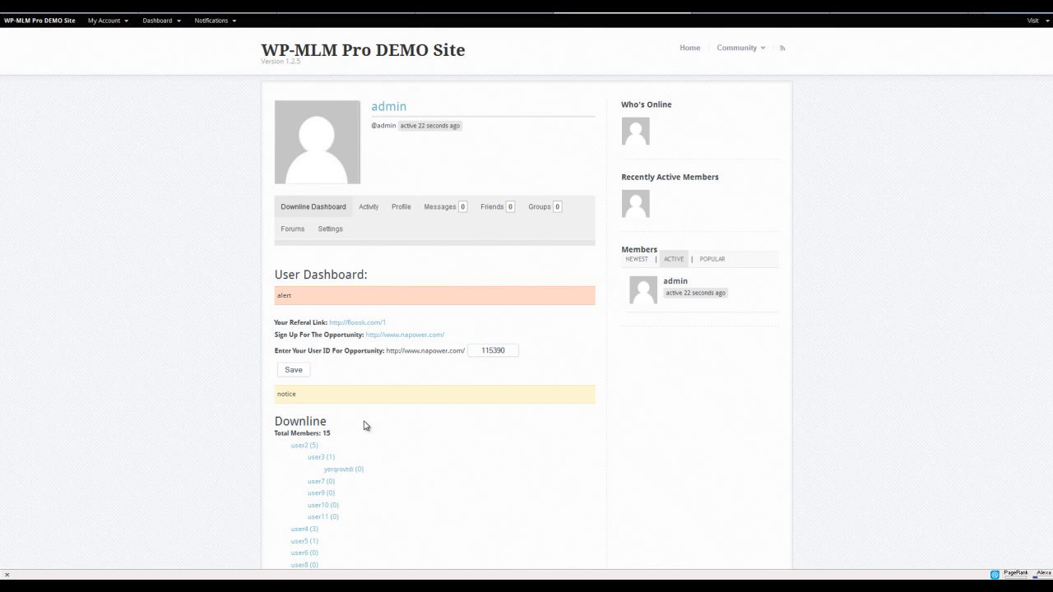
mouse_move(376, 421)
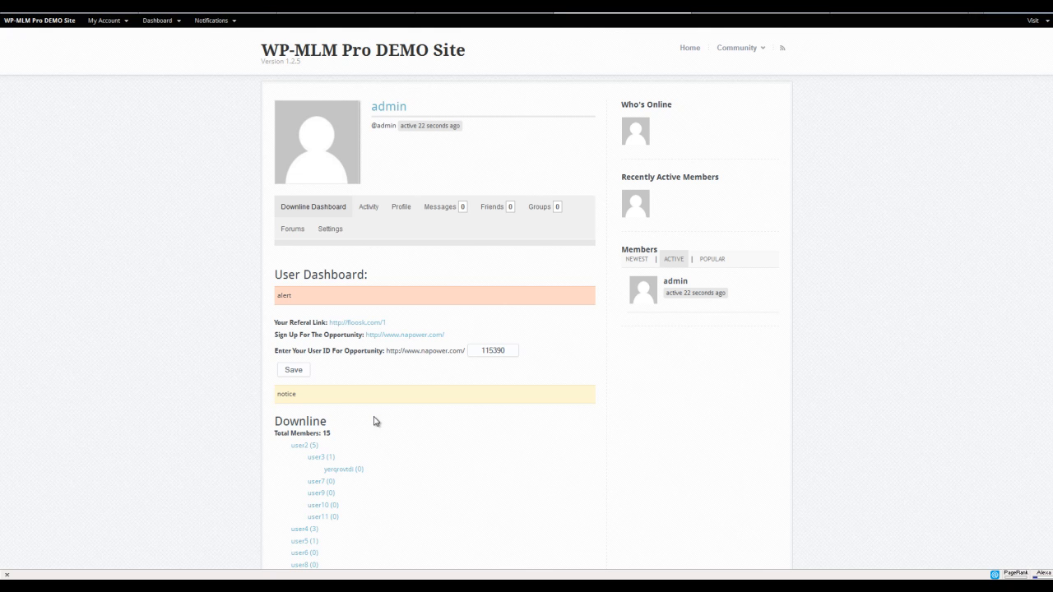
mouse_move(434, 429)
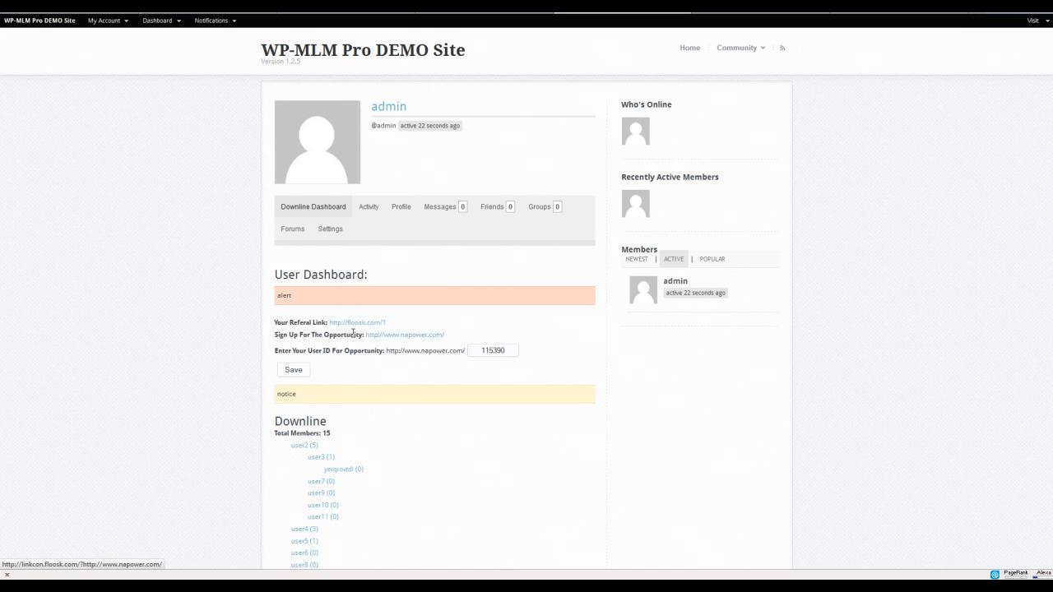
double_click(356, 322)
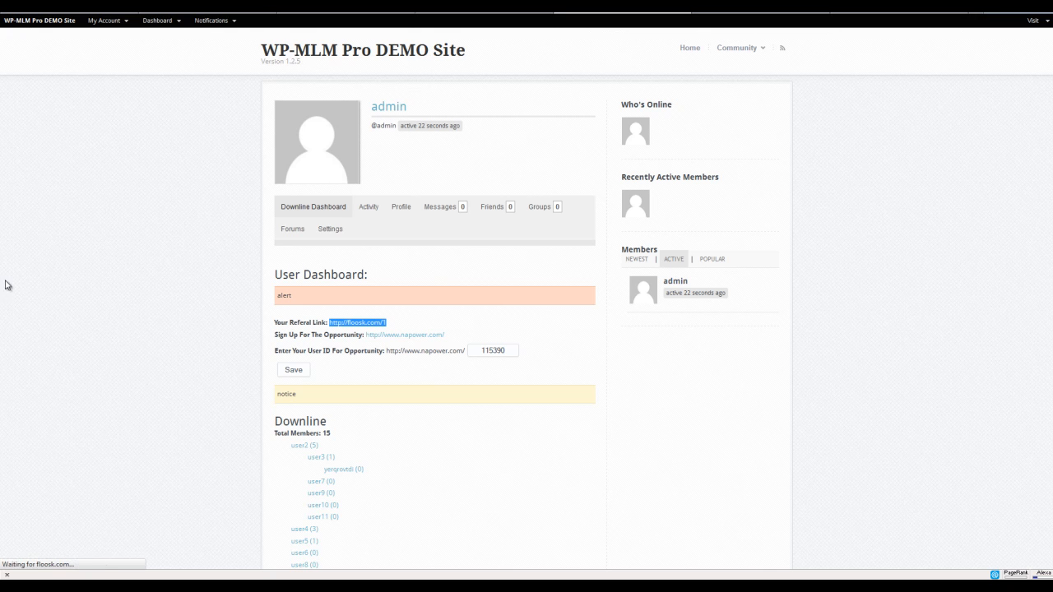
- Follow the referral link to the WP-MLM Pro demo site's home page
click(690, 47)
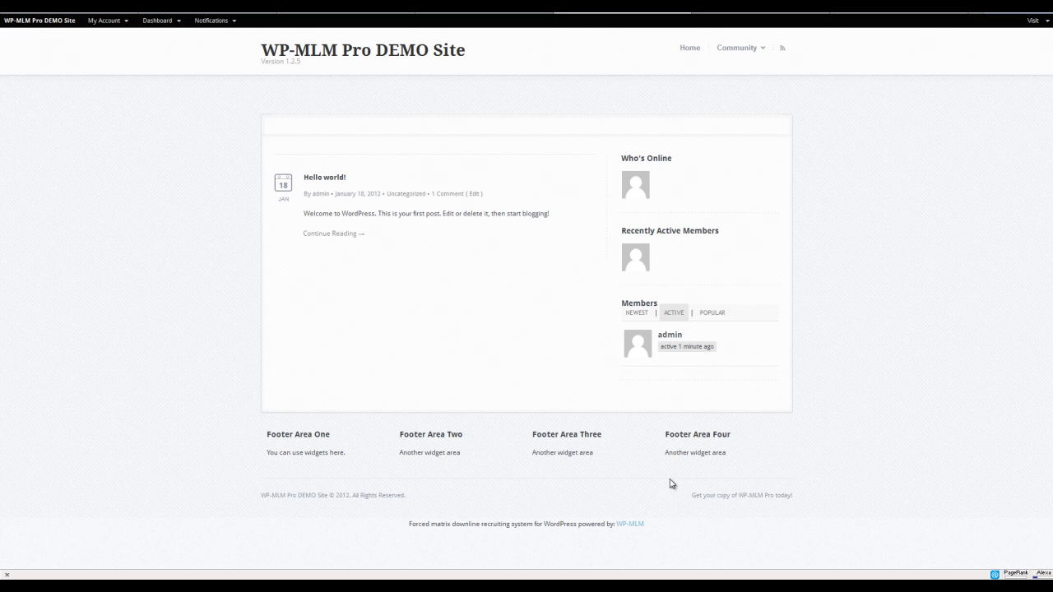
mouse_move(401, 320)
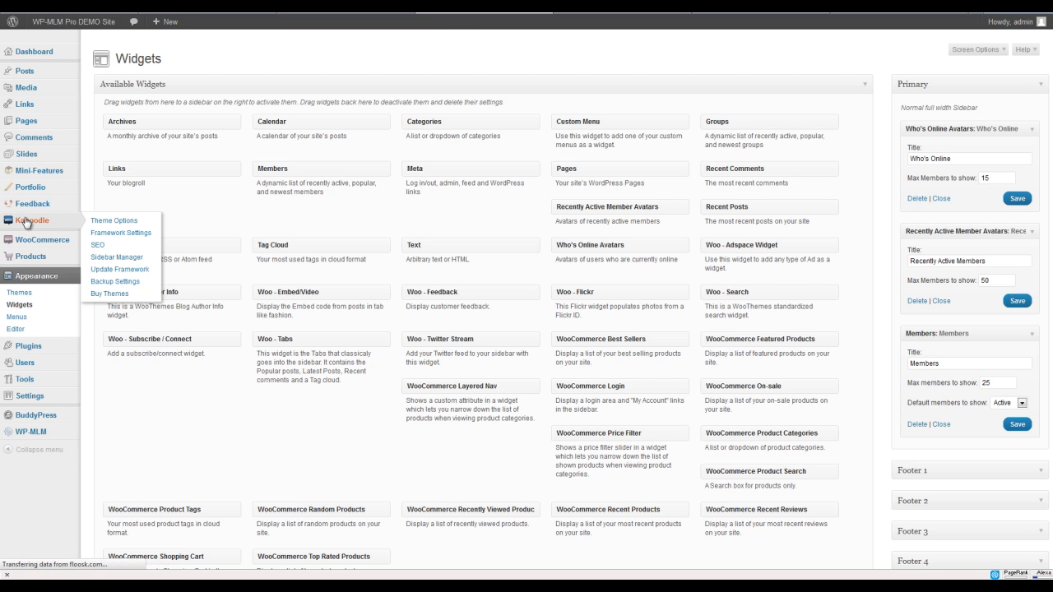
- View the Kaboodle Theme Options, then start a new page from the Pages menu
click(114, 221)
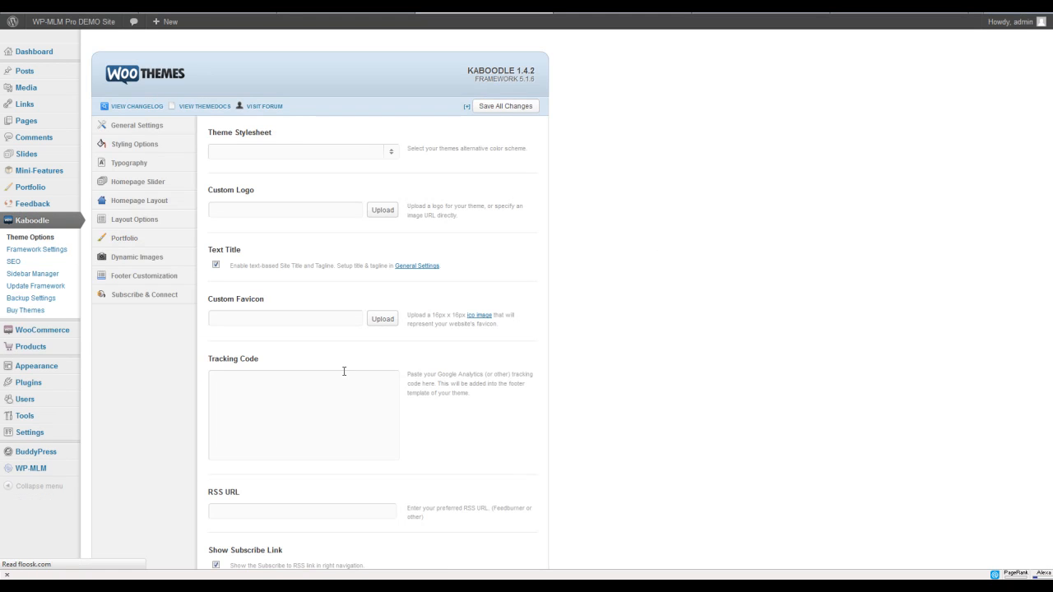
click(136, 125)
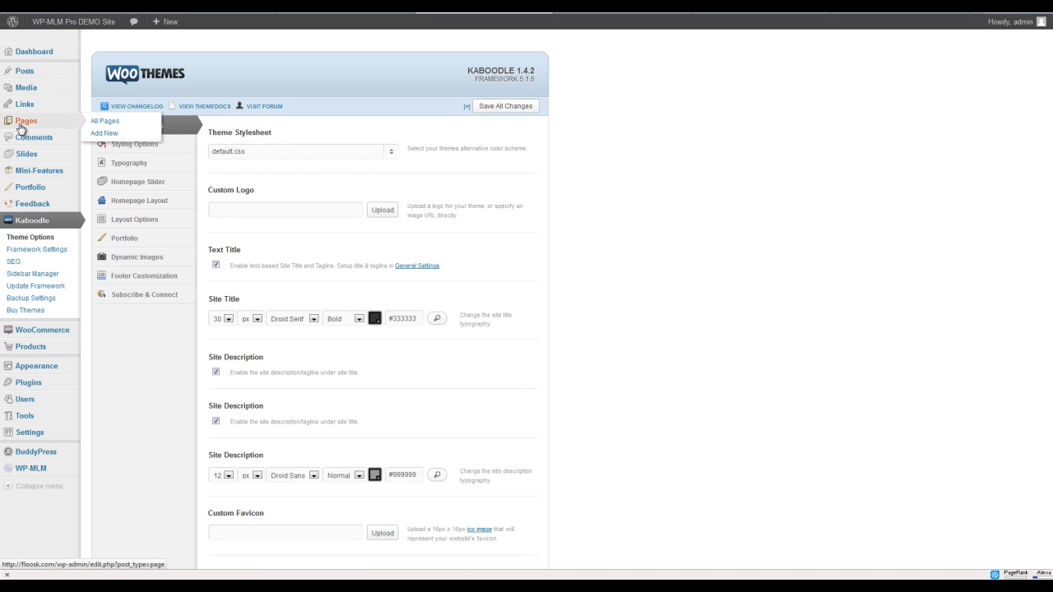
right_click(103, 133)
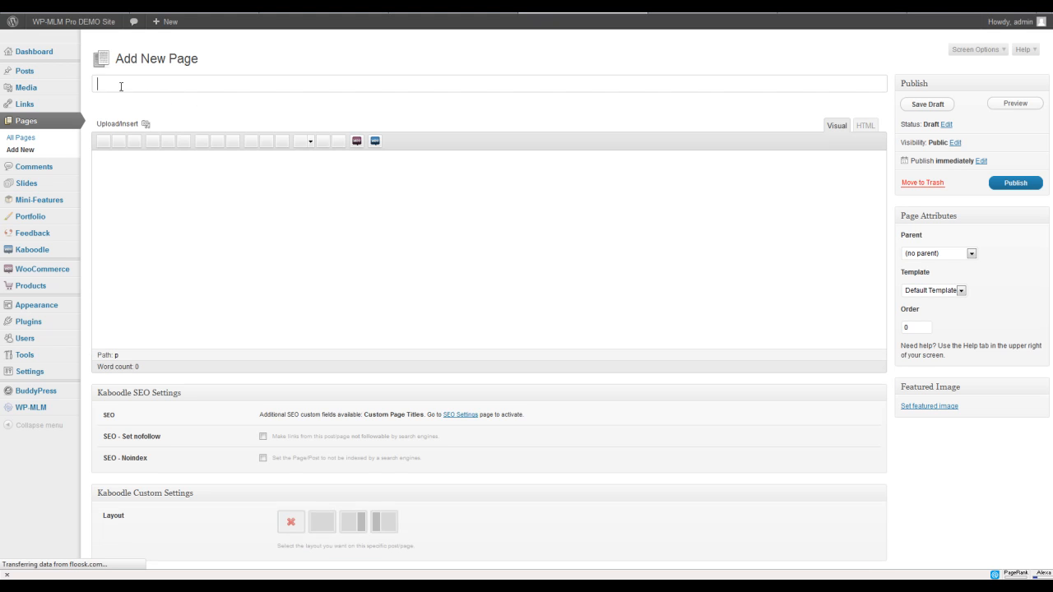
- Title the page 'Home', write 'This is our home page', and check template choices
text(H)
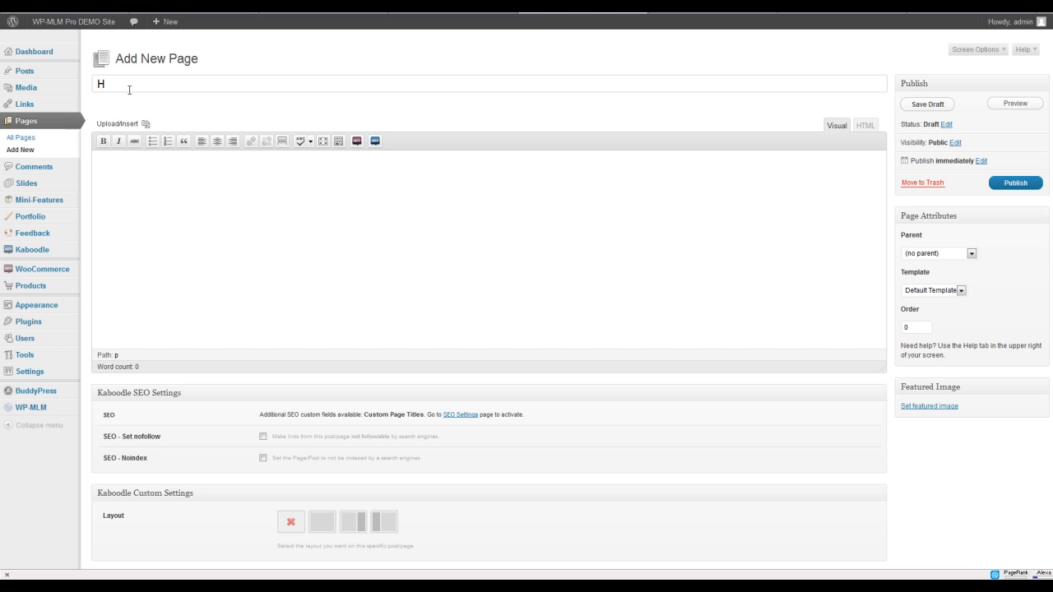
text(ome)
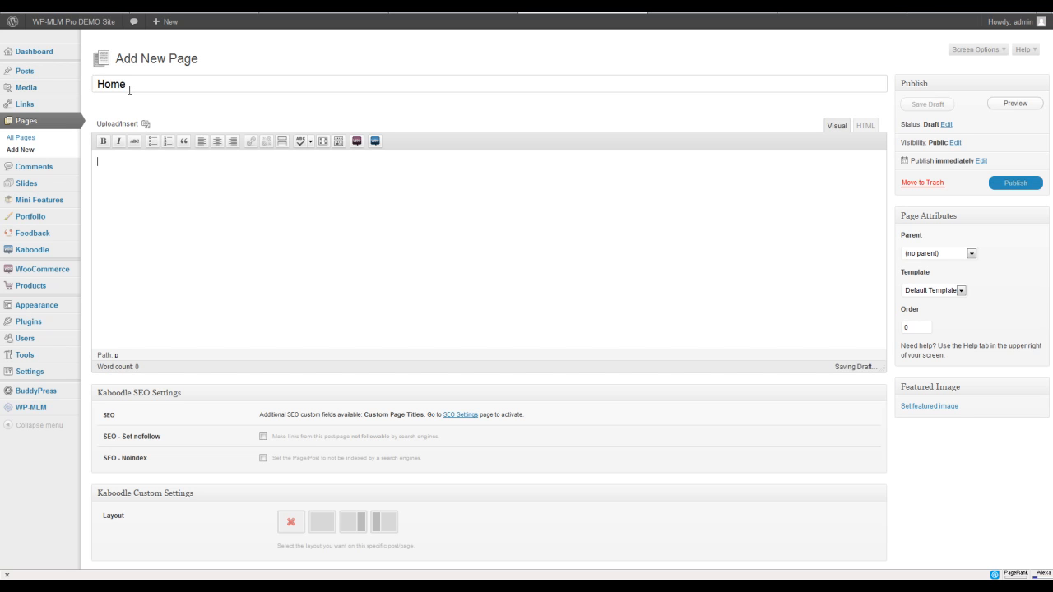
text(This is our)
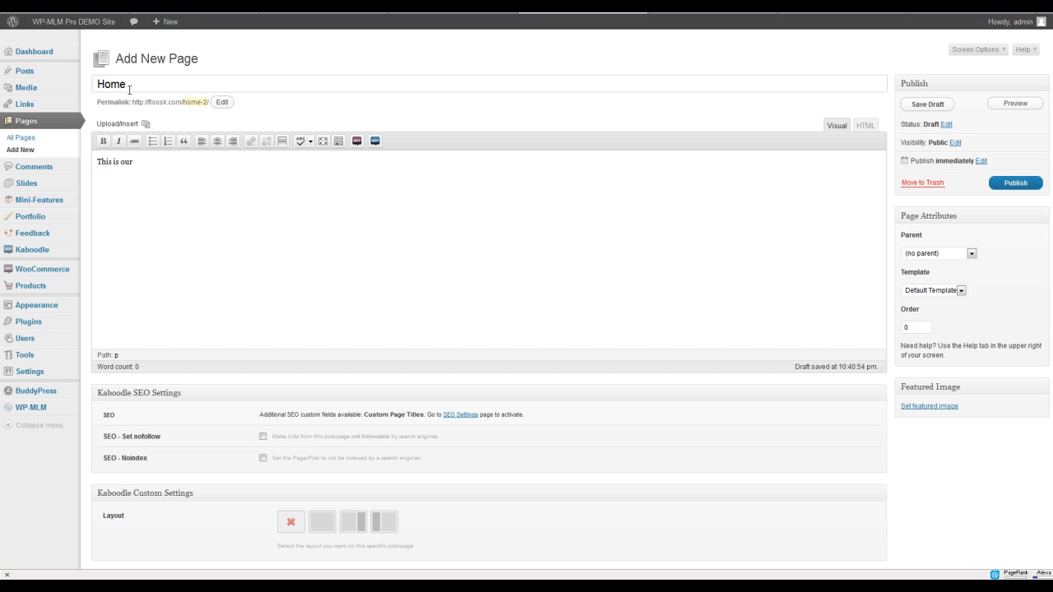
text(home page)
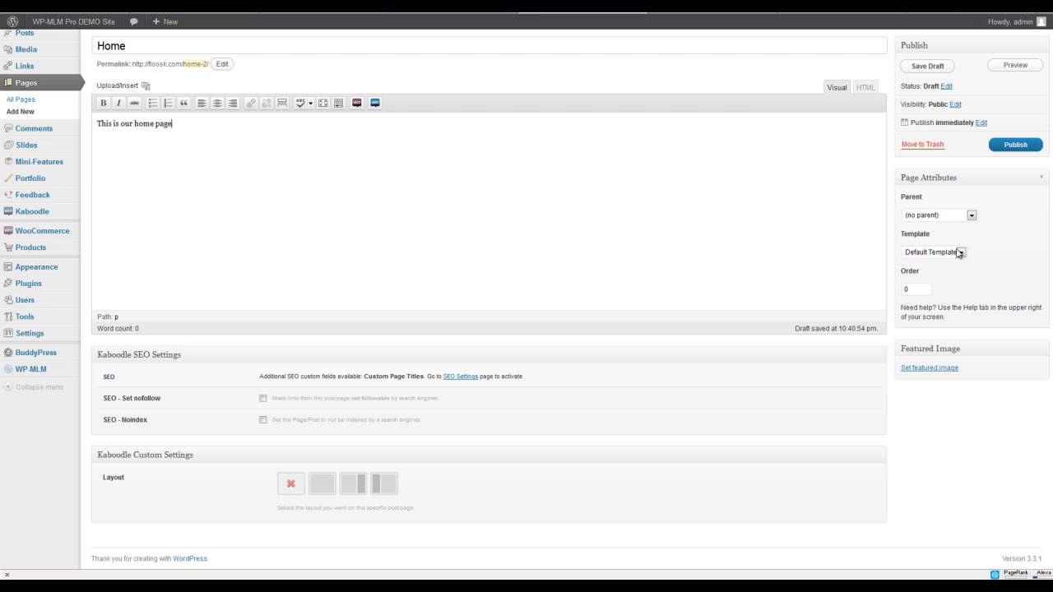
click(961, 251)
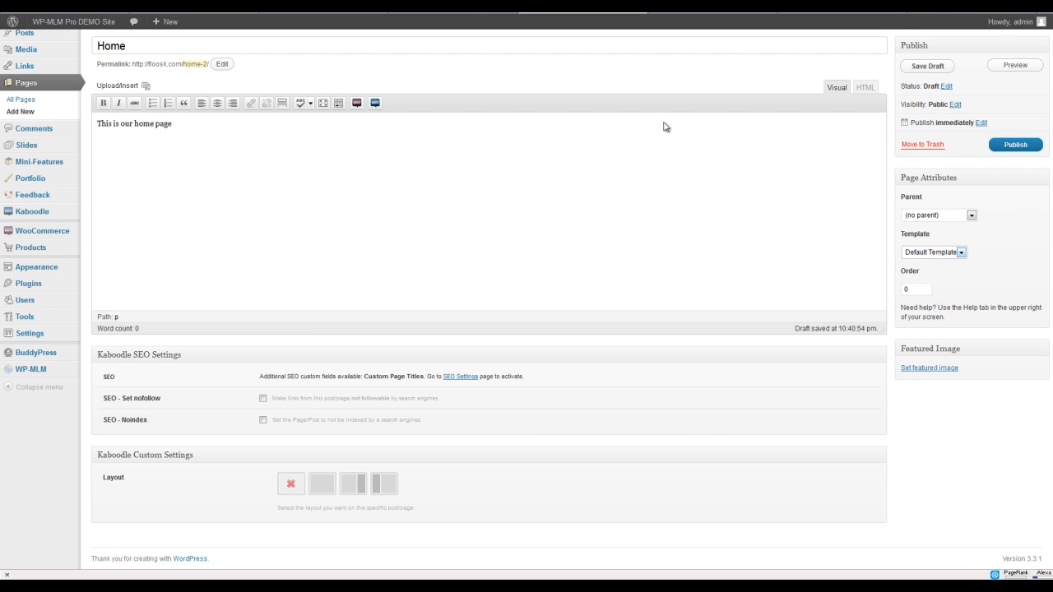
mouse_move(461, 15)
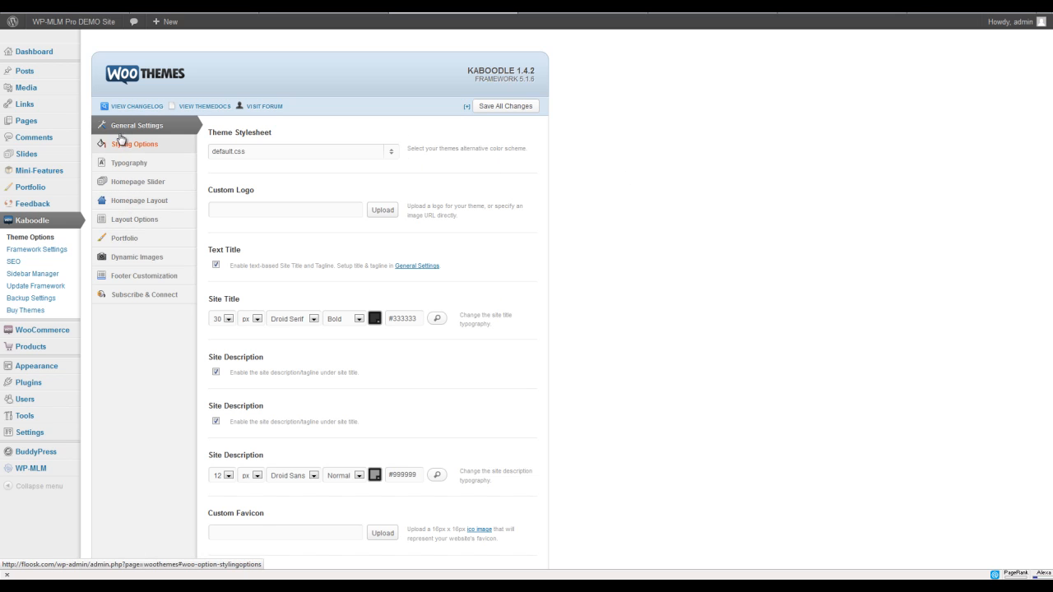
mouse_move(138, 181)
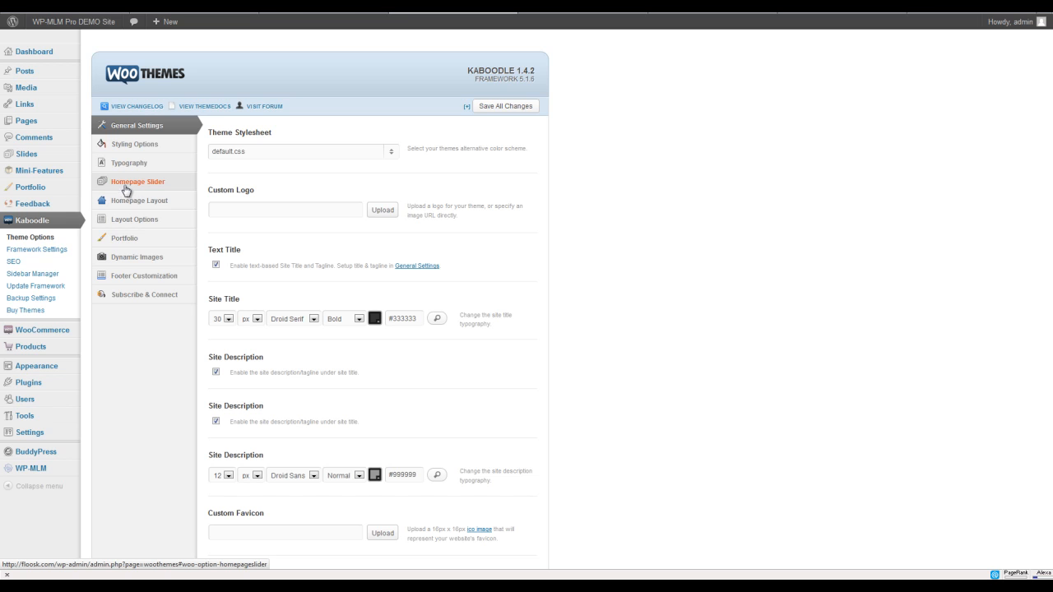
- Set Homepage content #1 to 'home' in Homepage Layout and save all theme changes
click(139, 200)
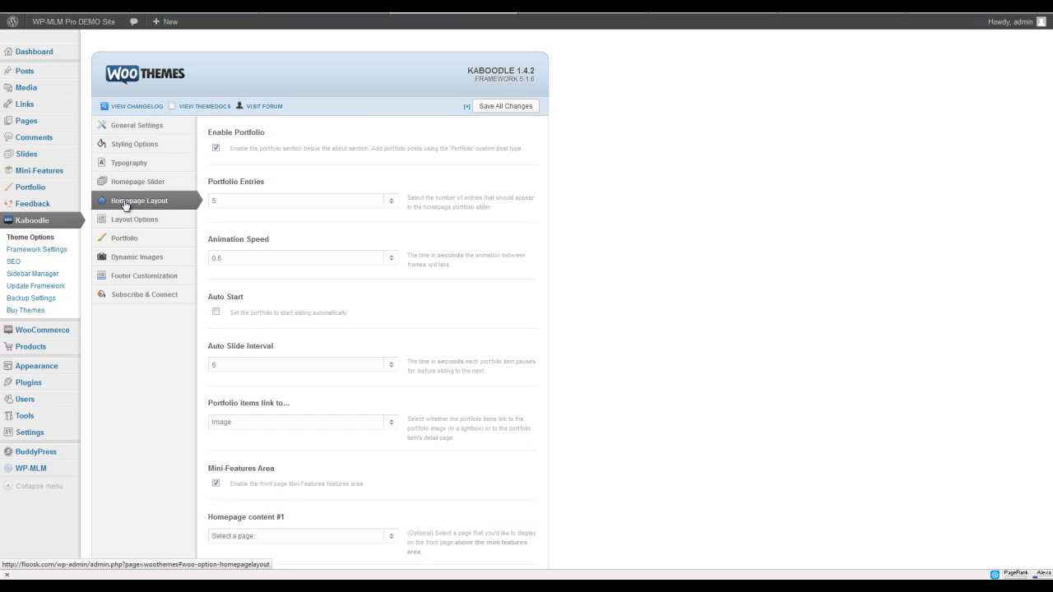
scroll(down, 3)
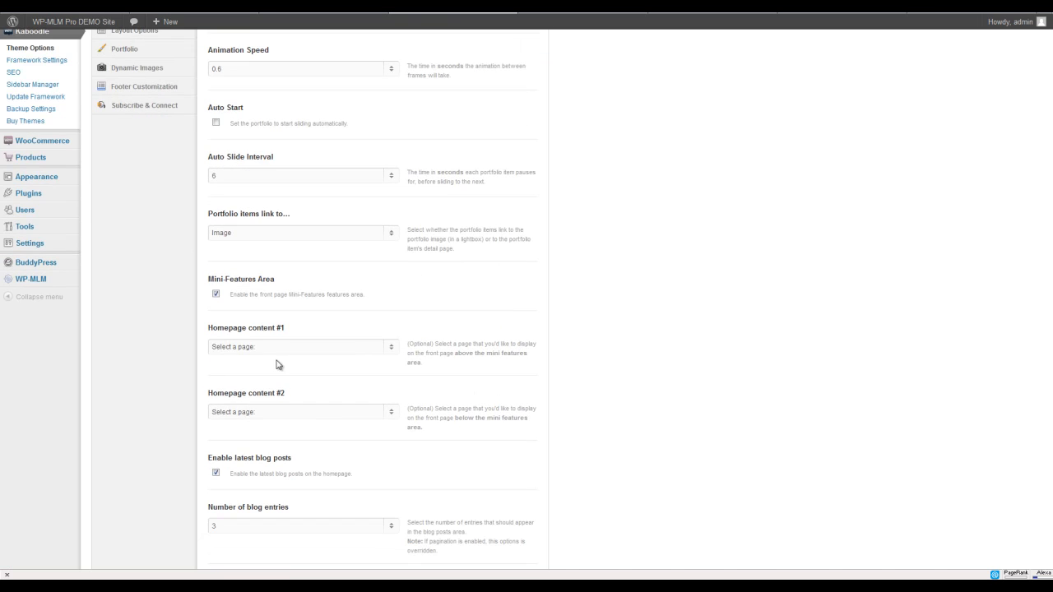
click(303, 347)
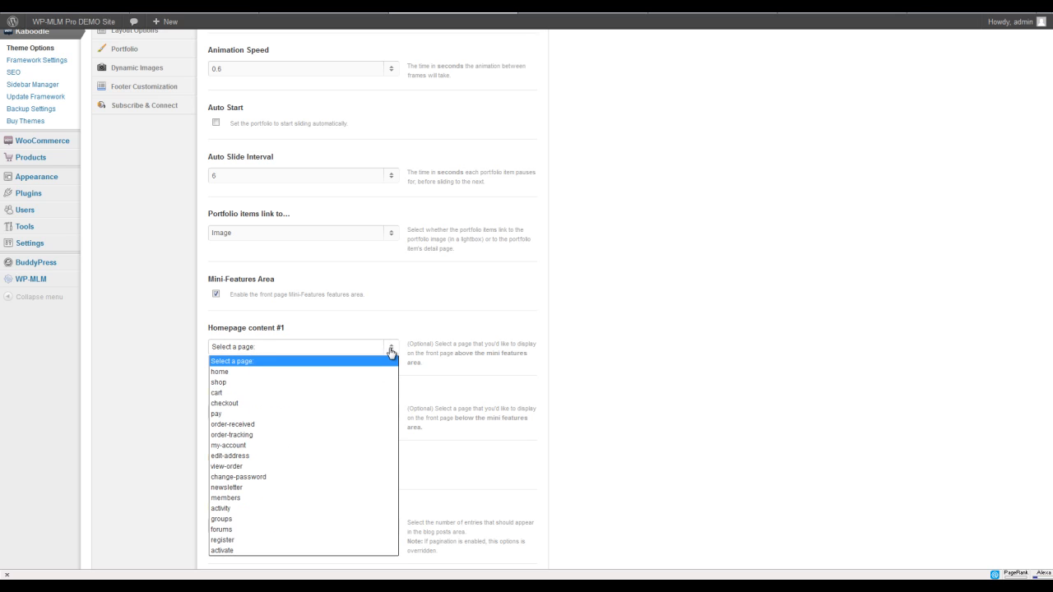
mouse_move(220, 372)
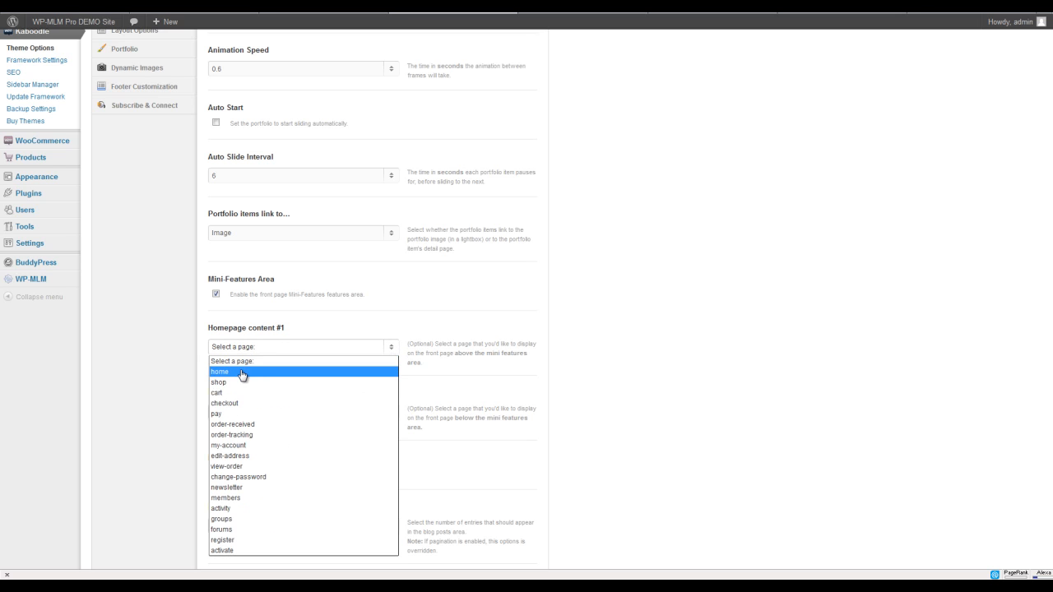
click(220, 371)
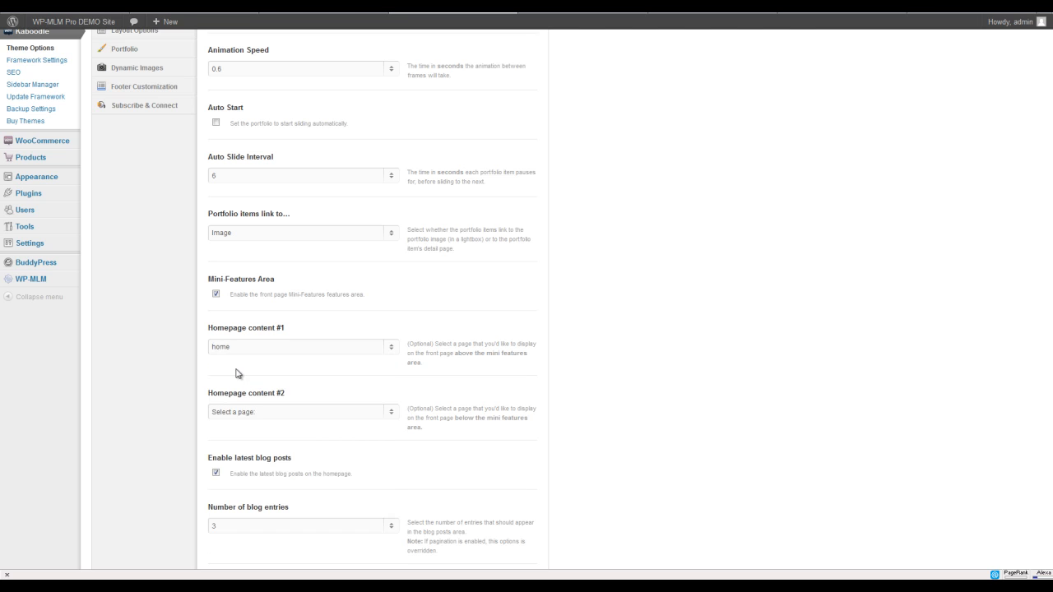
scroll(down, 3)
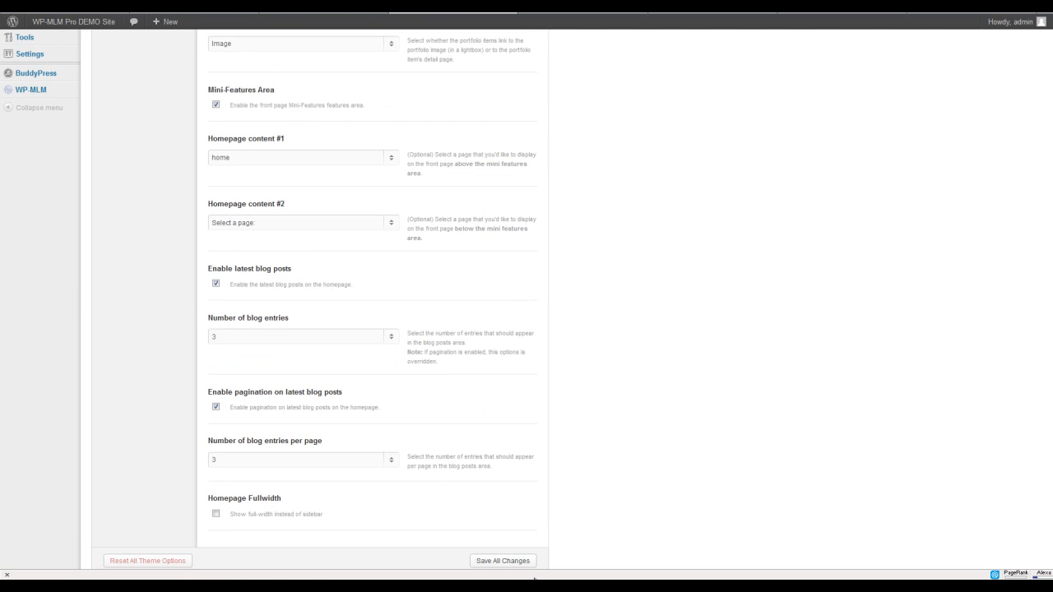
click(503, 561)
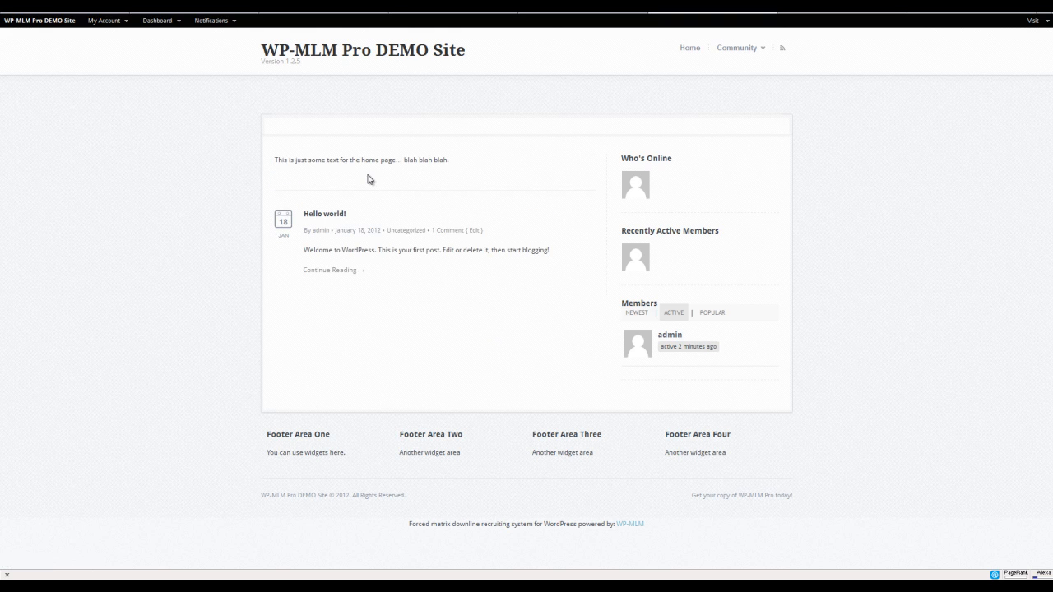
mouse_move(344, 218)
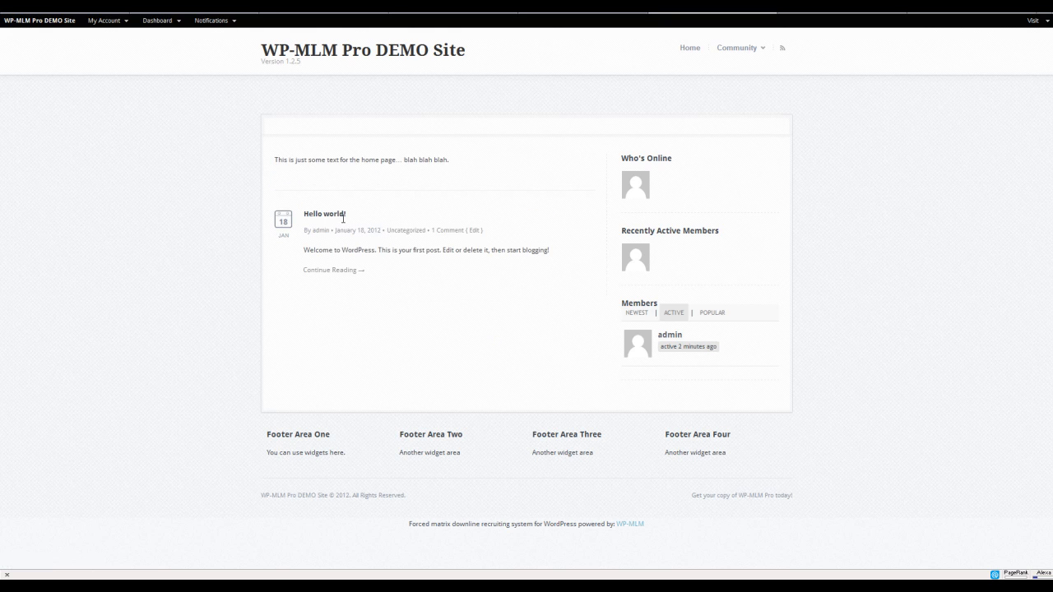
mouse_move(313, 225)
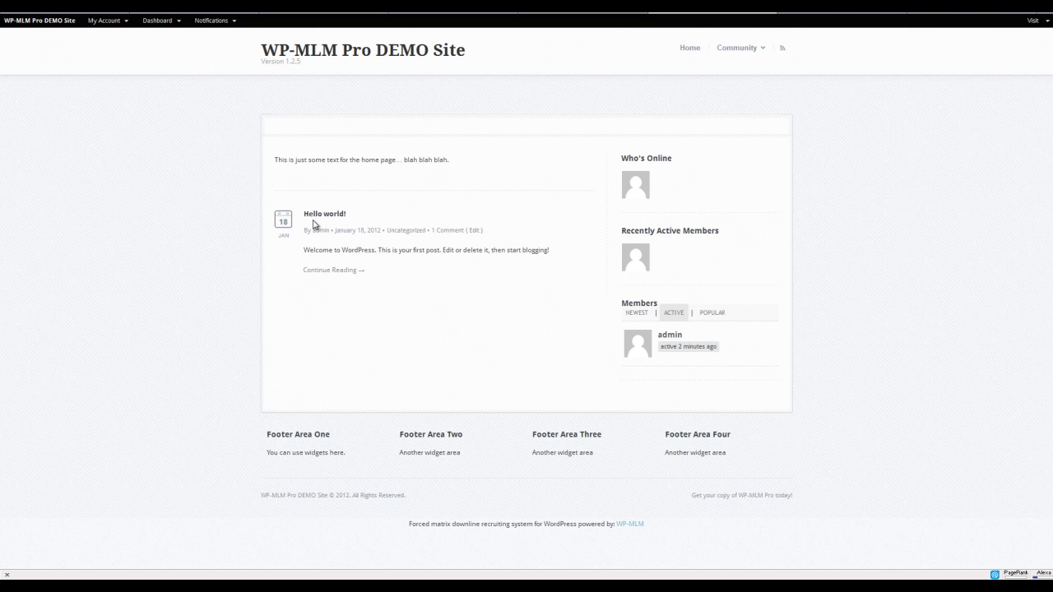
mouse_move(316, 225)
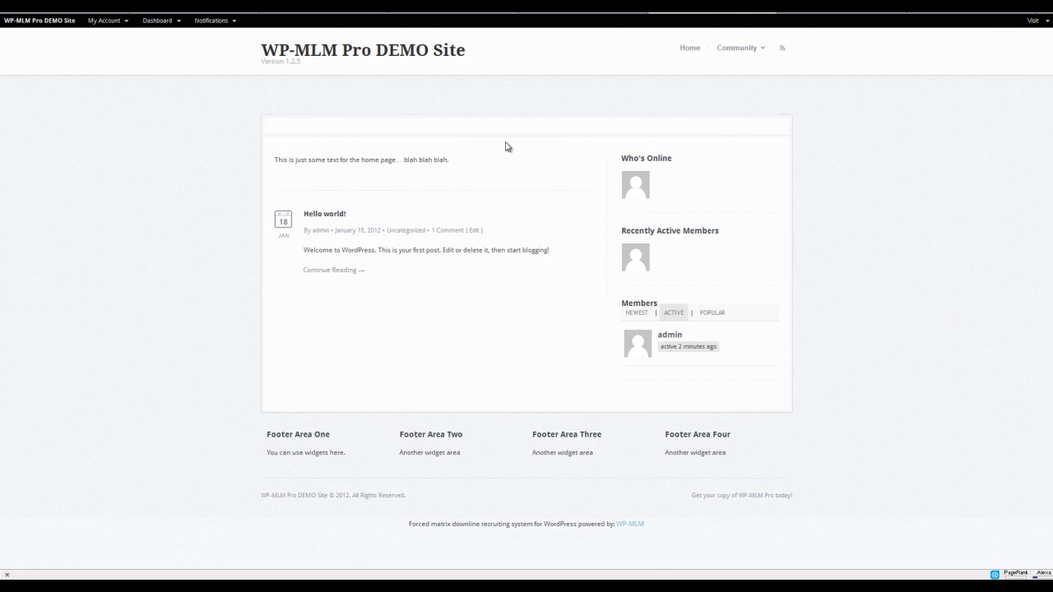
mouse_move(310, 238)
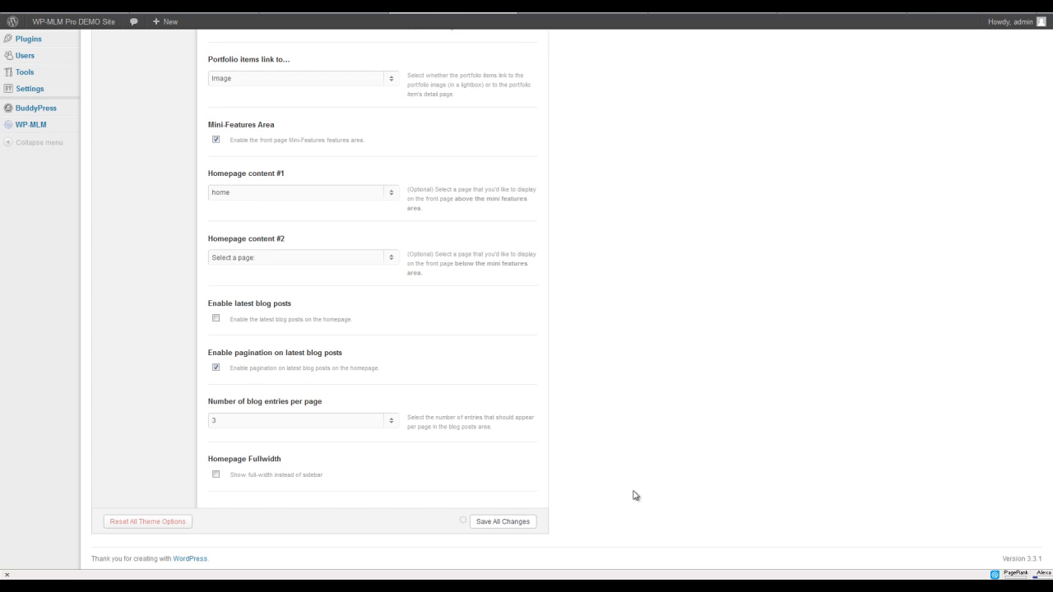
click(502, 522)
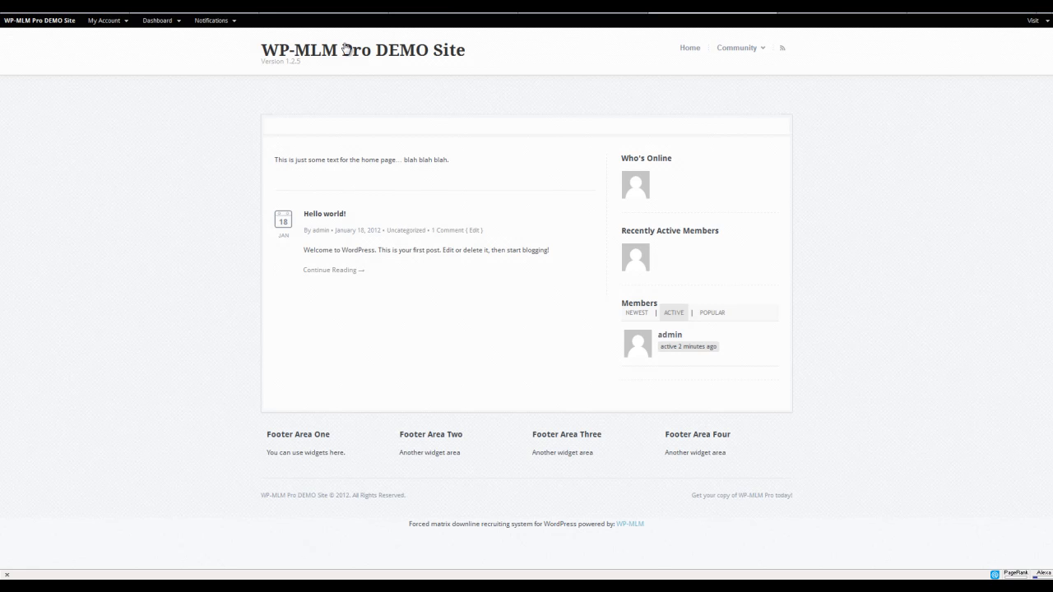
mouse_move(551, 220)
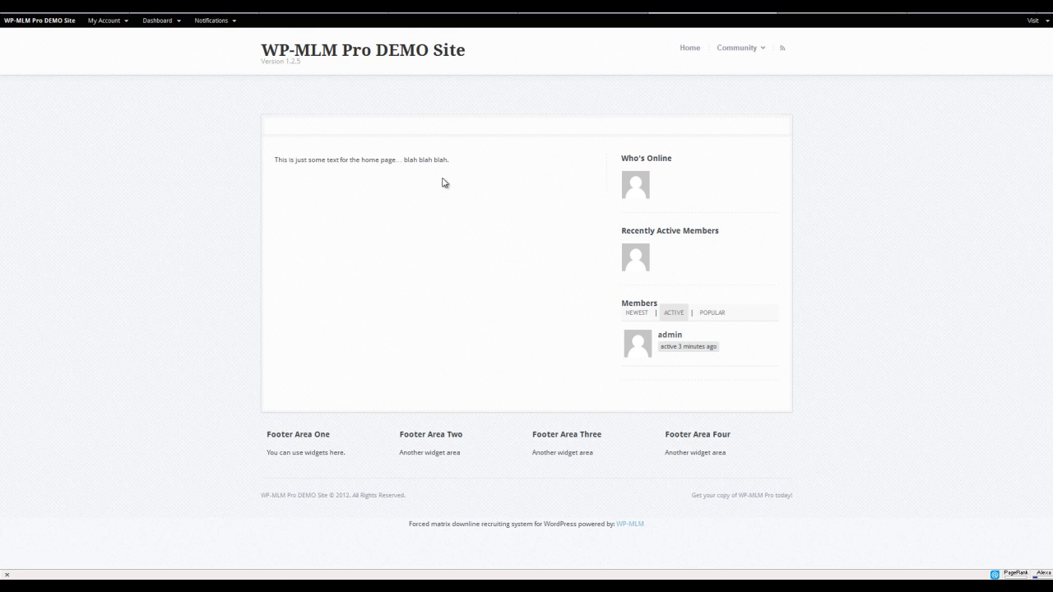
mouse_move(680, 34)
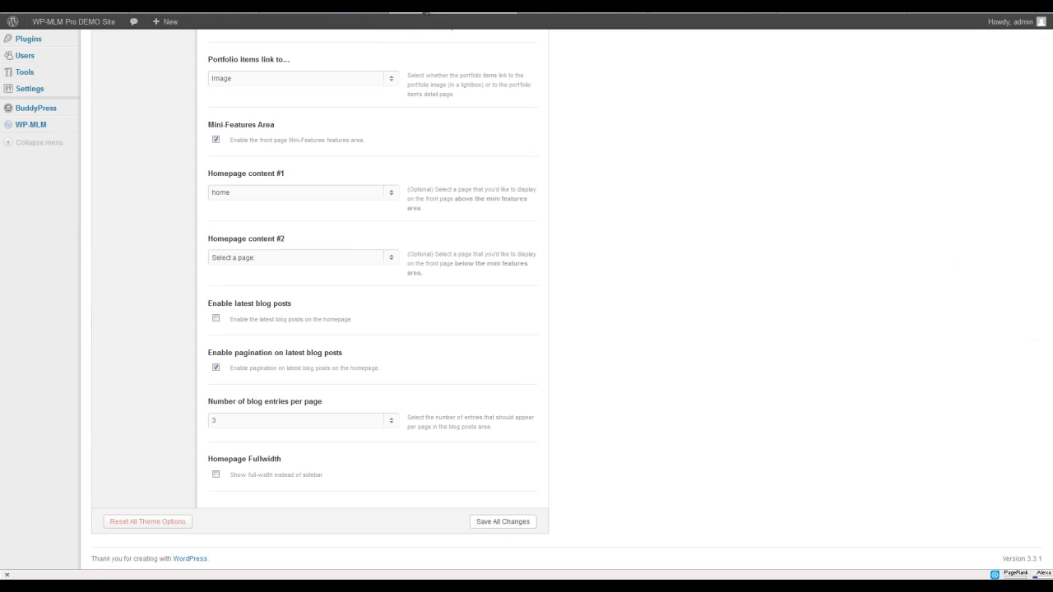
- Check the Homepage content #1 page list, keep 'home' selected, and reopen the Home draft
click(302, 191)
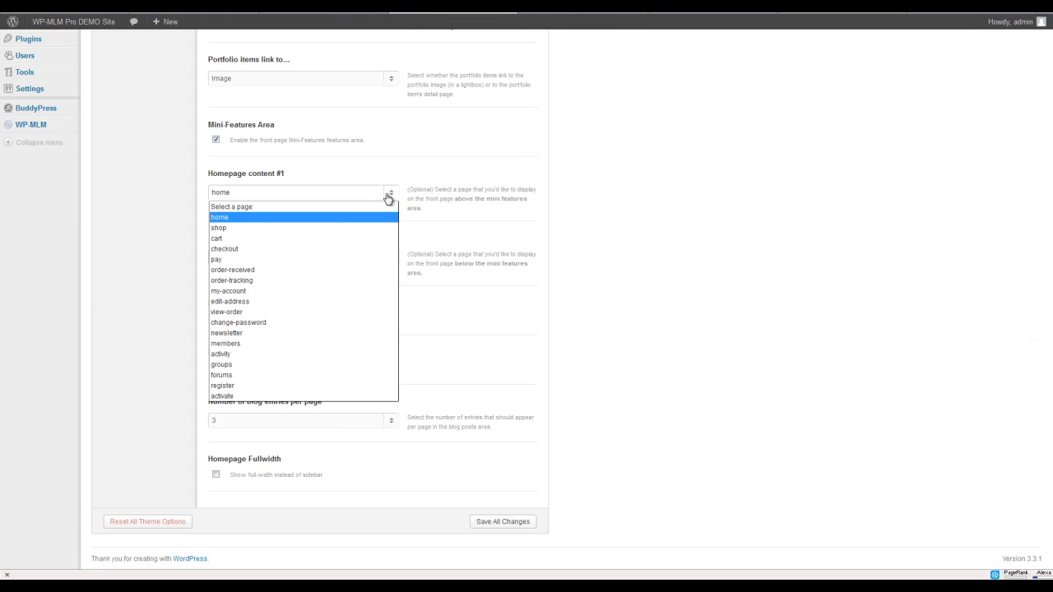
mouse_move(226, 220)
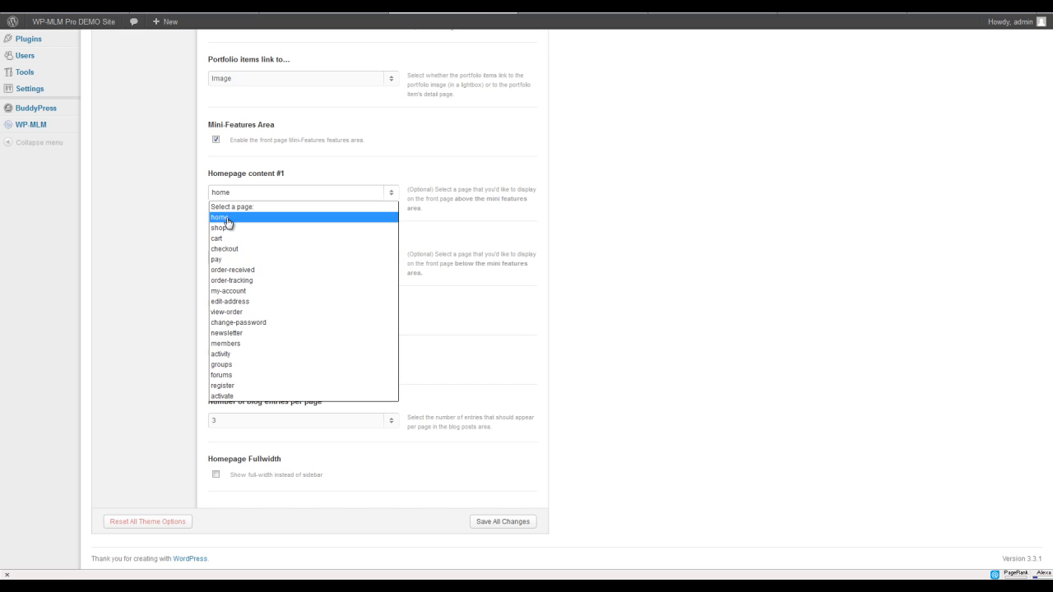
mouse_move(237, 219)
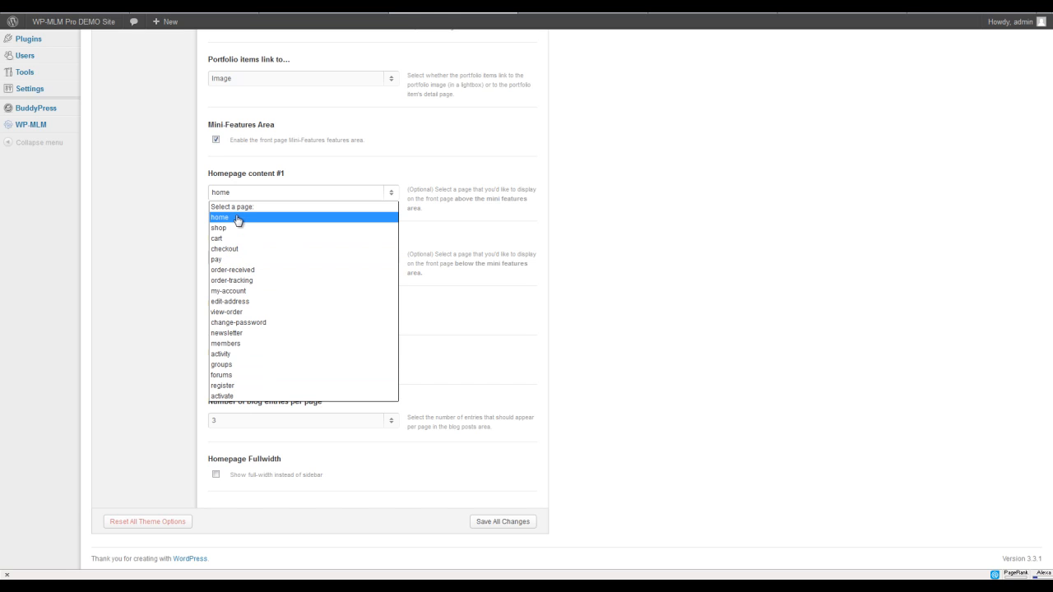
click(220, 217)
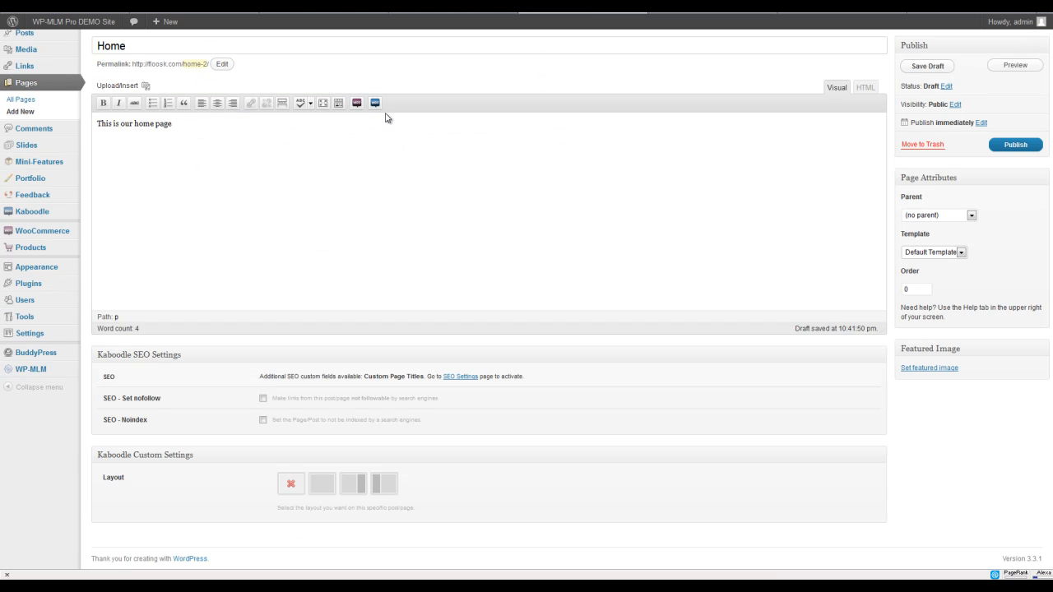
- Publish the Home page and return to the Kaboodle homepage layout options
click(1015, 144)
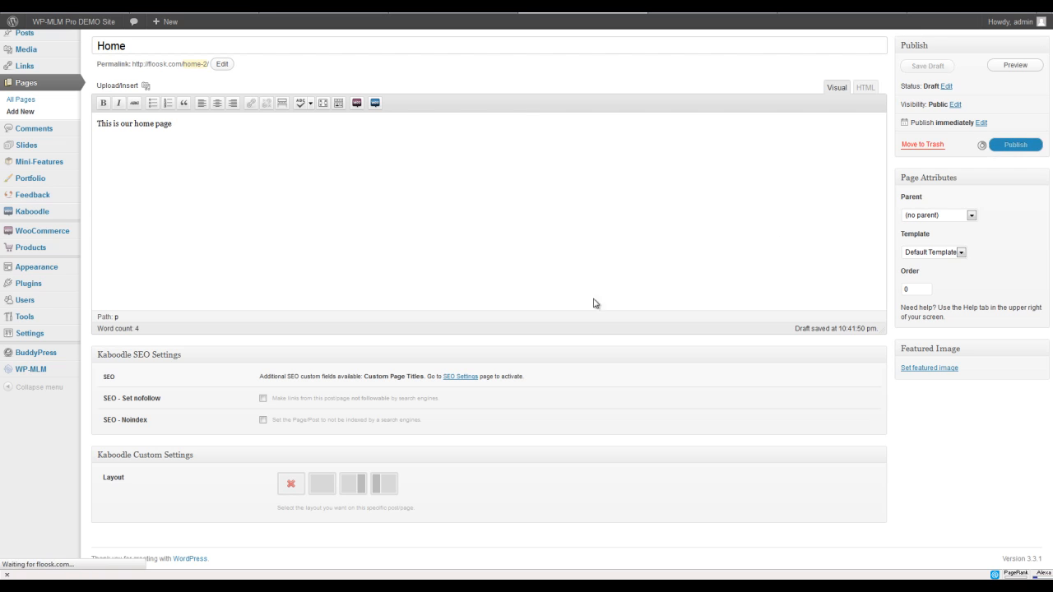
mouse_move(440, 73)
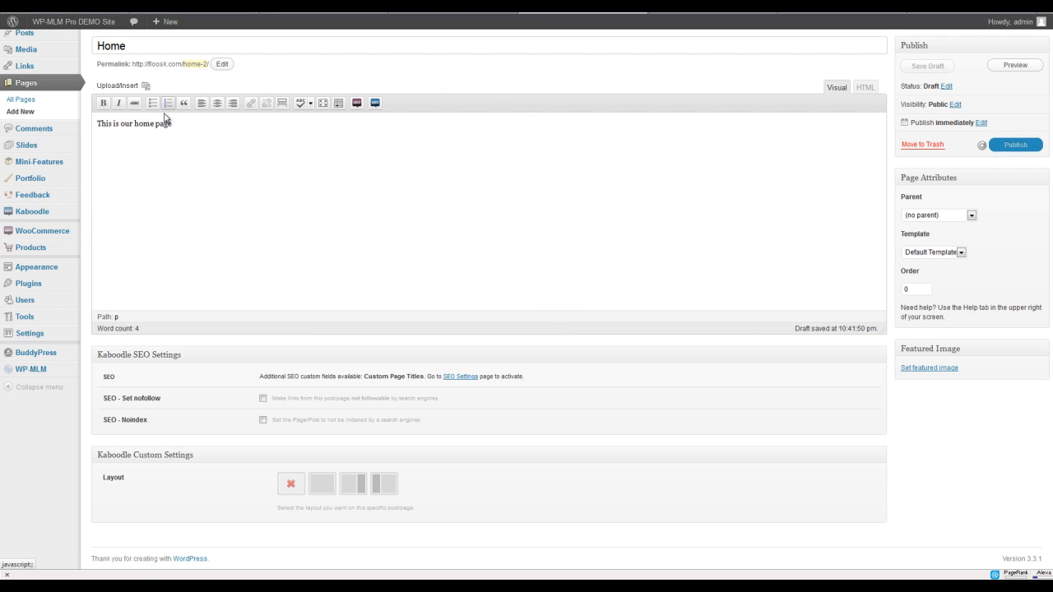
click(1016, 145)
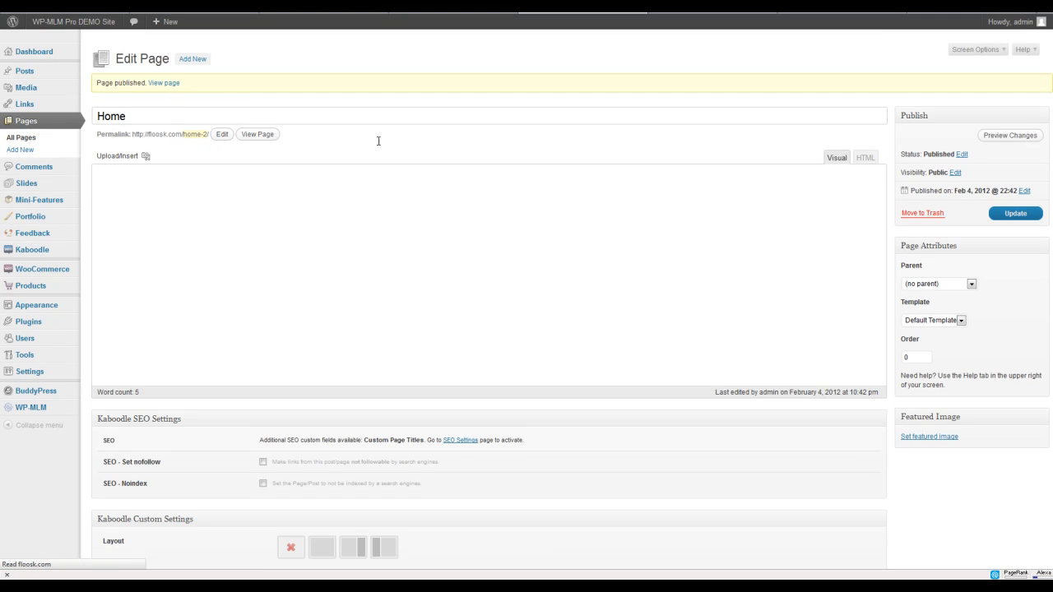
click(32, 220)
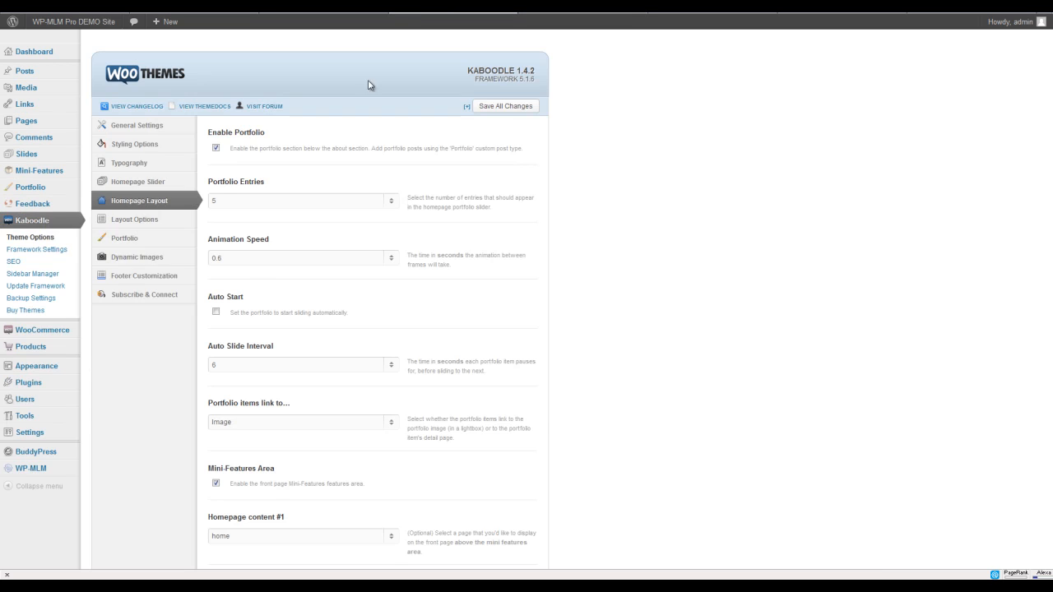
mouse_move(139, 181)
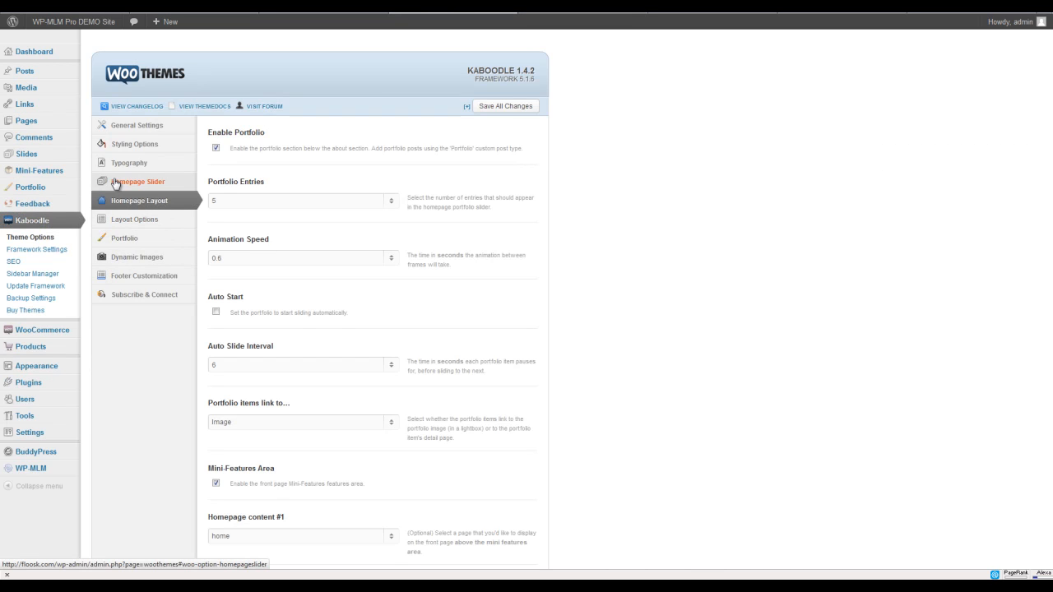
- Show the Homepage Slider settings, then advance the WP-MLM site's slider past Viral Recruiting
click(138, 181)
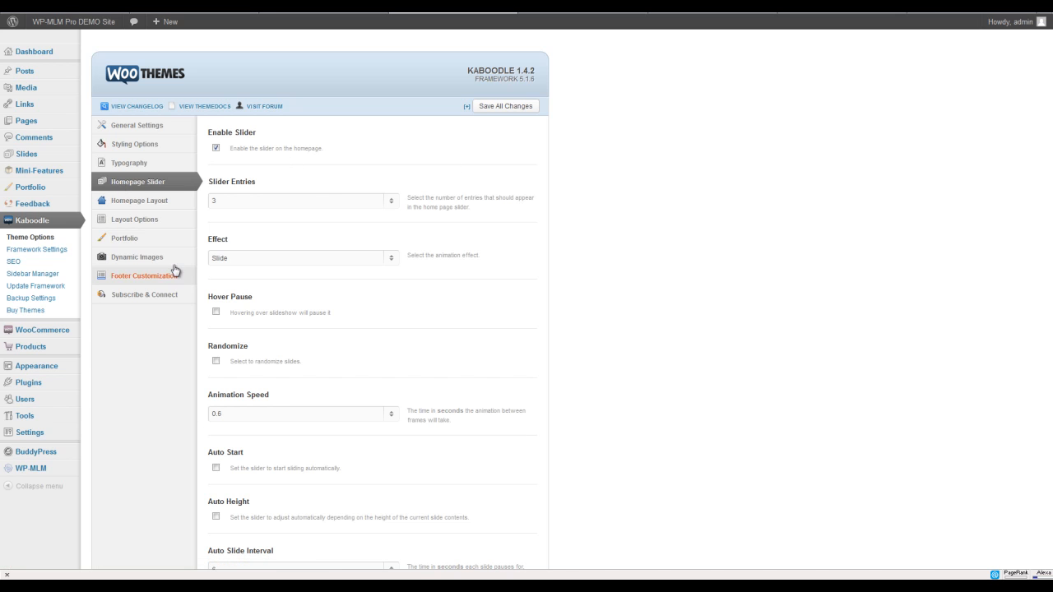
mouse_move(352, 231)
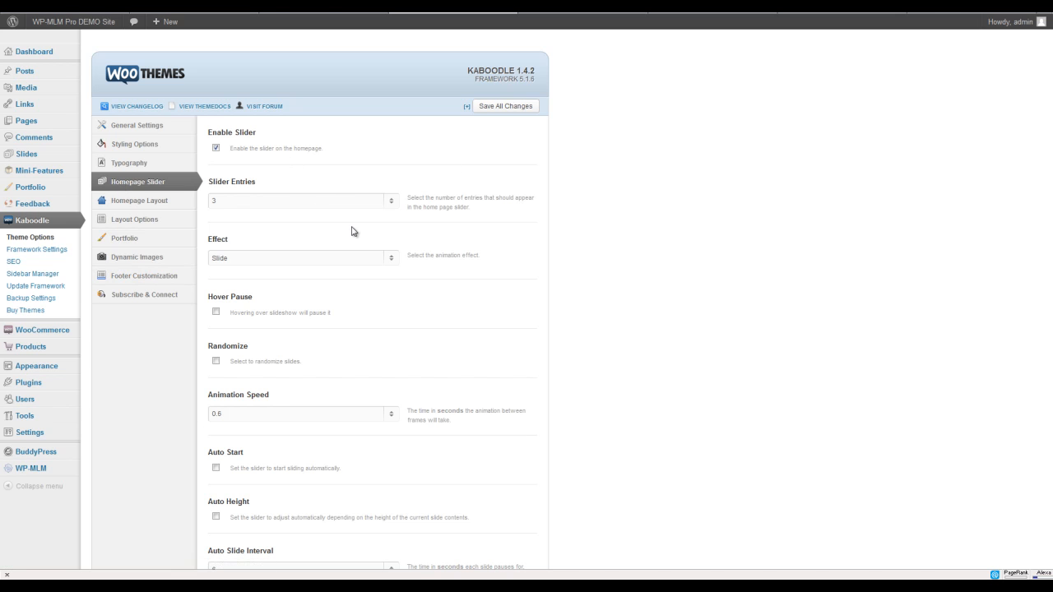
mouse_move(281, 240)
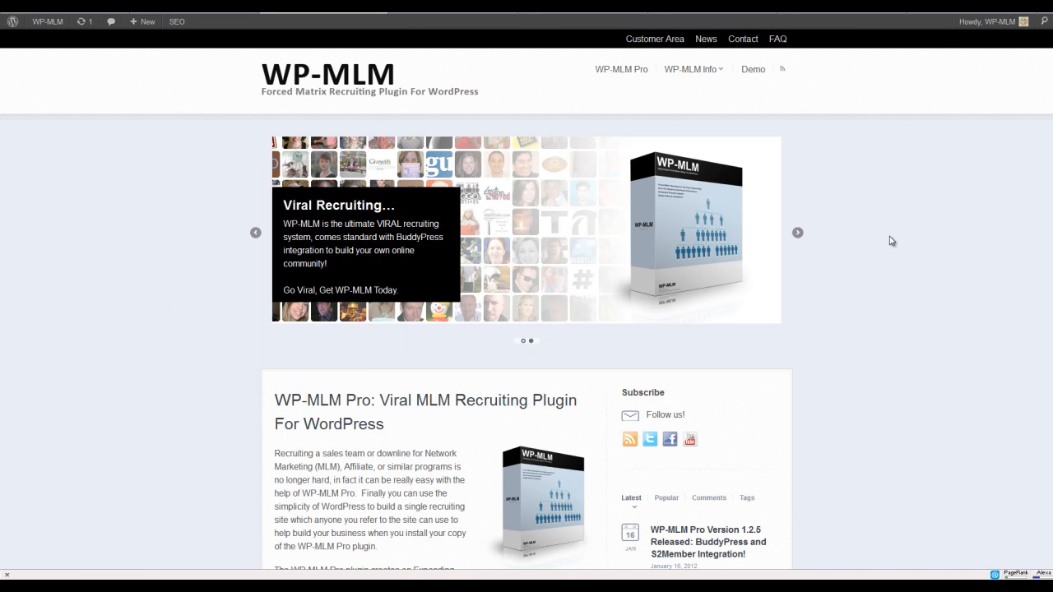
click(797, 232)
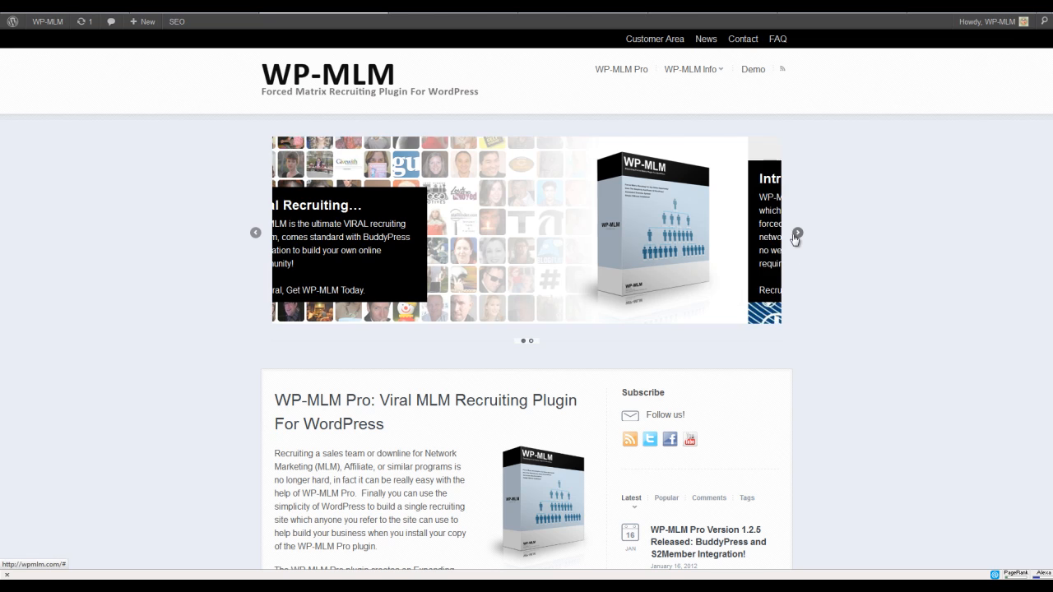
- Return to Kaboodle Theme Options and bring up the General Settings section
click(796, 233)
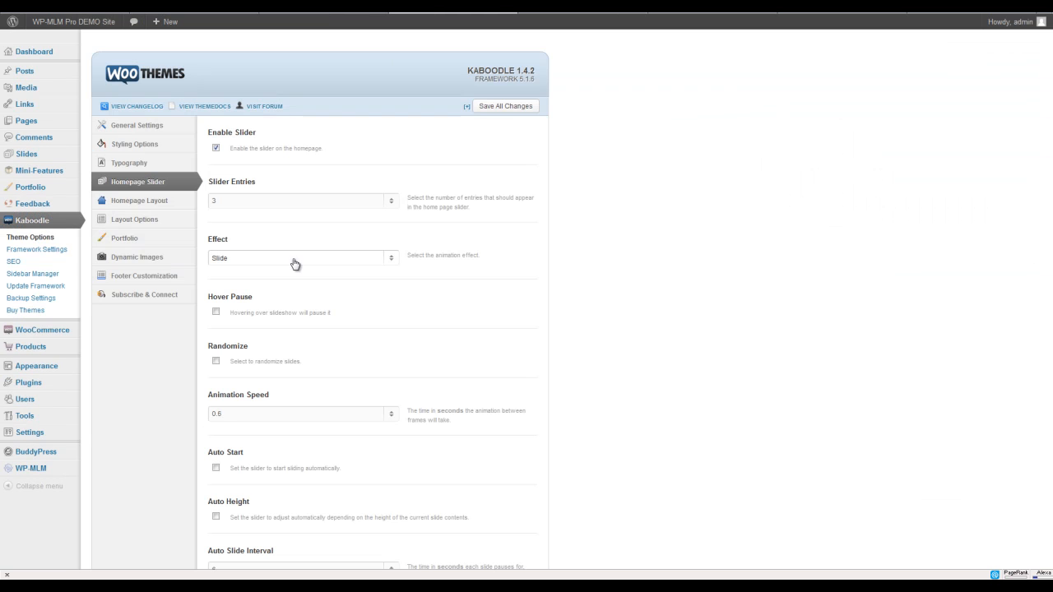
click(136, 125)
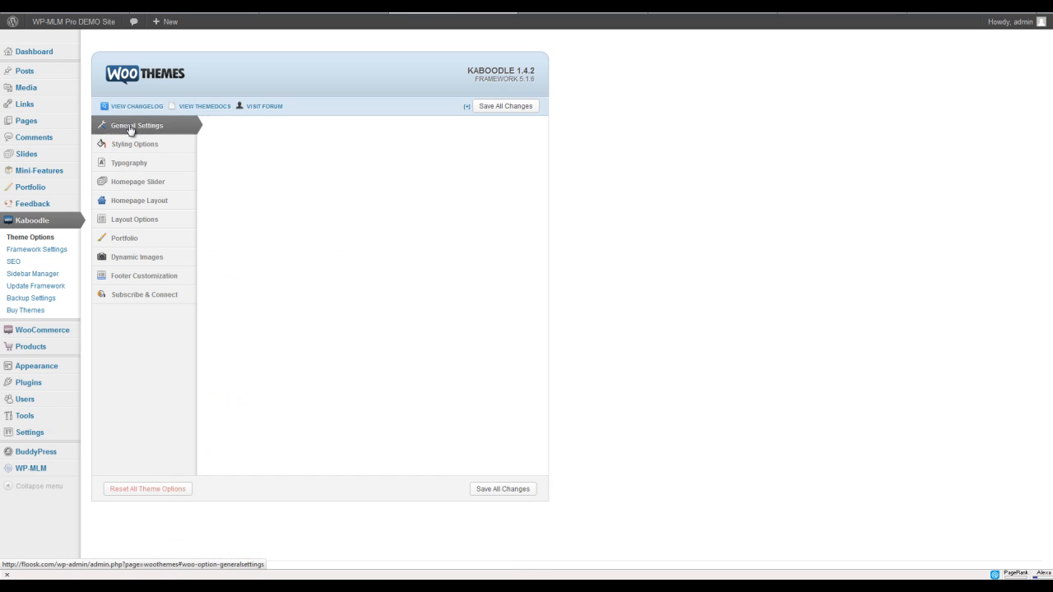
- Review Kaboodle General Settings from the top down to the Custom CSS field
click(136, 125)
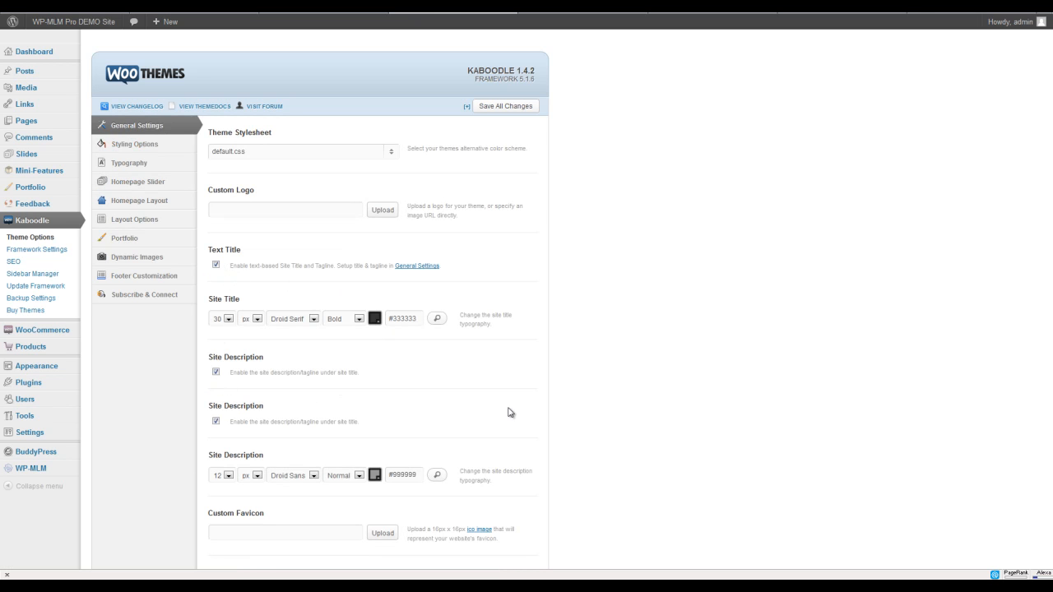
scroll(down, 3)
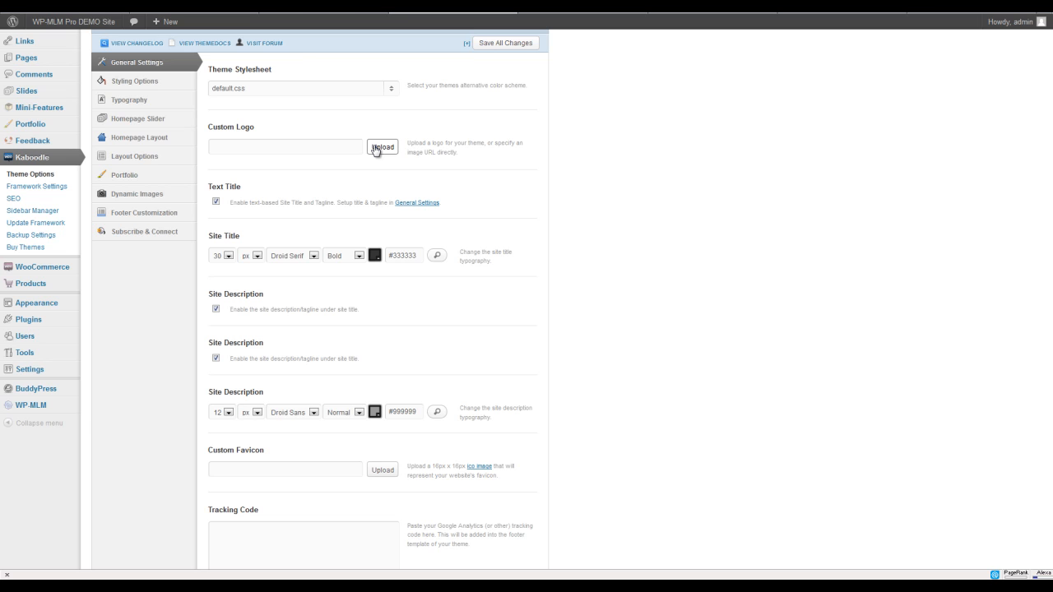
scroll(down, 3)
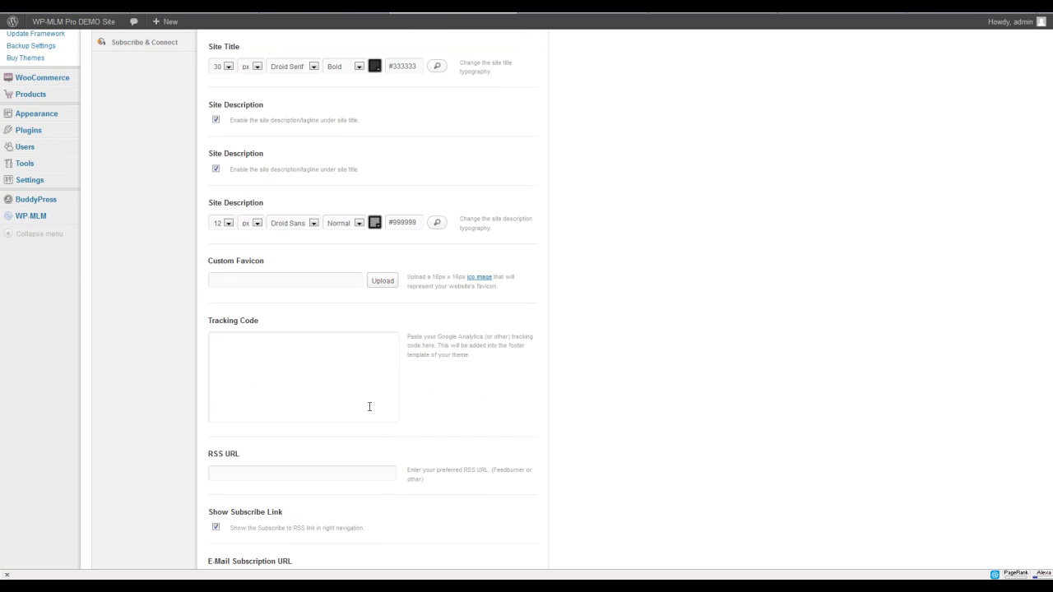
scroll(down, 3)
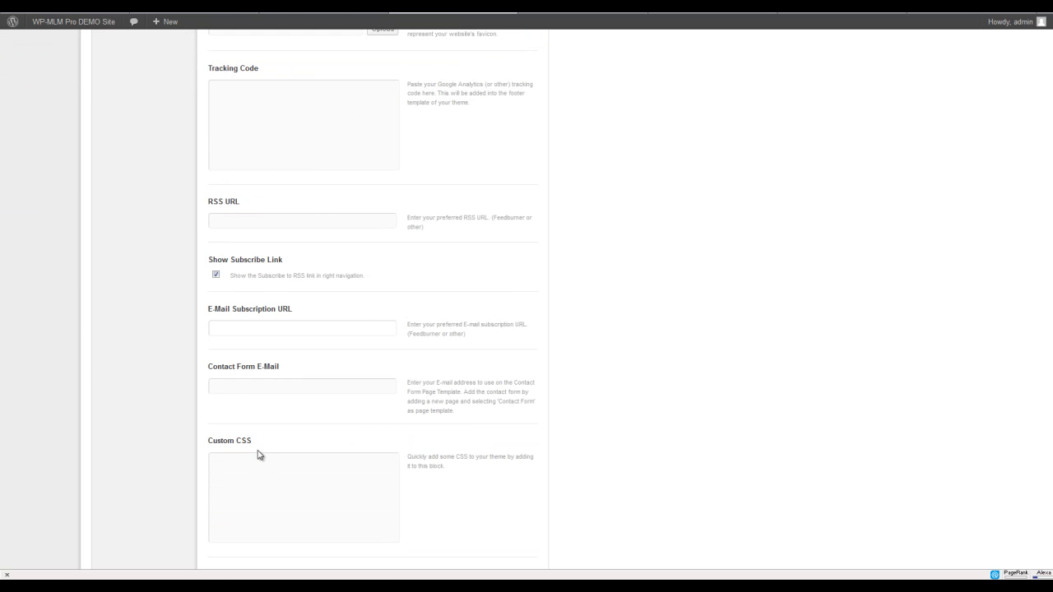
scroll(down, 3)
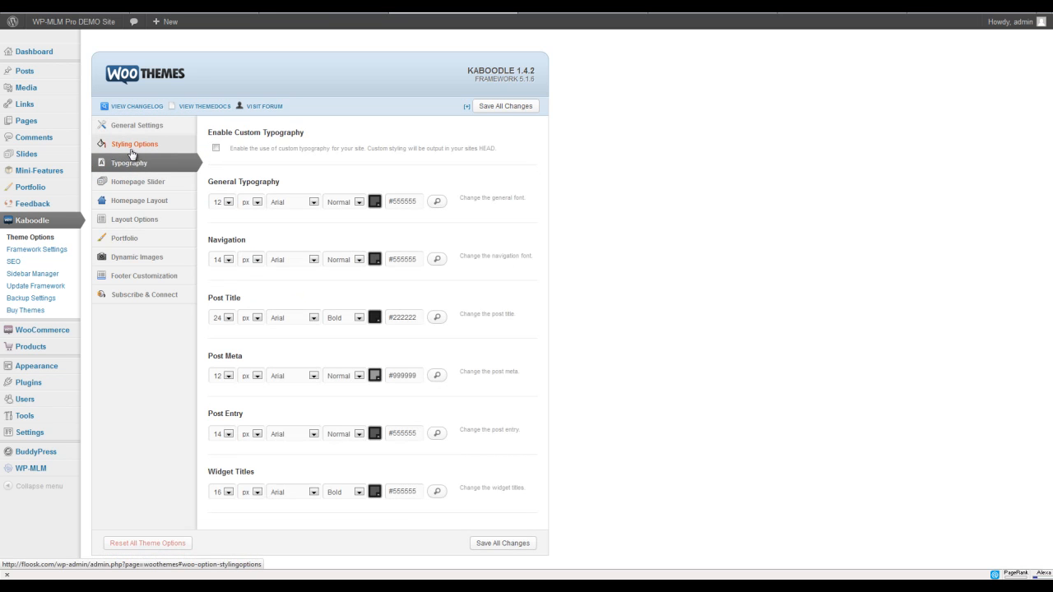
- Set font sizes General 14px, Navigation 16px, Post Meta 14px, enable custom typography, and save
click(134, 144)
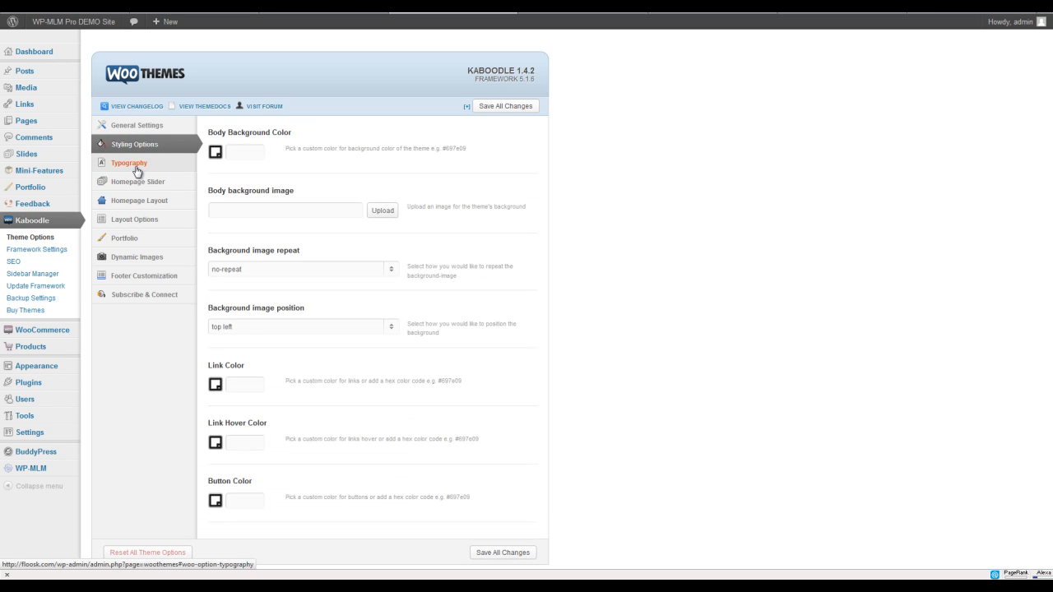
click(129, 162)
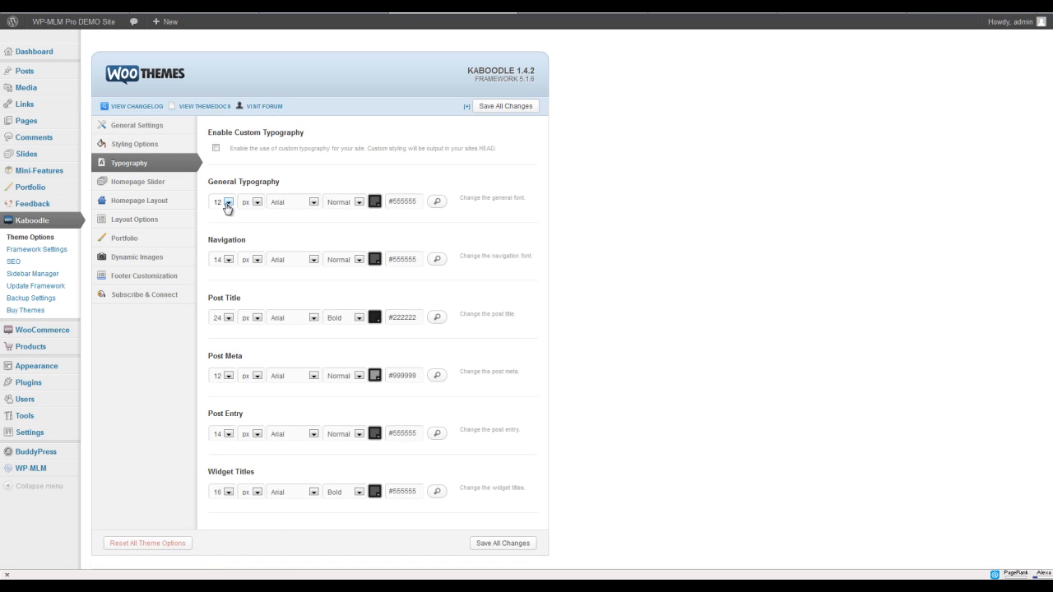
click(229, 201)
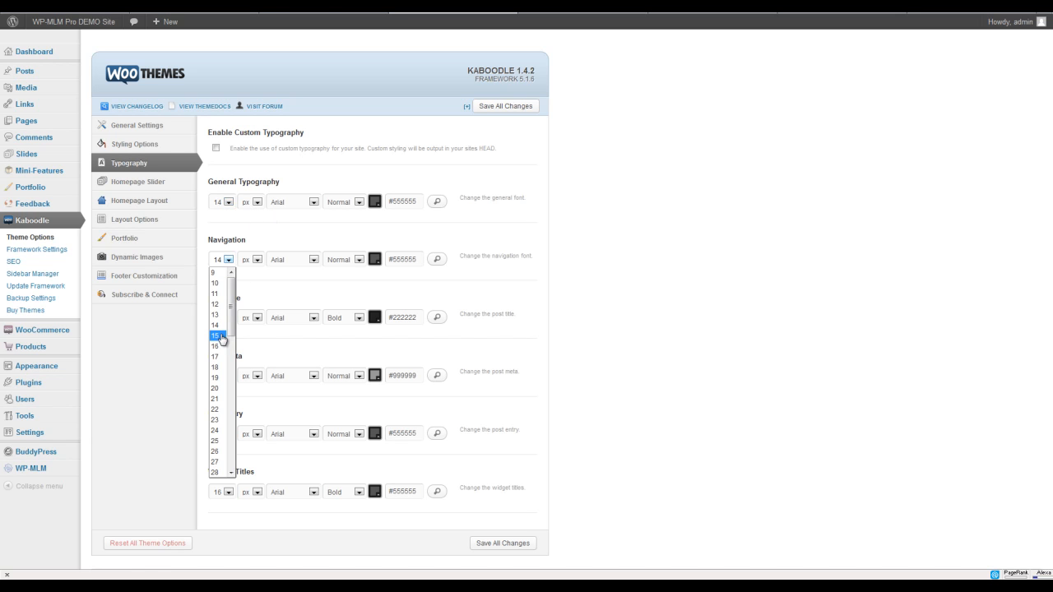
click(215, 346)
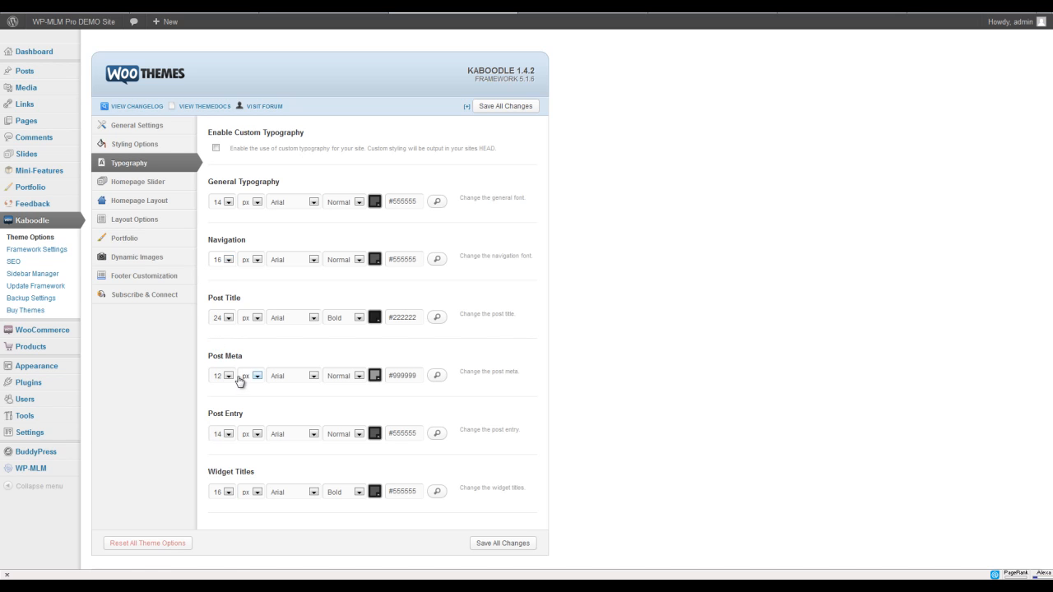
click(258, 376)
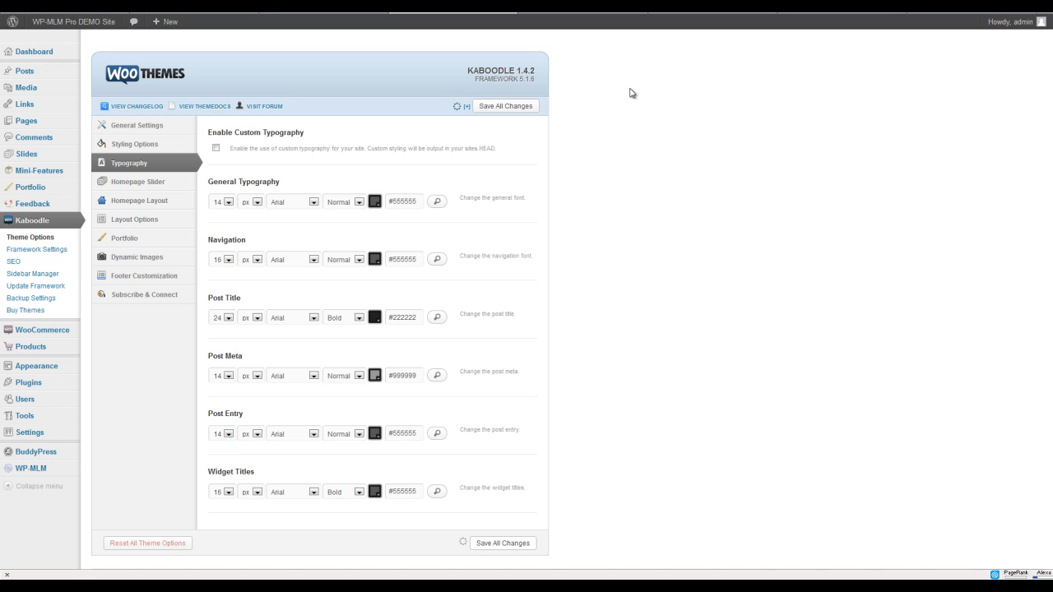
click(506, 105)
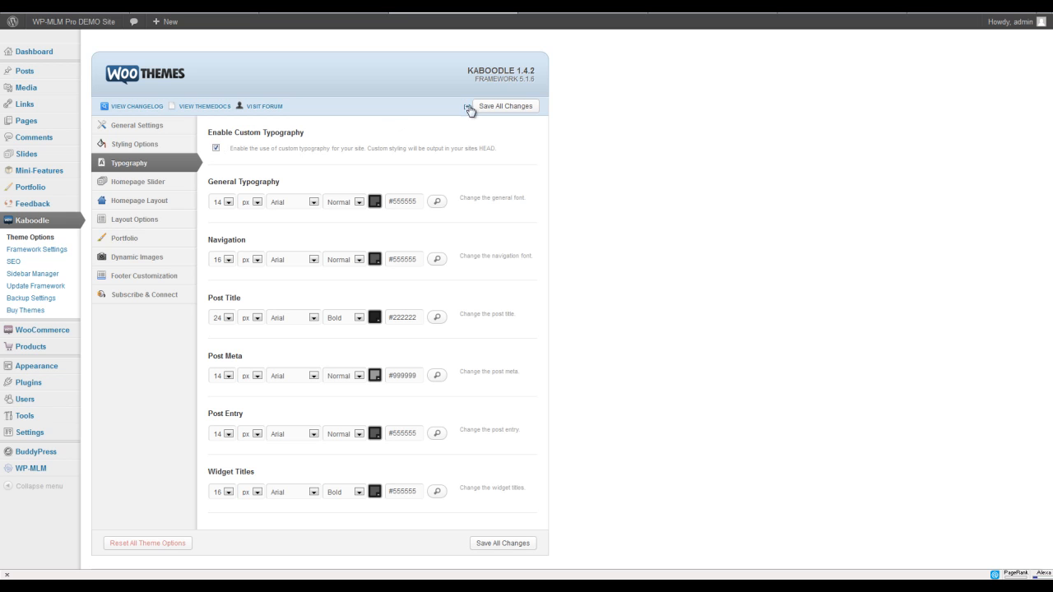
click(506, 105)
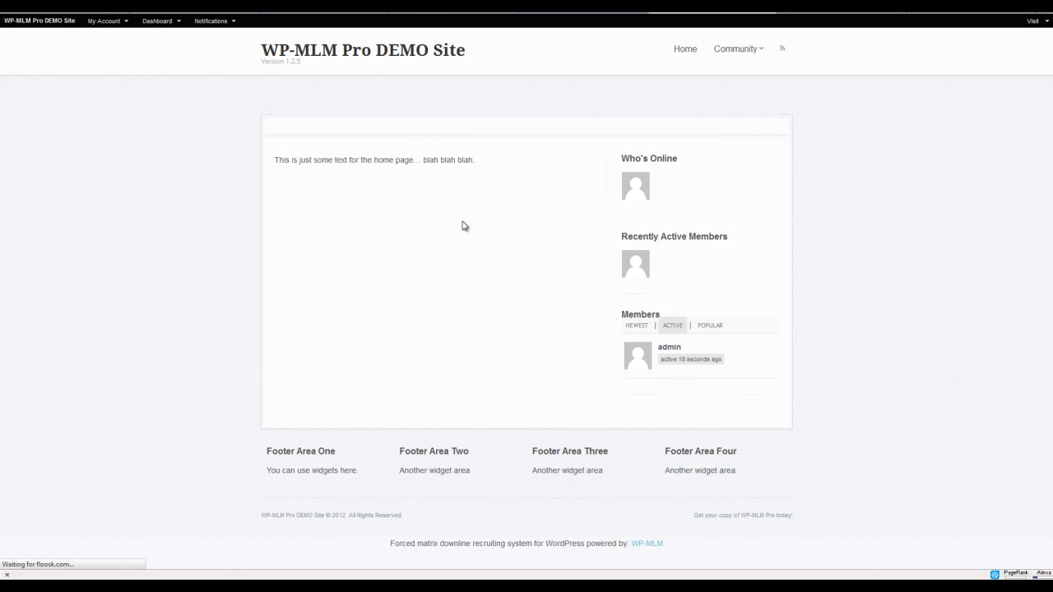
mouse_move(420, 225)
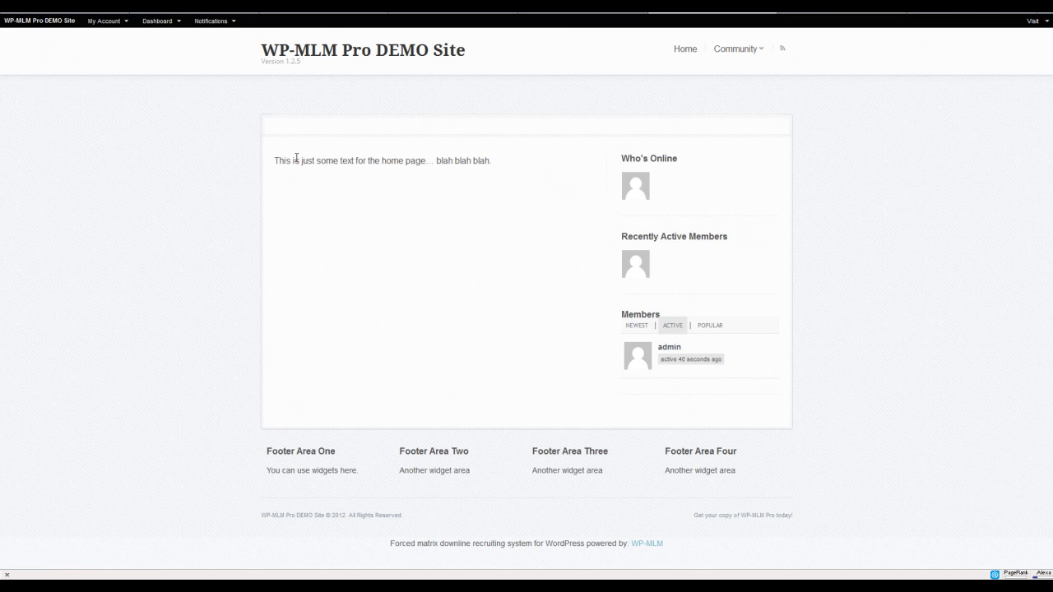
mouse_move(341, 346)
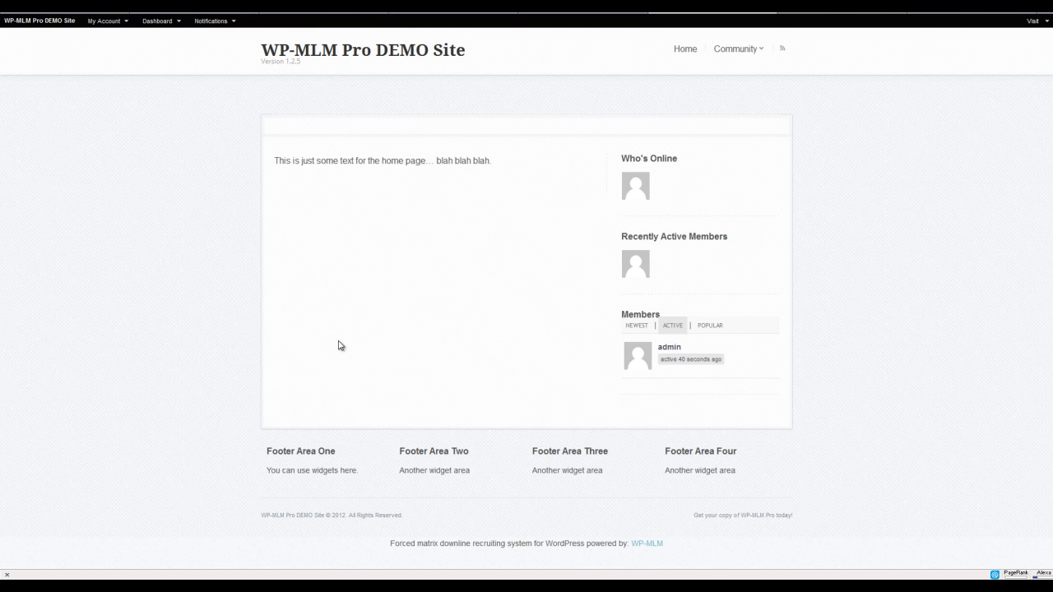
mouse_move(511, 487)
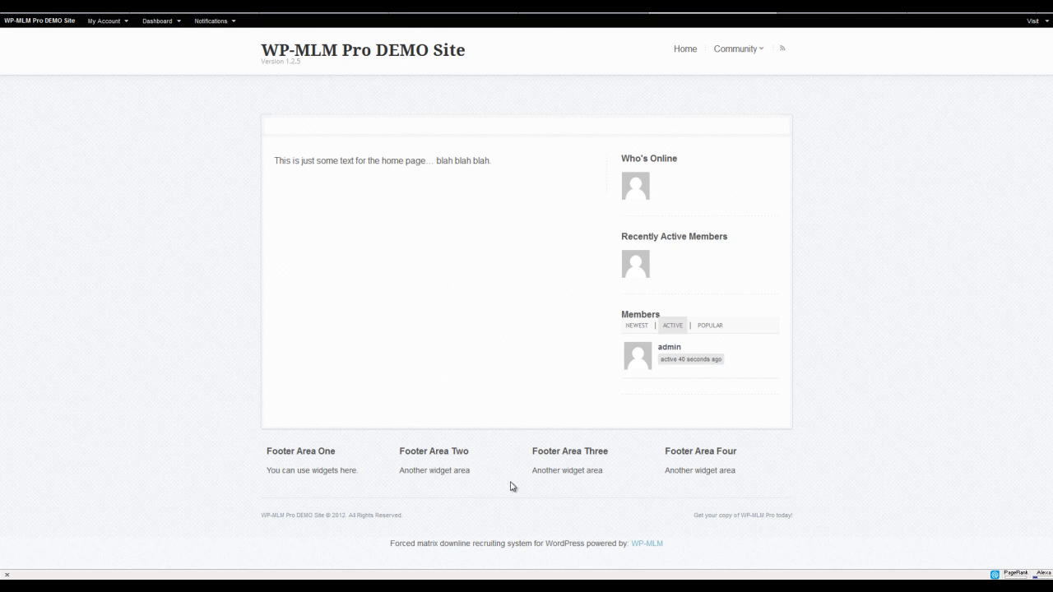
mouse_move(734, 483)
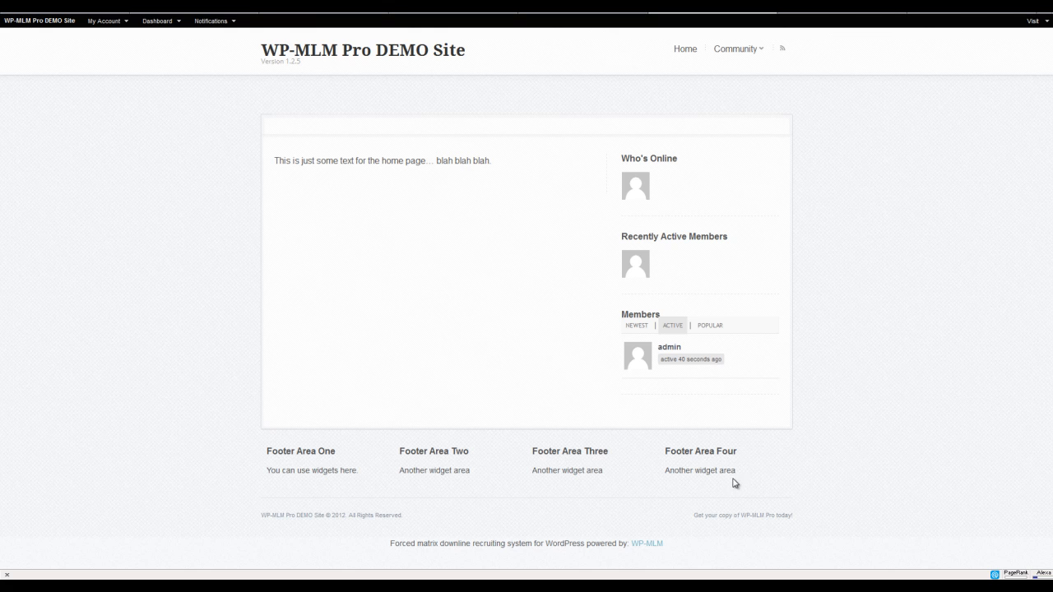
mouse_move(599, 118)
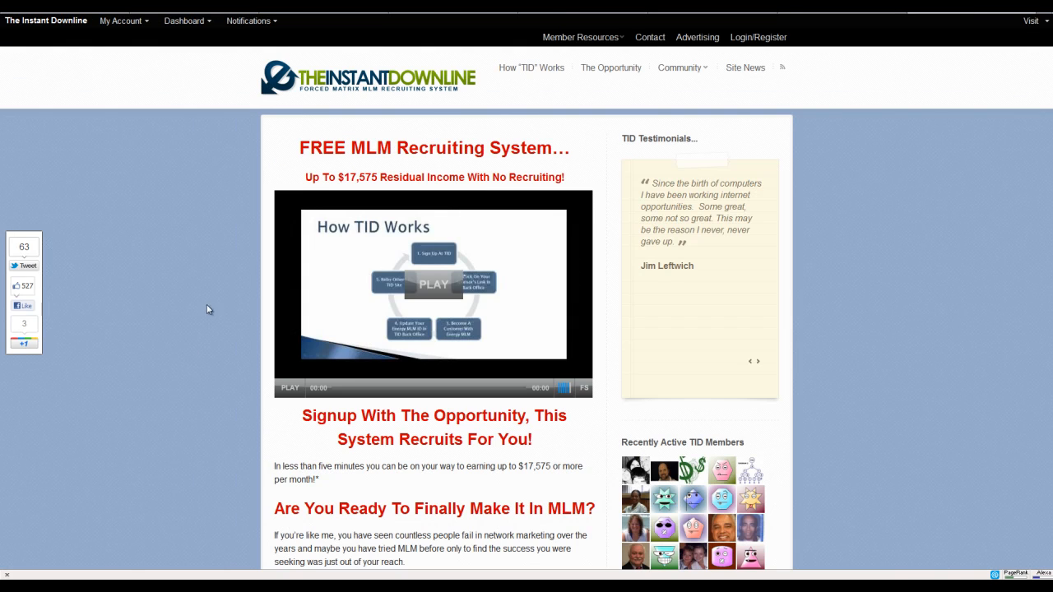
mouse_move(198, 288)
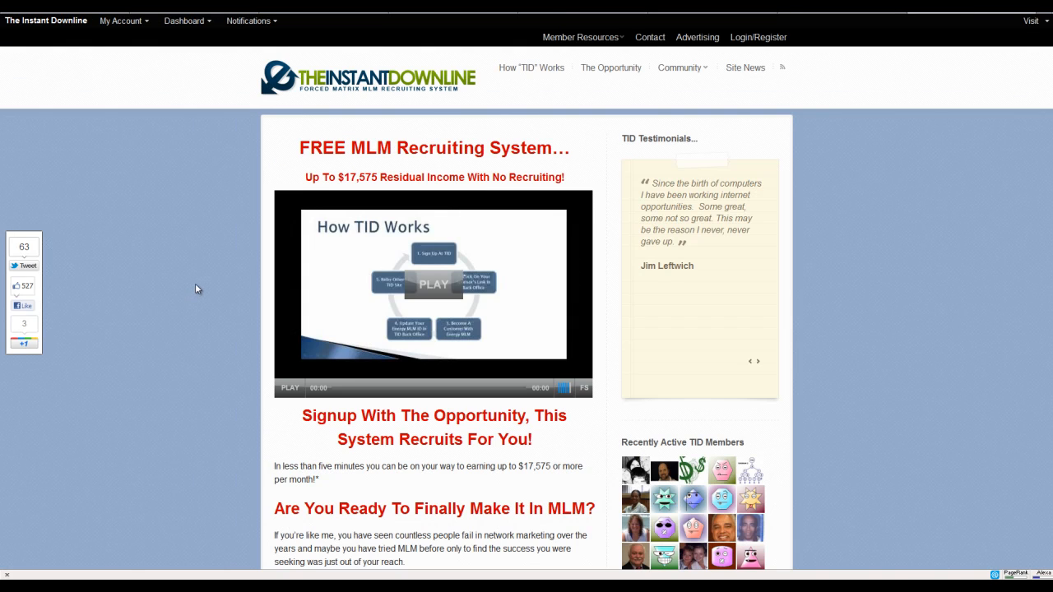
mouse_move(186, 298)
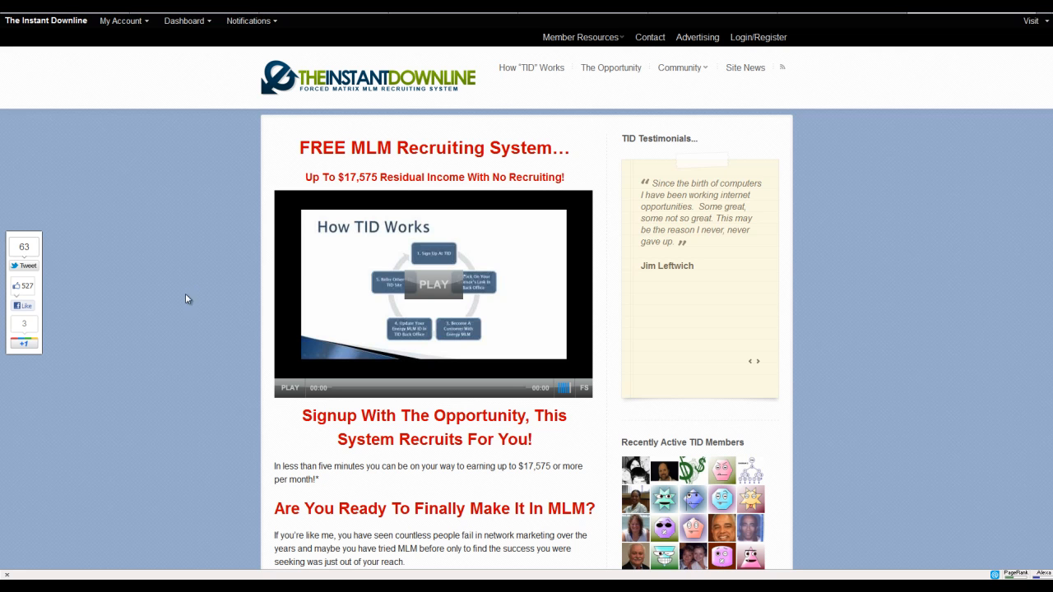
mouse_move(188, 302)
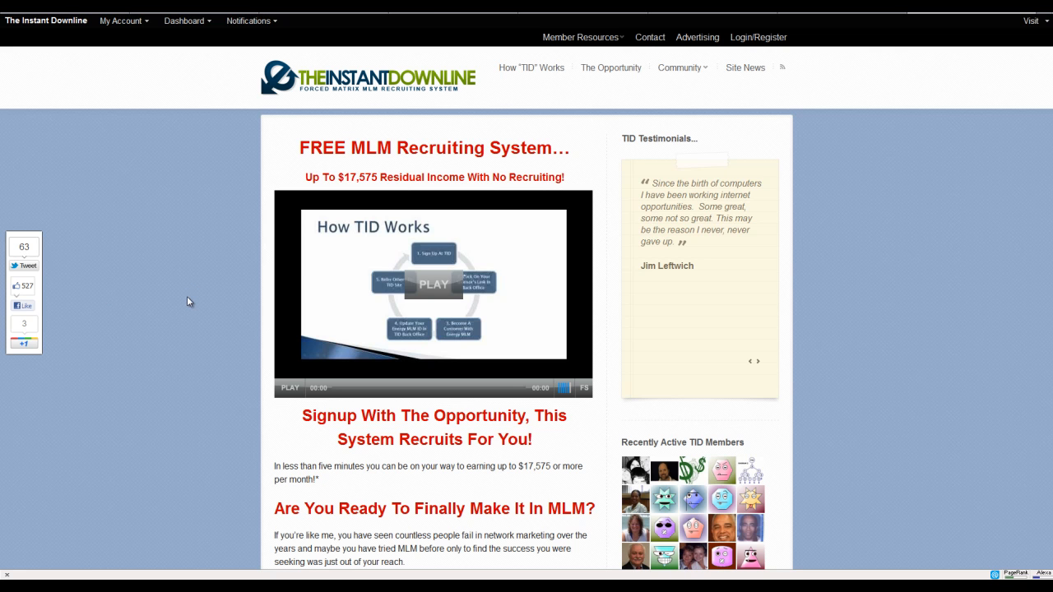
- Scroll through the Instant Downline homepage to inspect the new typography
scroll(down, 3)
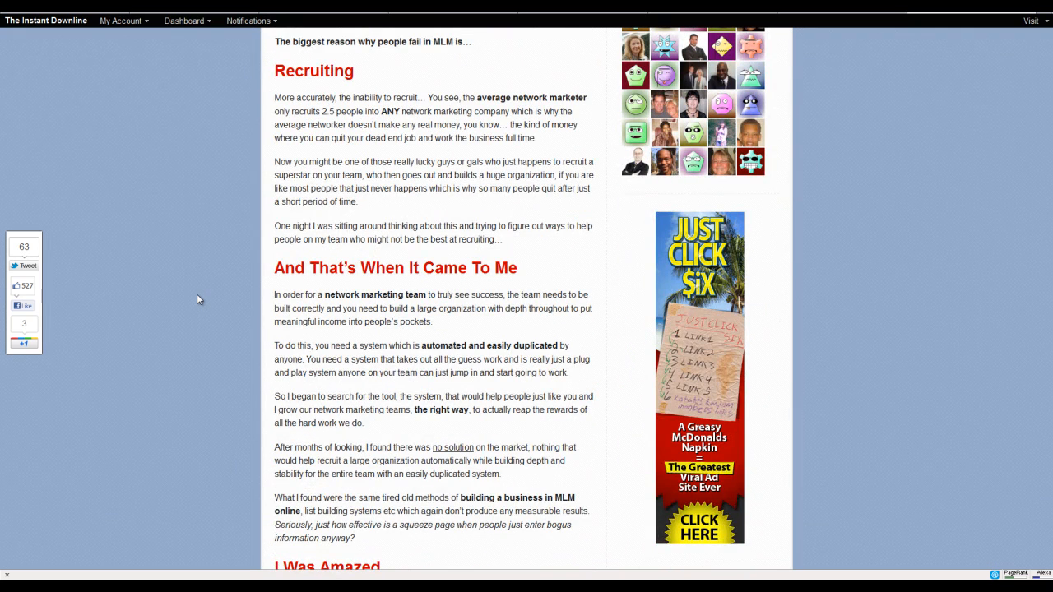
mouse_move(904, 459)
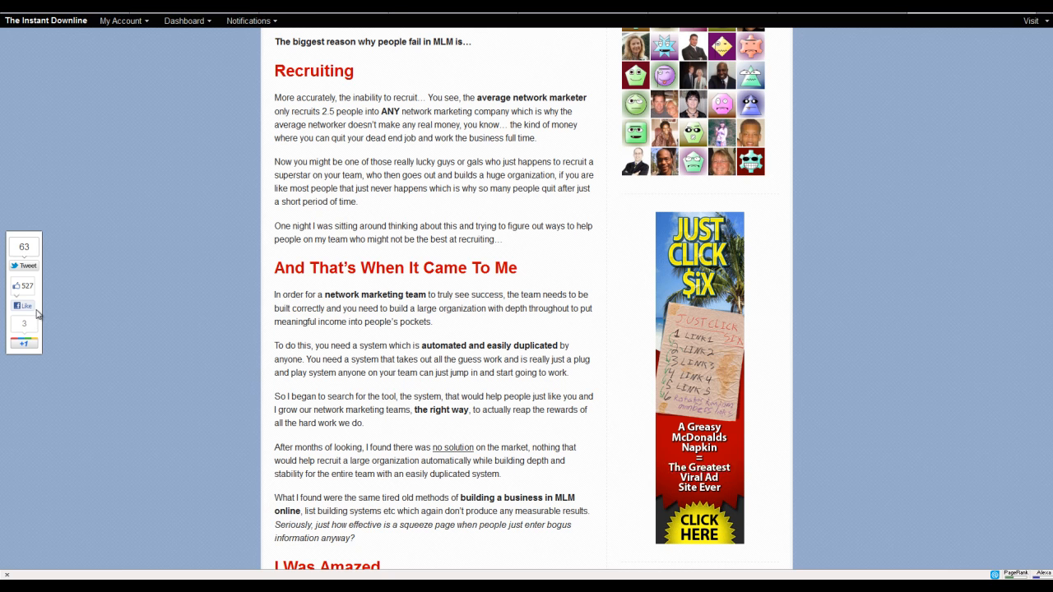
scroll(up, 3)
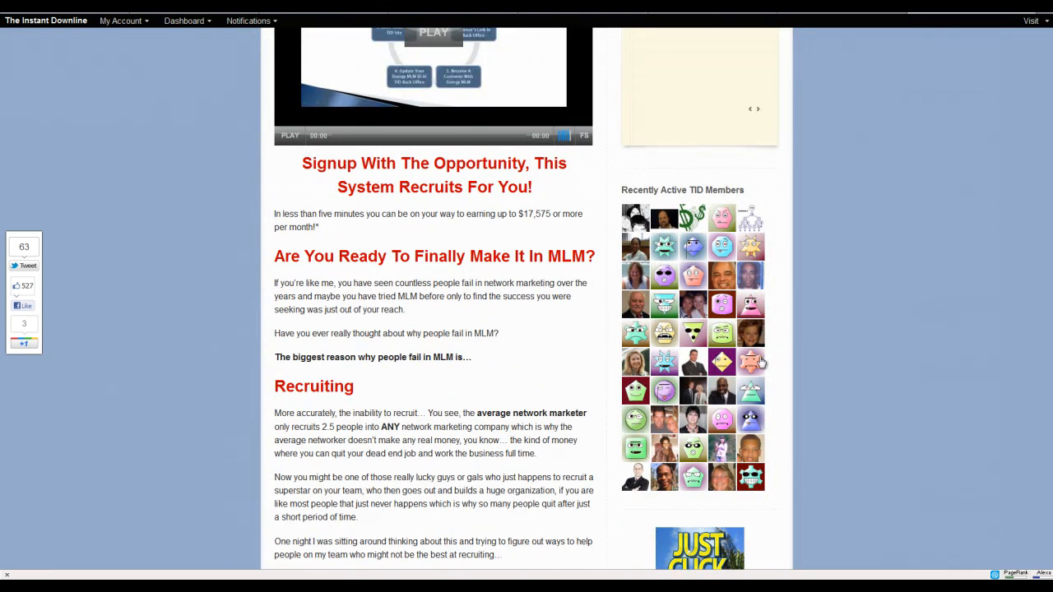
mouse_move(169, 397)
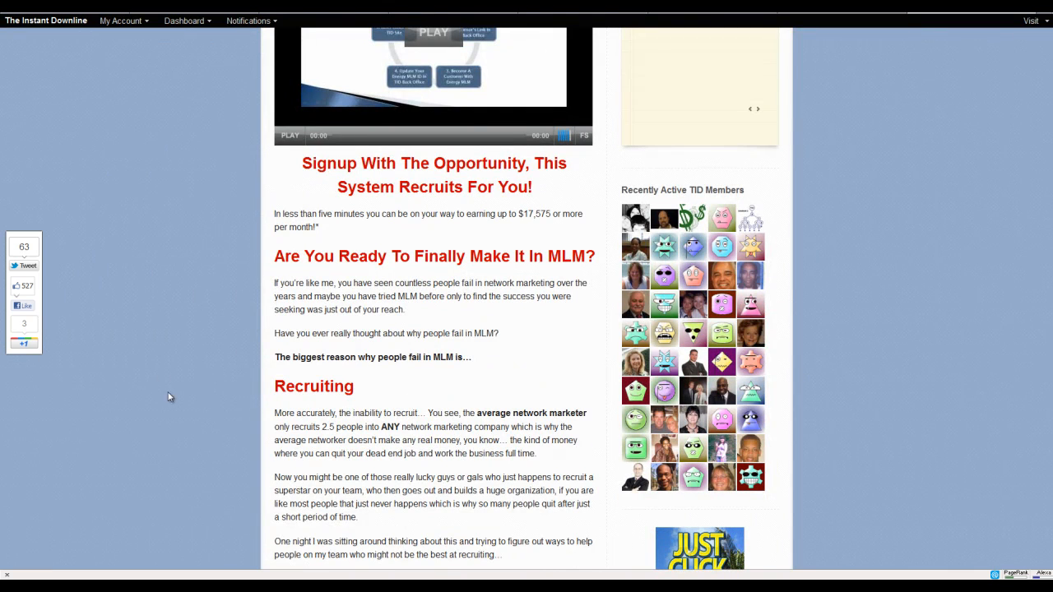
mouse_move(272, 403)
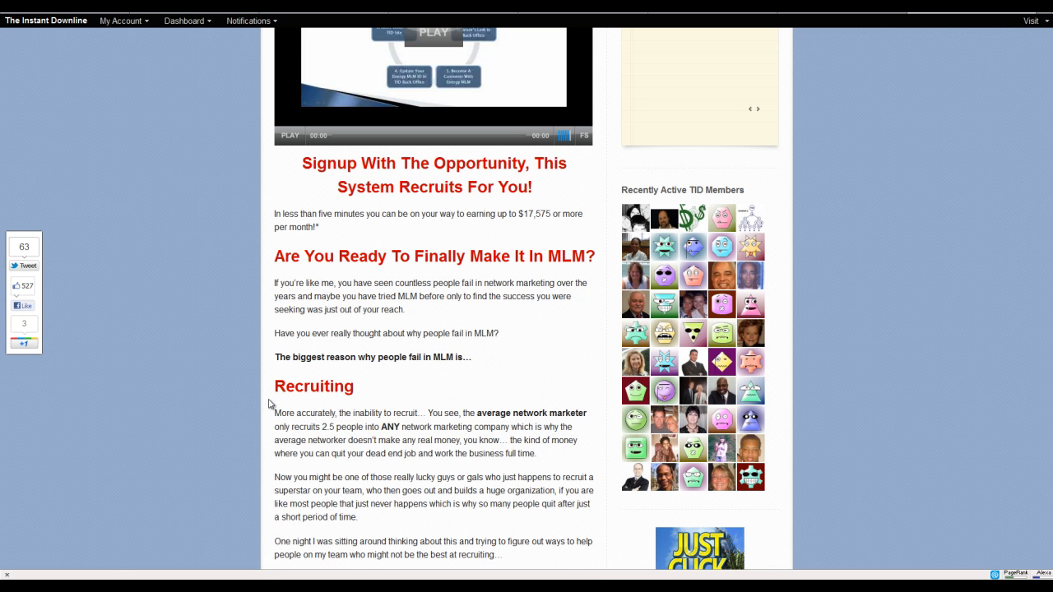
scroll(down, 3)
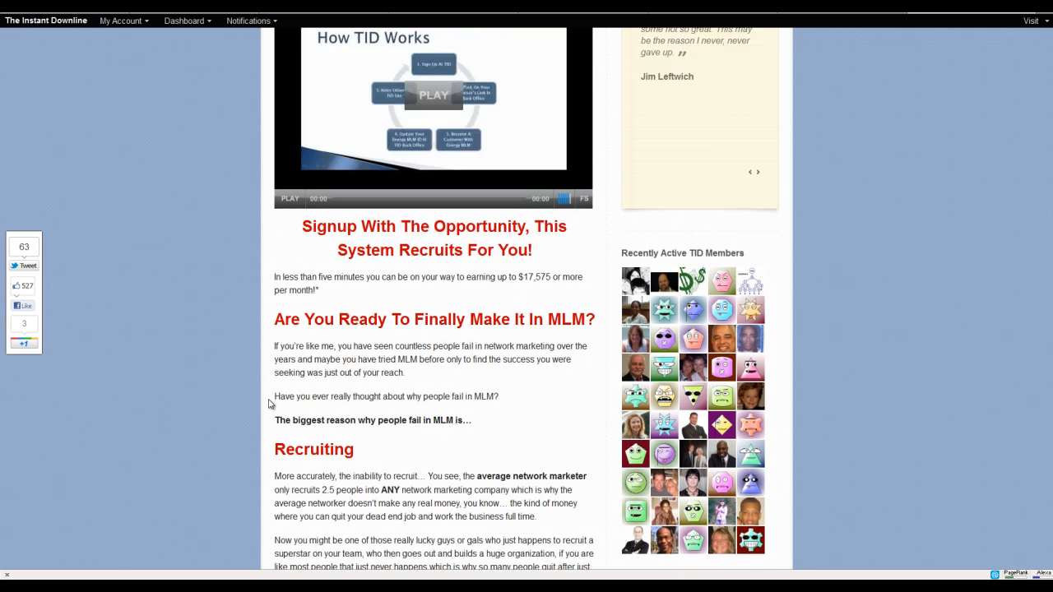
scroll(up, 3)
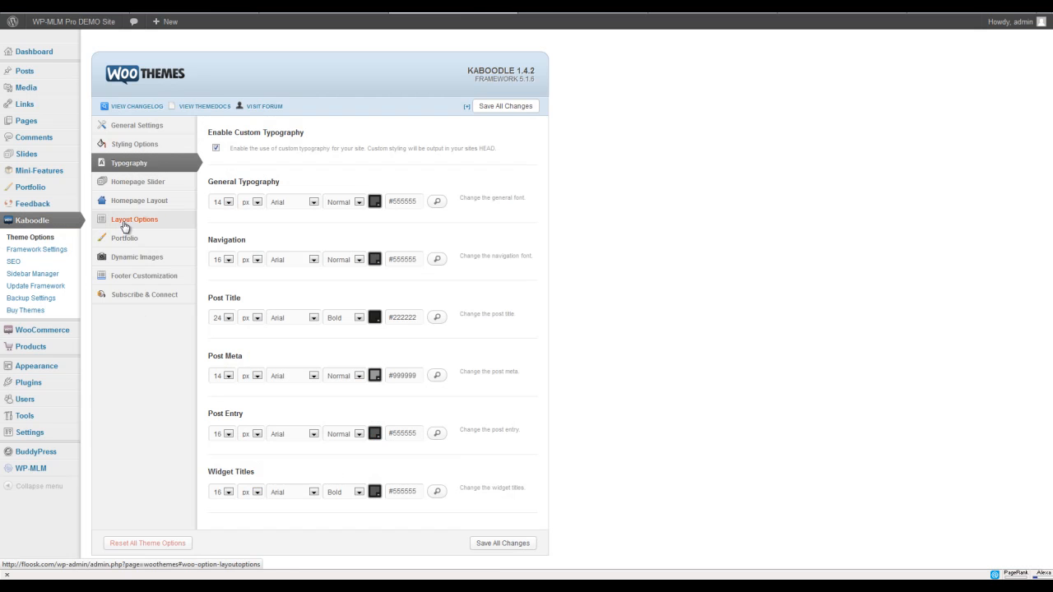
- Step through the Layout, Portfolio, Dynamic Images and Footer Customization settings
click(134, 218)
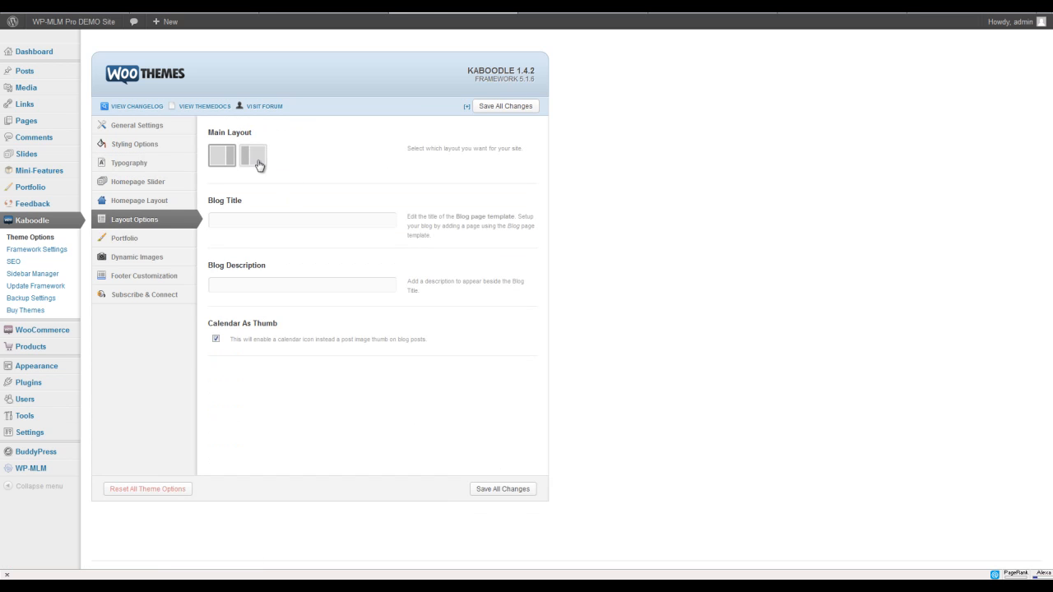
mouse_move(138, 199)
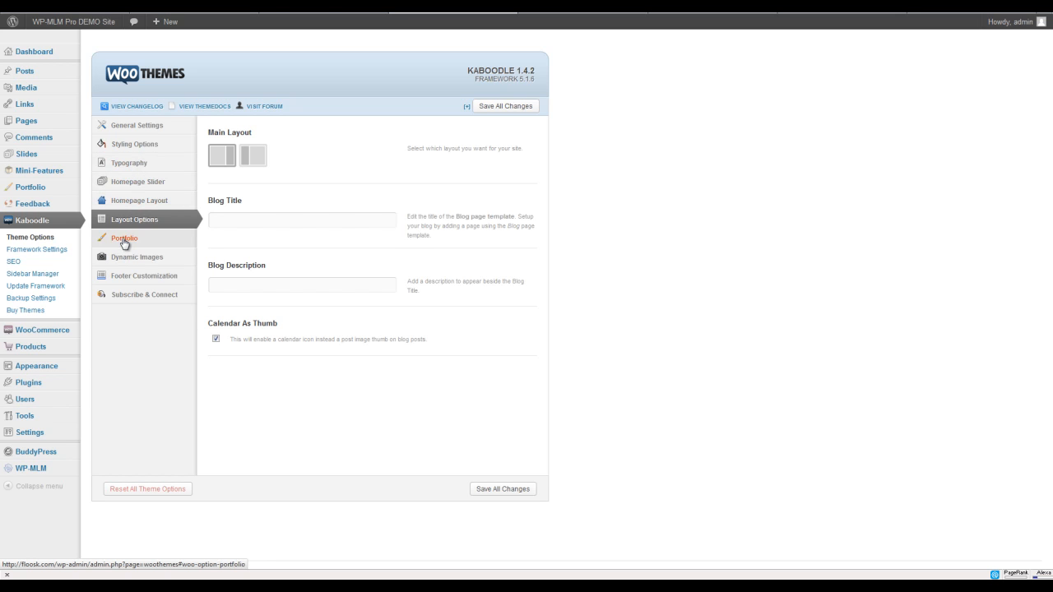
click(124, 237)
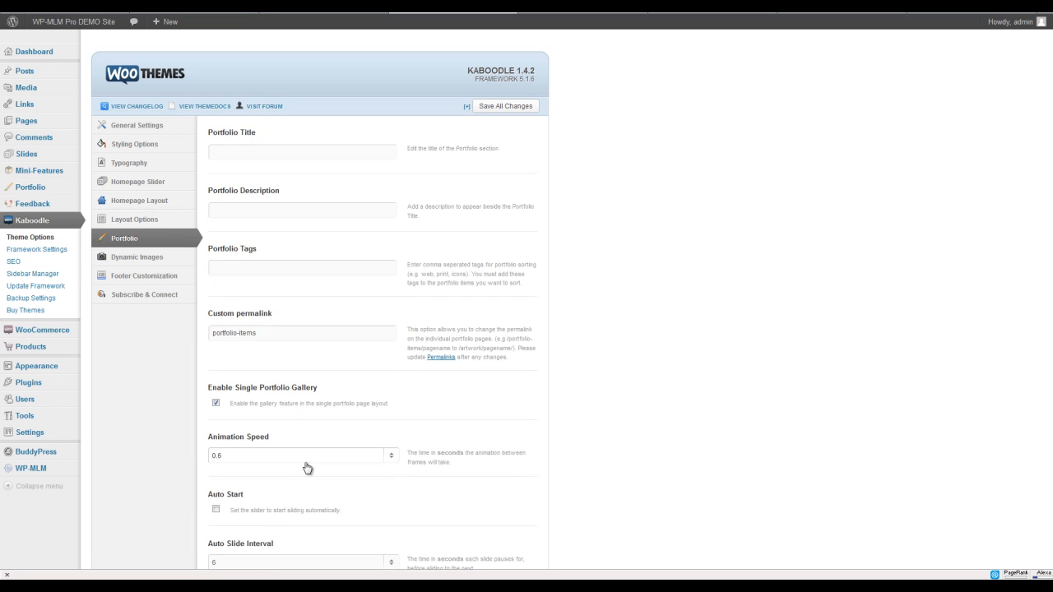
mouse_move(137, 257)
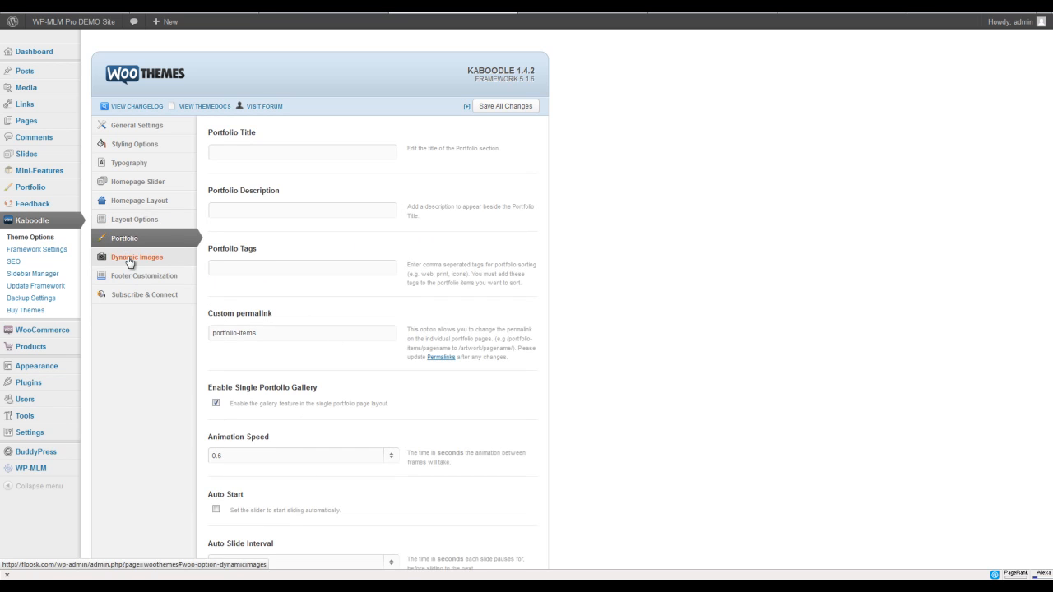
click(137, 257)
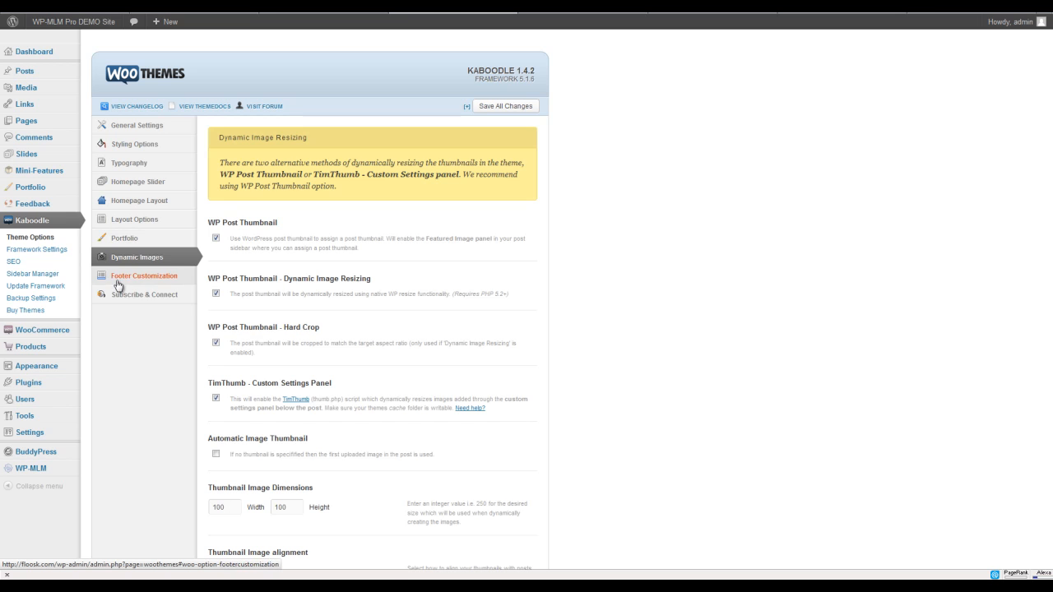
click(144, 276)
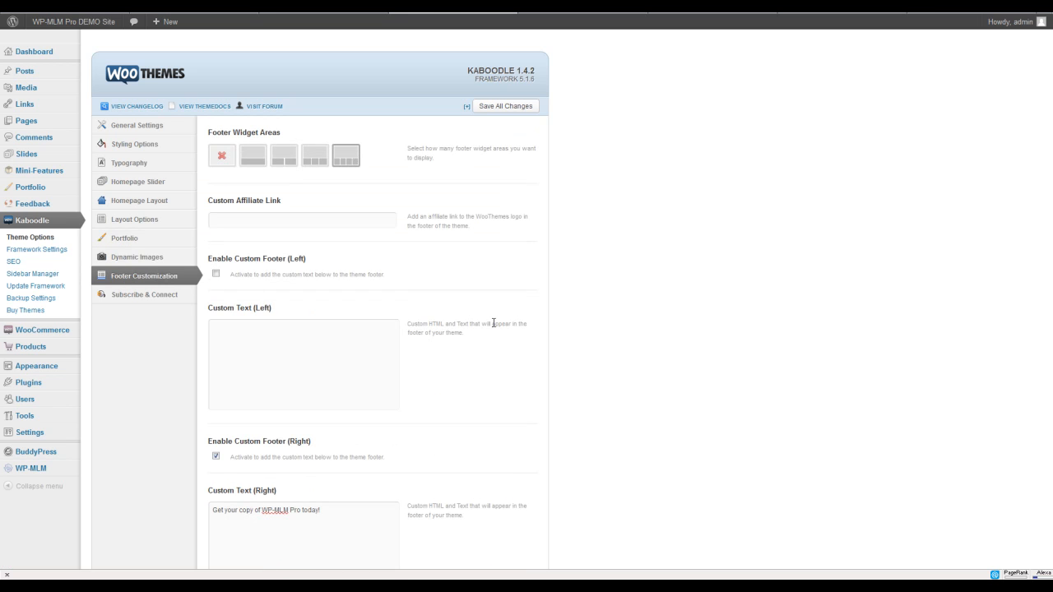
- Enable the right custom footer reading 'Get your copy of WP-MLM Pro today!'
scroll(down, 3)
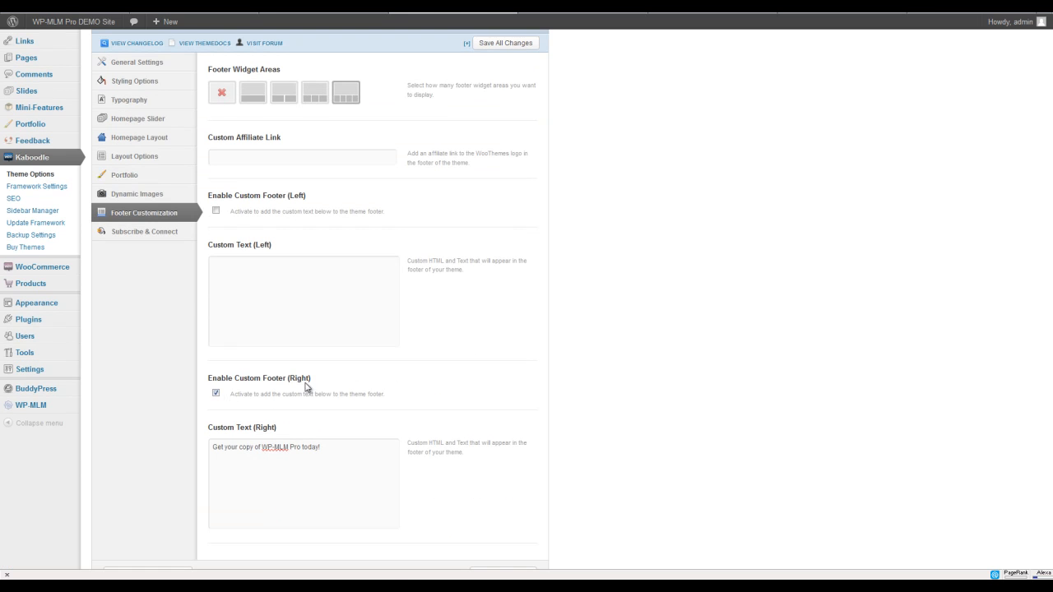
click(215, 392)
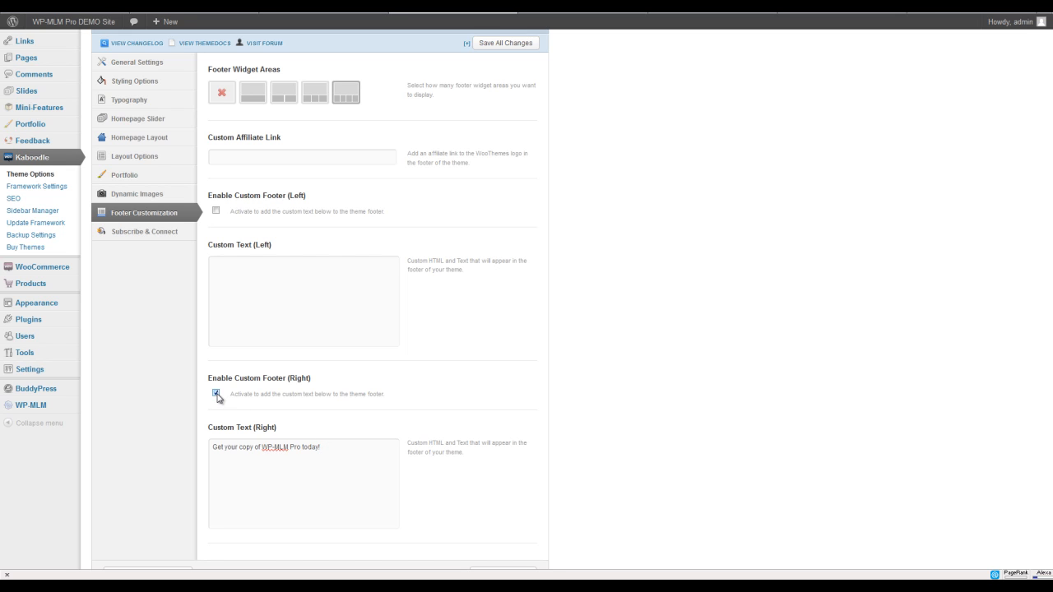
click(215, 392)
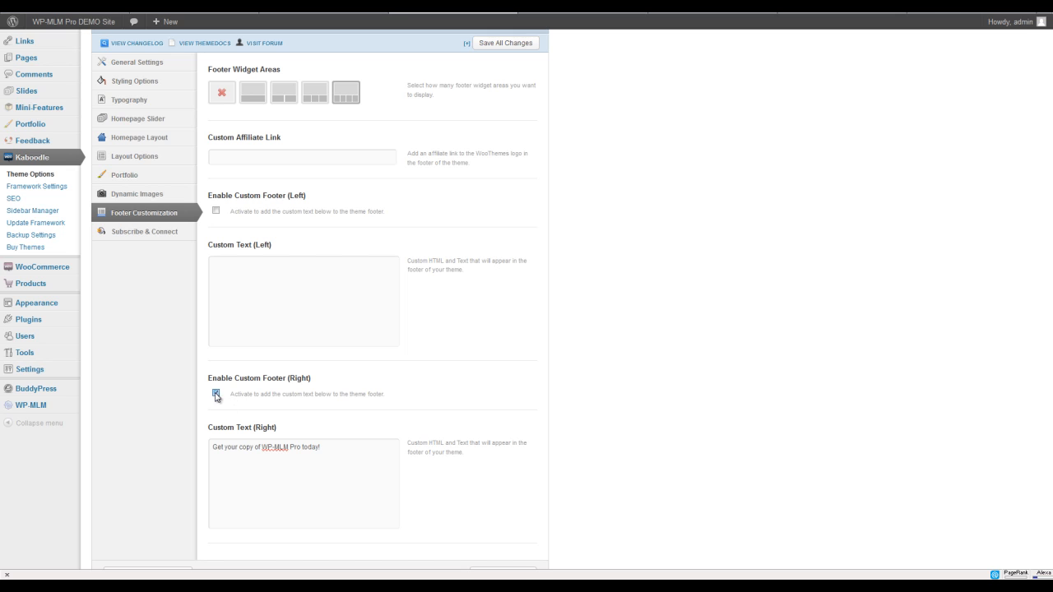
click(215, 392)
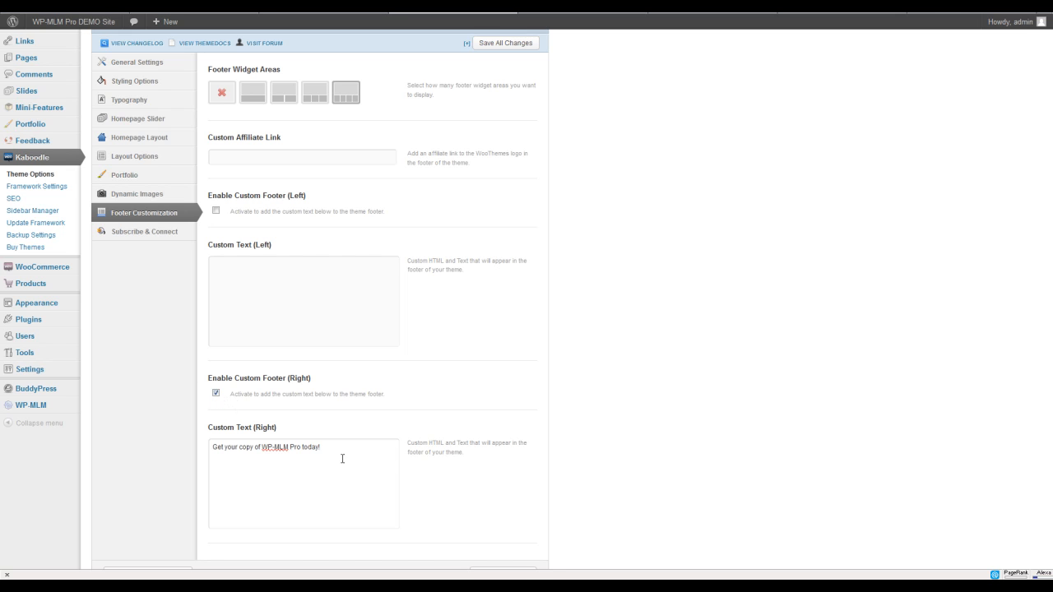
mouse_move(238, 267)
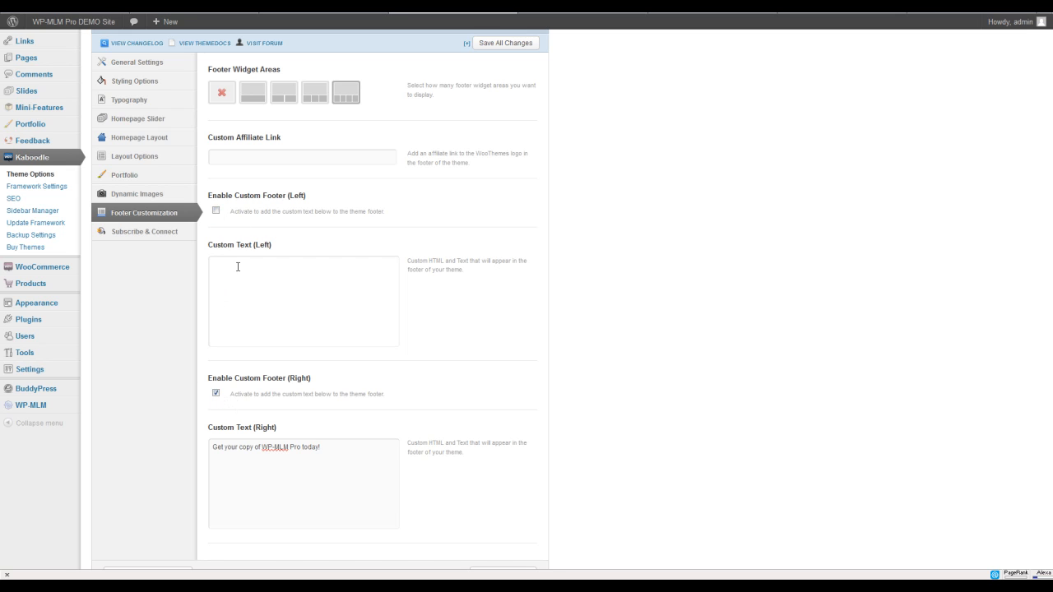
mouse_move(694, 32)
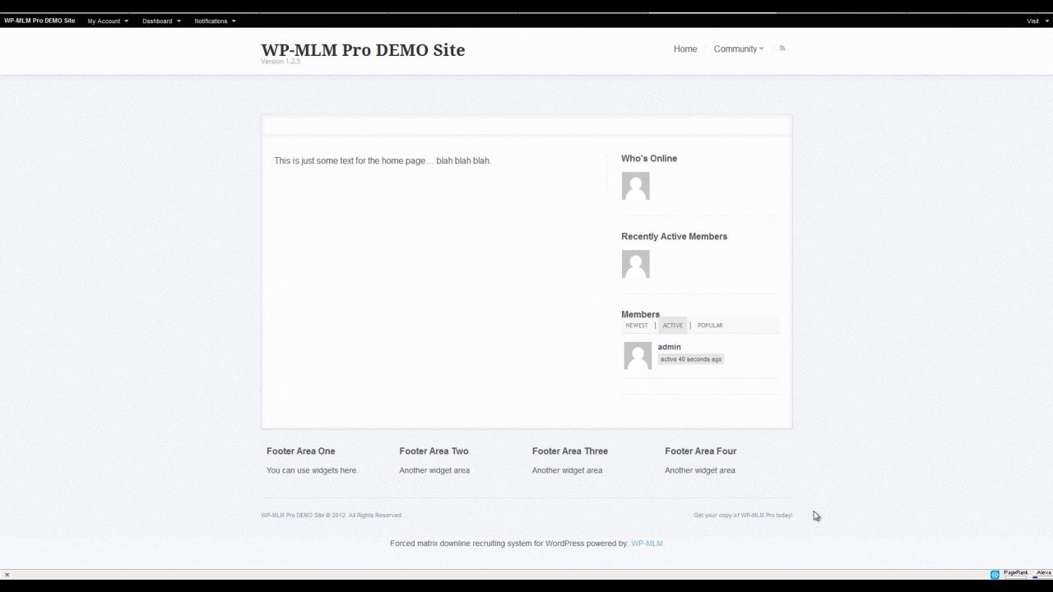
mouse_move(346, 314)
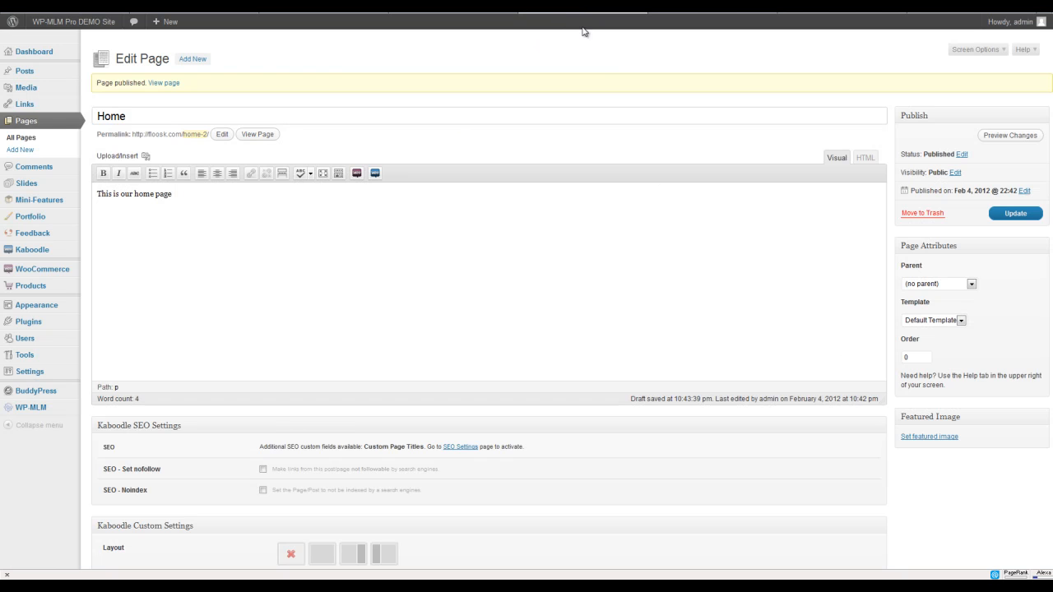
- Briefly visit the published Home page editor, then return to Kaboodle Footer Customization
click(164, 82)
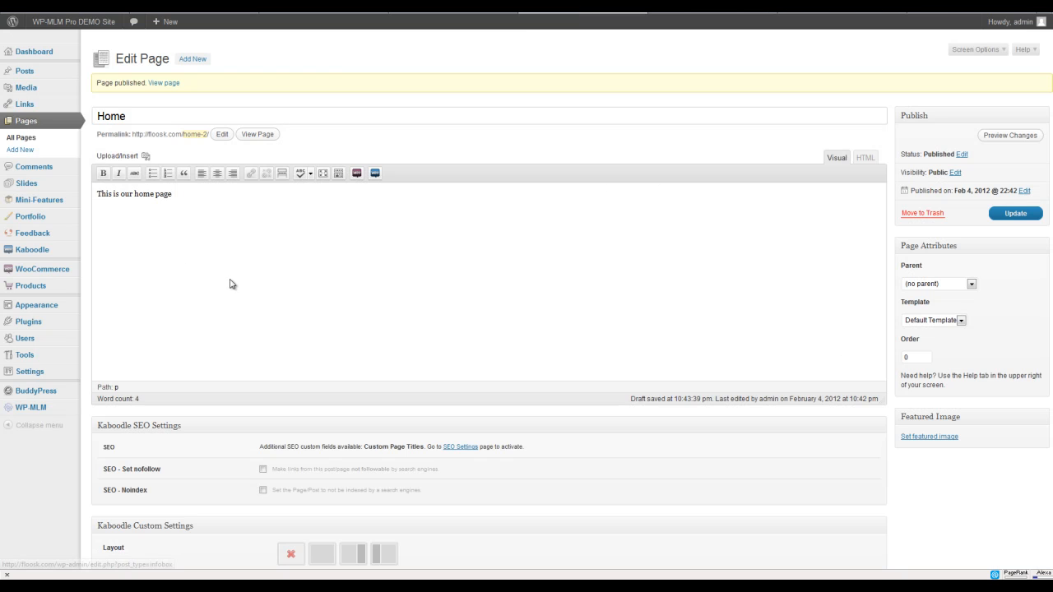
mouse_move(367, 275)
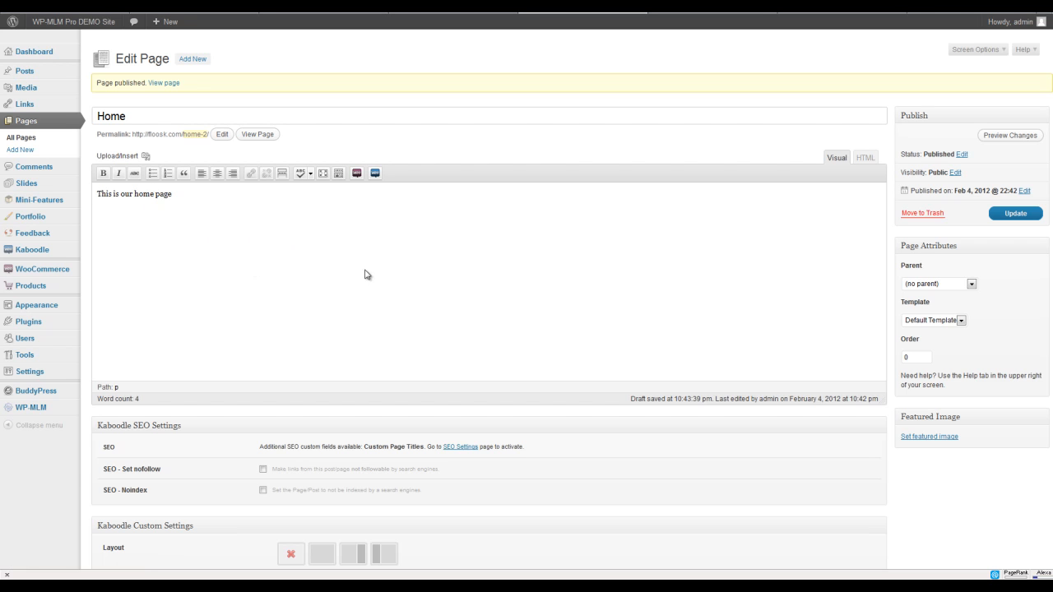
mouse_move(220, 268)
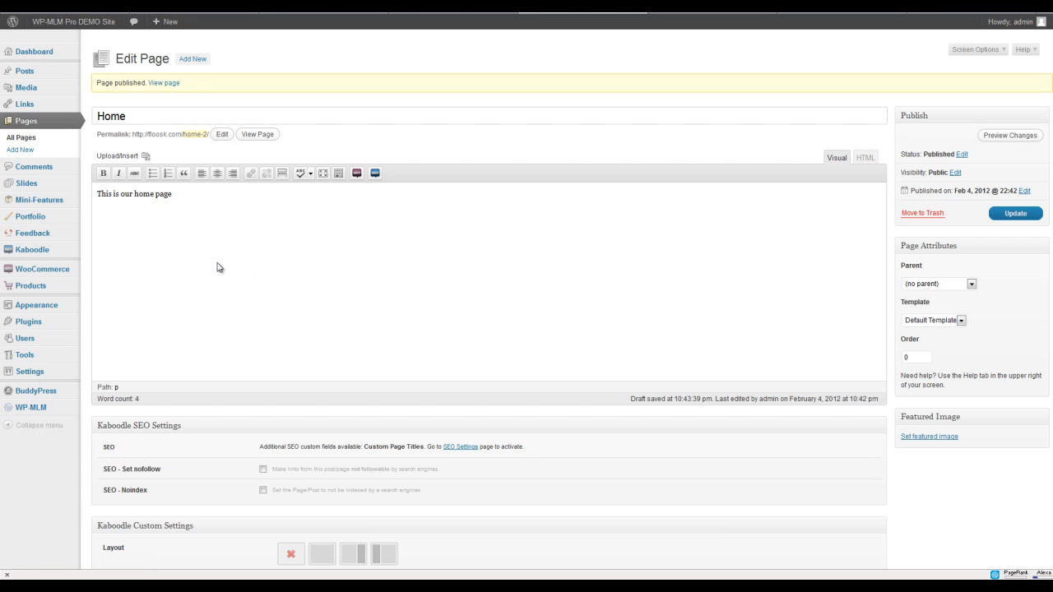
mouse_move(107, 327)
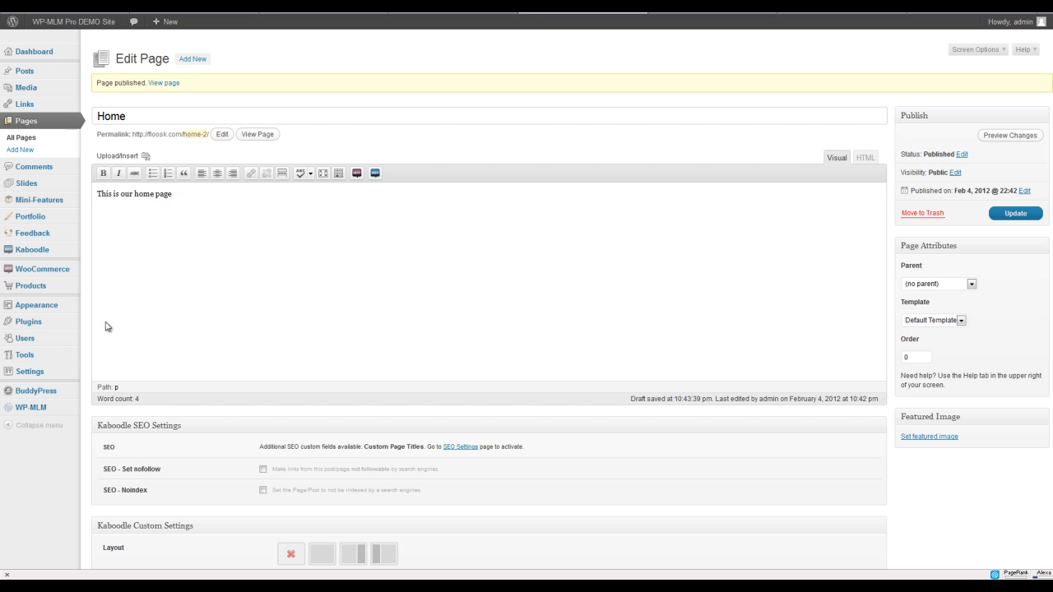
mouse_move(329, 243)
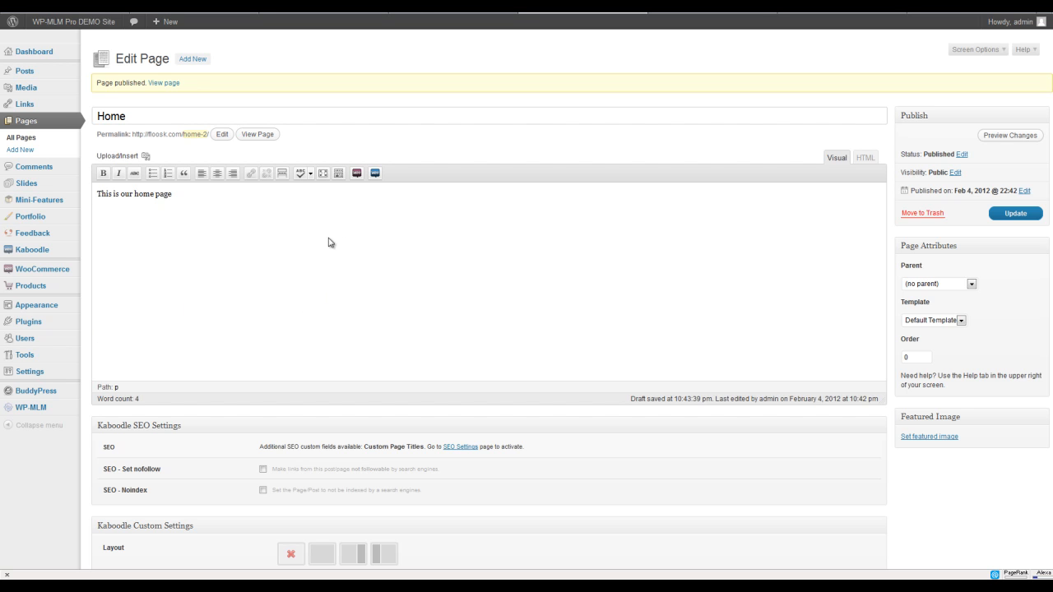
click(31, 174)
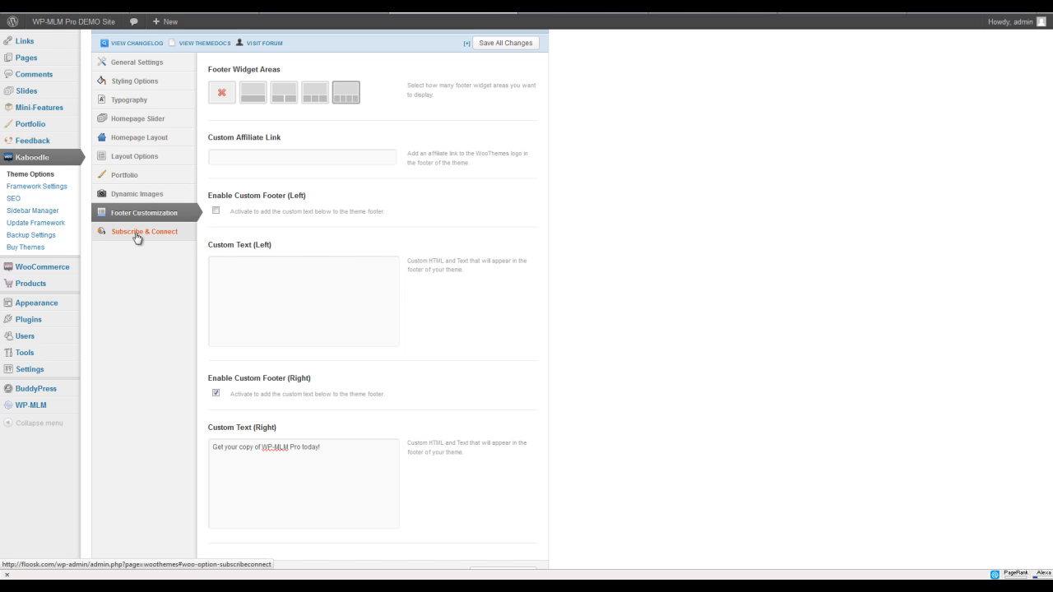
- Switch Kaboodle Theme Options to the Subscribe & Connect section
click(144, 231)
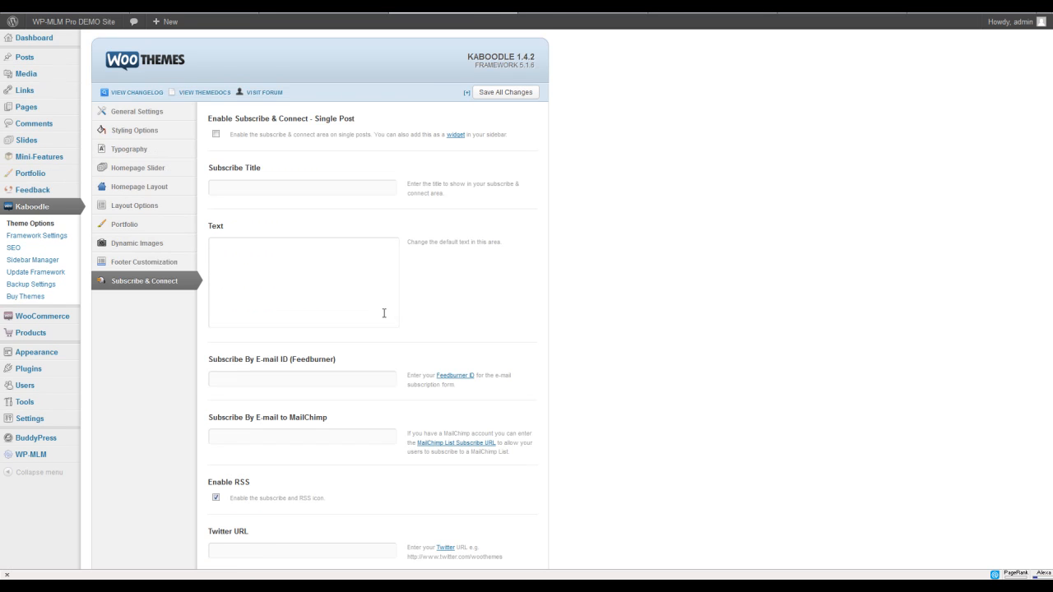
mouse_move(354, 301)
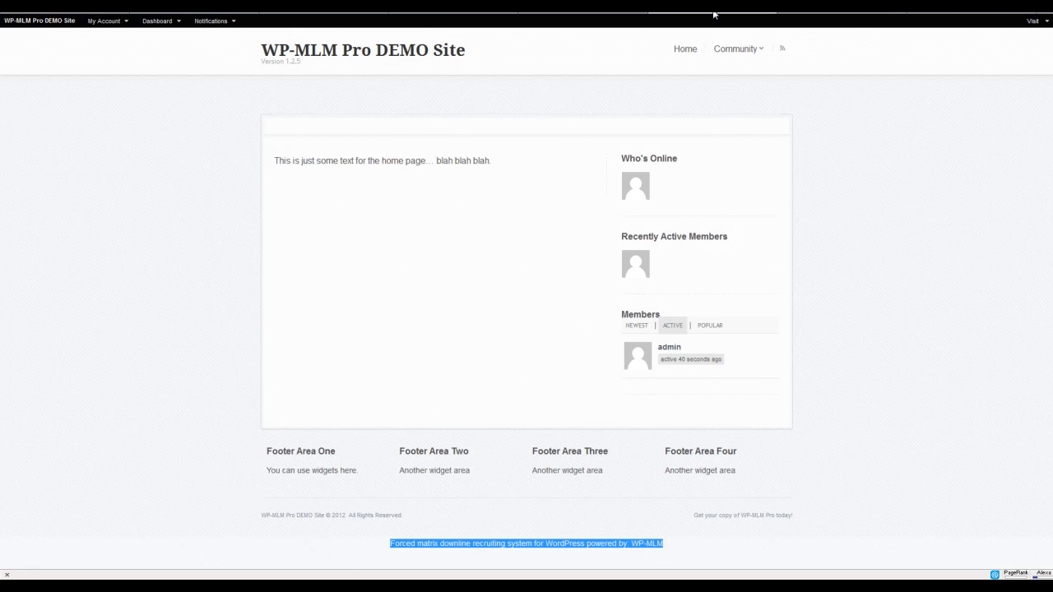
mouse_move(260, 203)
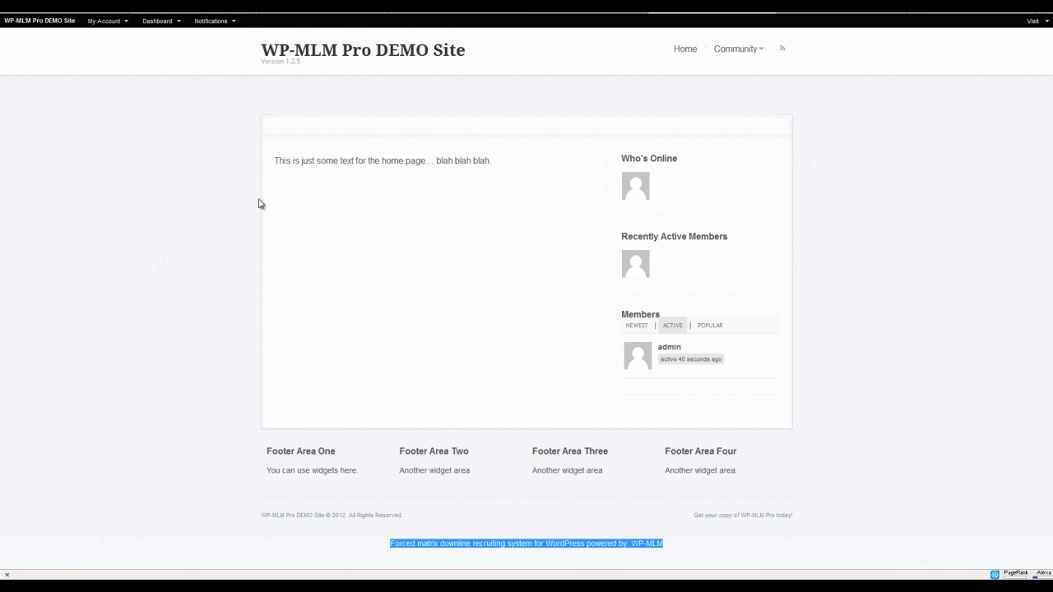
mouse_move(233, 260)
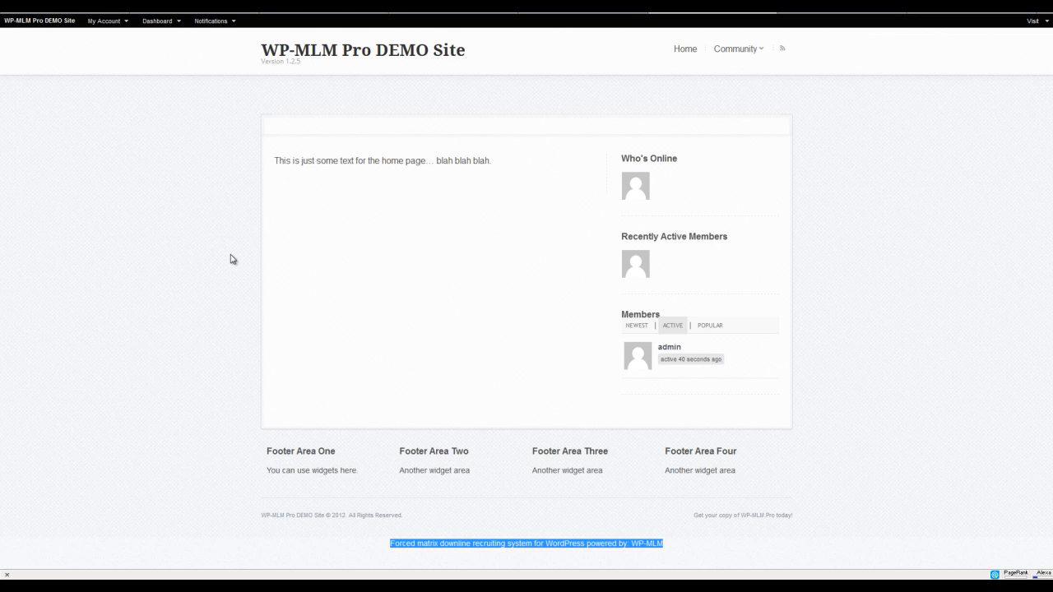
mouse_move(230, 270)
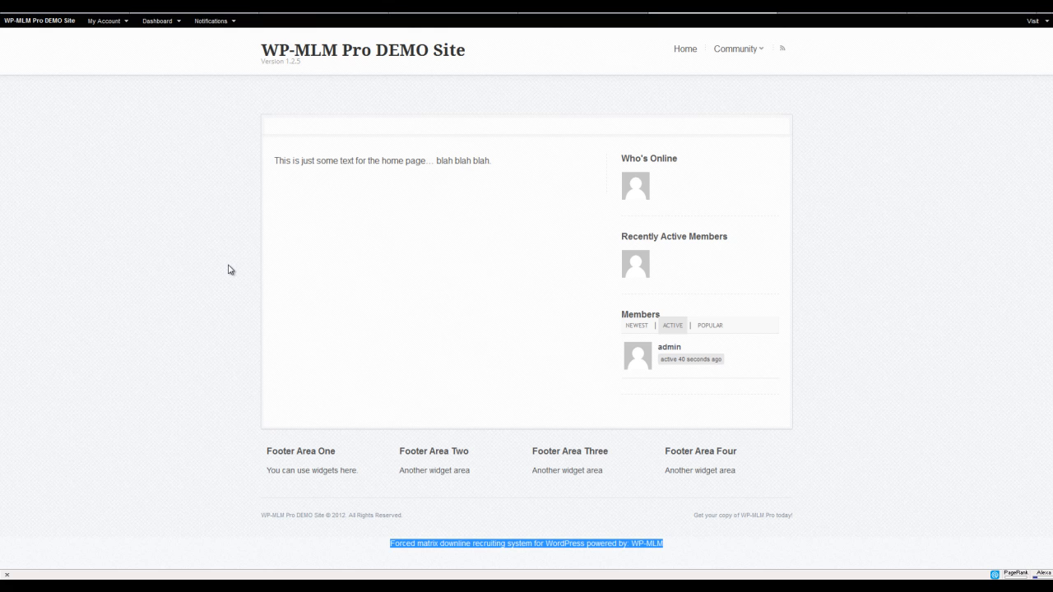
mouse_move(775, 84)
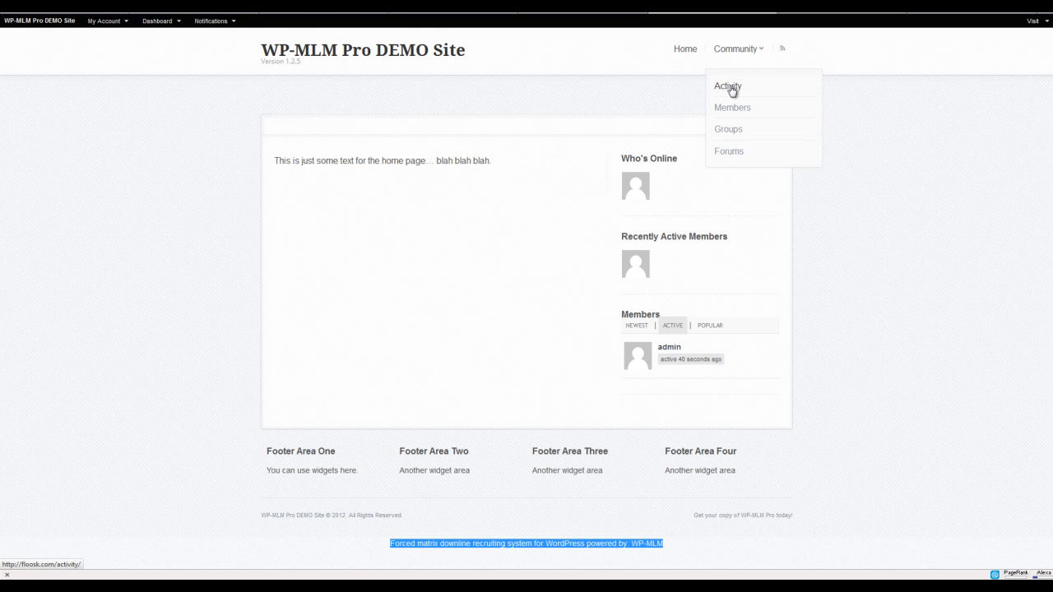
mouse_move(729, 91)
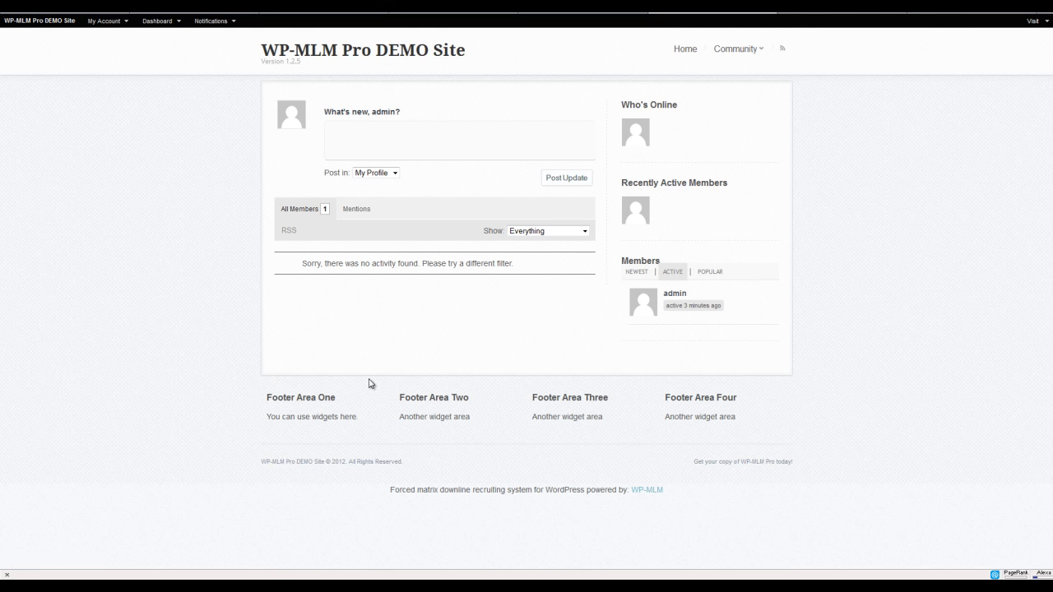
mouse_move(340, 387)
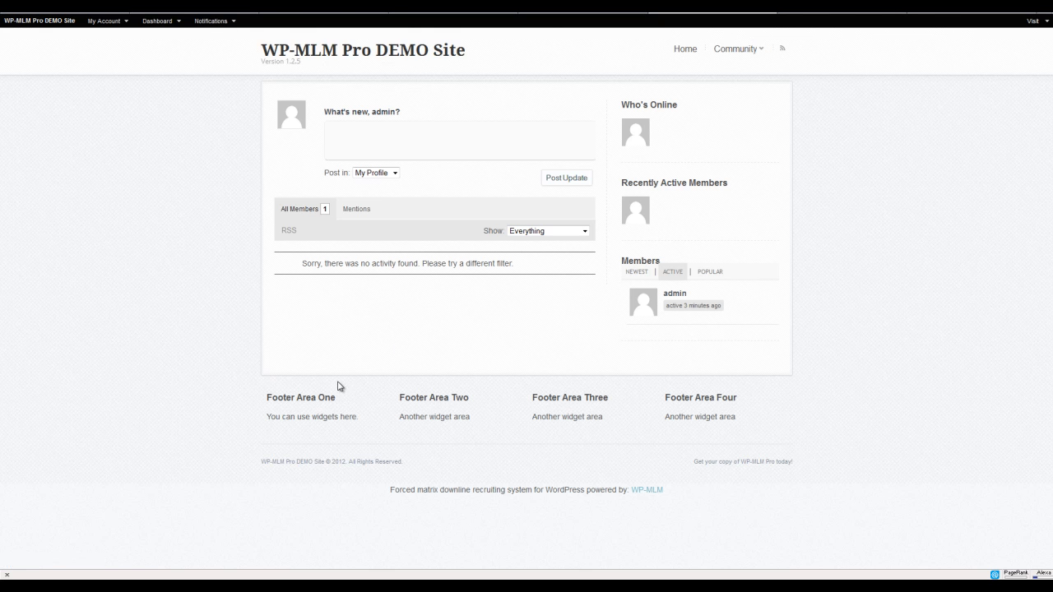
mouse_move(324, 391)
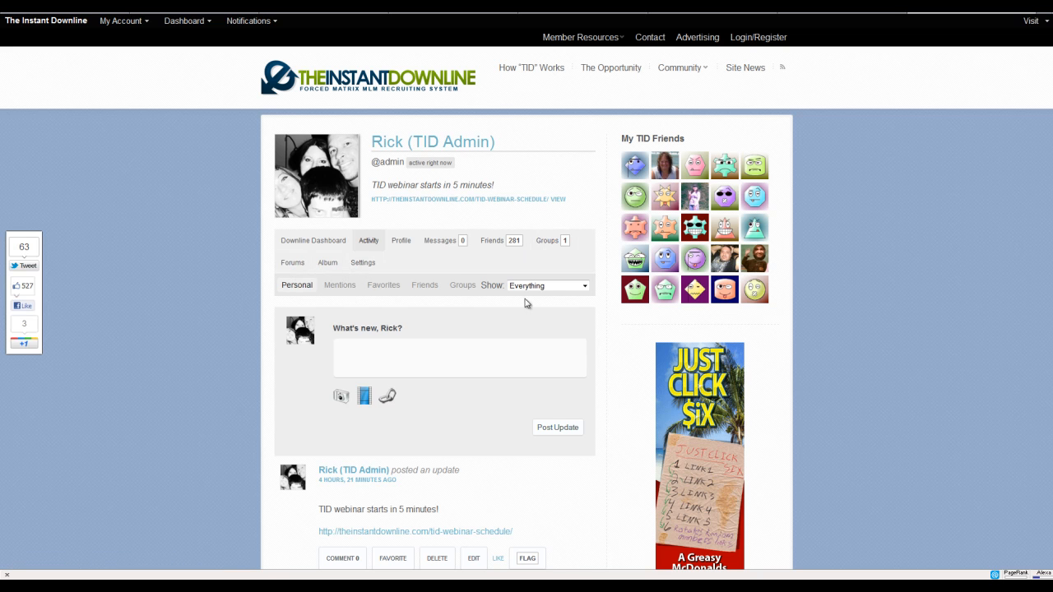
mouse_move(162, 390)
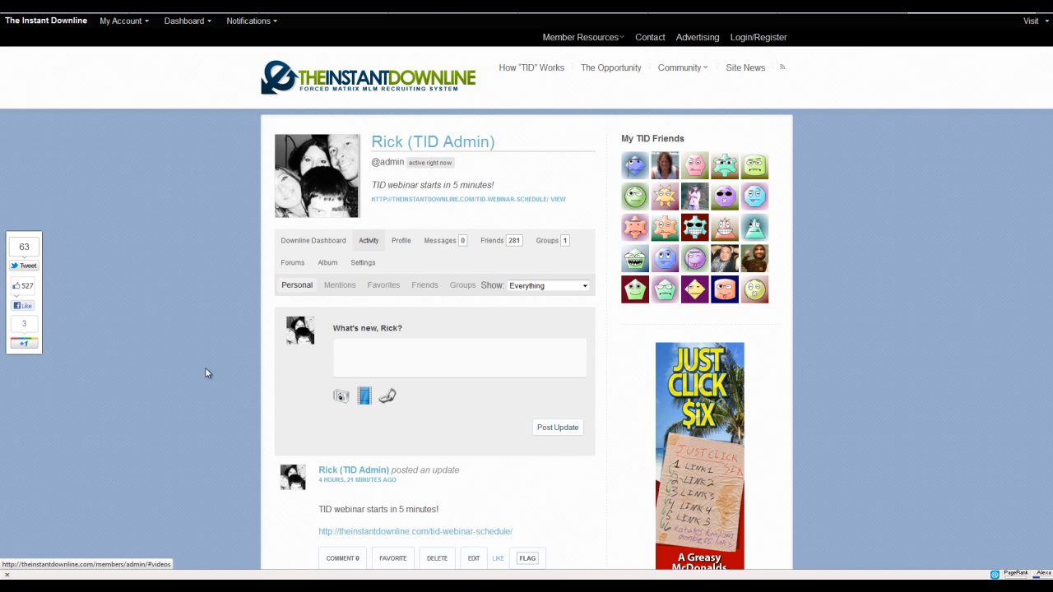
- Scroll through Rick's activity stream on The Instant Downline site
scroll(down, 3)
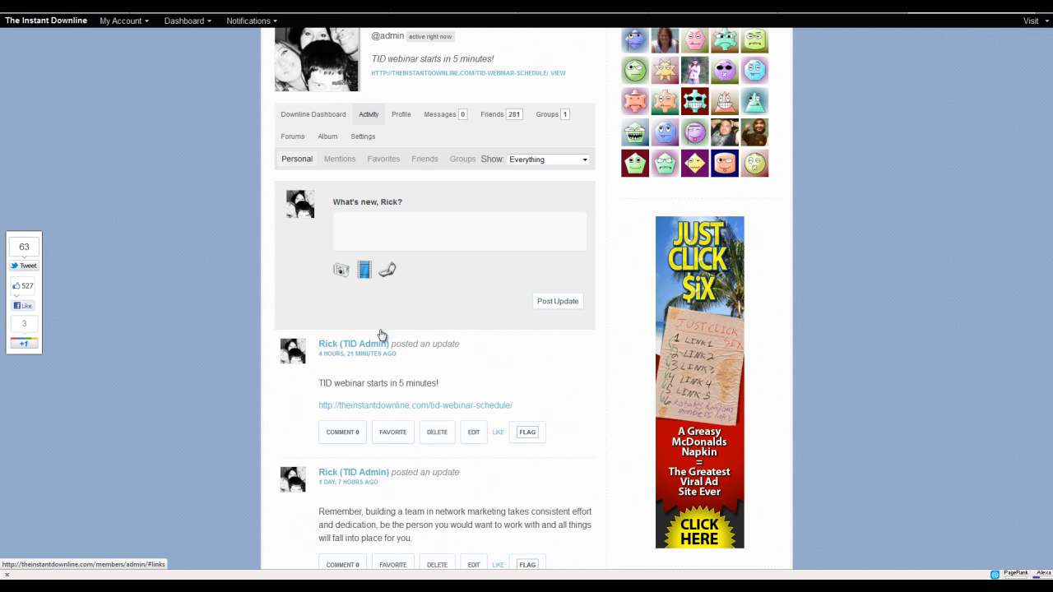
scroll(down, 3)
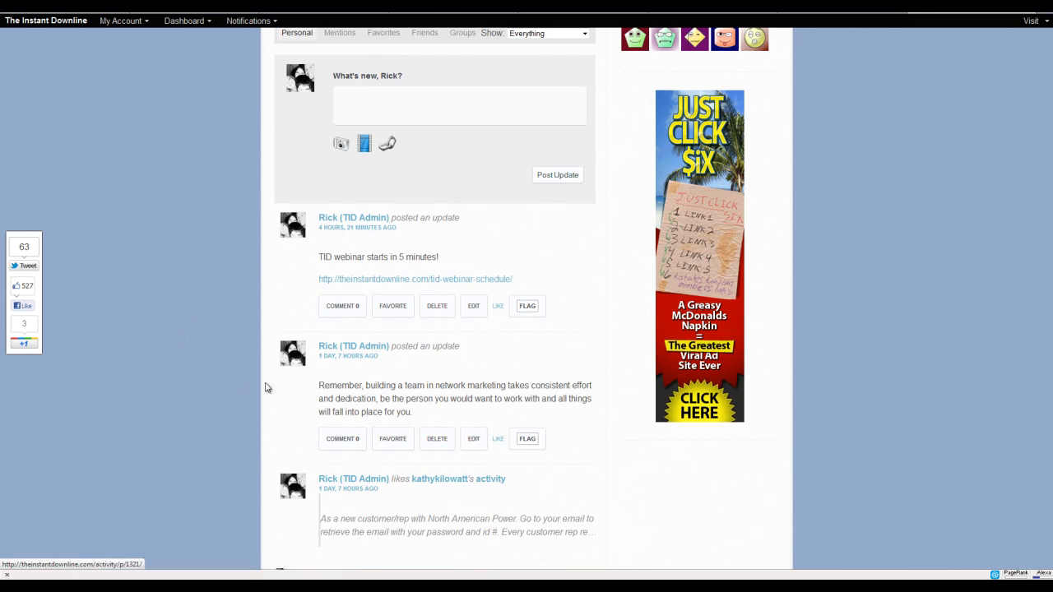
mouse_move(208, 345)
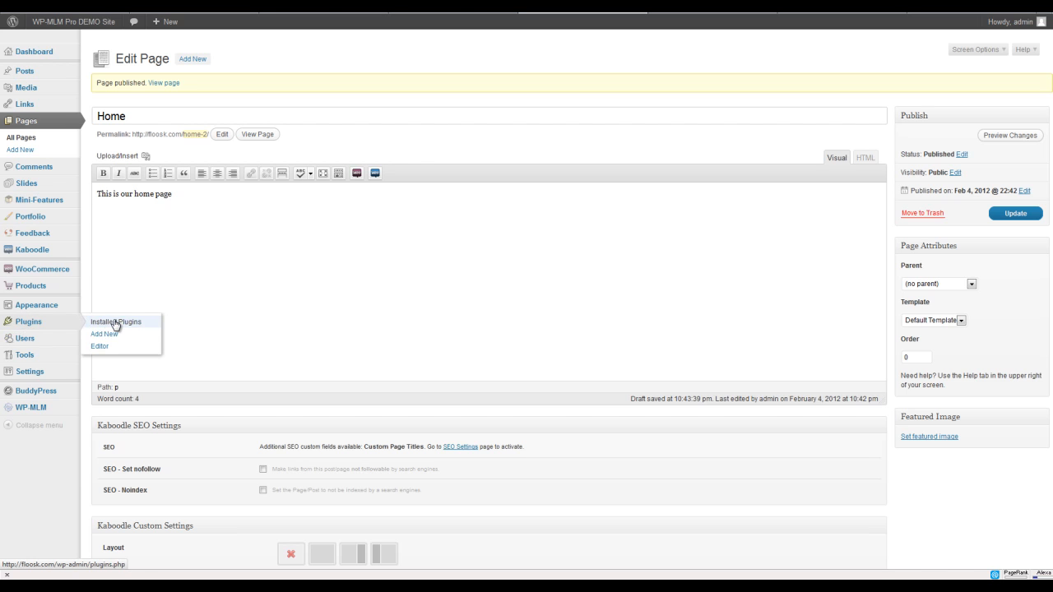
mouse_move(104, 334)
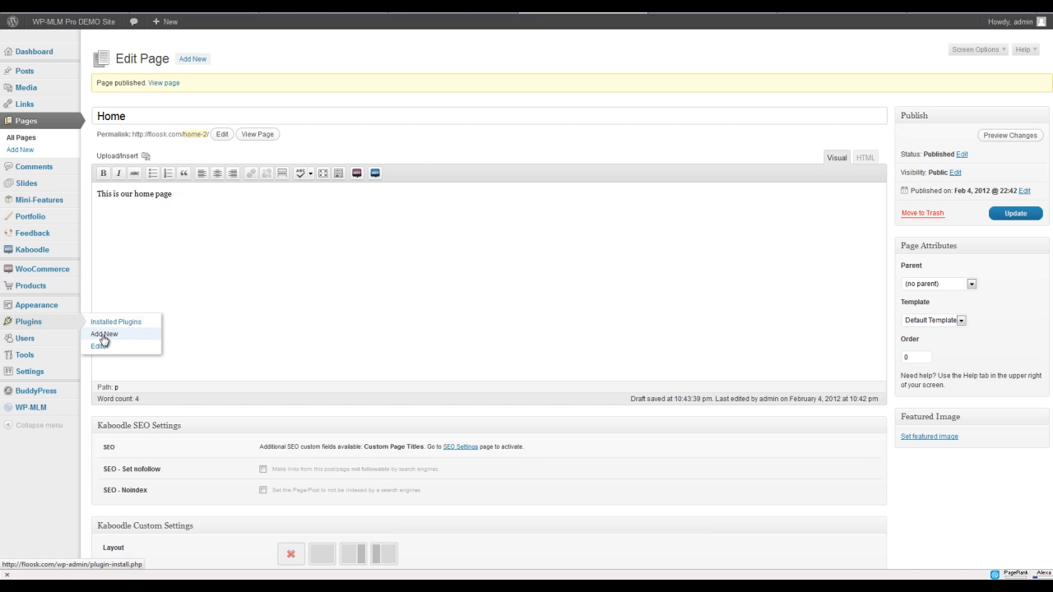
- Search the plugin directory for 'buddypress' from the Add New Plugins screen
click(104, 334)
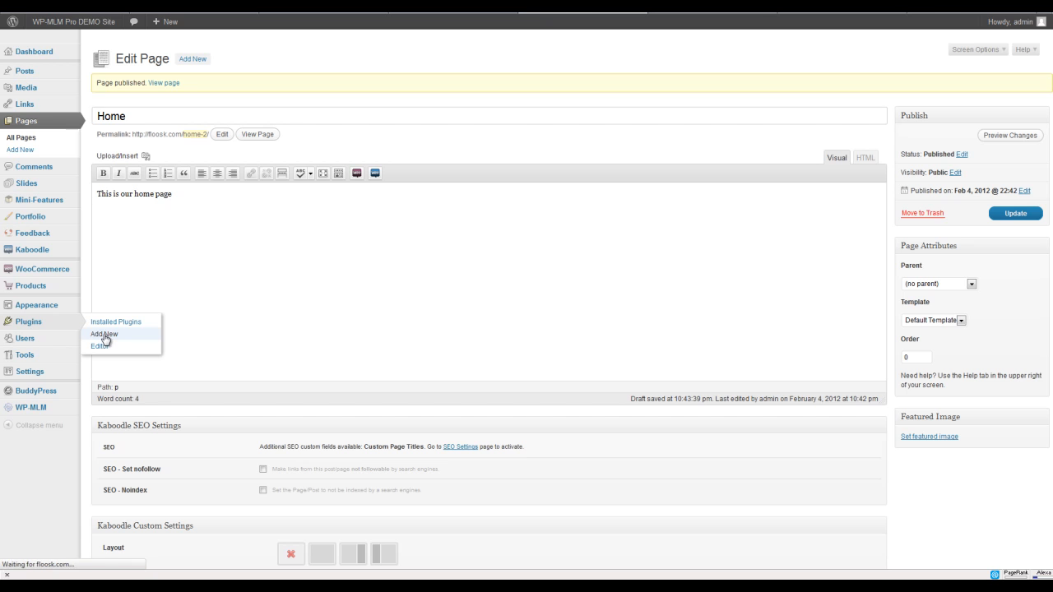
click(104, 335)
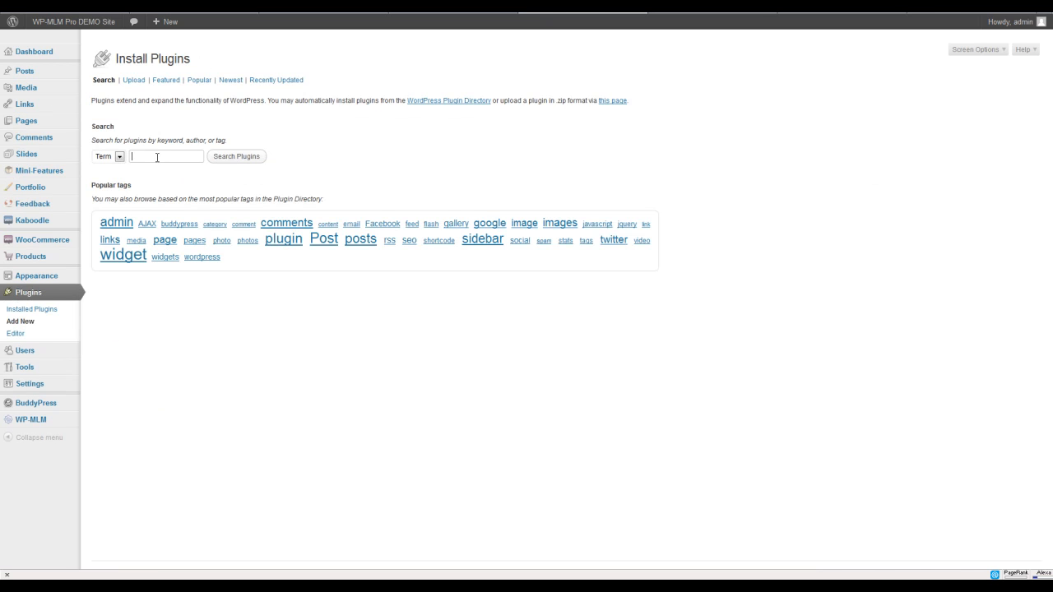
text(buddyp)
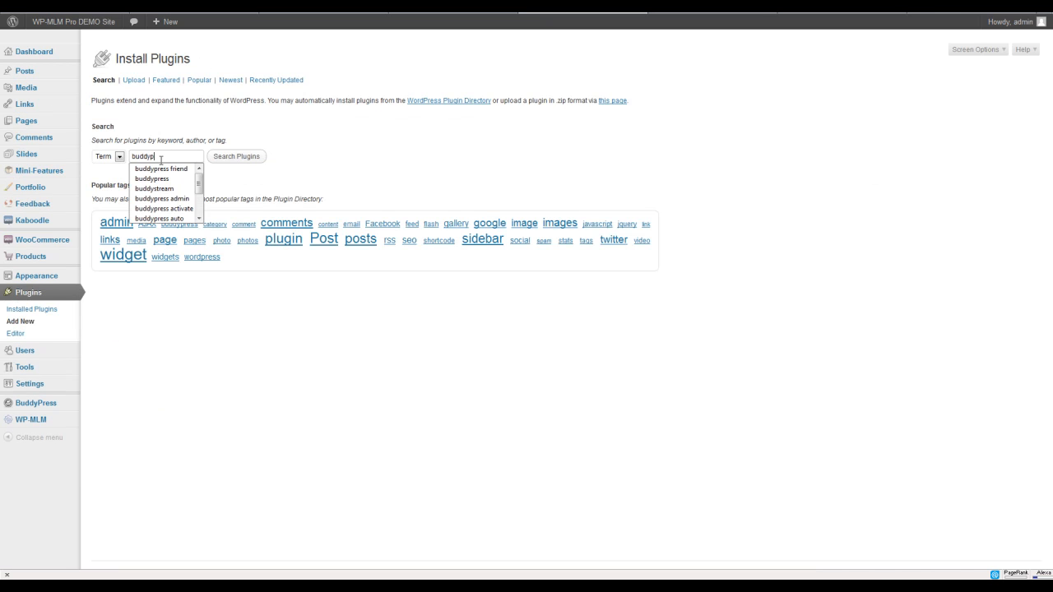
click(152, 179)
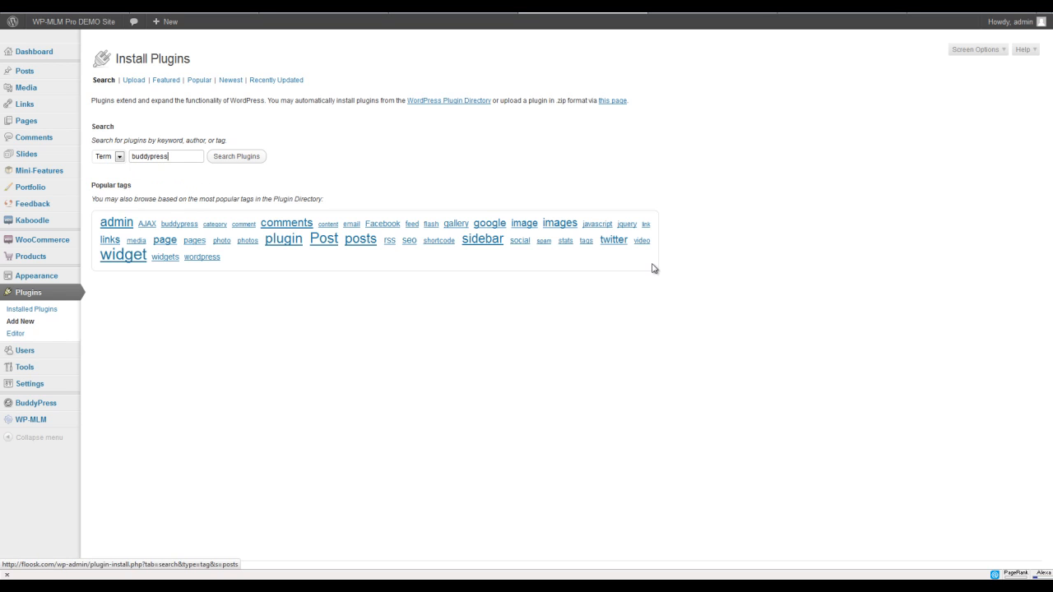
click(236, 156)
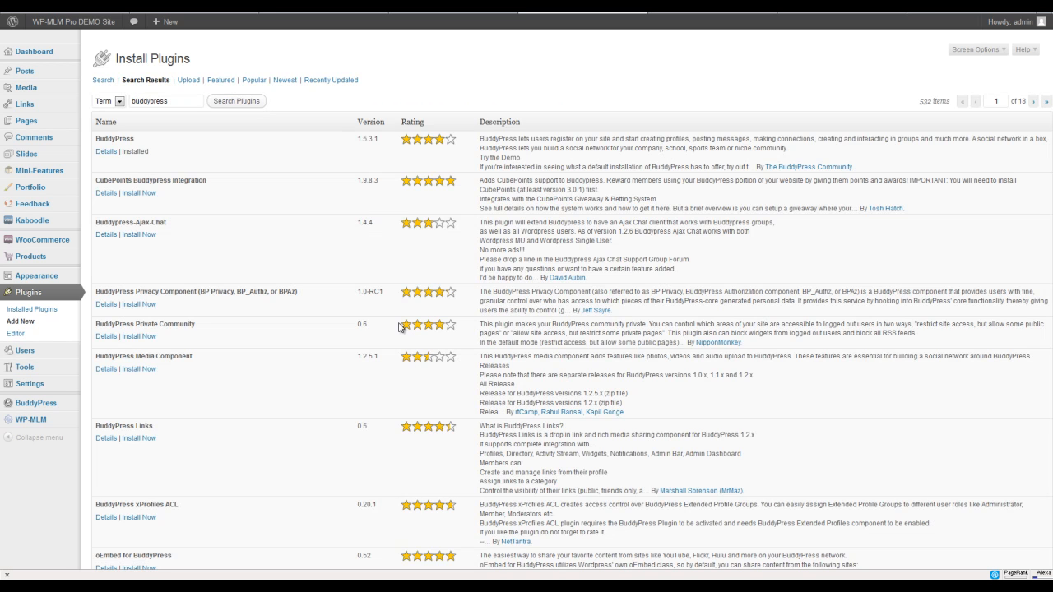
- Scroll through the buddypress results to page 2 of 18 of add-ons
scroll(down, 3)
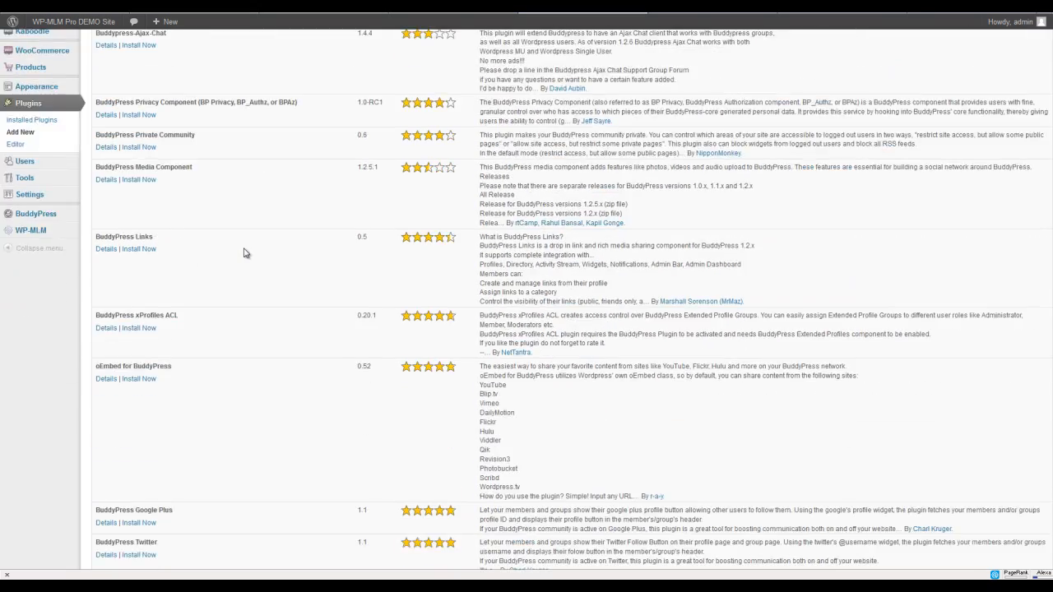
scroll(down, 3)
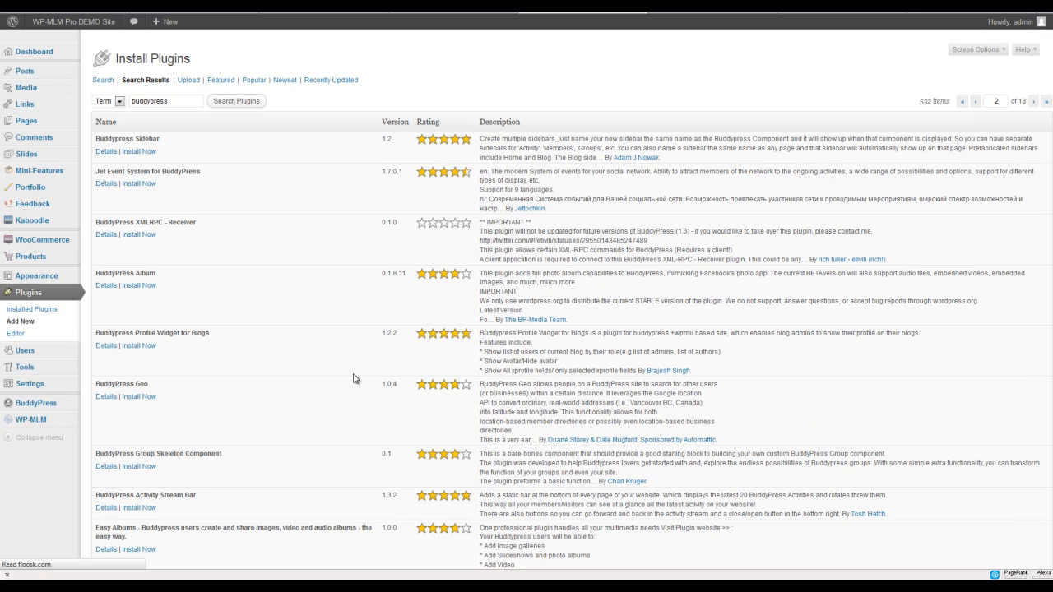
mouse_move(354, 334)
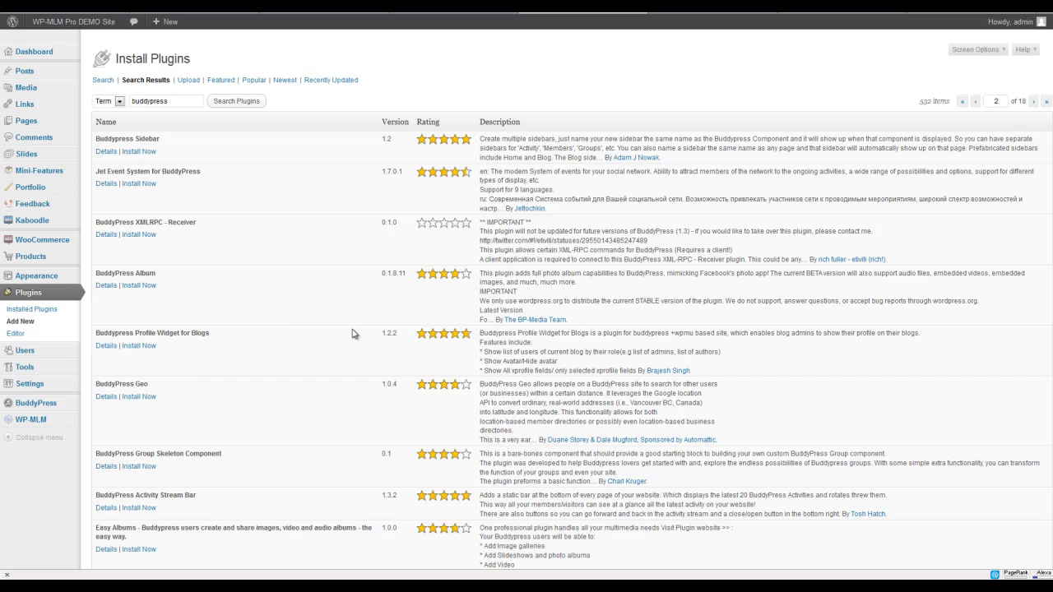
mouse_move(288, 282)
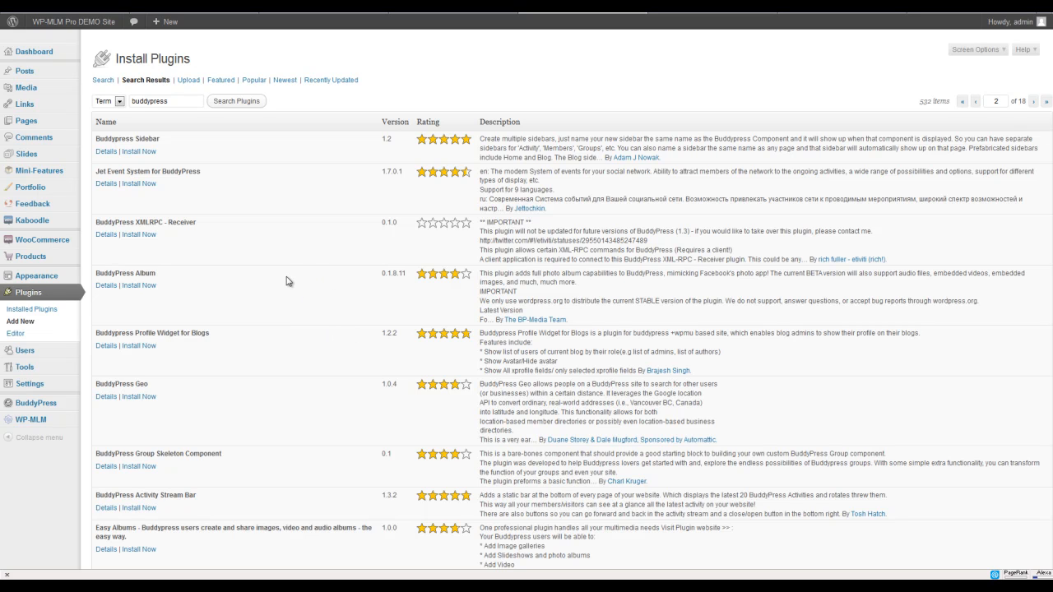
mouse_move(302, 273)
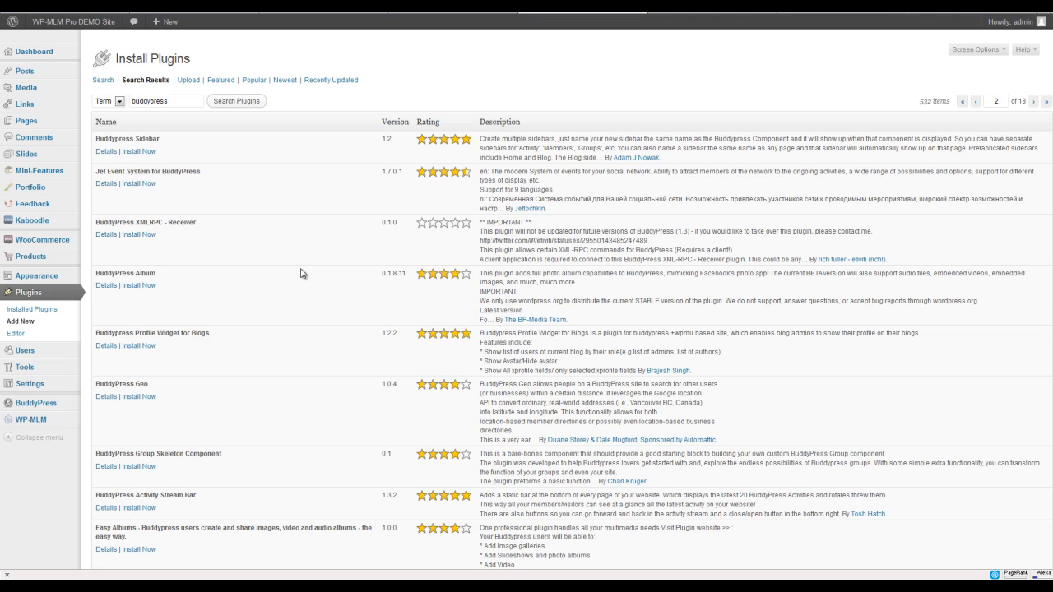
mouse_move(288, 314)
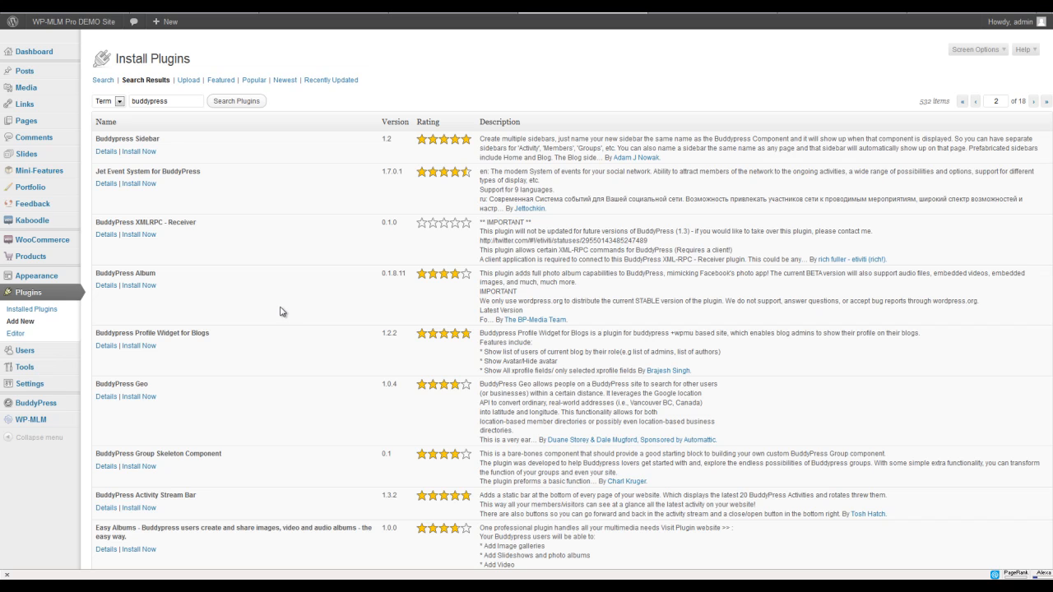
mouse_move(280, 309)
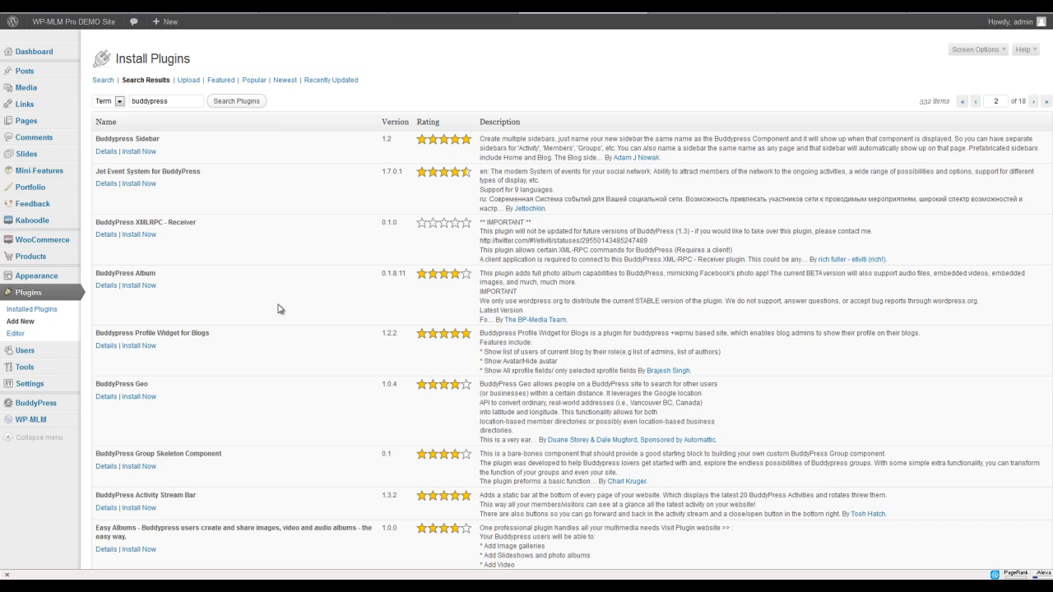
mouse_move(278, 306)
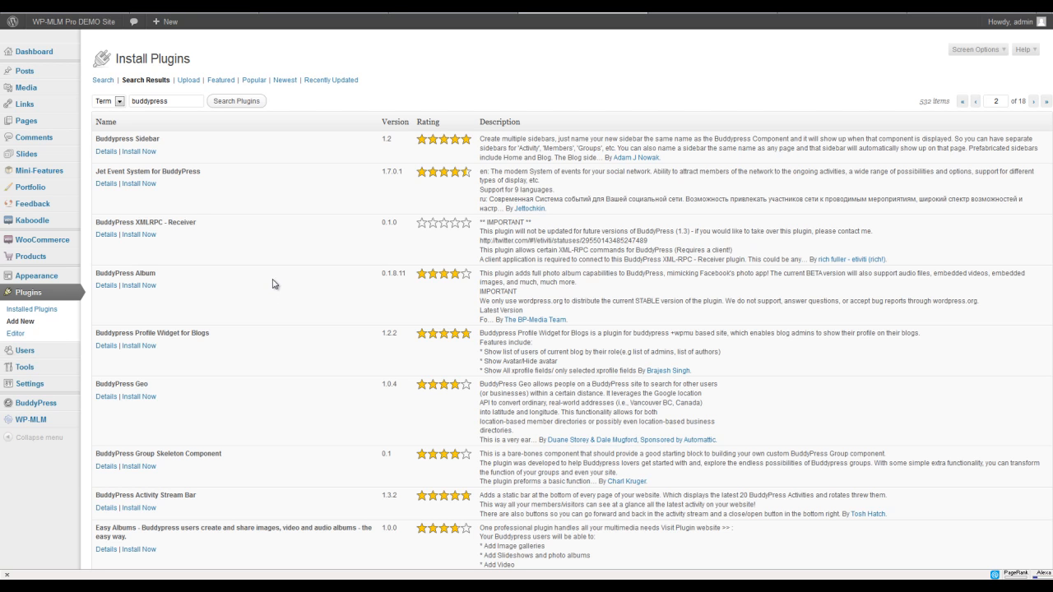
mouse_move(272, 279)
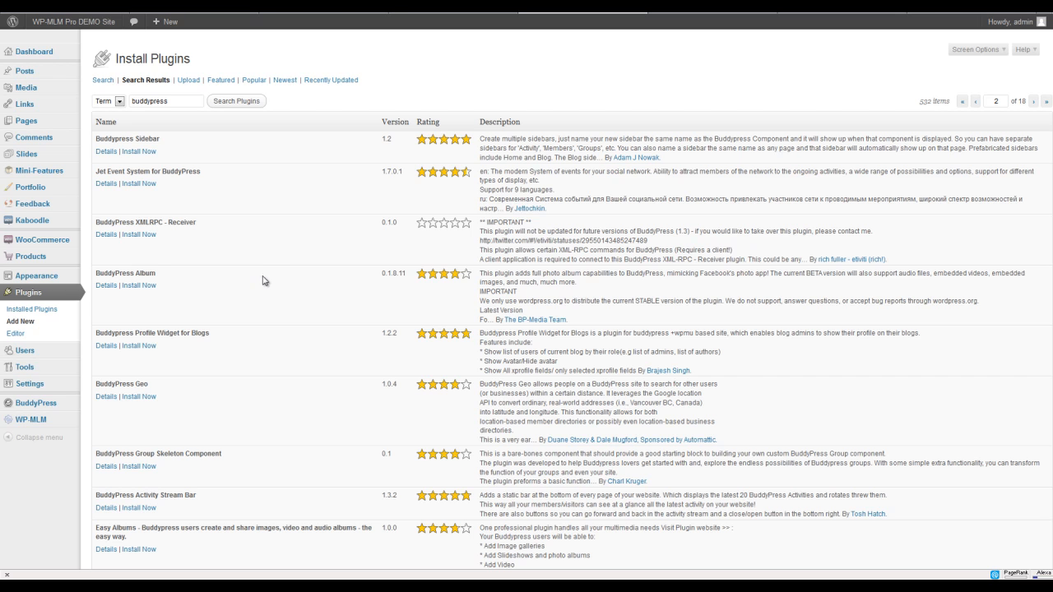
mouse_move(263, 288)
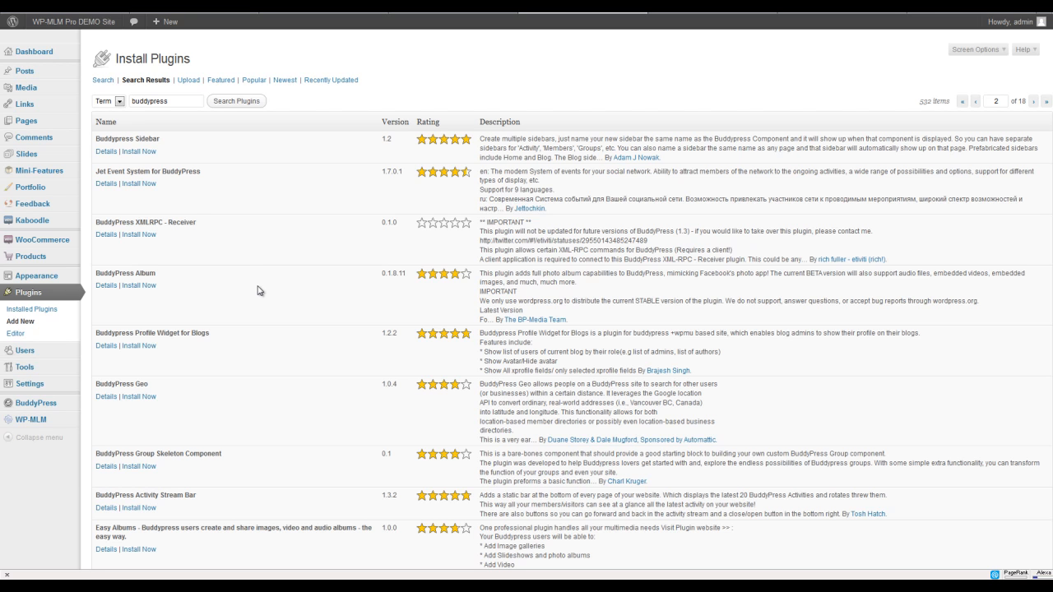
mouse_move(300, 303)
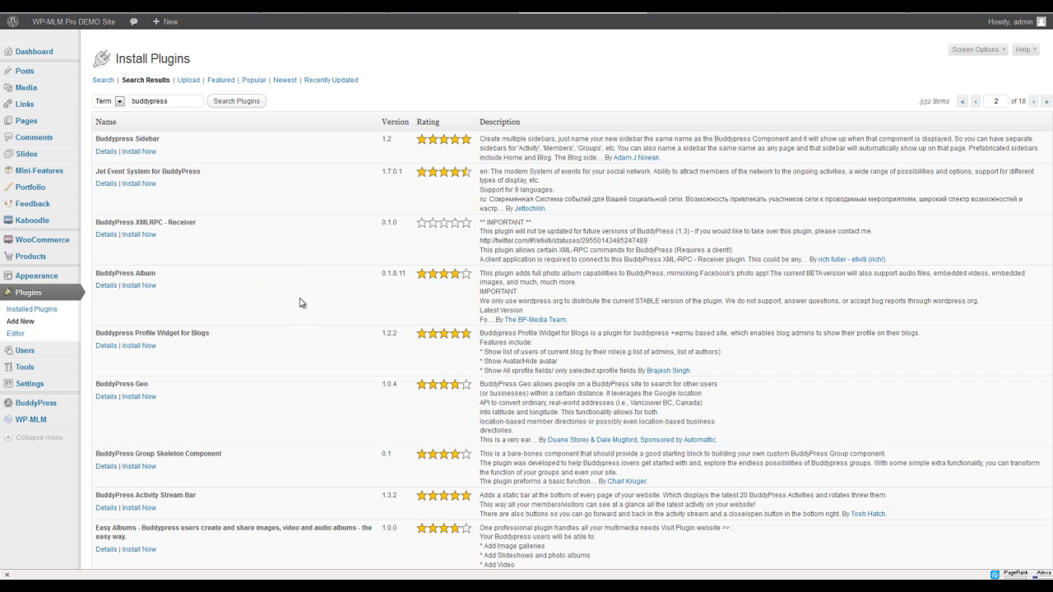
mouse_move(306, 320)
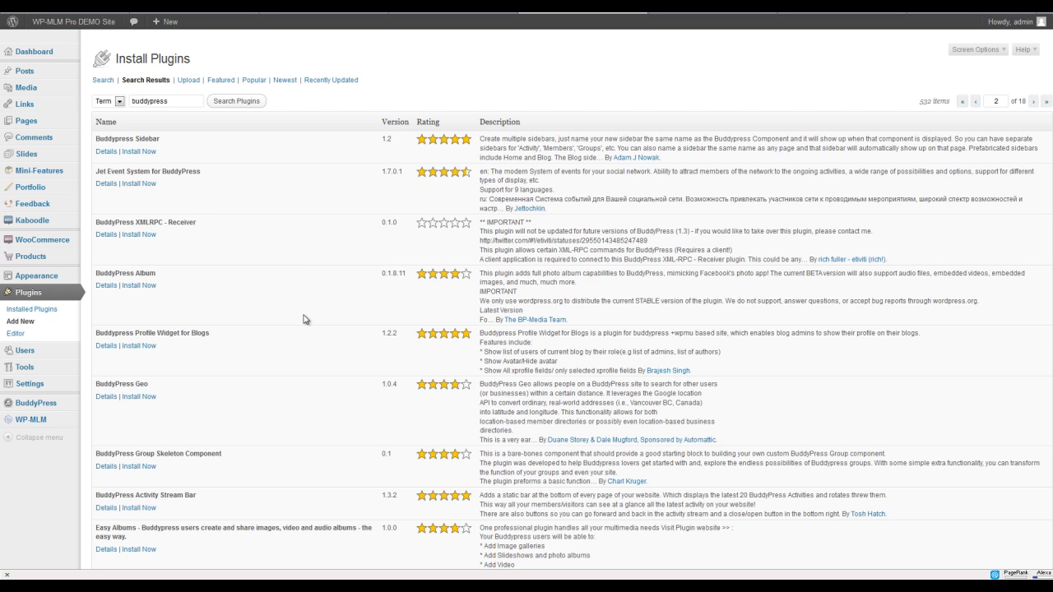
mouse_move(255, 311)
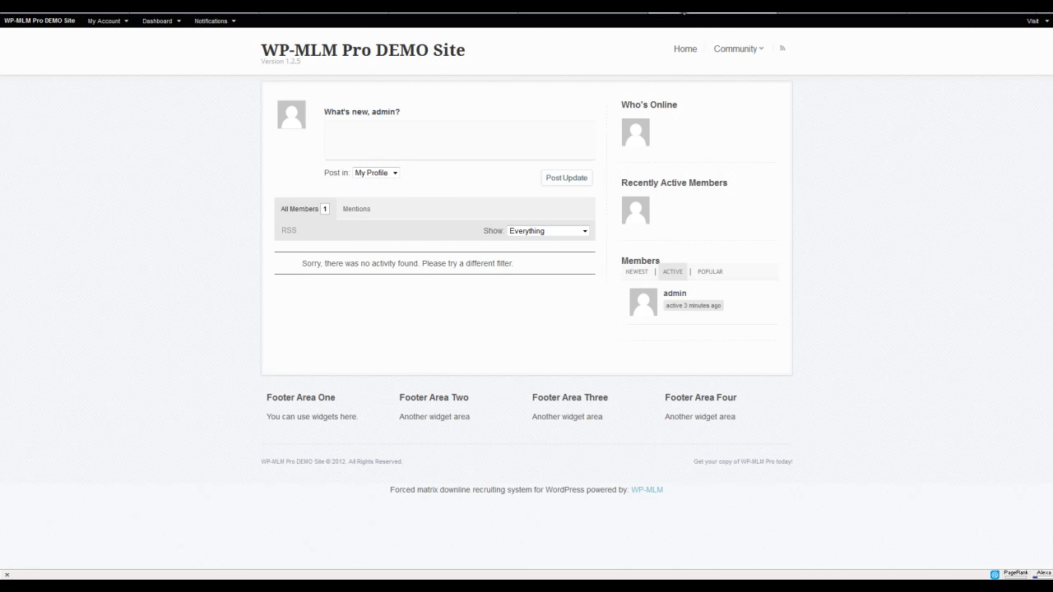
mouse_move(475, 288)
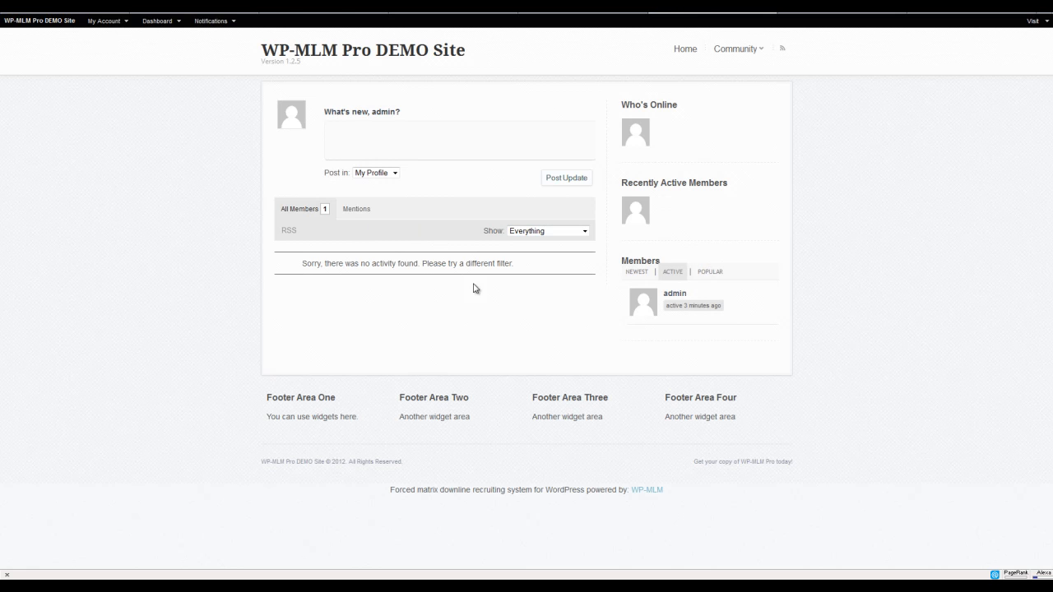
mouse_move(392, 330)
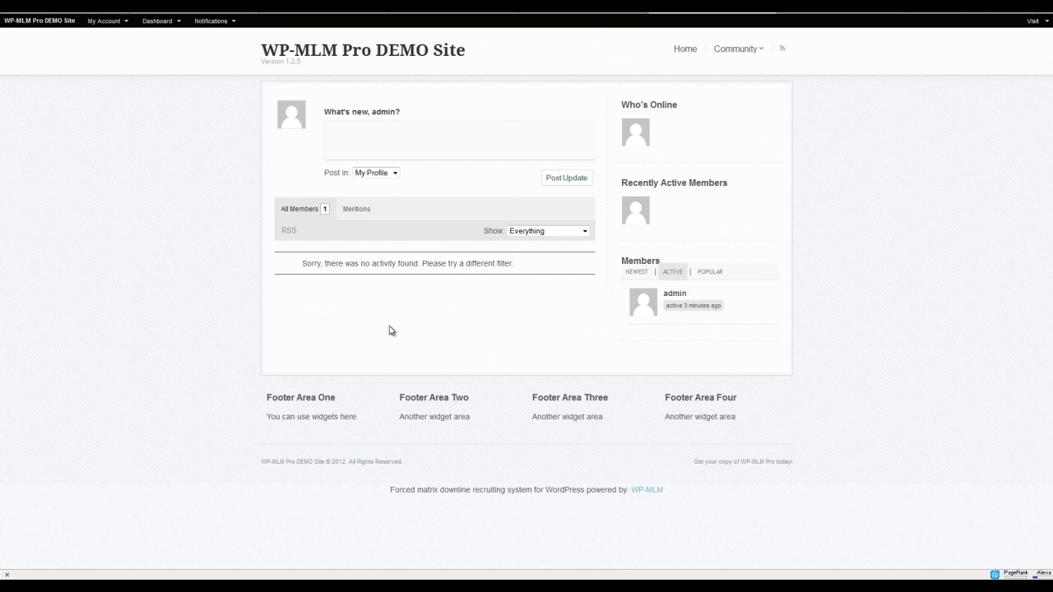
mouse_move(290, 330)
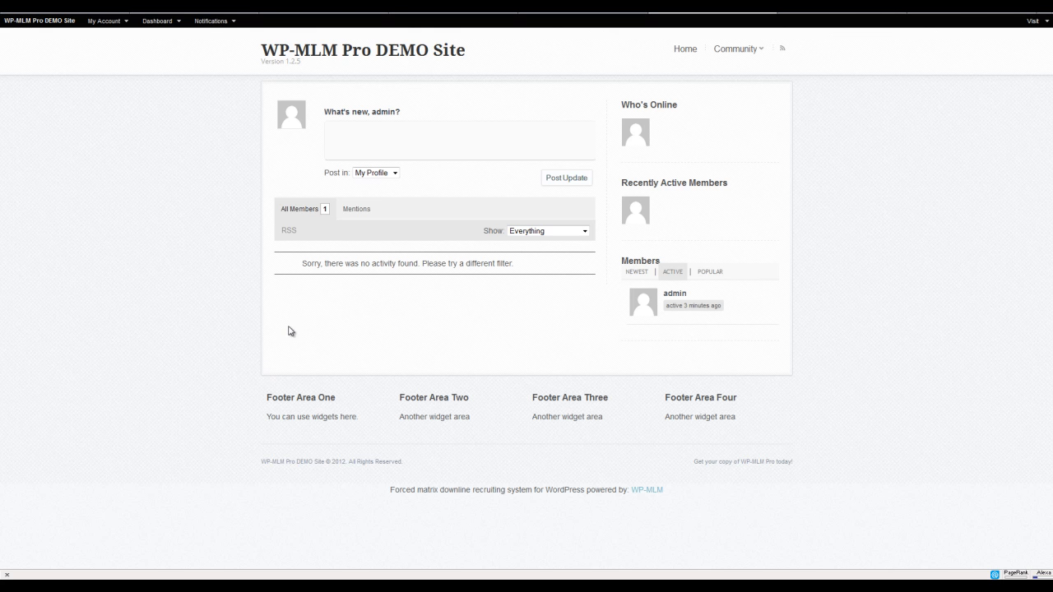
mouse_move(403, 213)
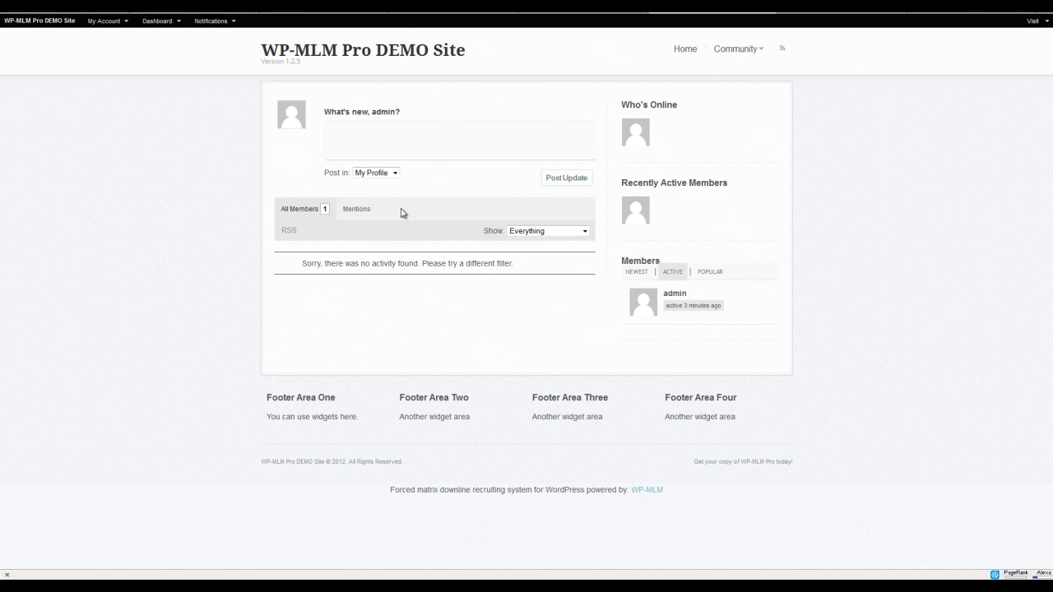